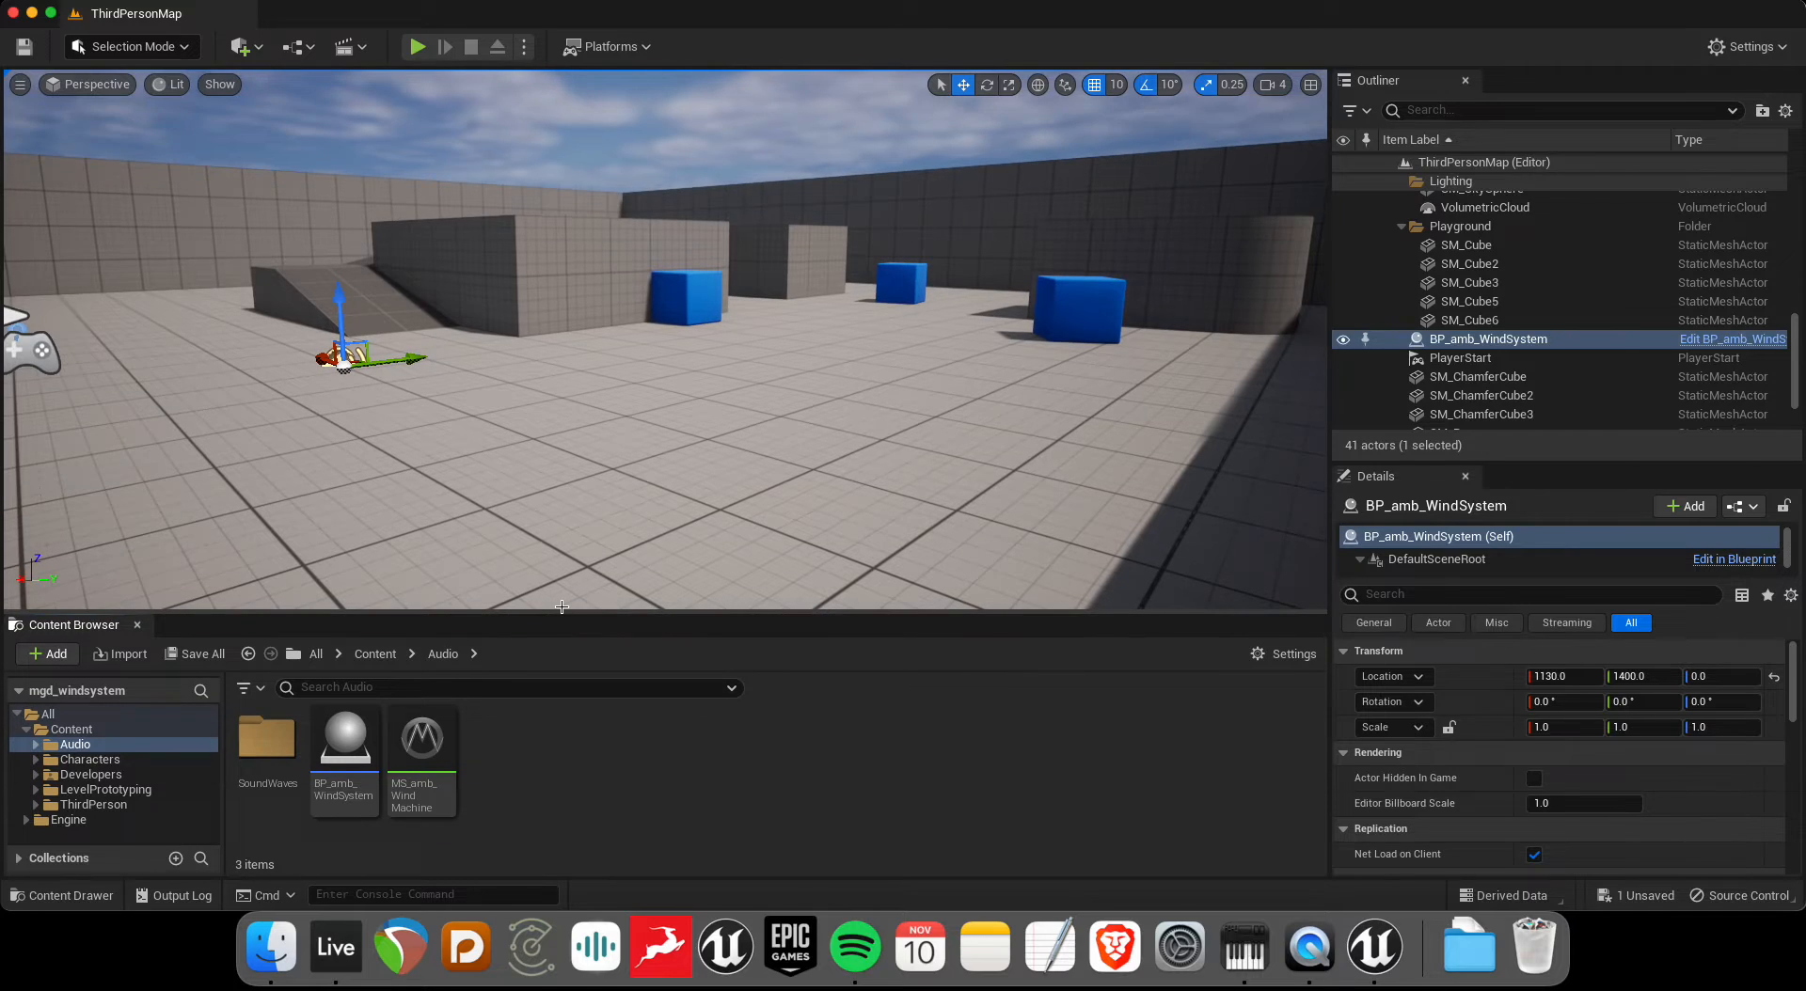
mouse_move(559, 606)
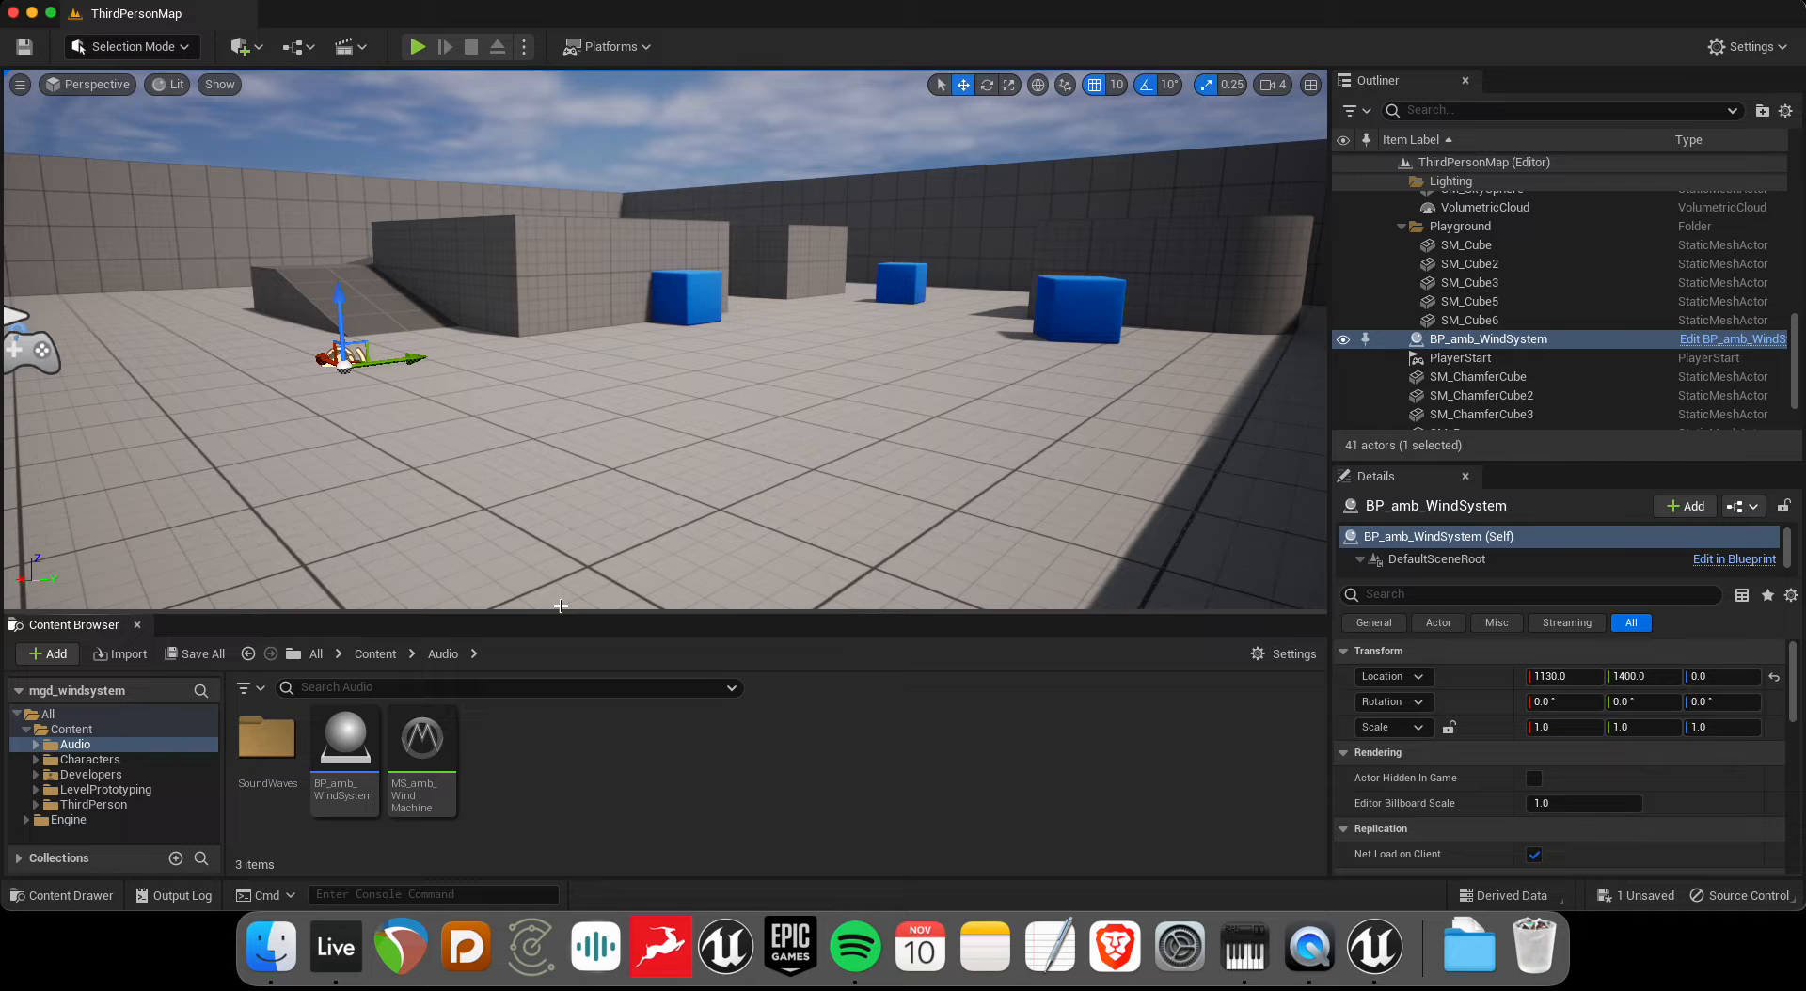
mouse_move(349, 12)
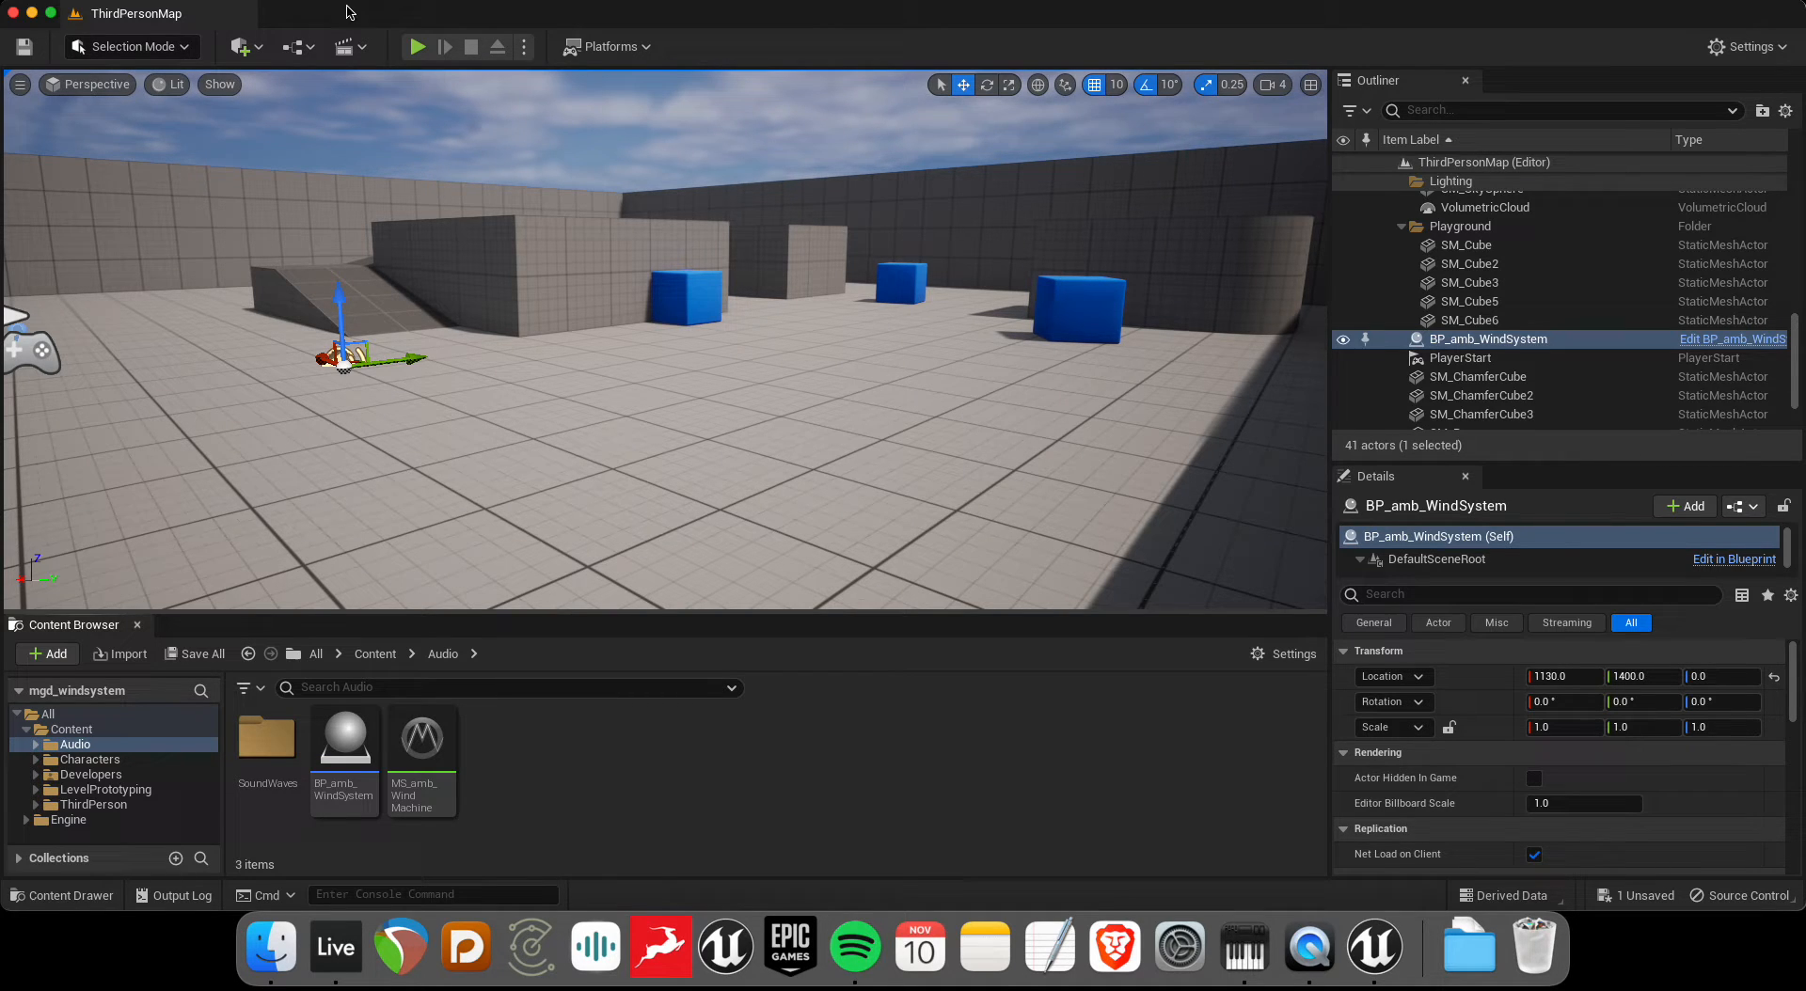
- Play-test the level briefly, then open the MS_amb_WindMachine MetaSound graph
left_click(417, 46)
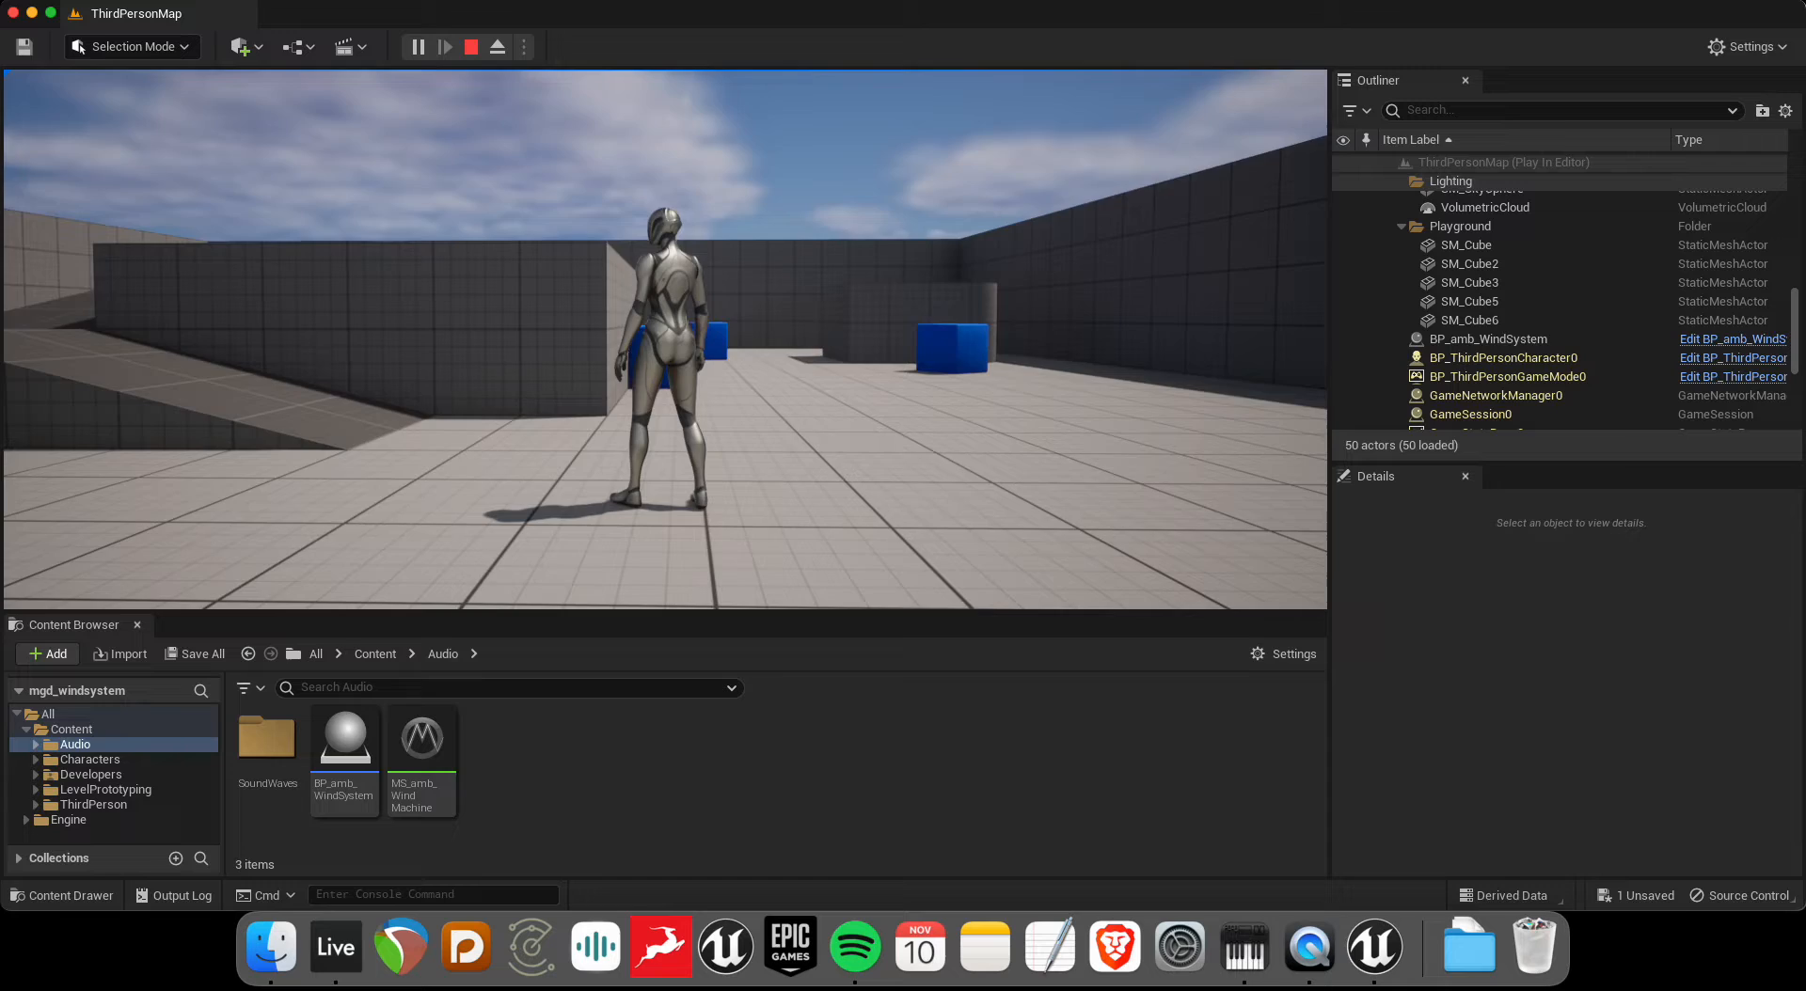
left_click(470, 47)
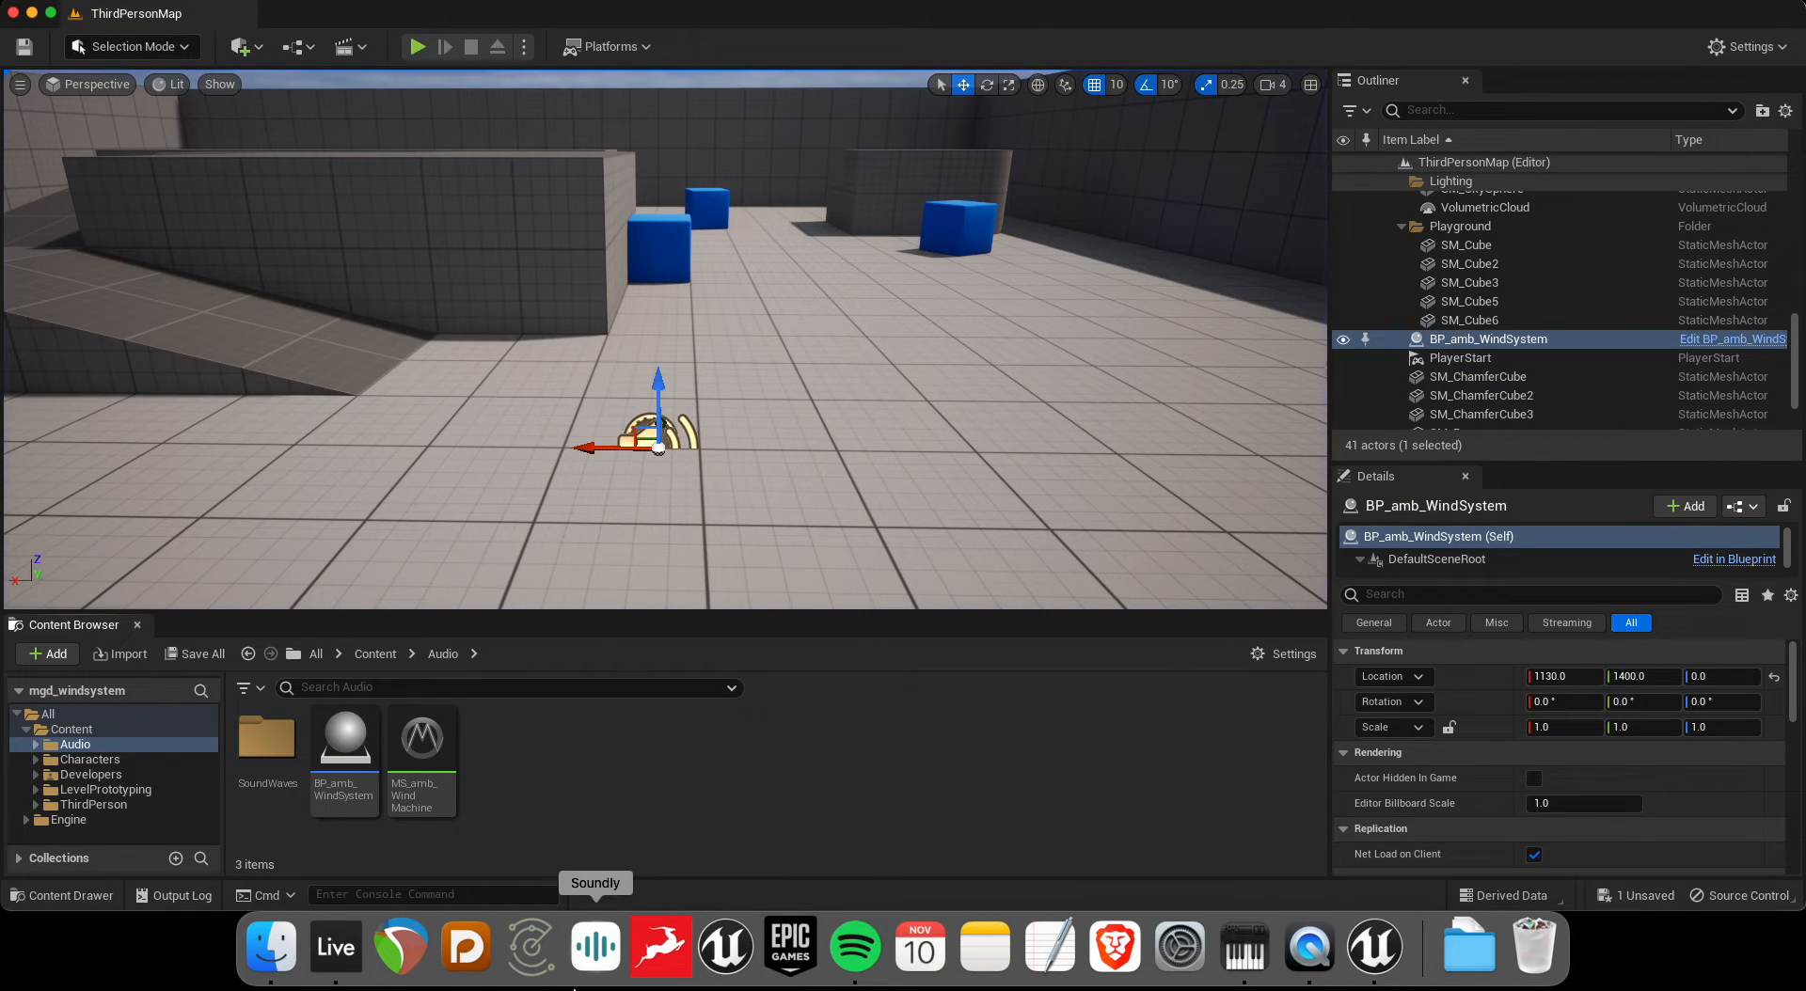
double_click(421, 737)
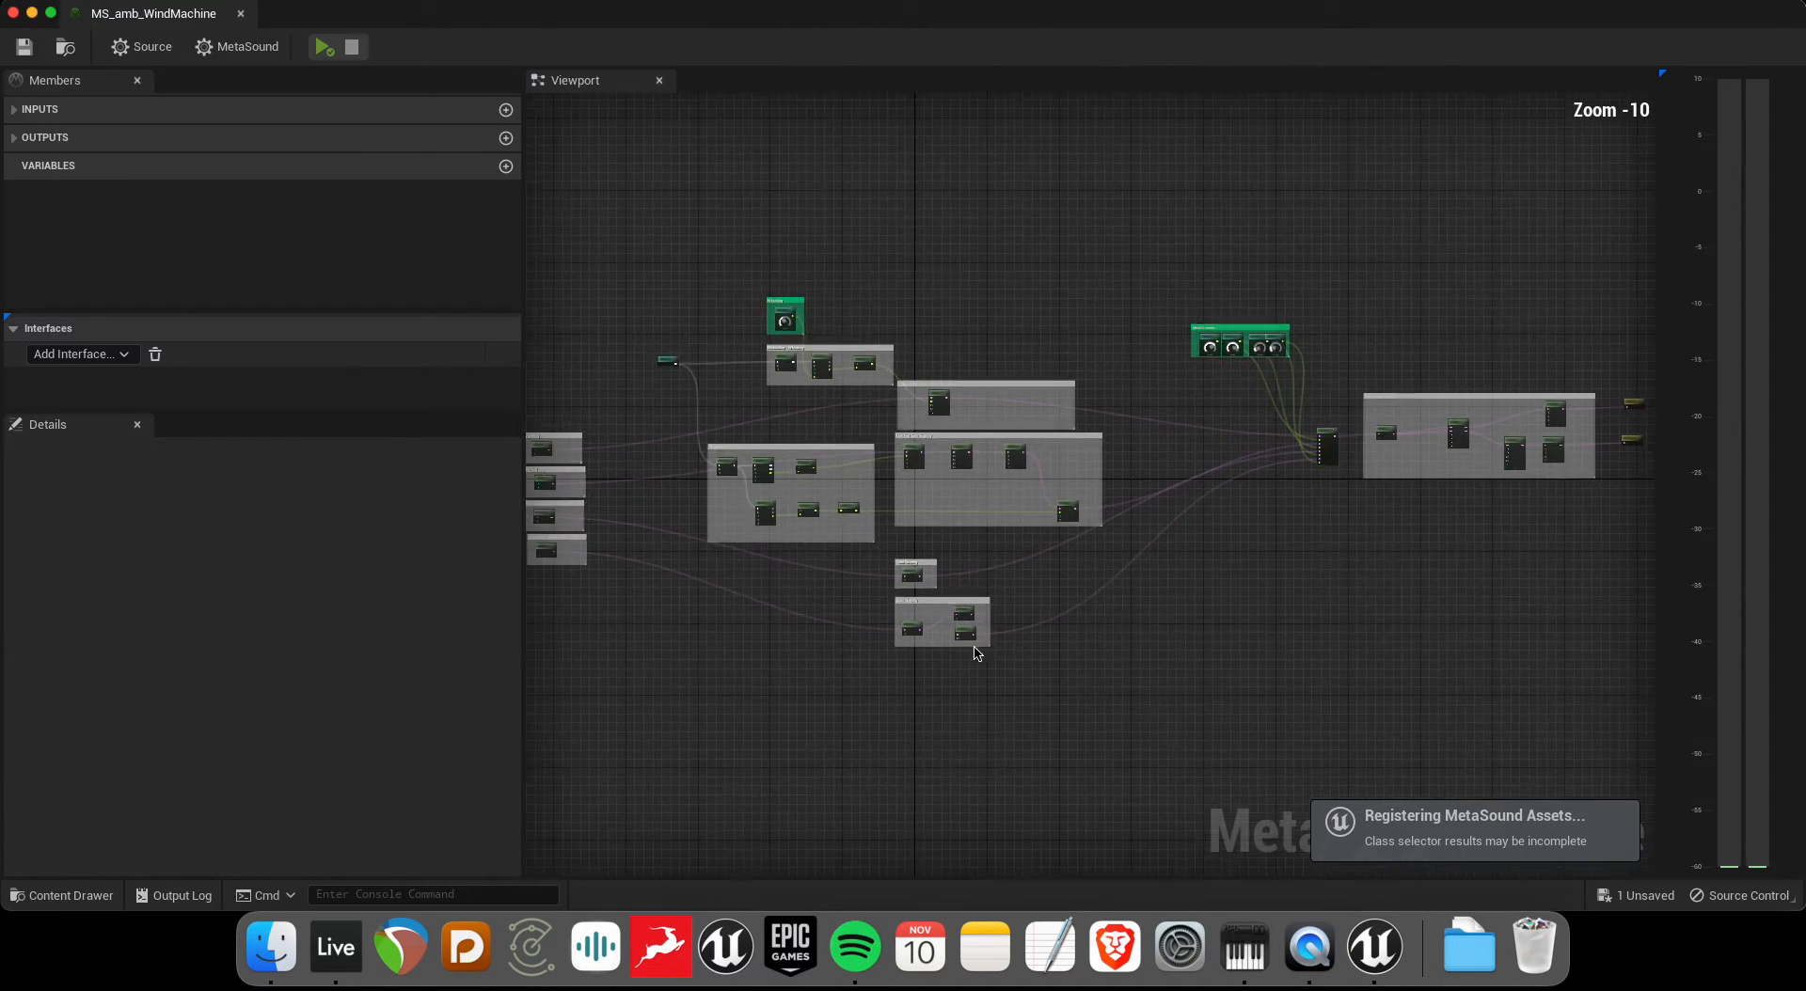
- Bring up the WindDesign set, select the wind recording tracks, and toggle Solo on track 1
left_click(335, 946)
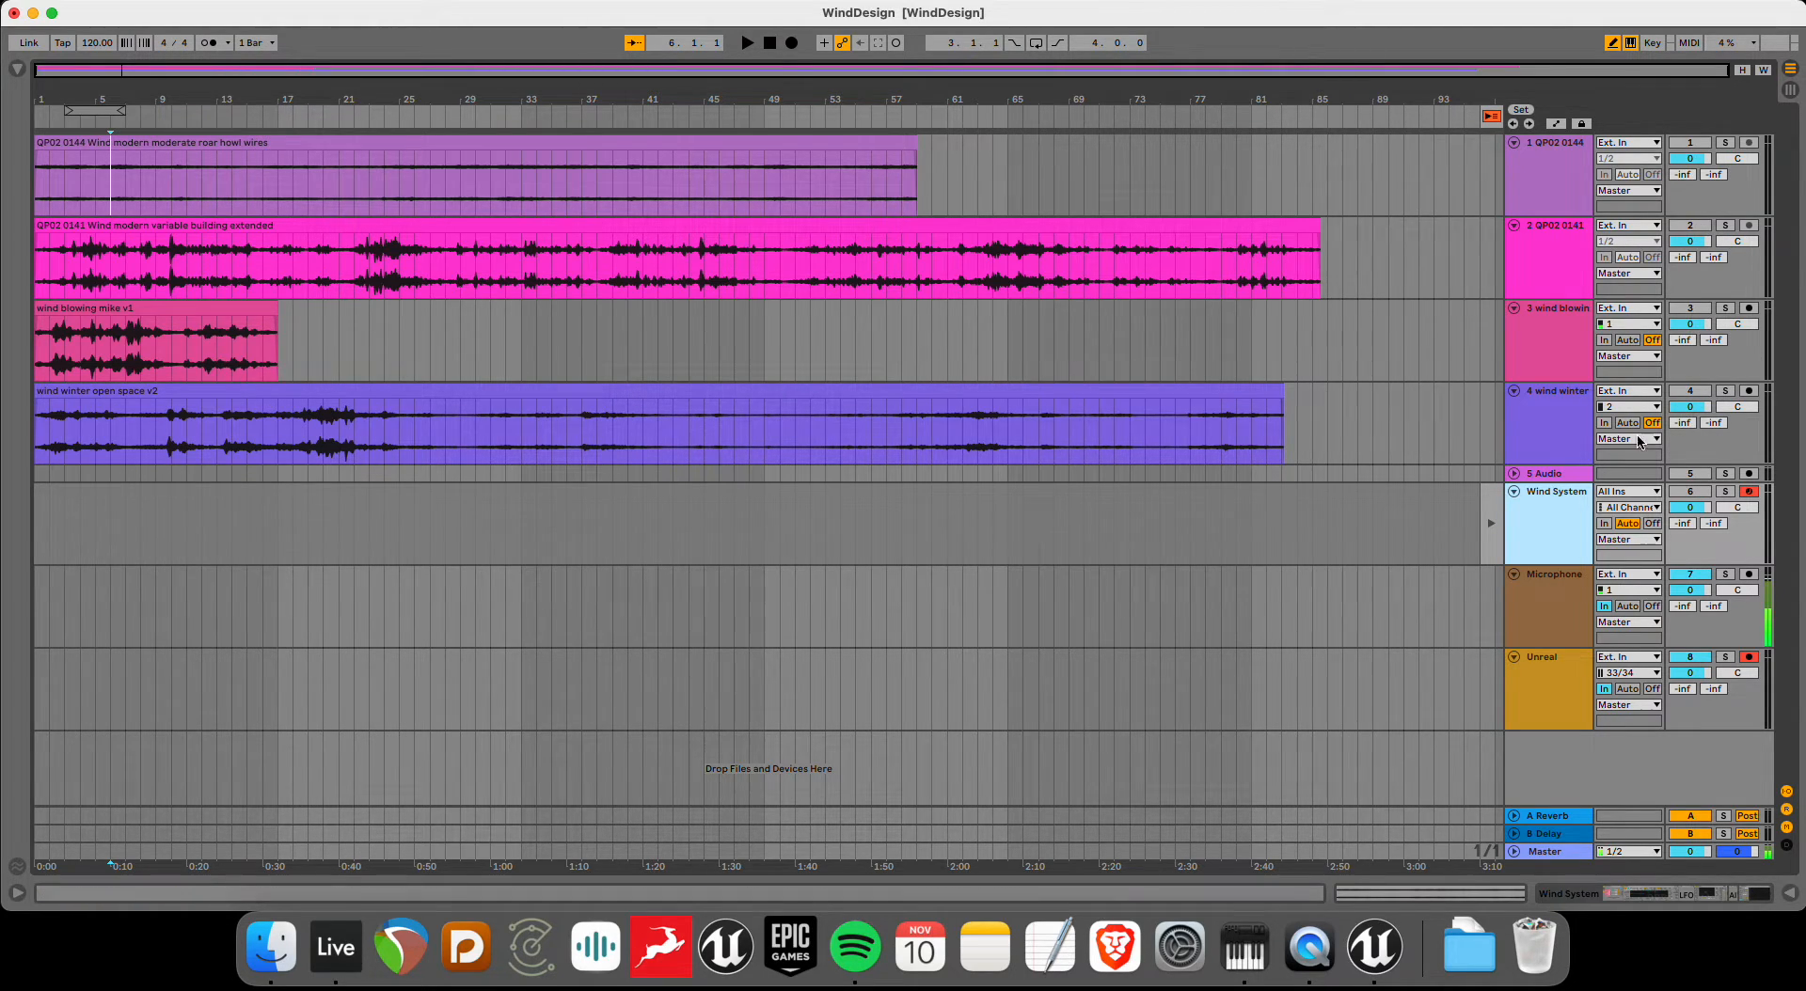
left_click(1724, 390)
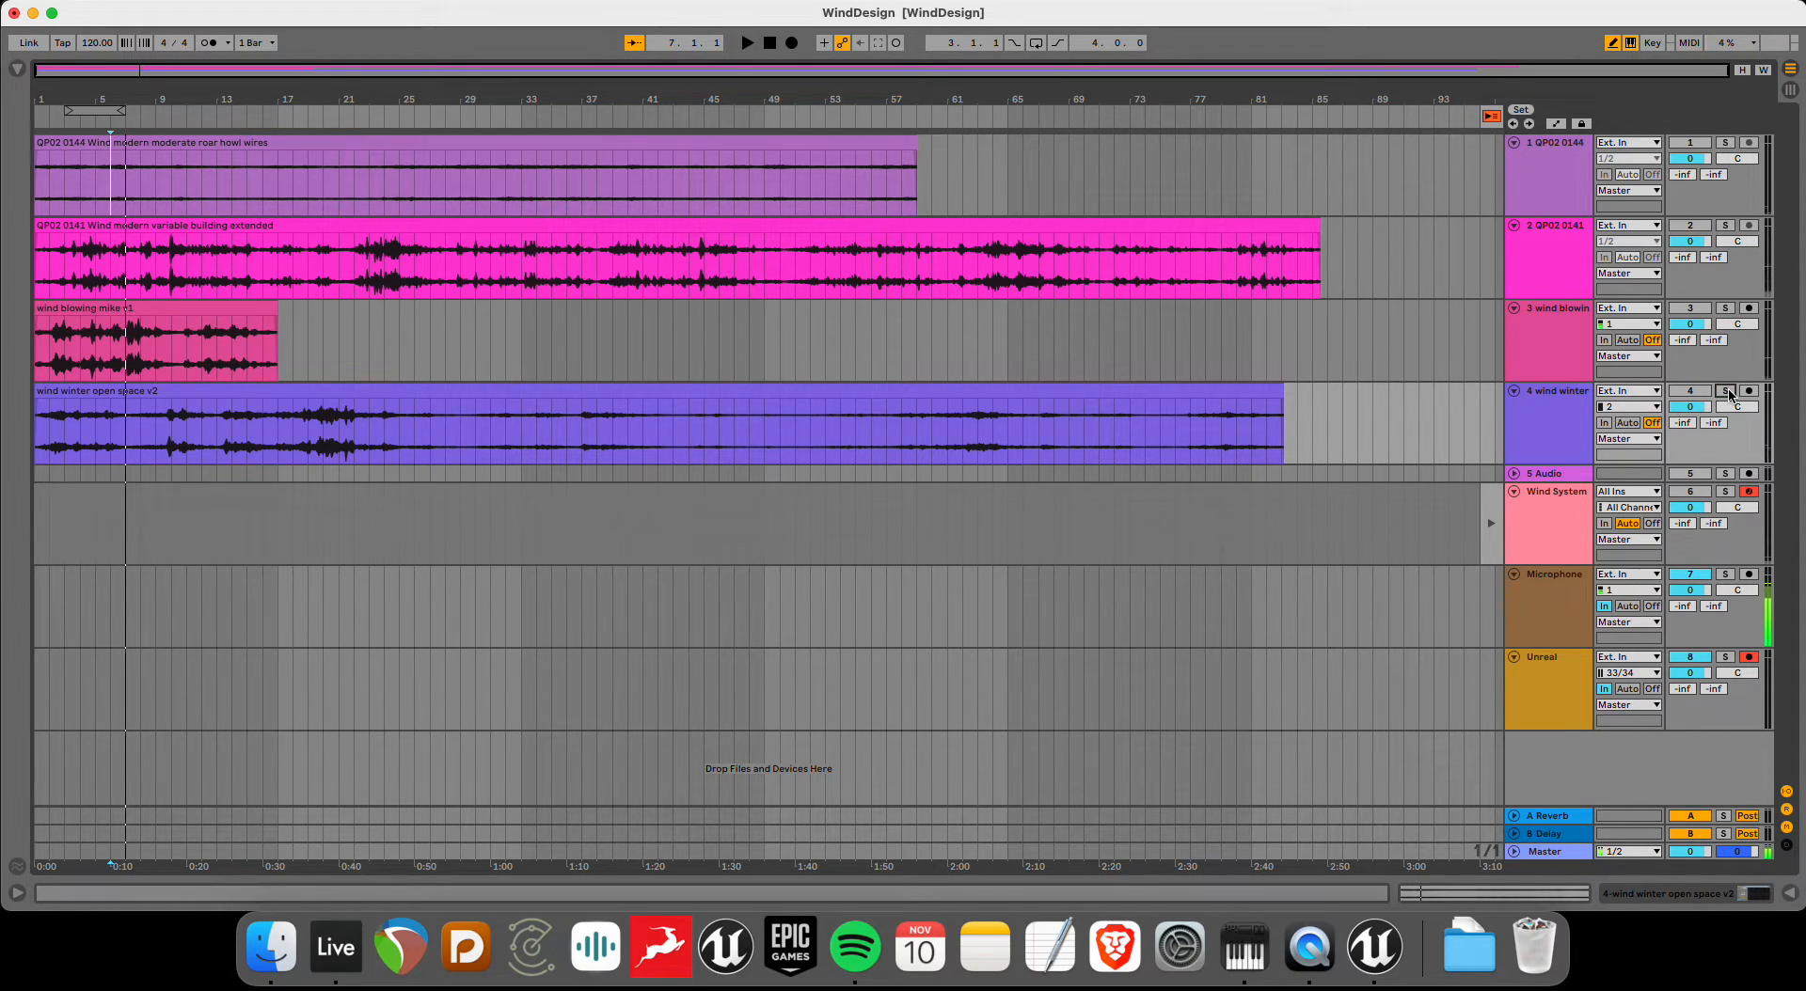
left_click(1724, 308)
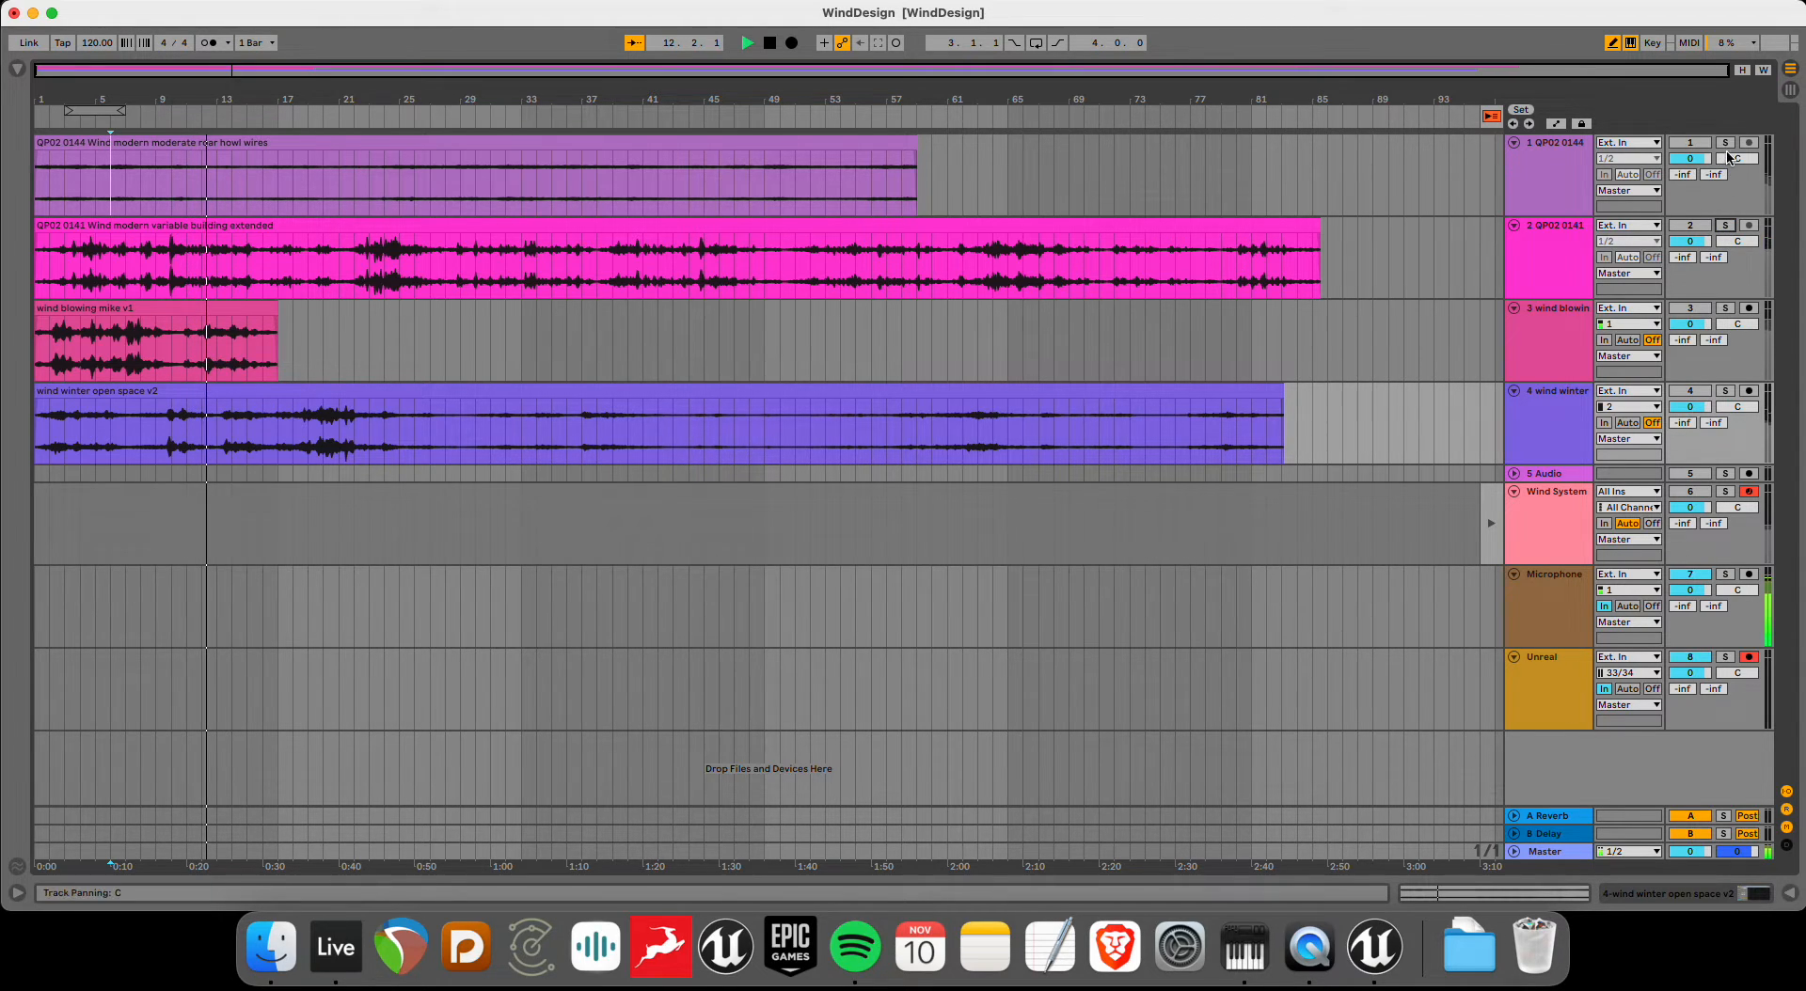
left_click(1749, 143)
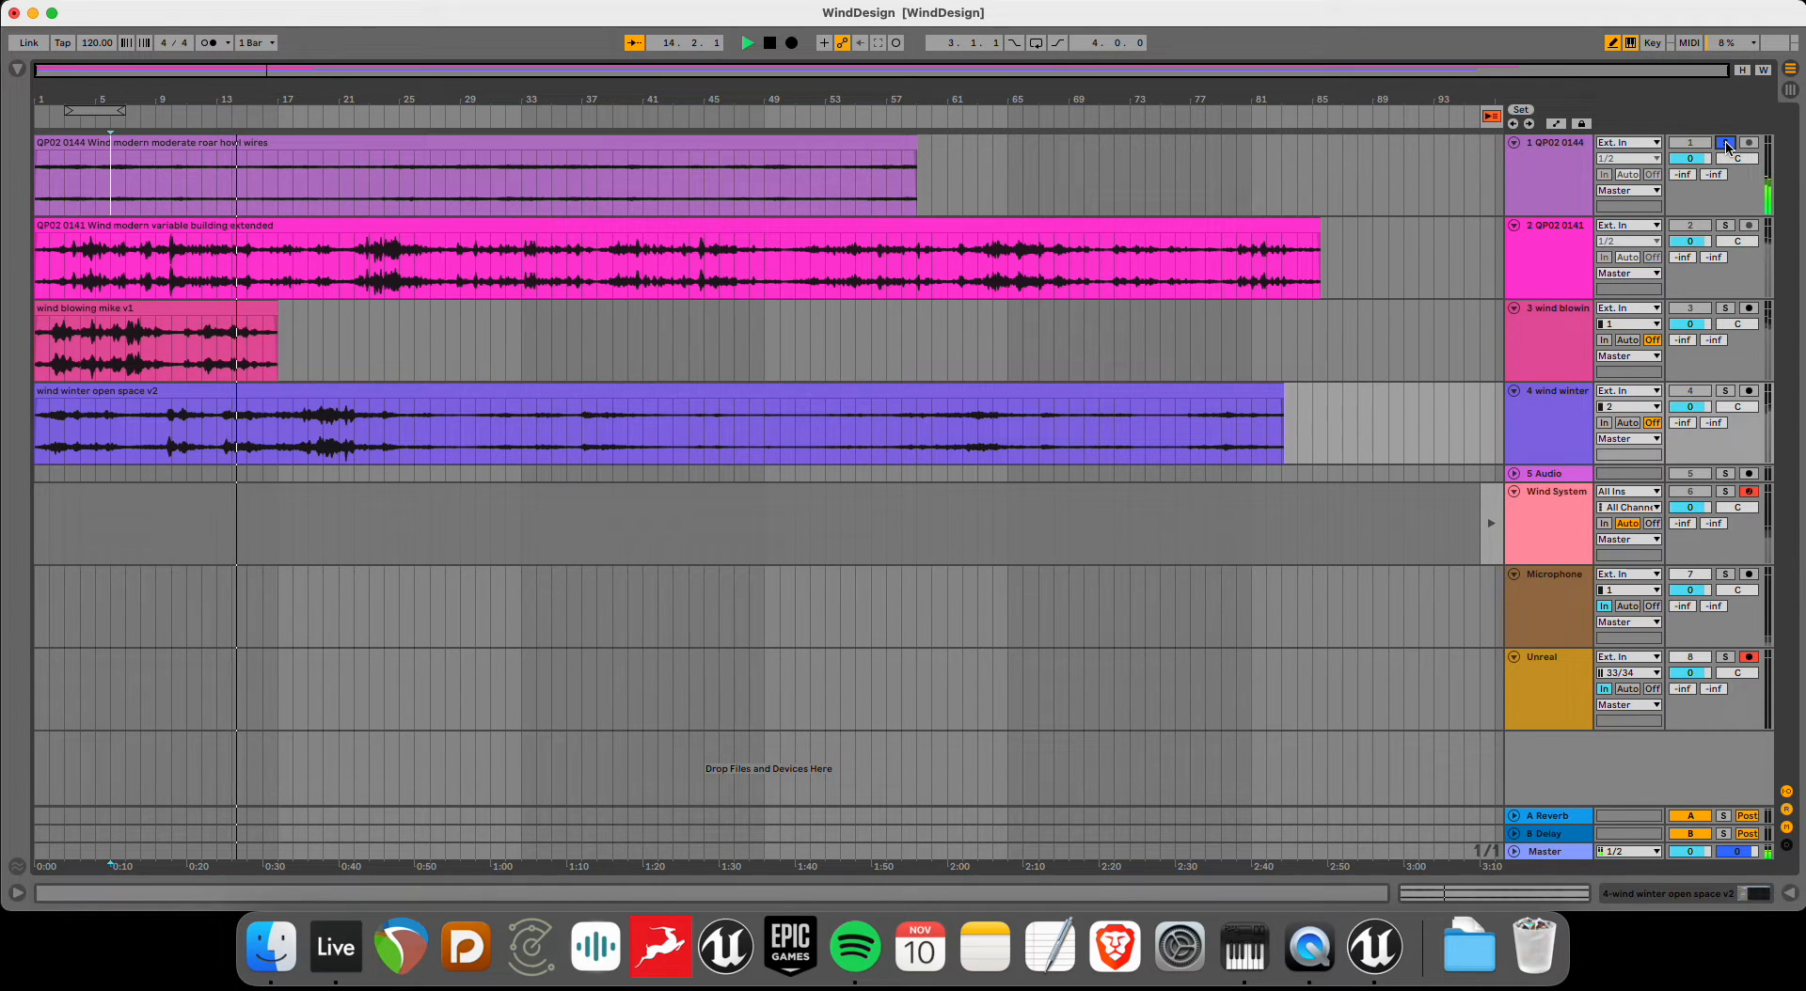
left_click(1724, 142)
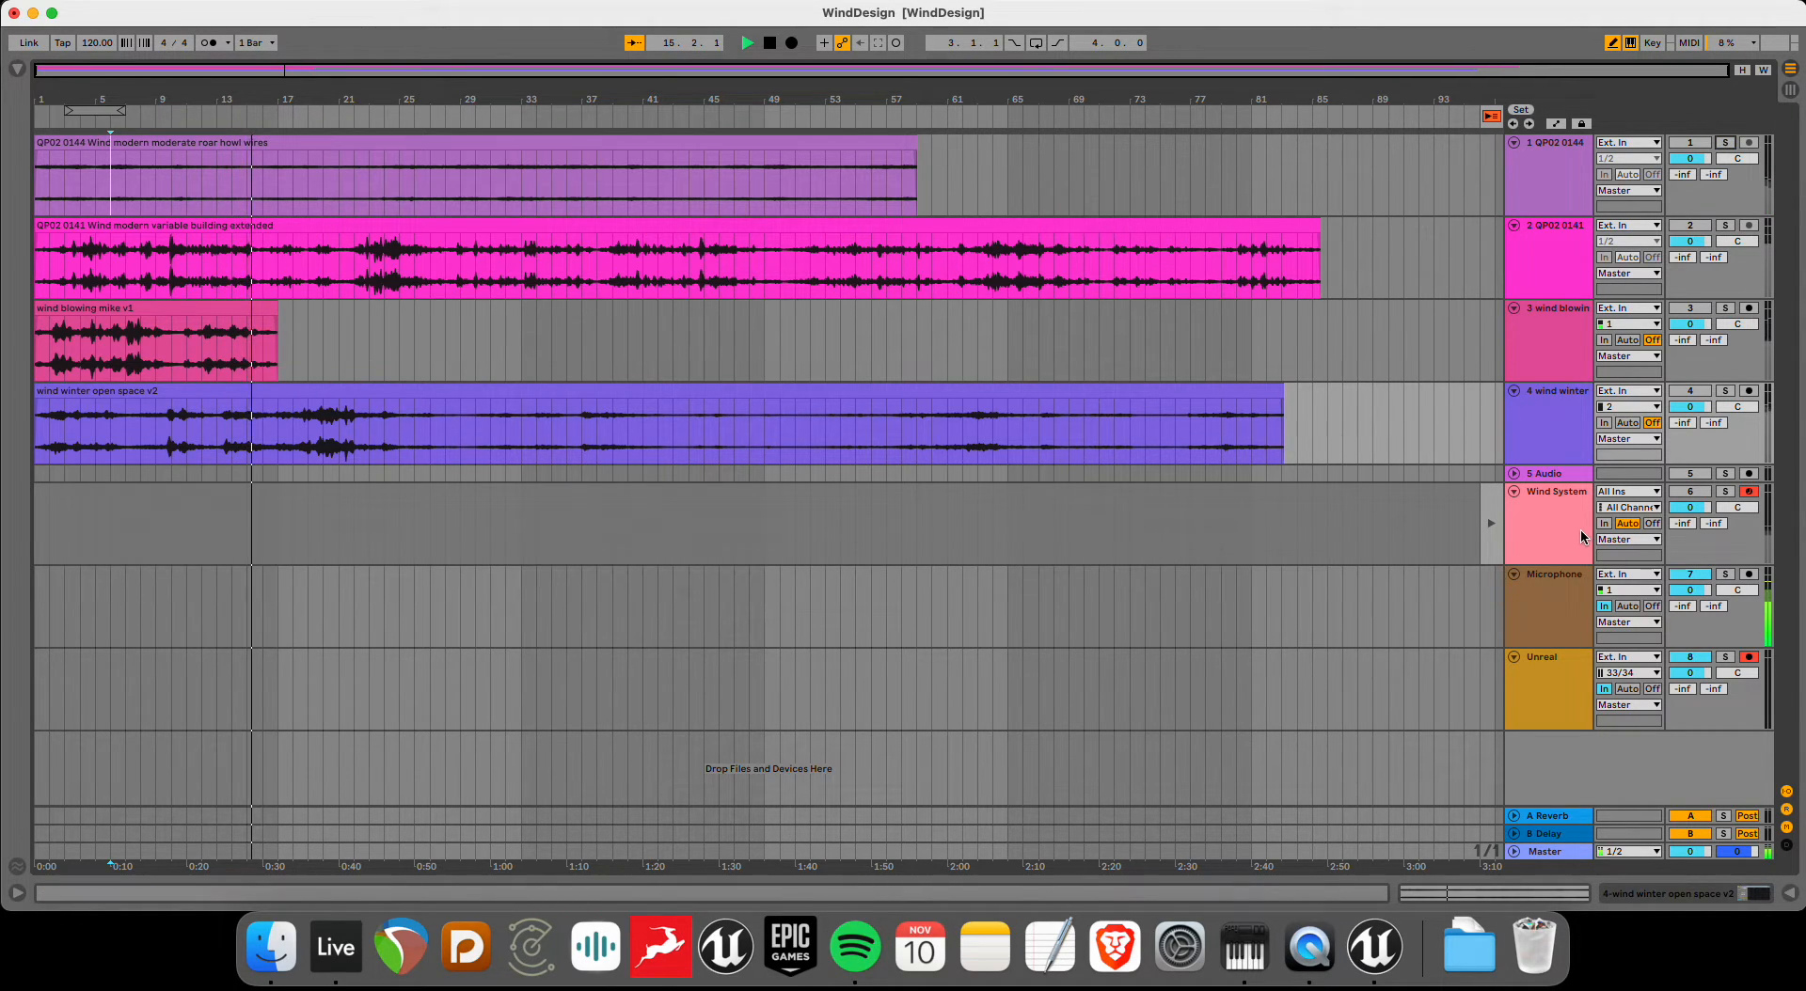
- Show the Wind System track's synth, LFO, Auto Filter, delay and Spectrum devices
left_click(1554, 522)
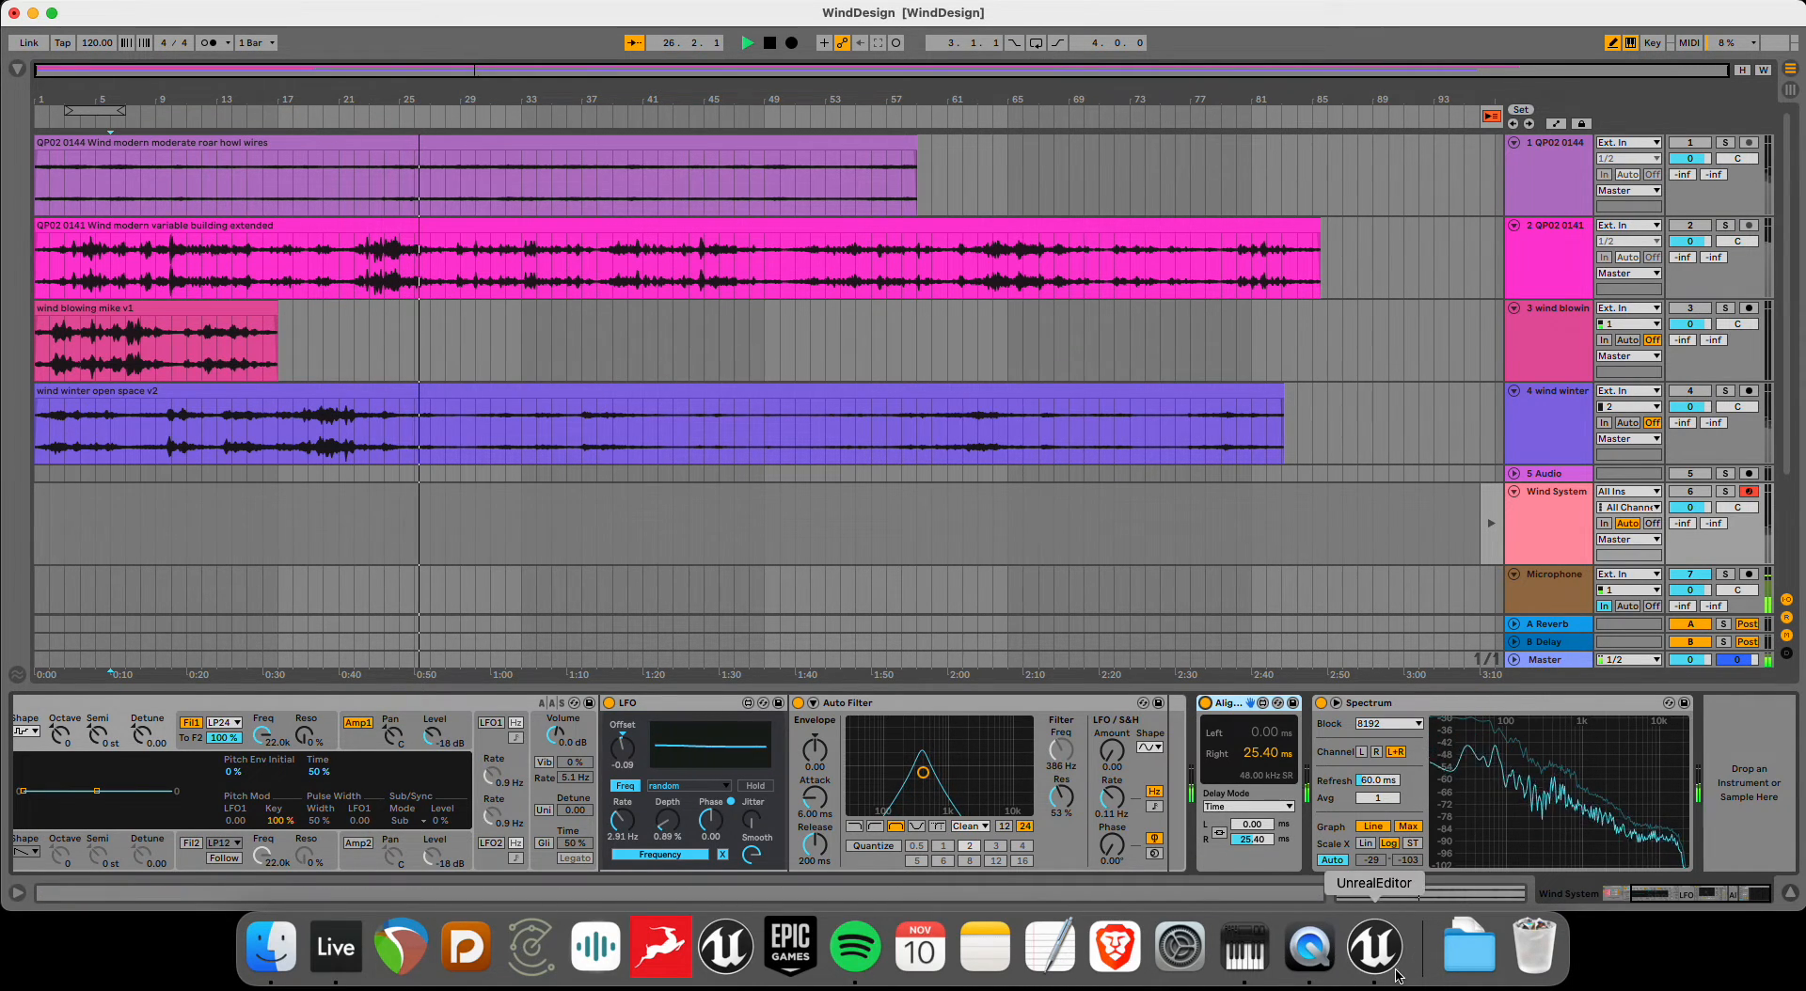
- Return to Unreal and zoom in on the pink-noise sources and Modulation - Low End
left_click(1374, 946)
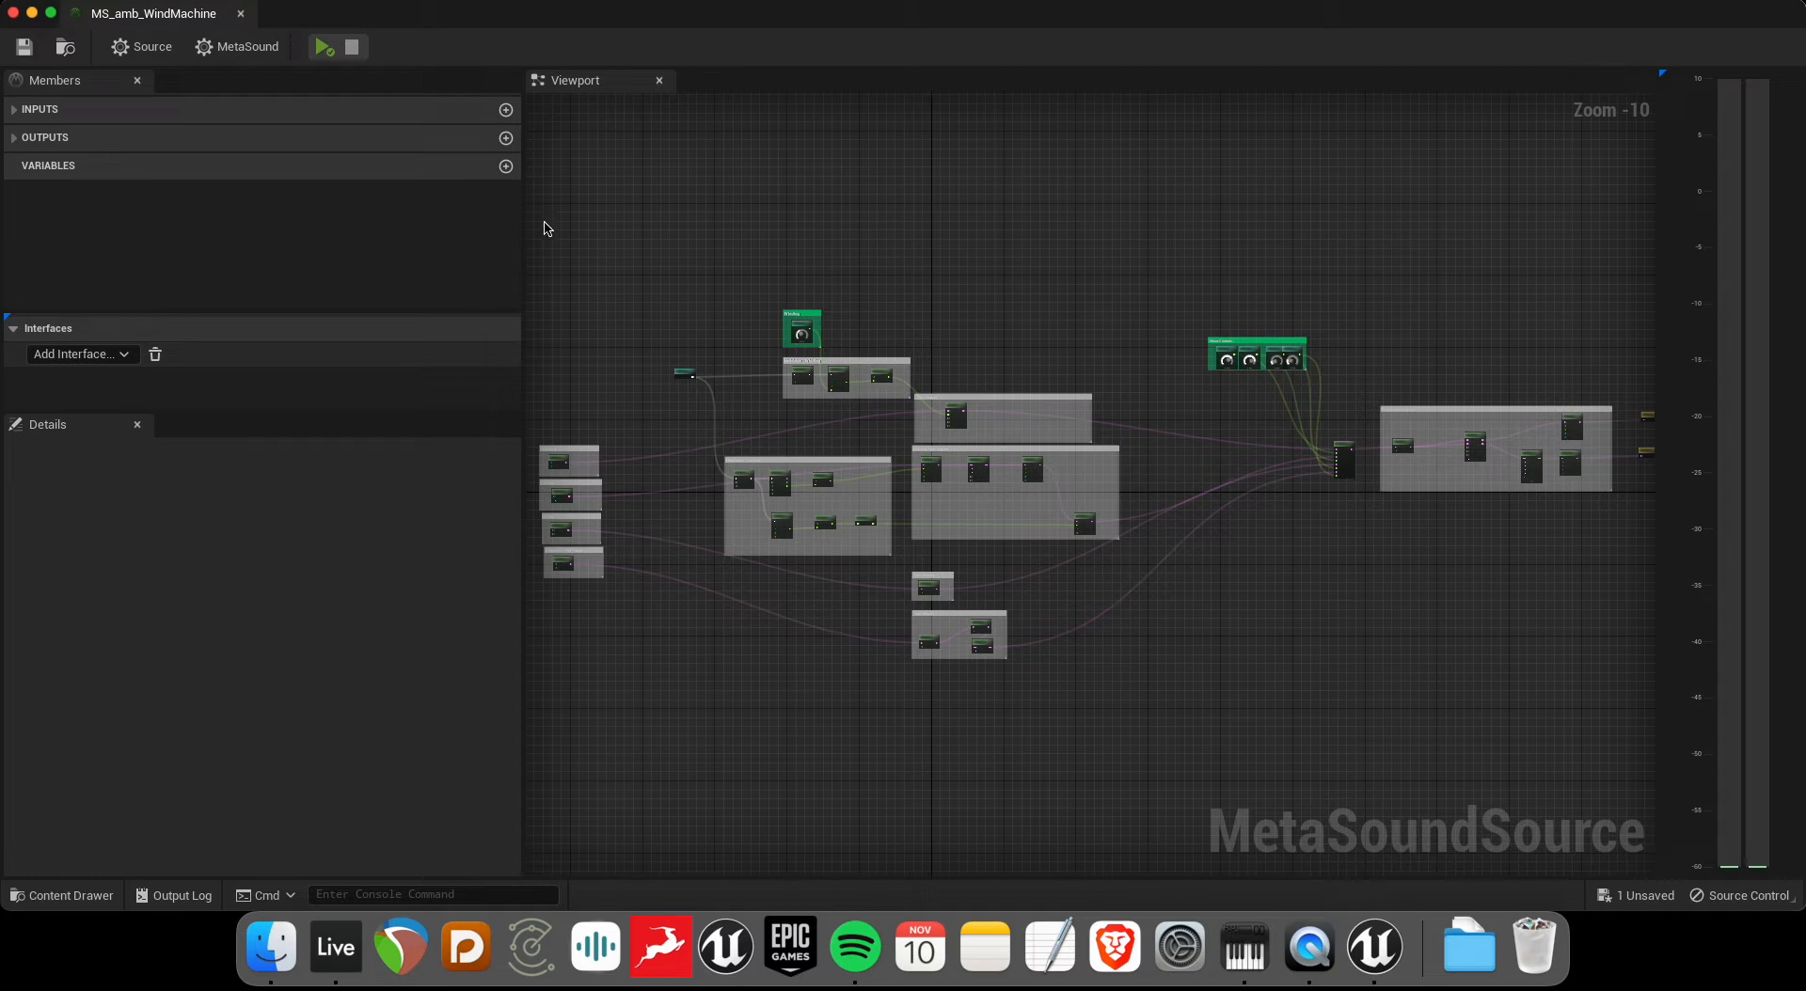
mouse_move(714, 276)
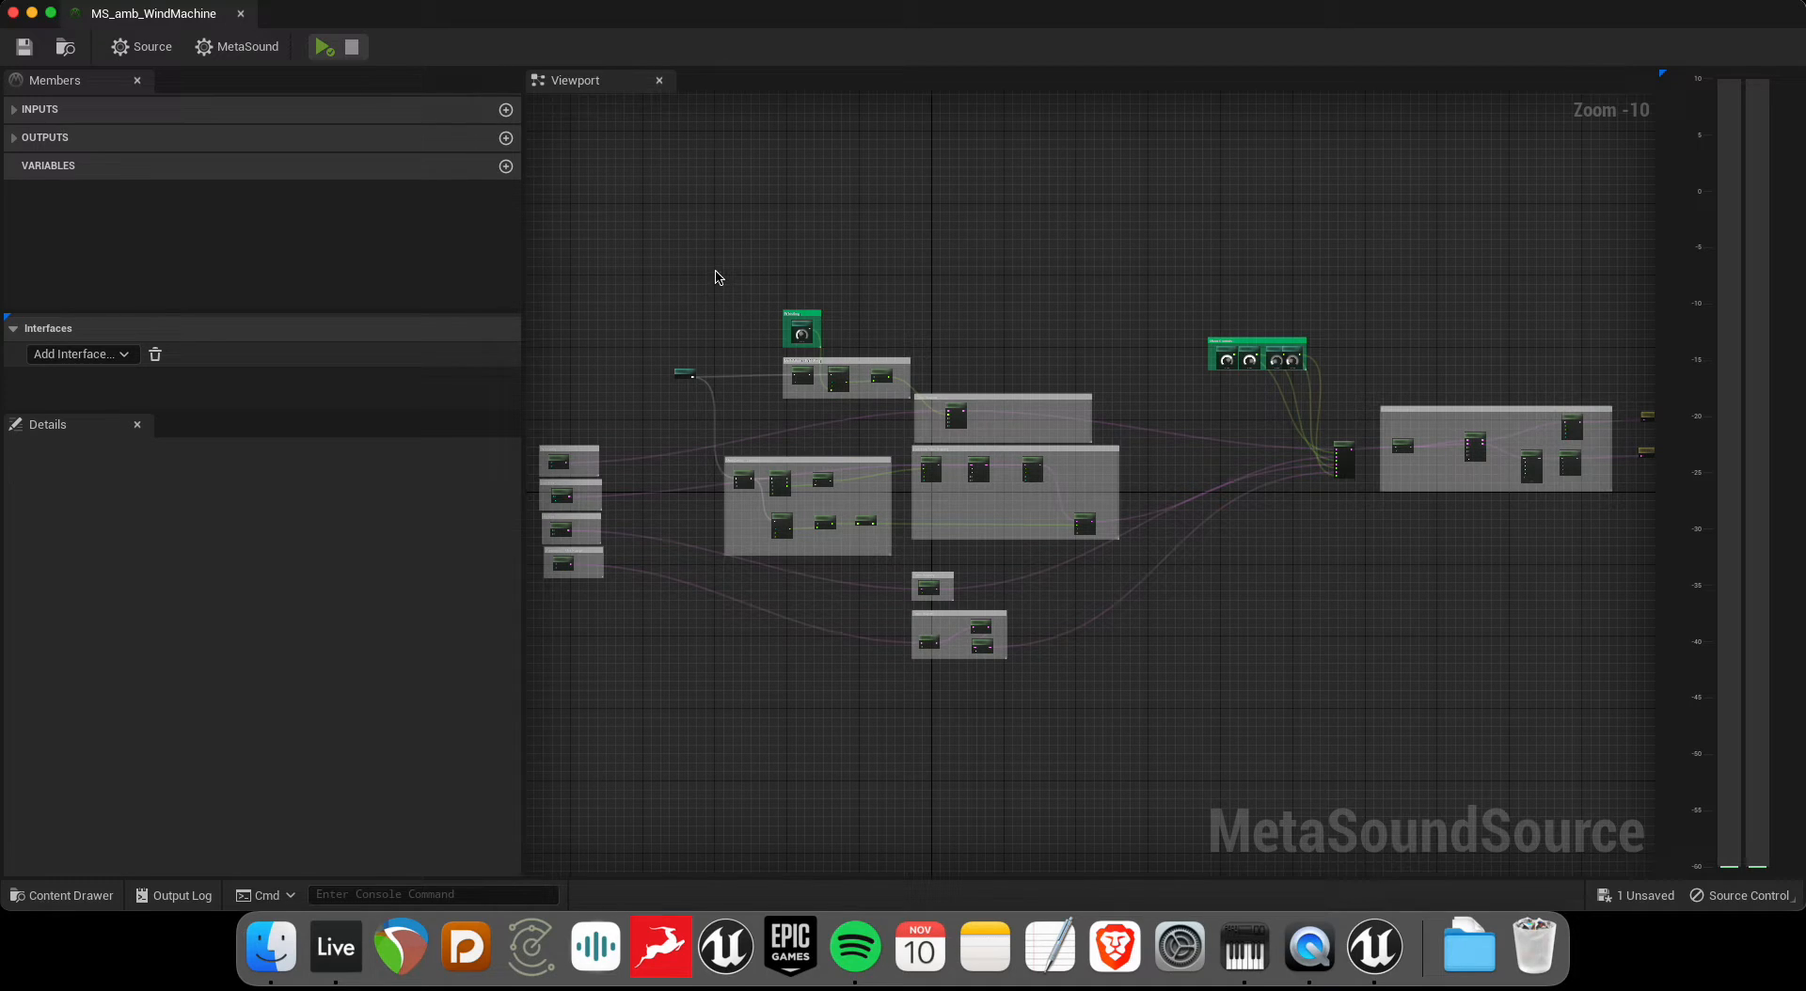
mouse_move(807, 242)
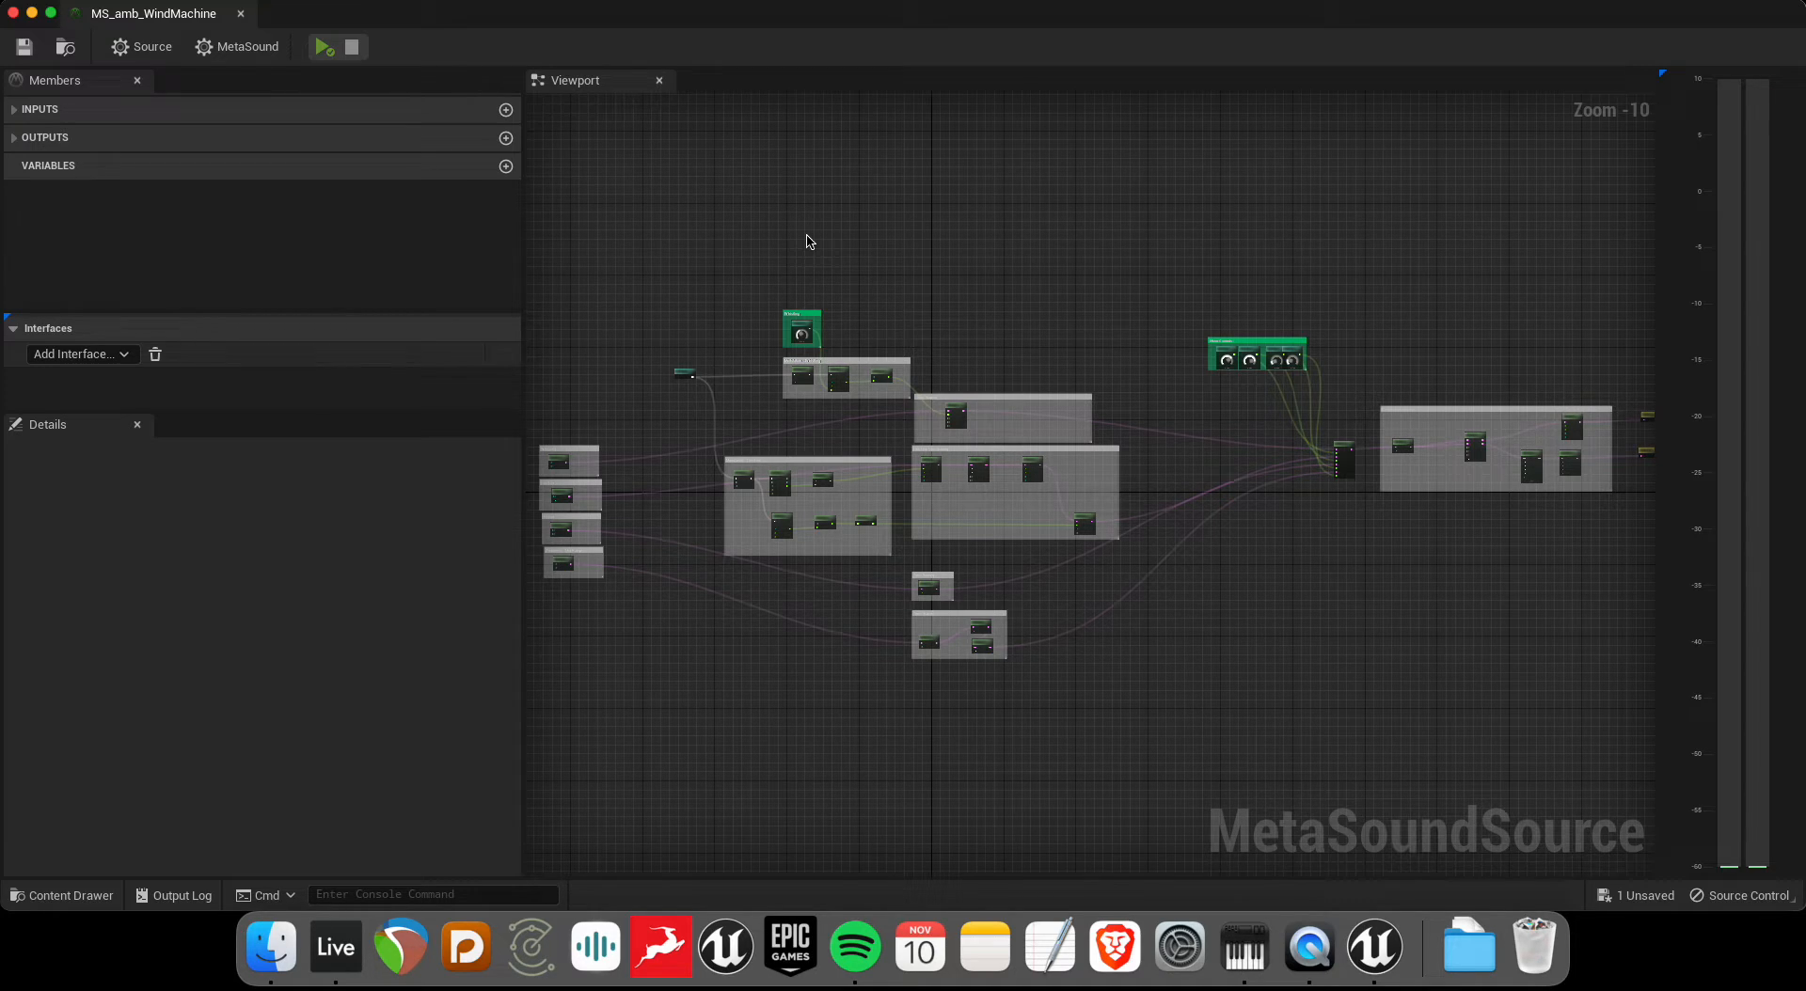
mouse_move(339, 25)
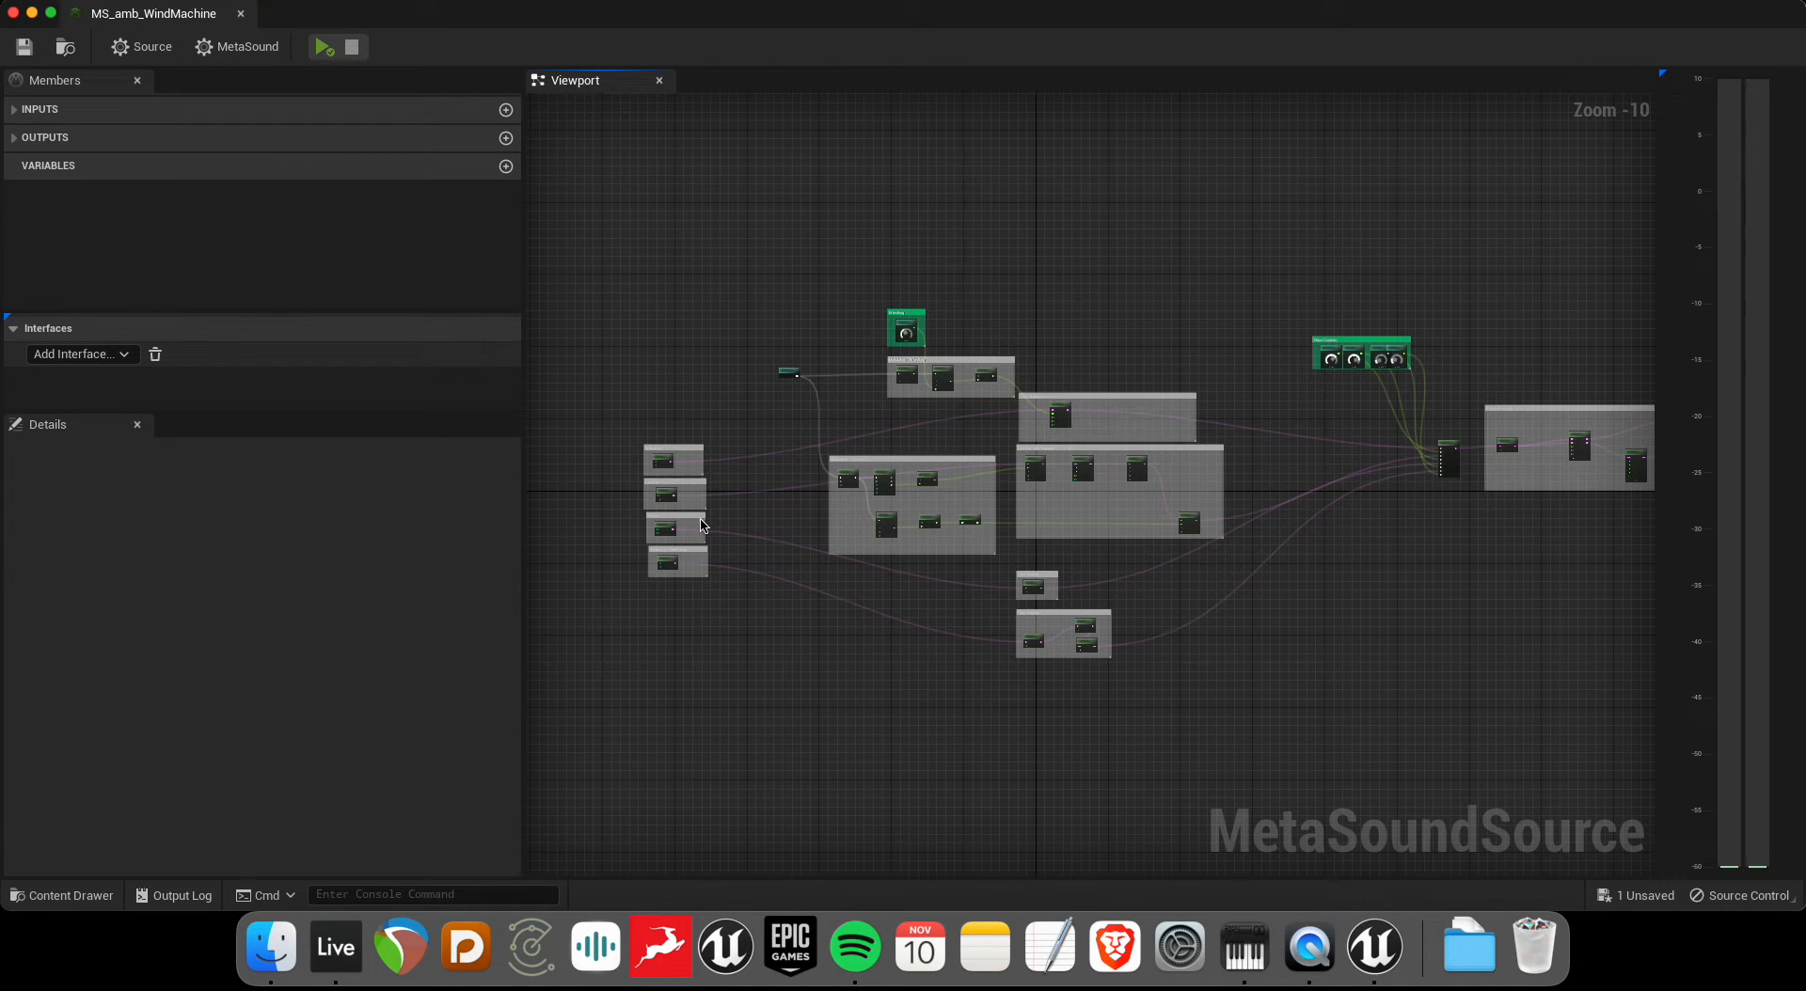
mouse_move(591, 528)
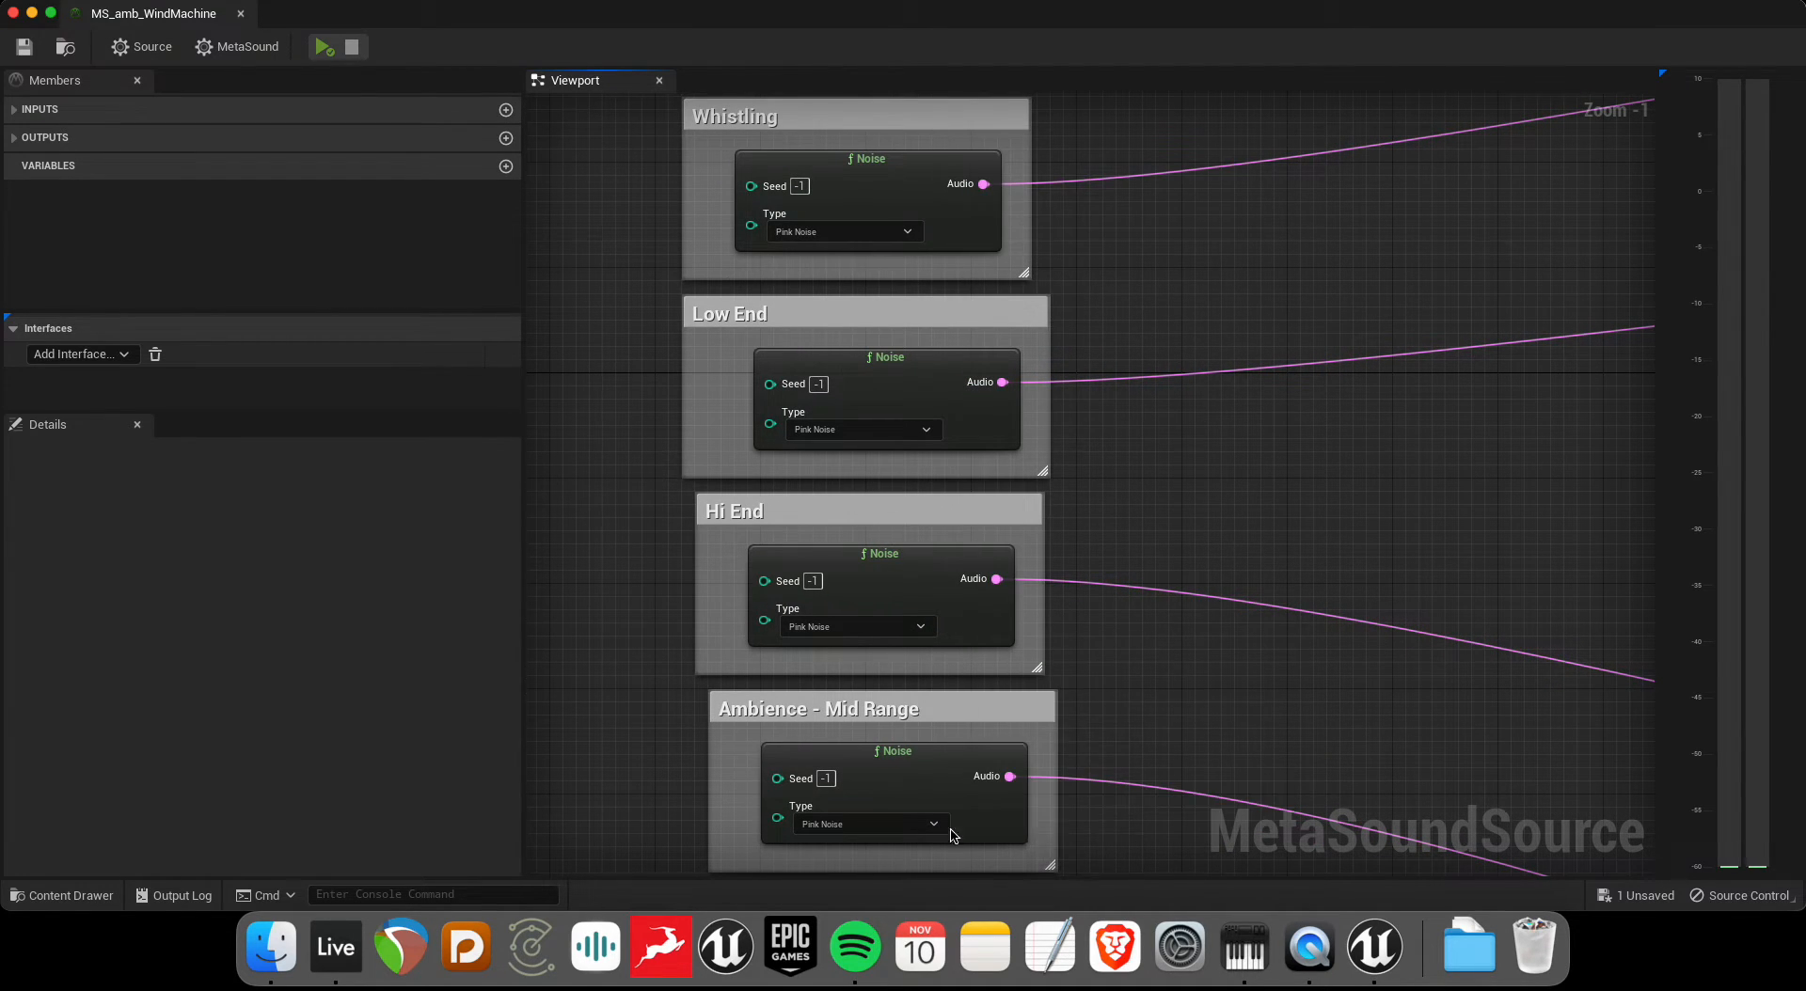
mouse_move(863, 258)
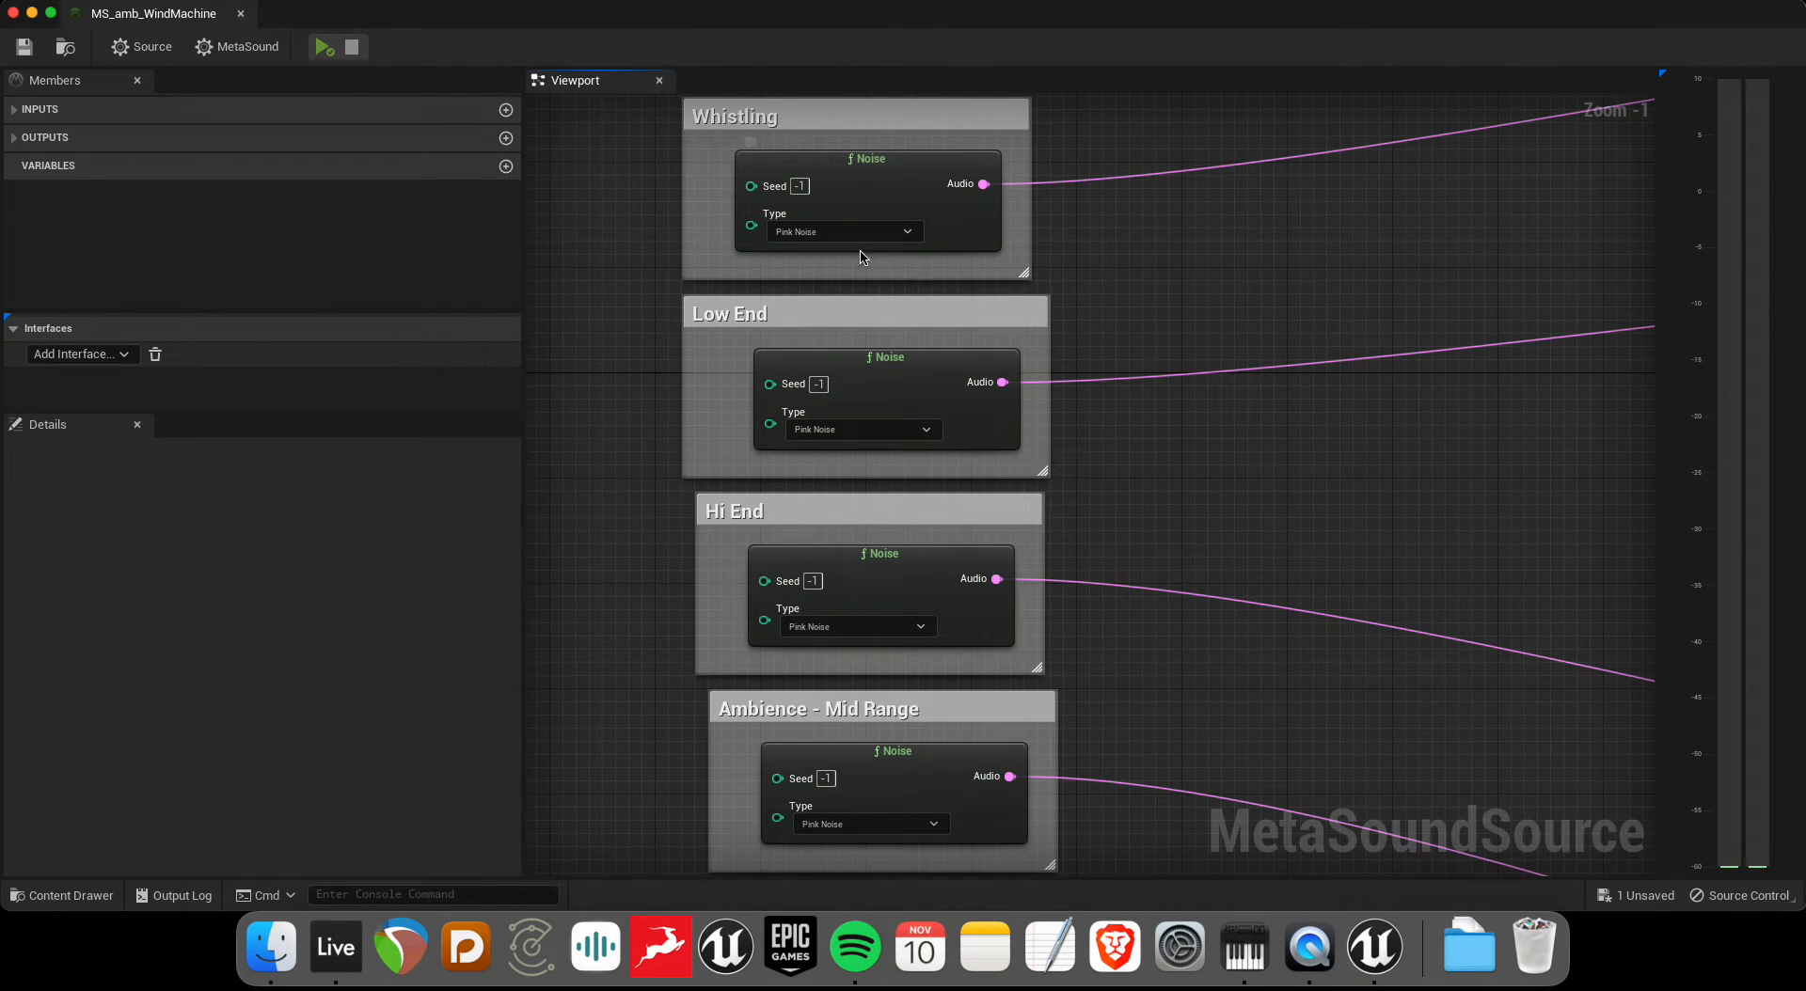
left_click(906, 231)
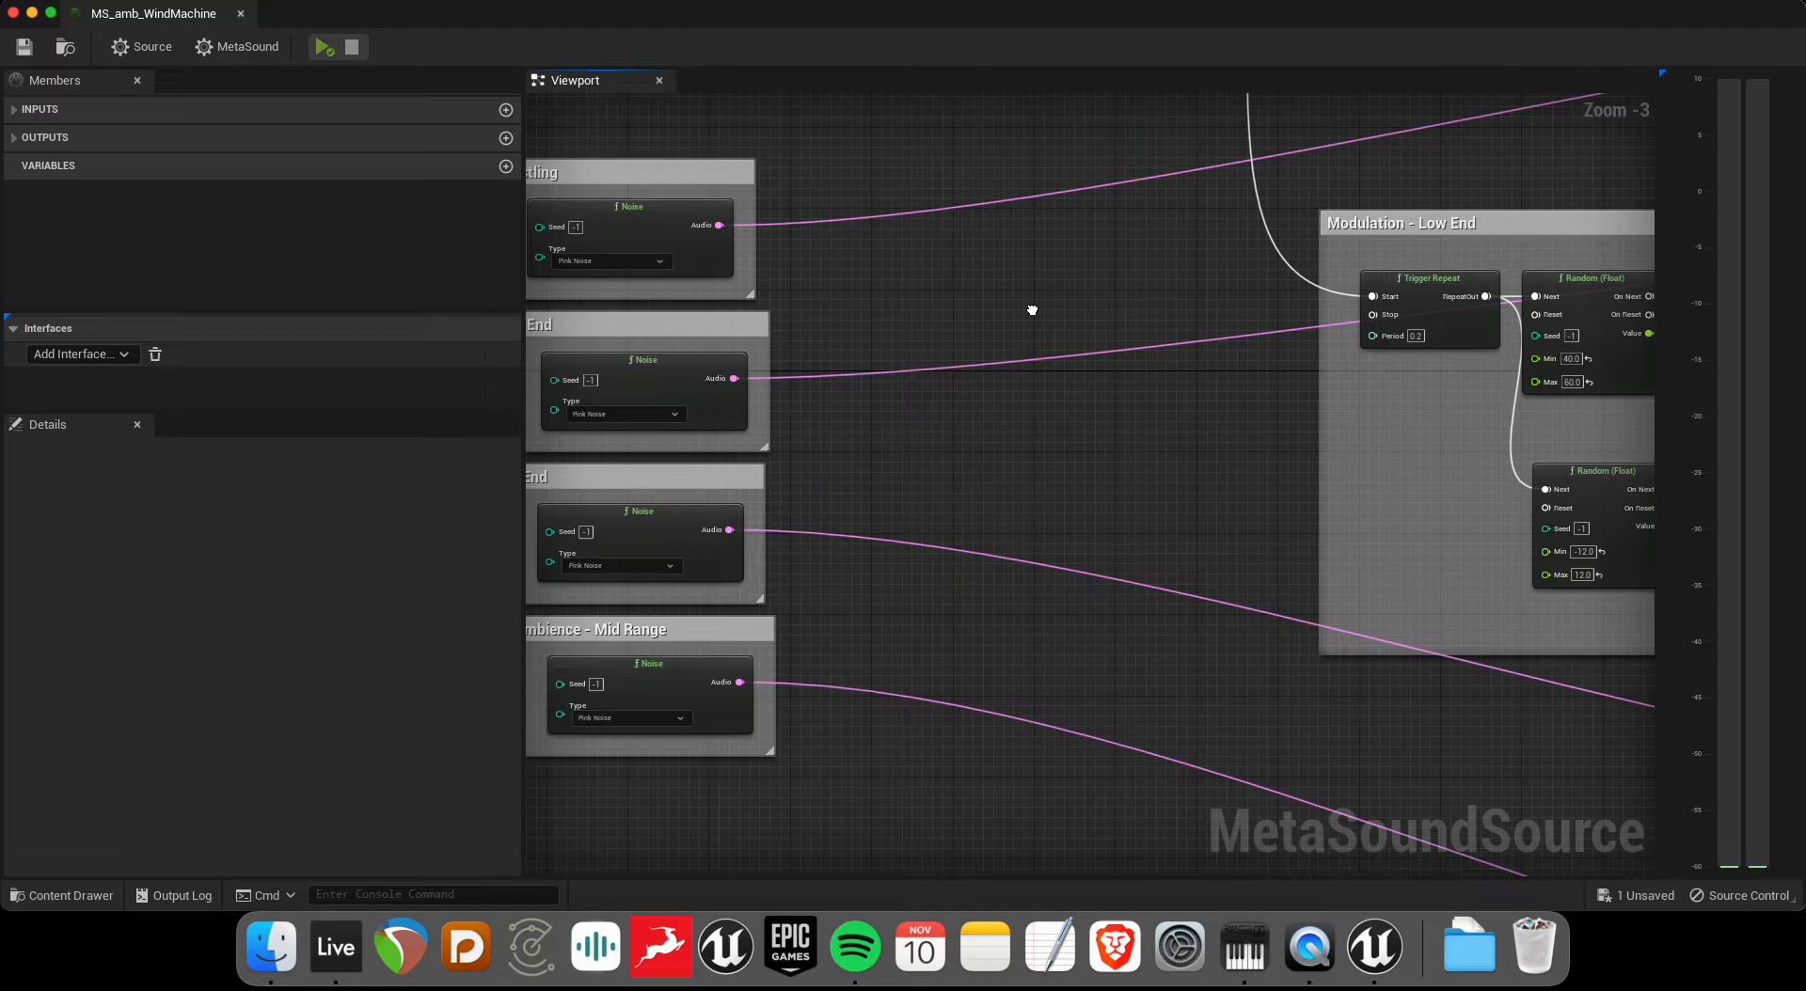
scroll("down", 3)
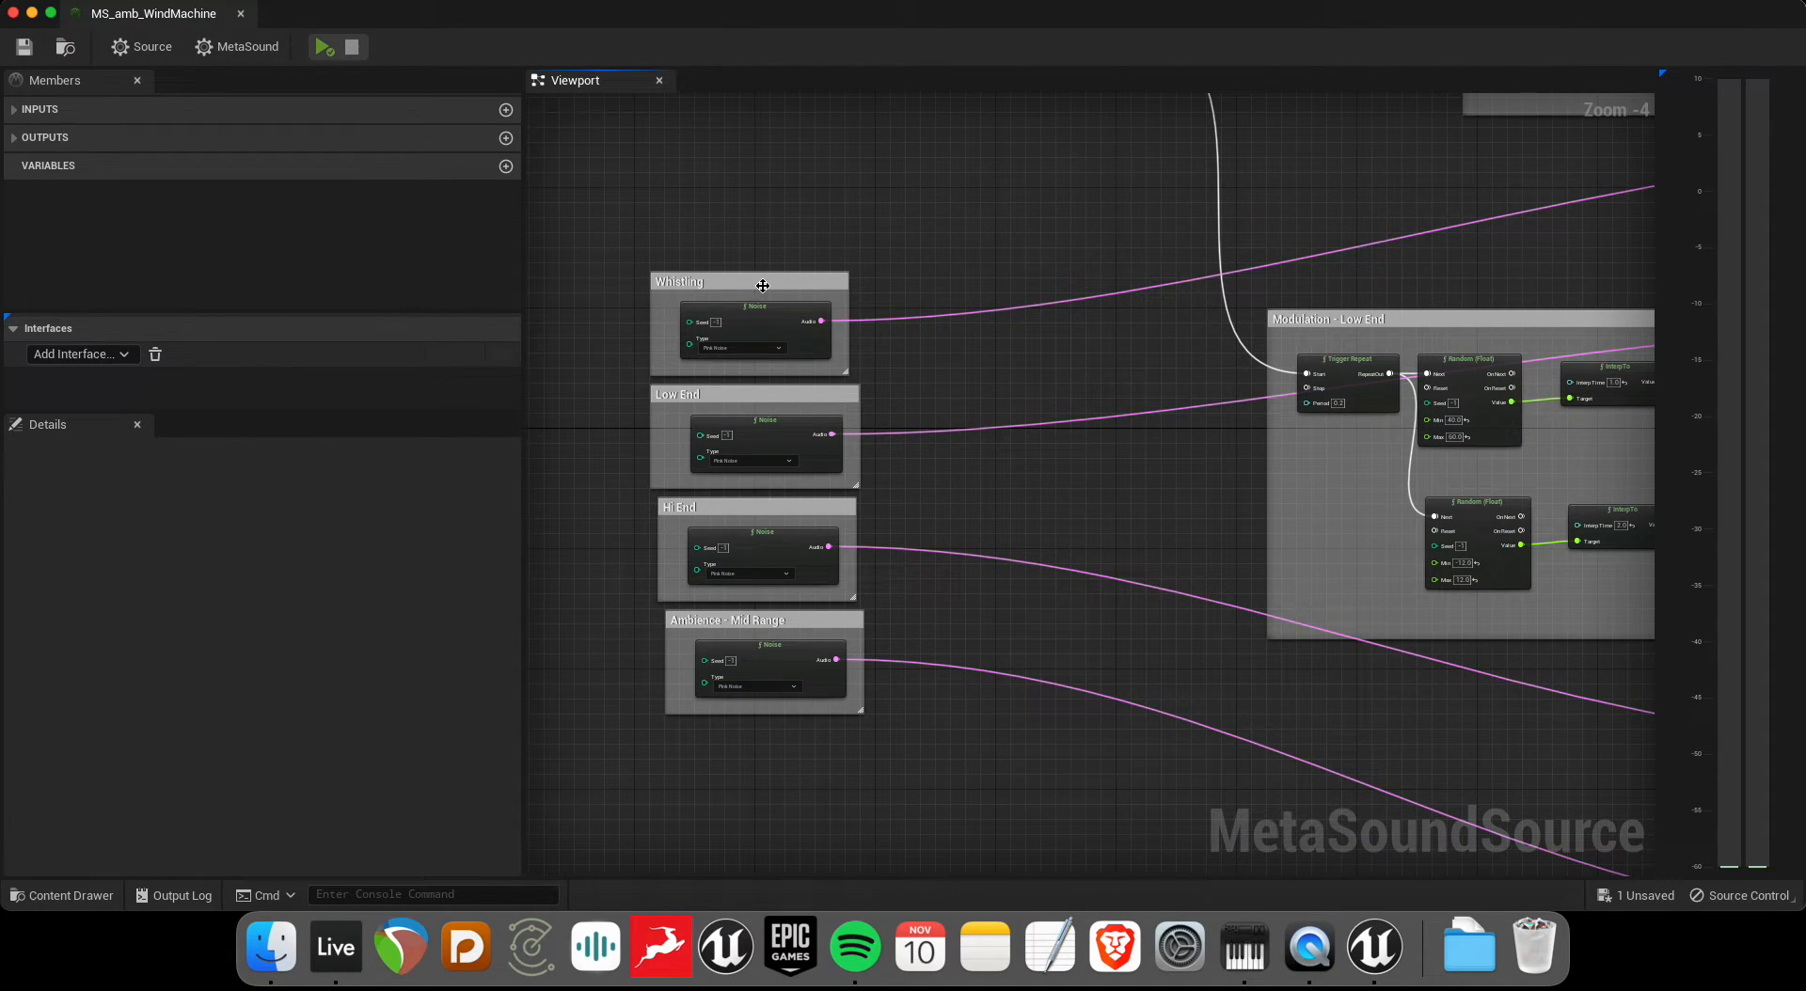
left_click(335, 946)
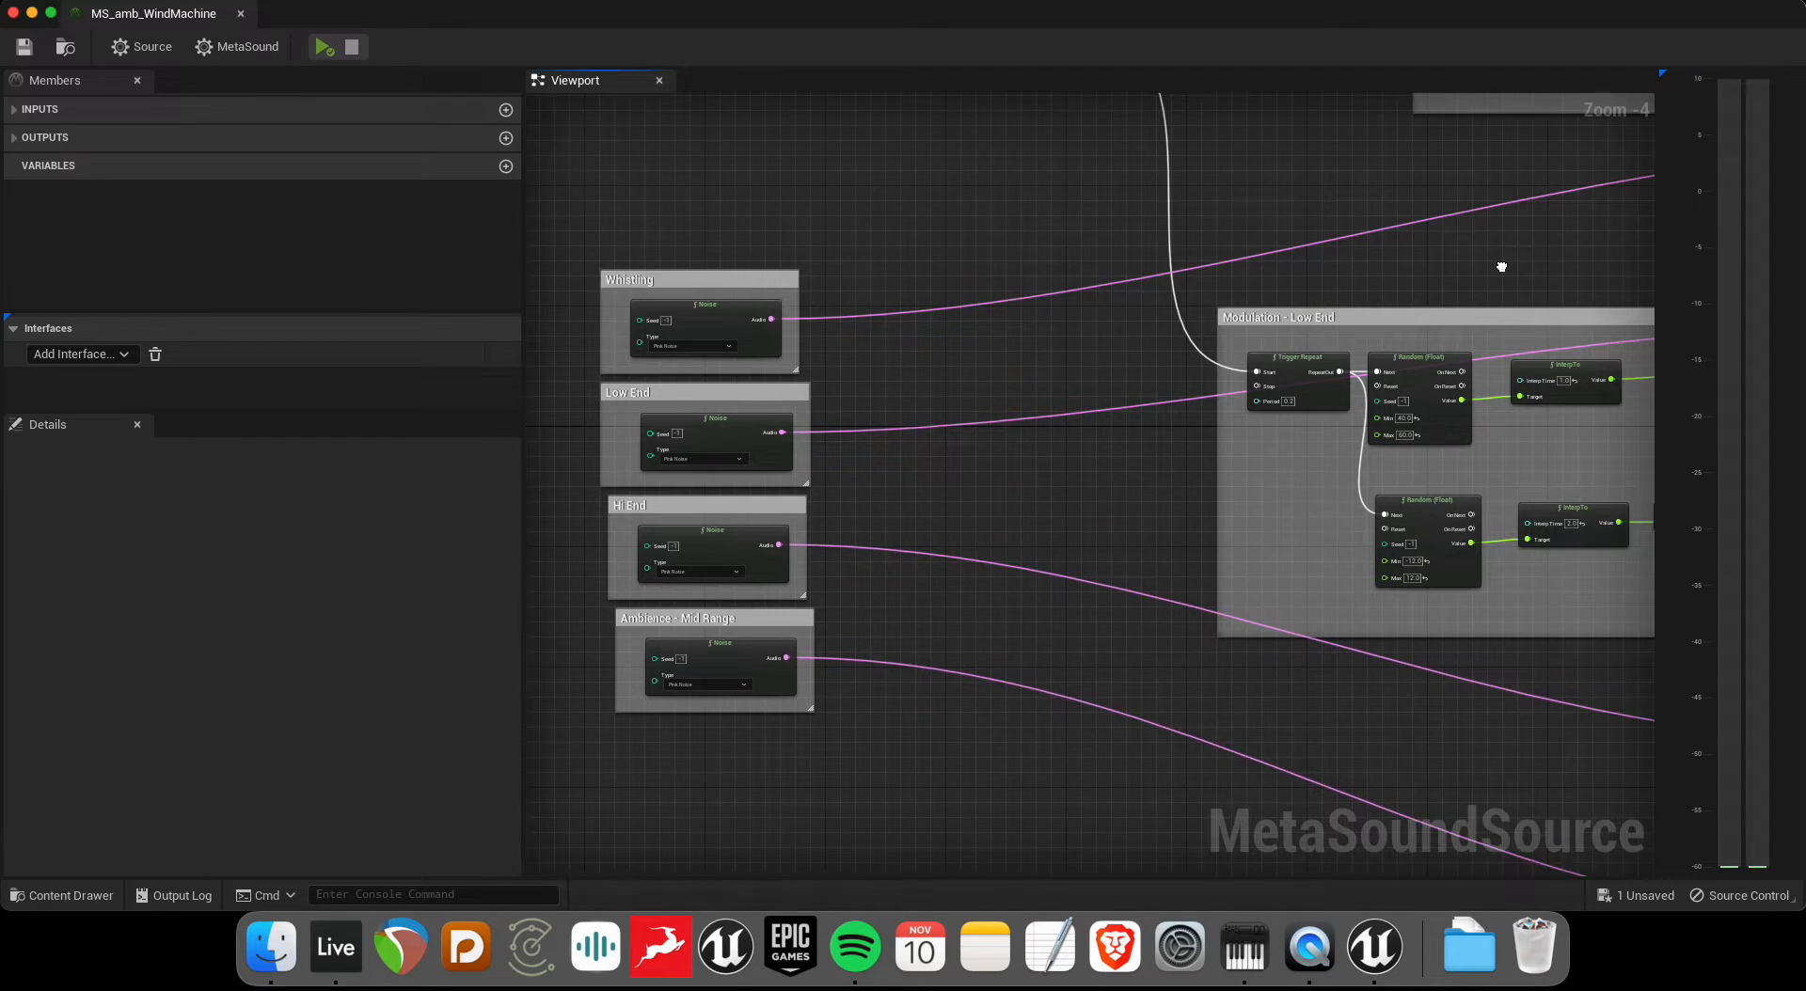
scroll("up", 3)
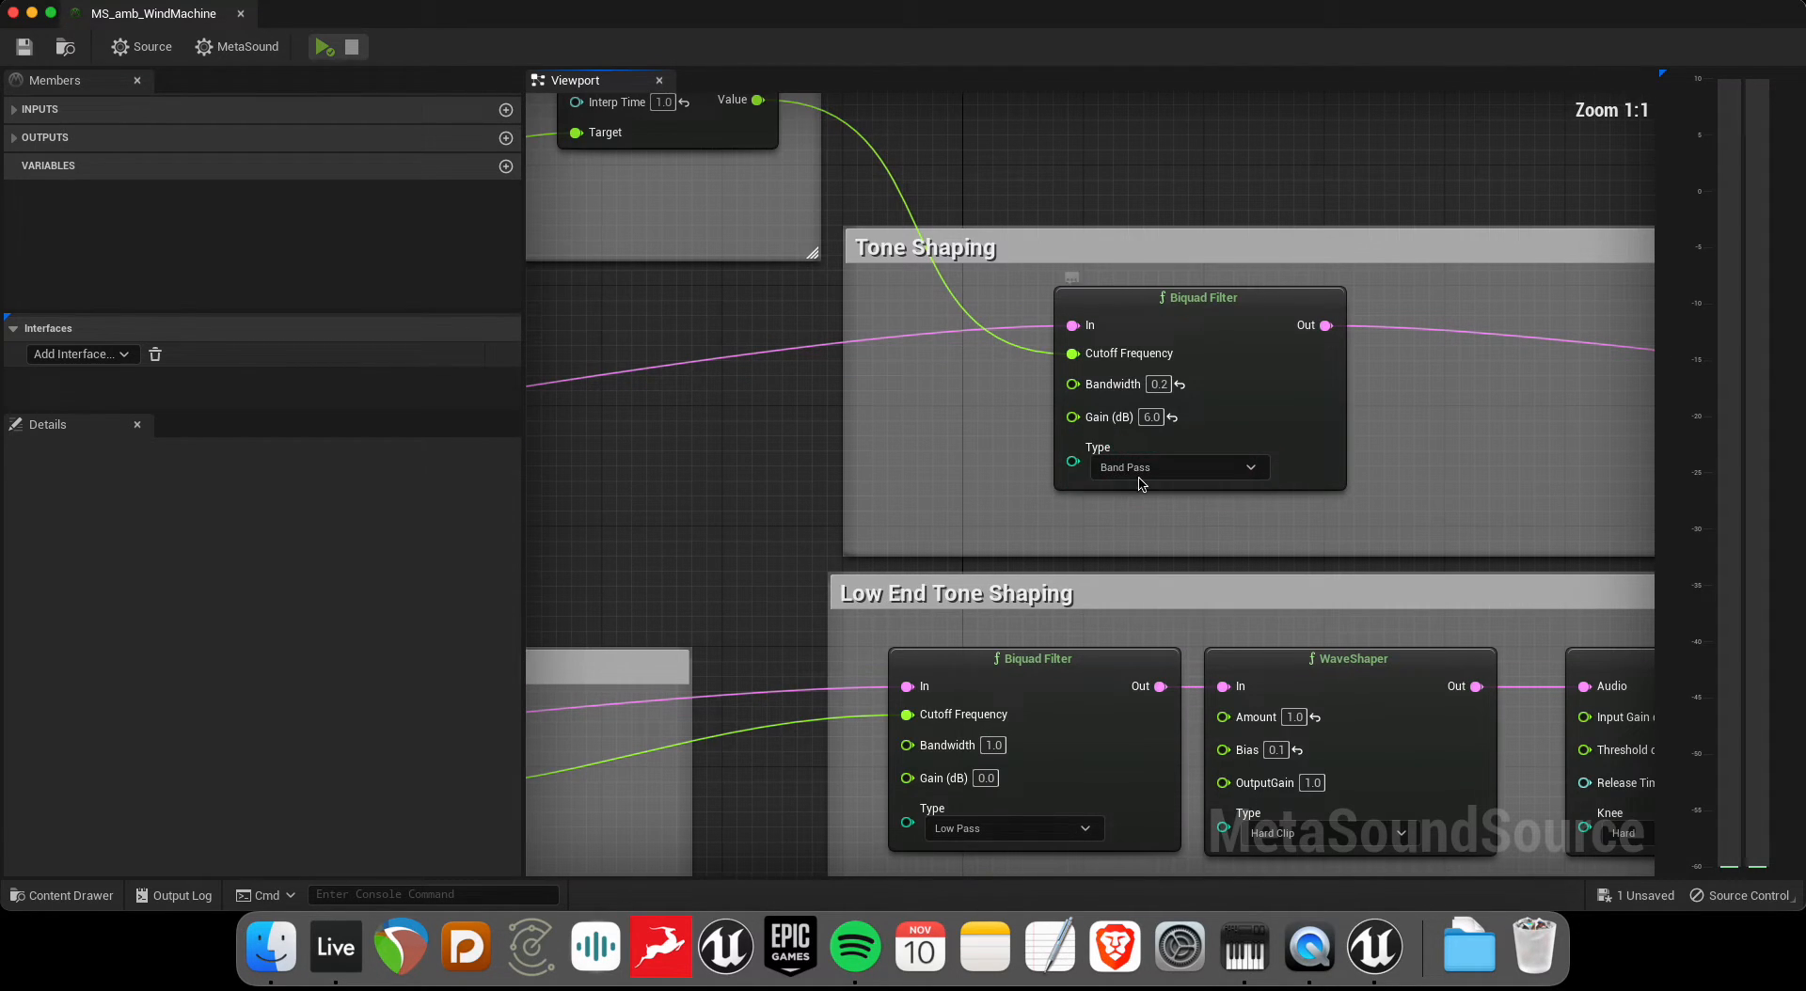
mouse_move(1113, 384)
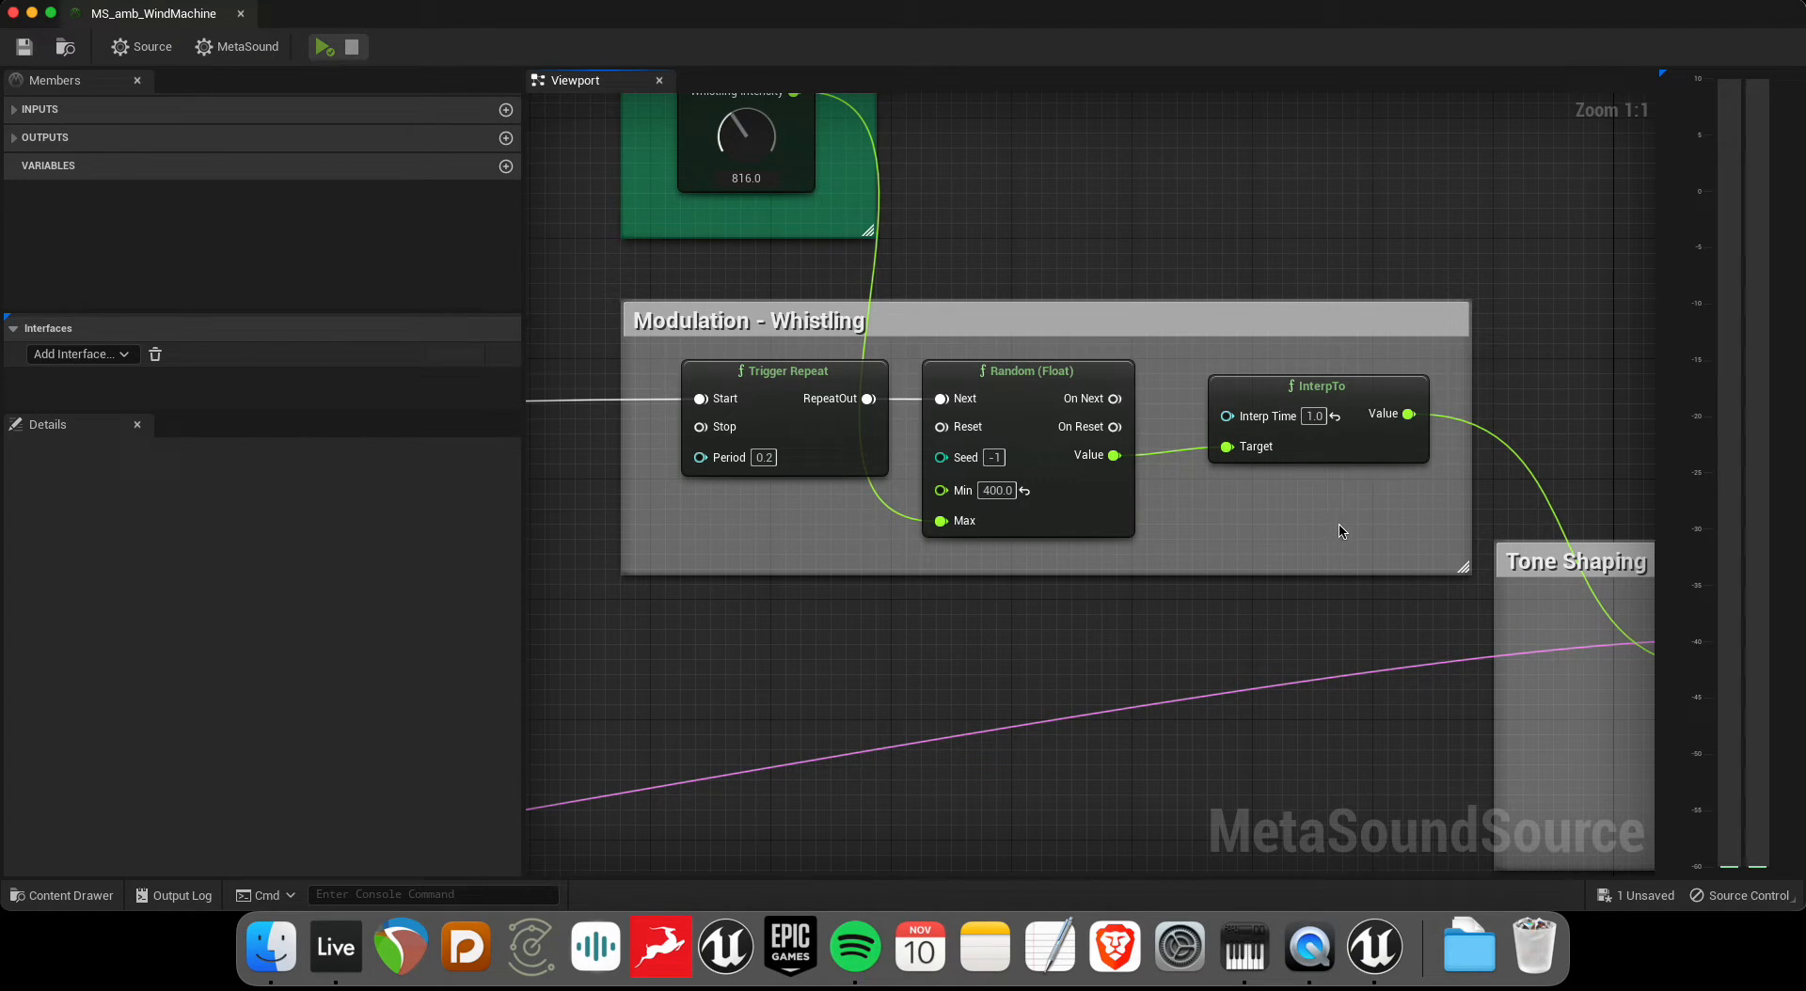
mouse_move(965, 457)
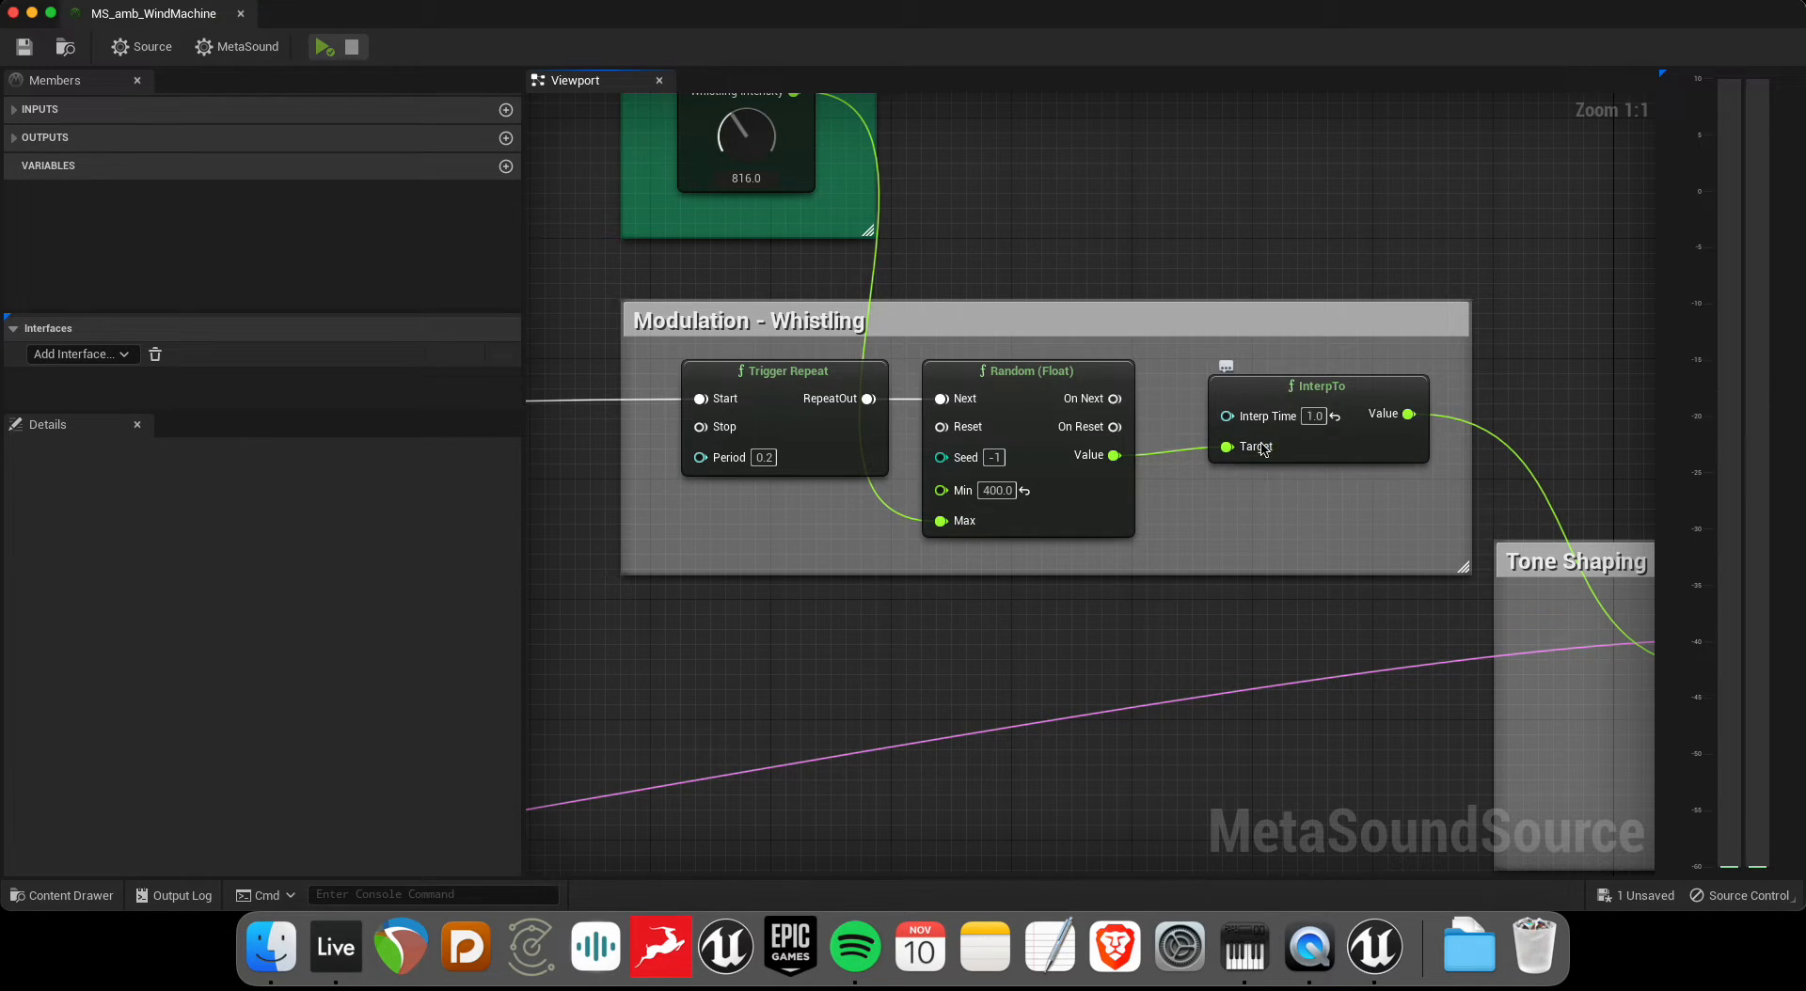
mouse_move(1112, 455)
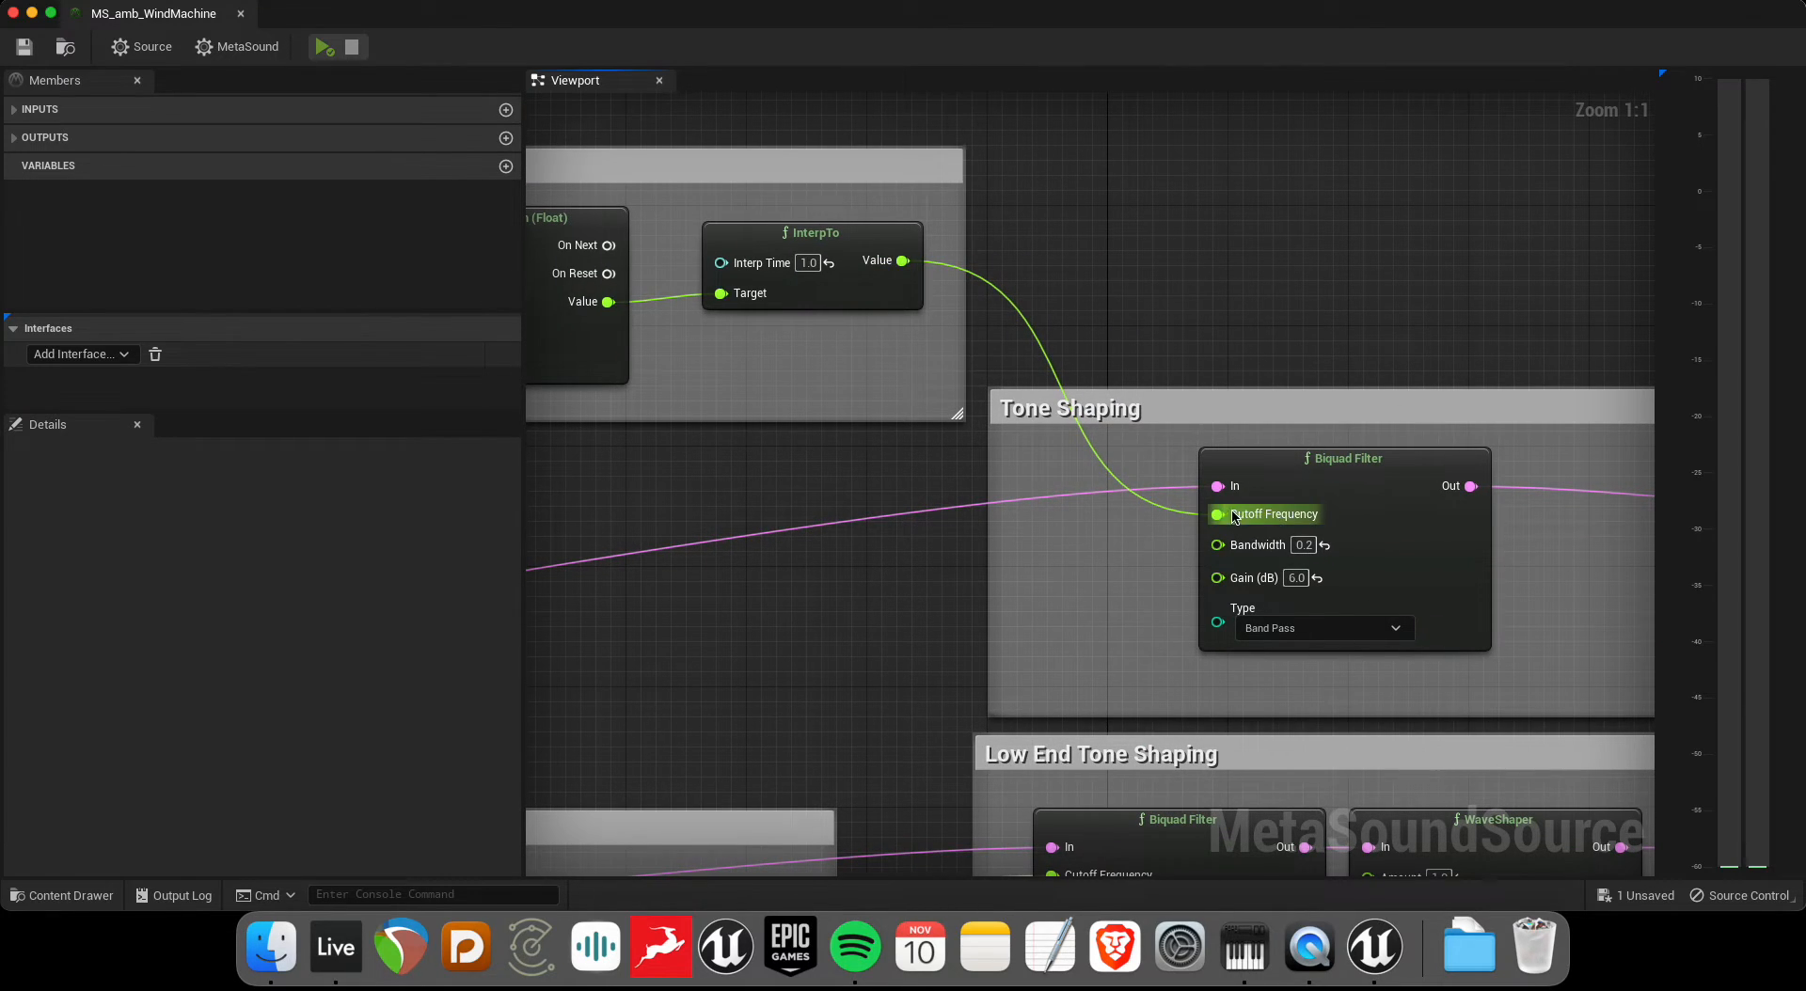
mouse_move(1420, 301)
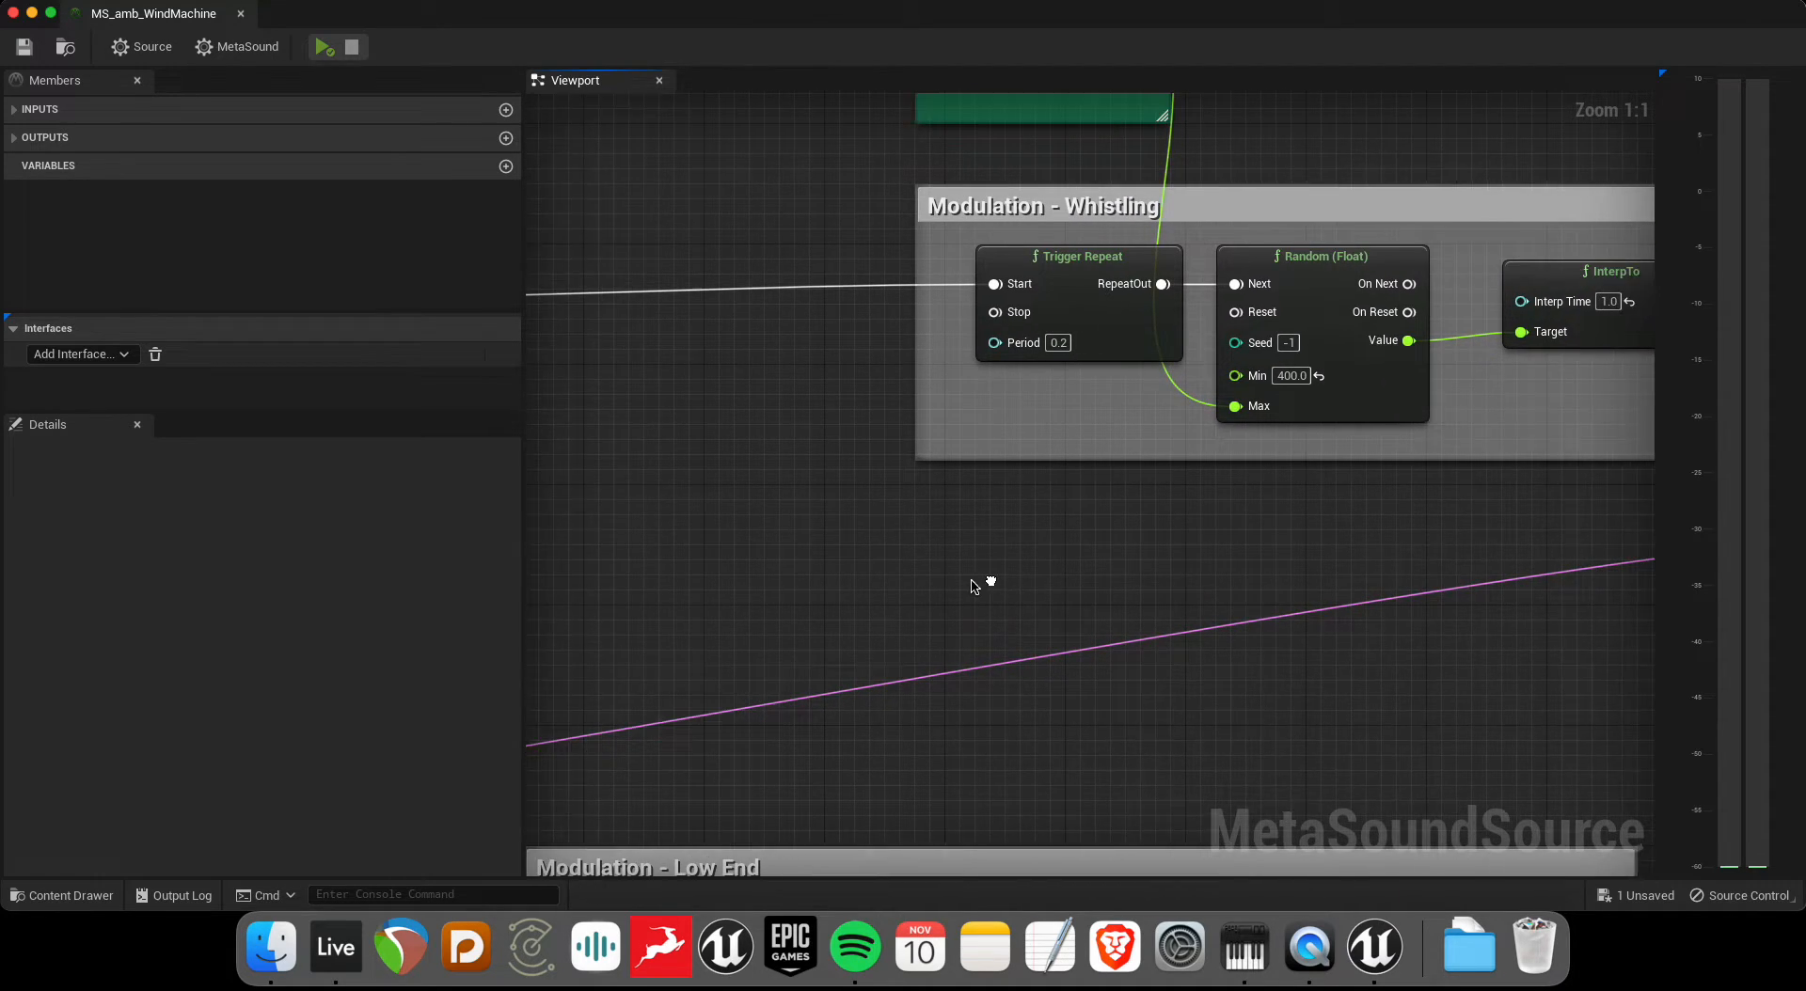
scroll("down", 3)
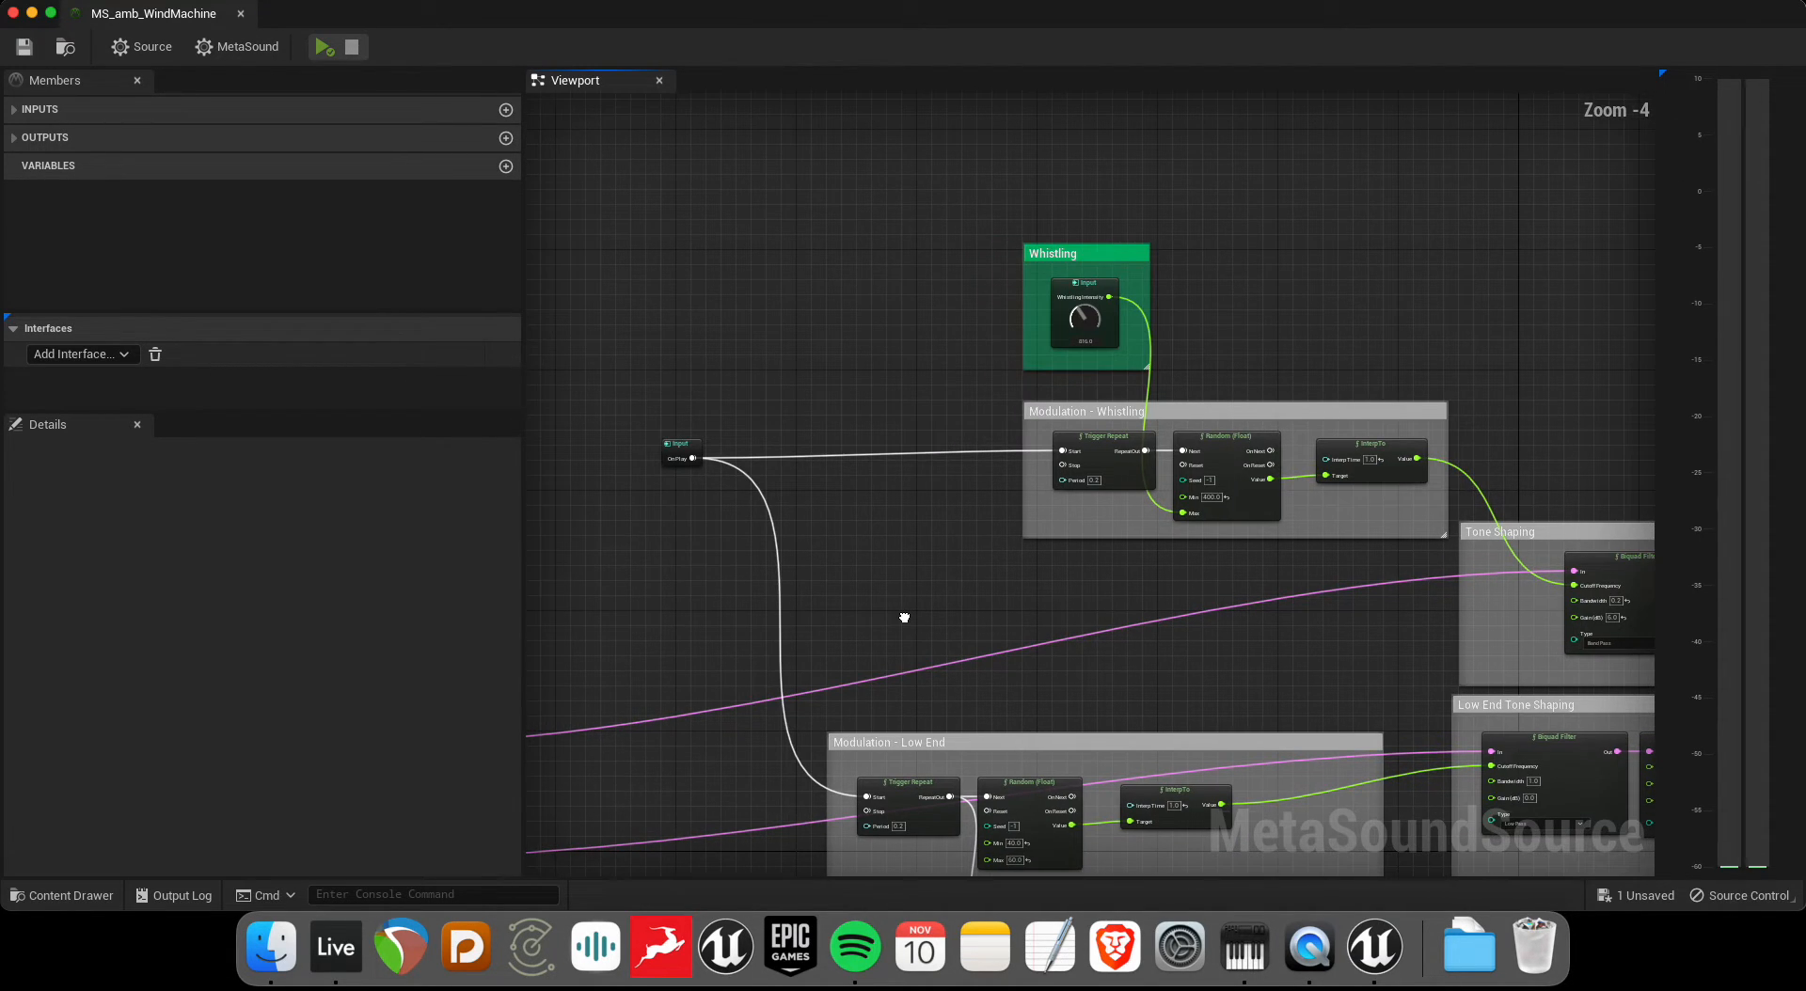
scroll("up", 3)
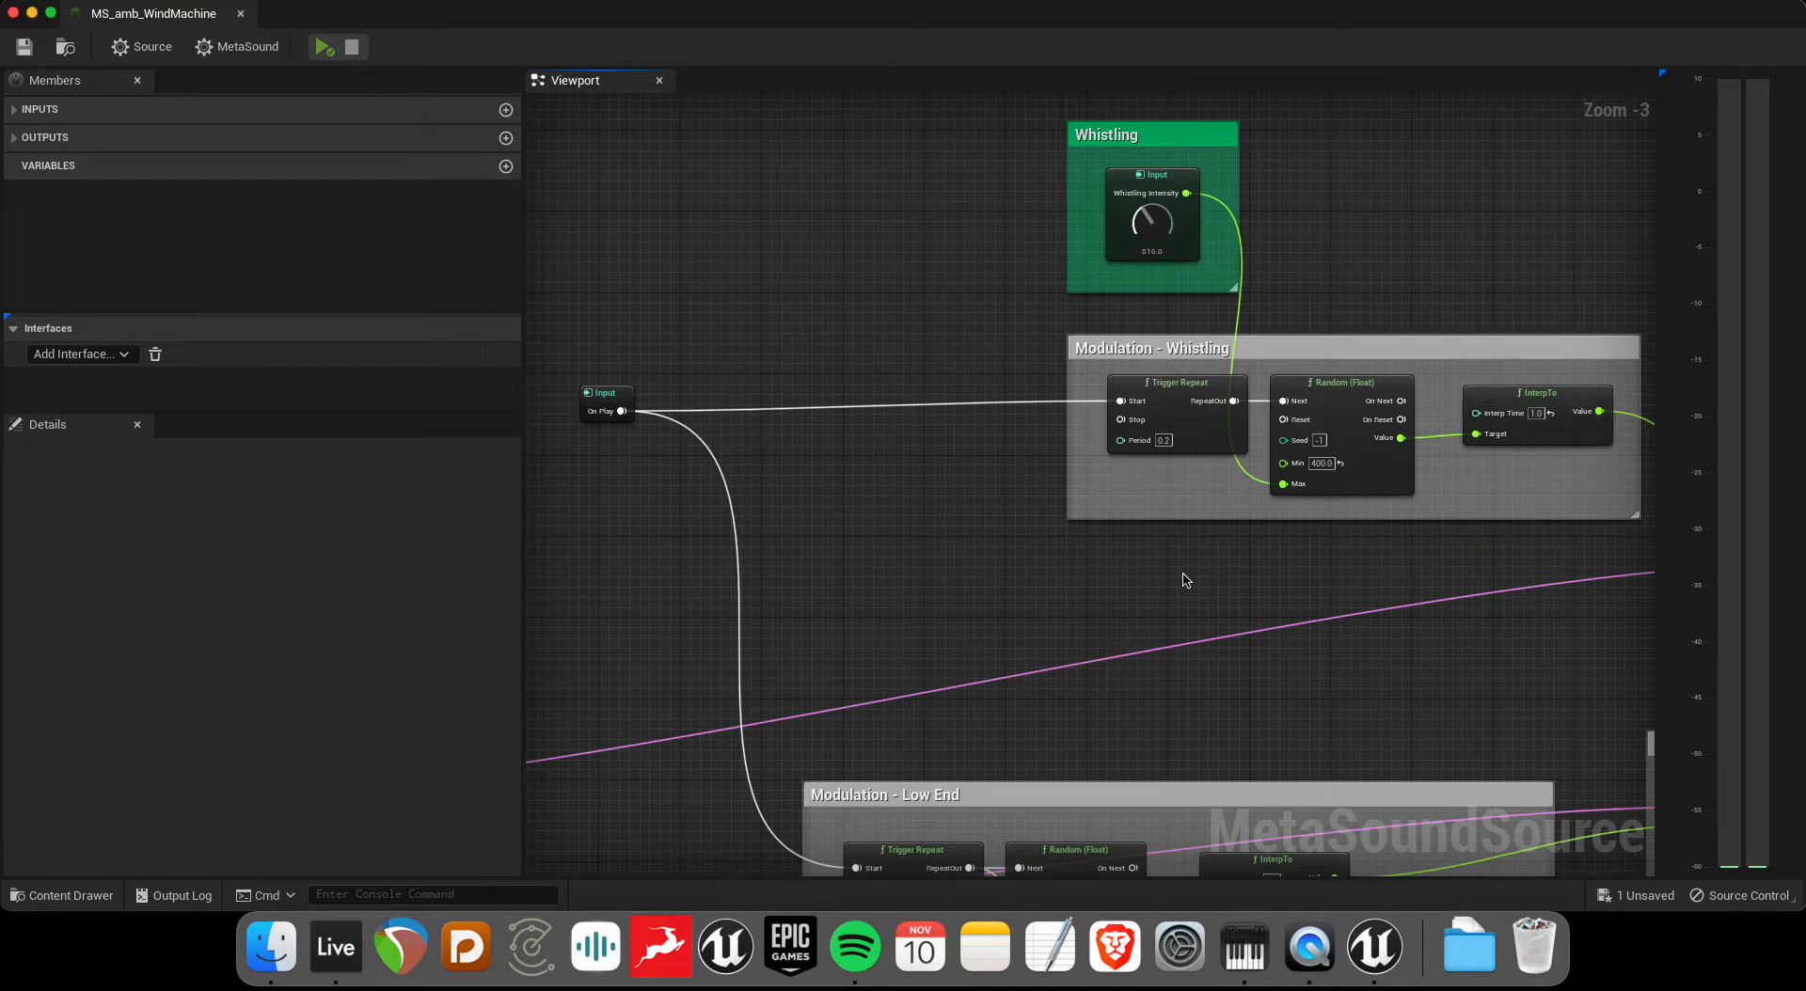
mouse_move(620, 411)
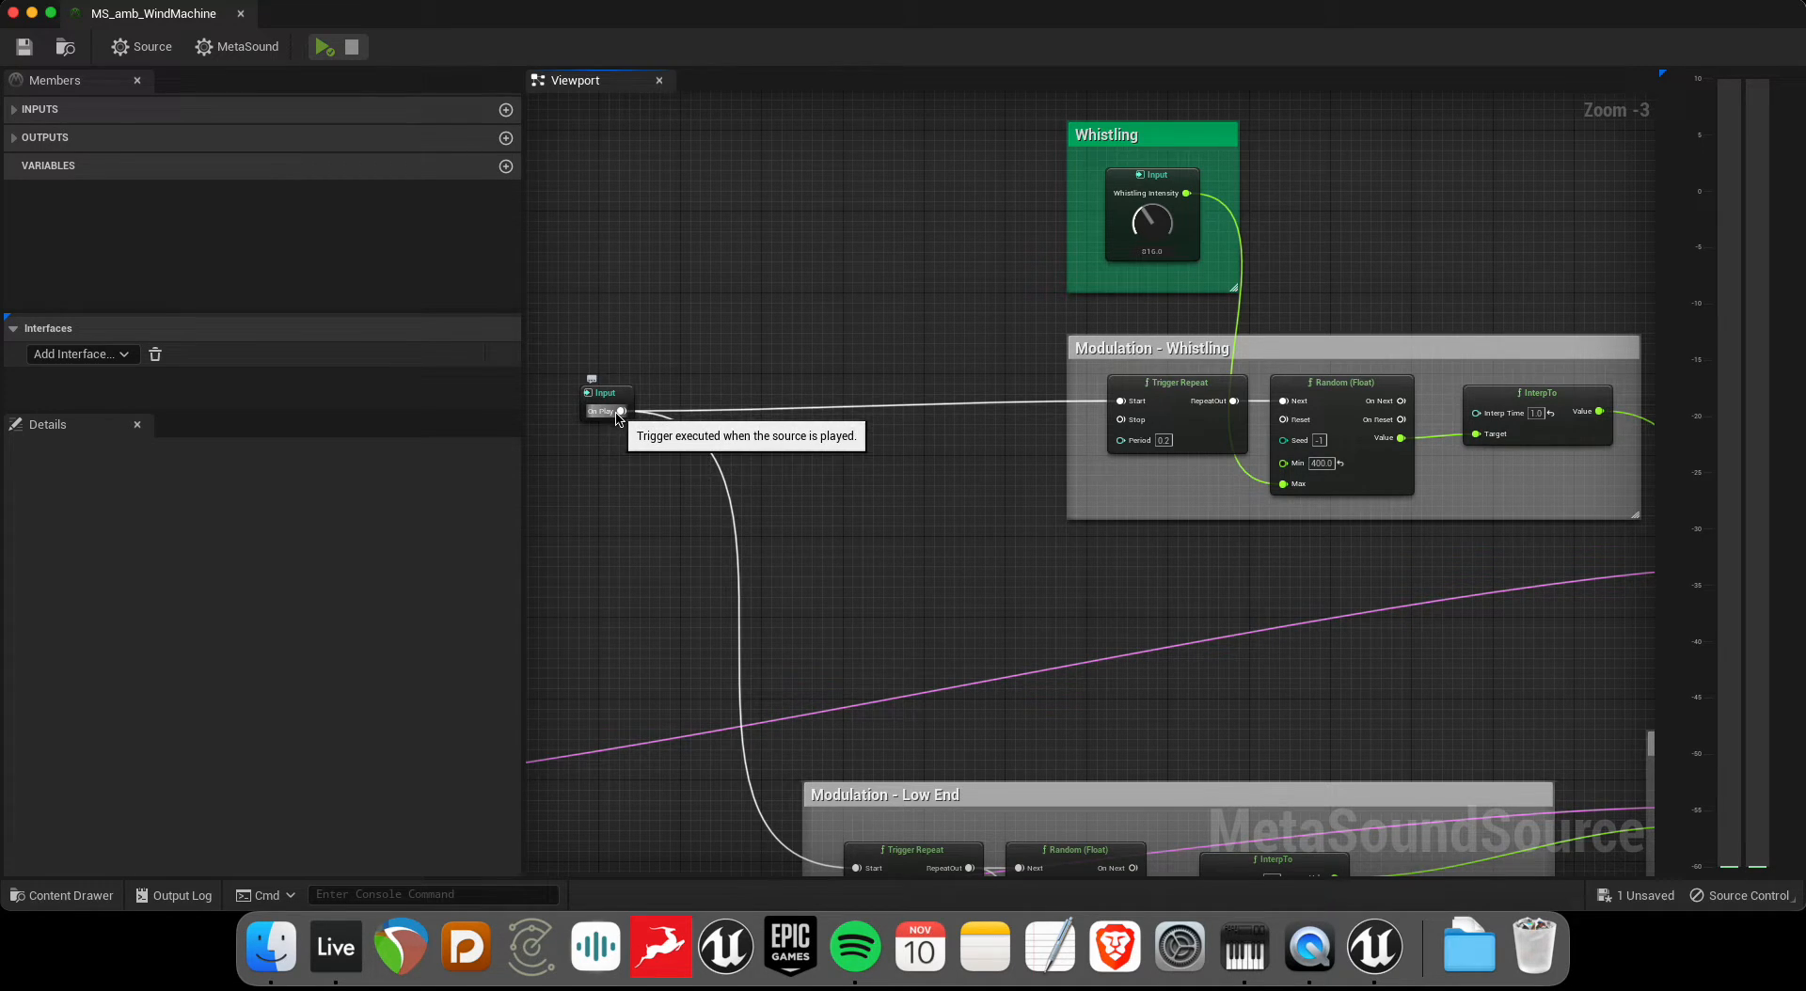
mouse_move(1197, 402)
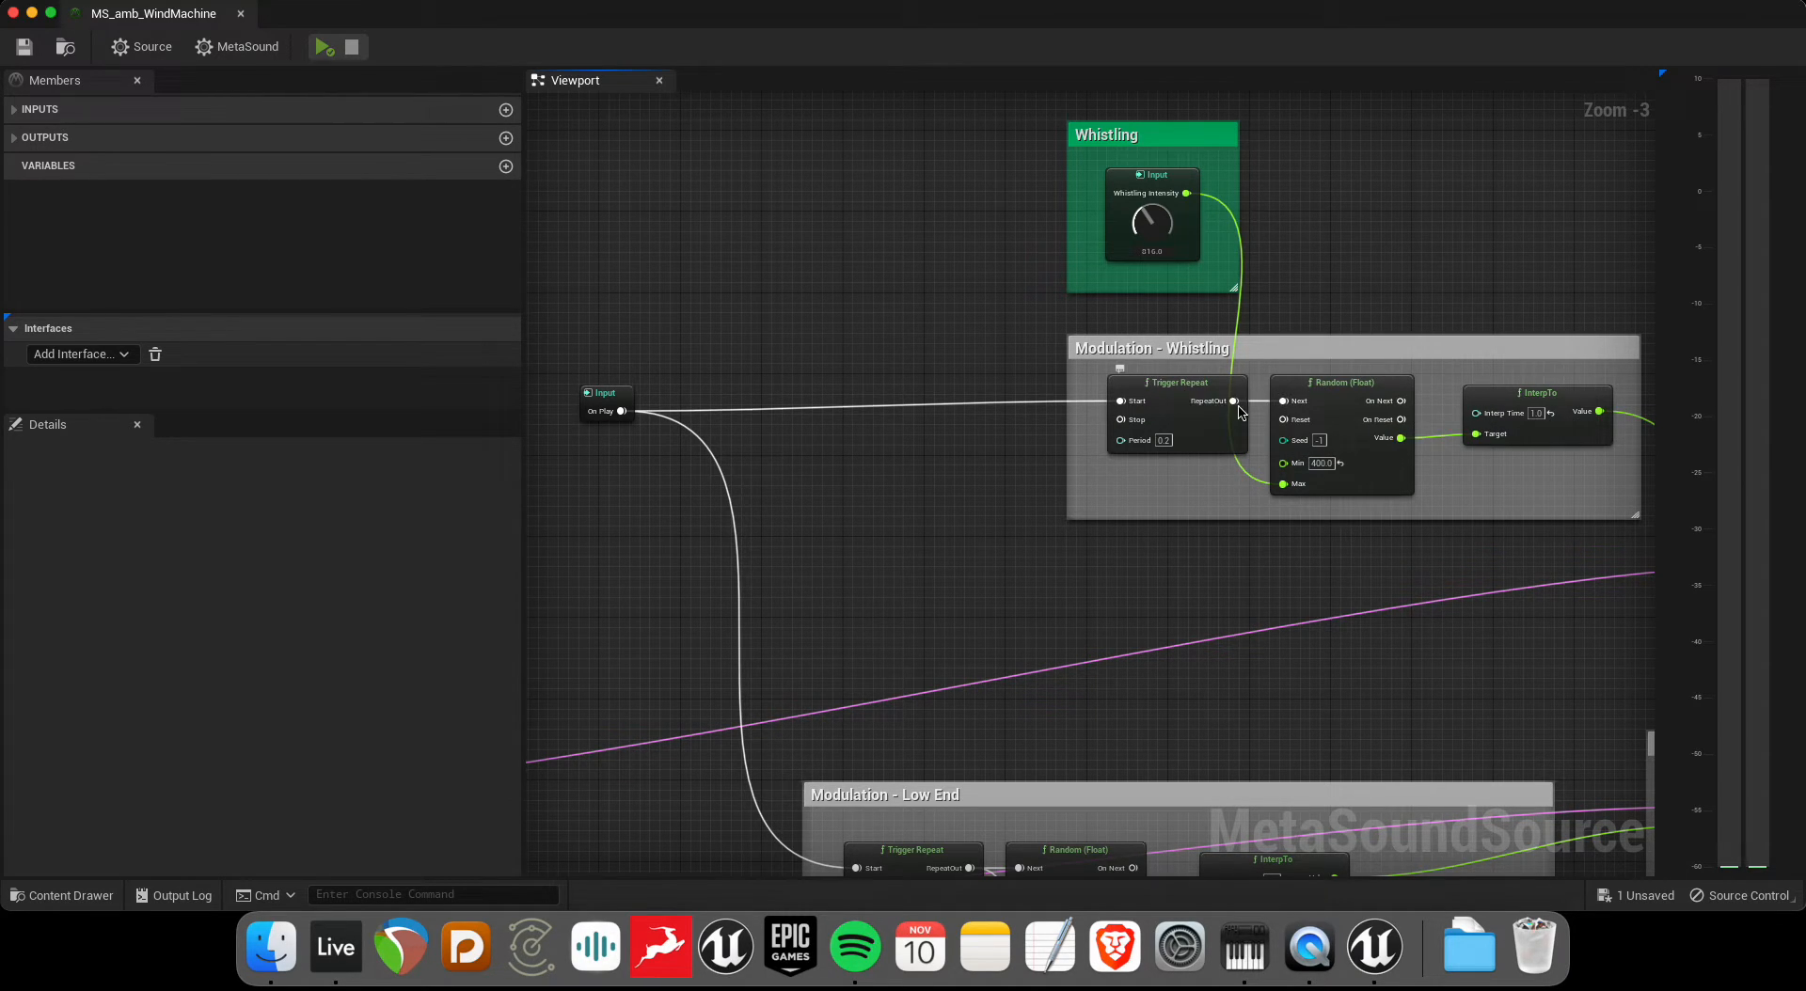
mouse_move(1379, 403)
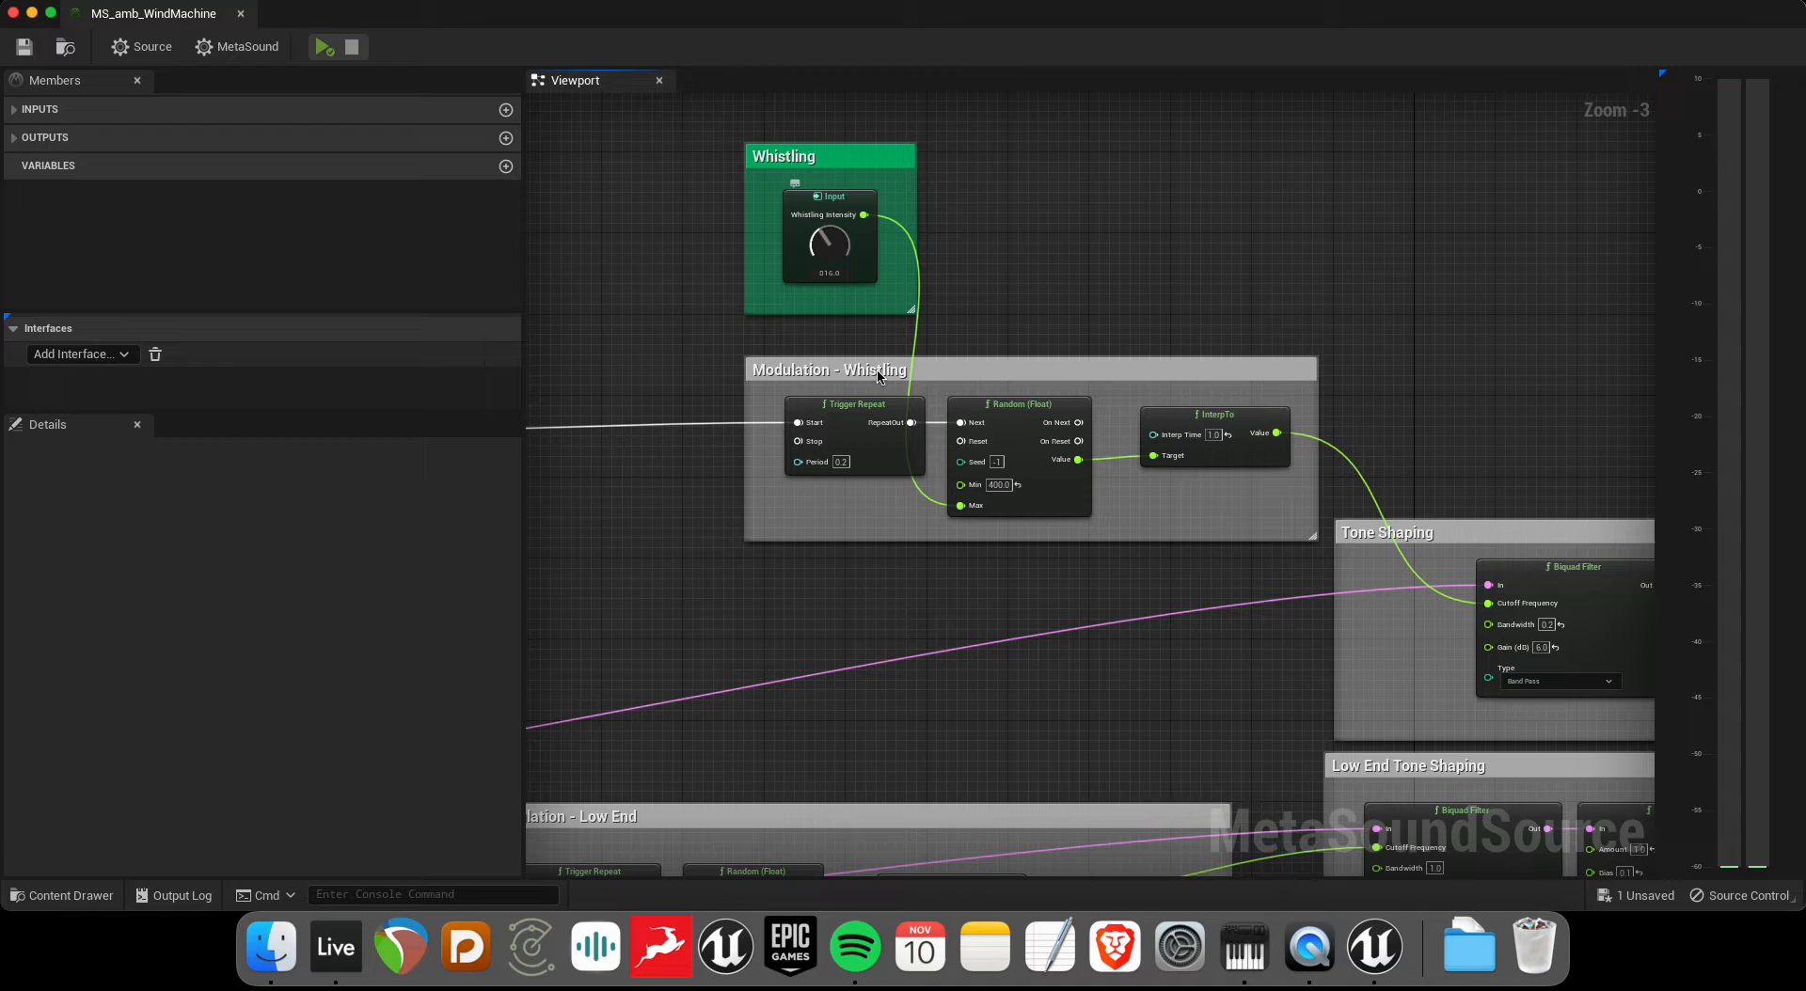
mouse_move(840, 179)
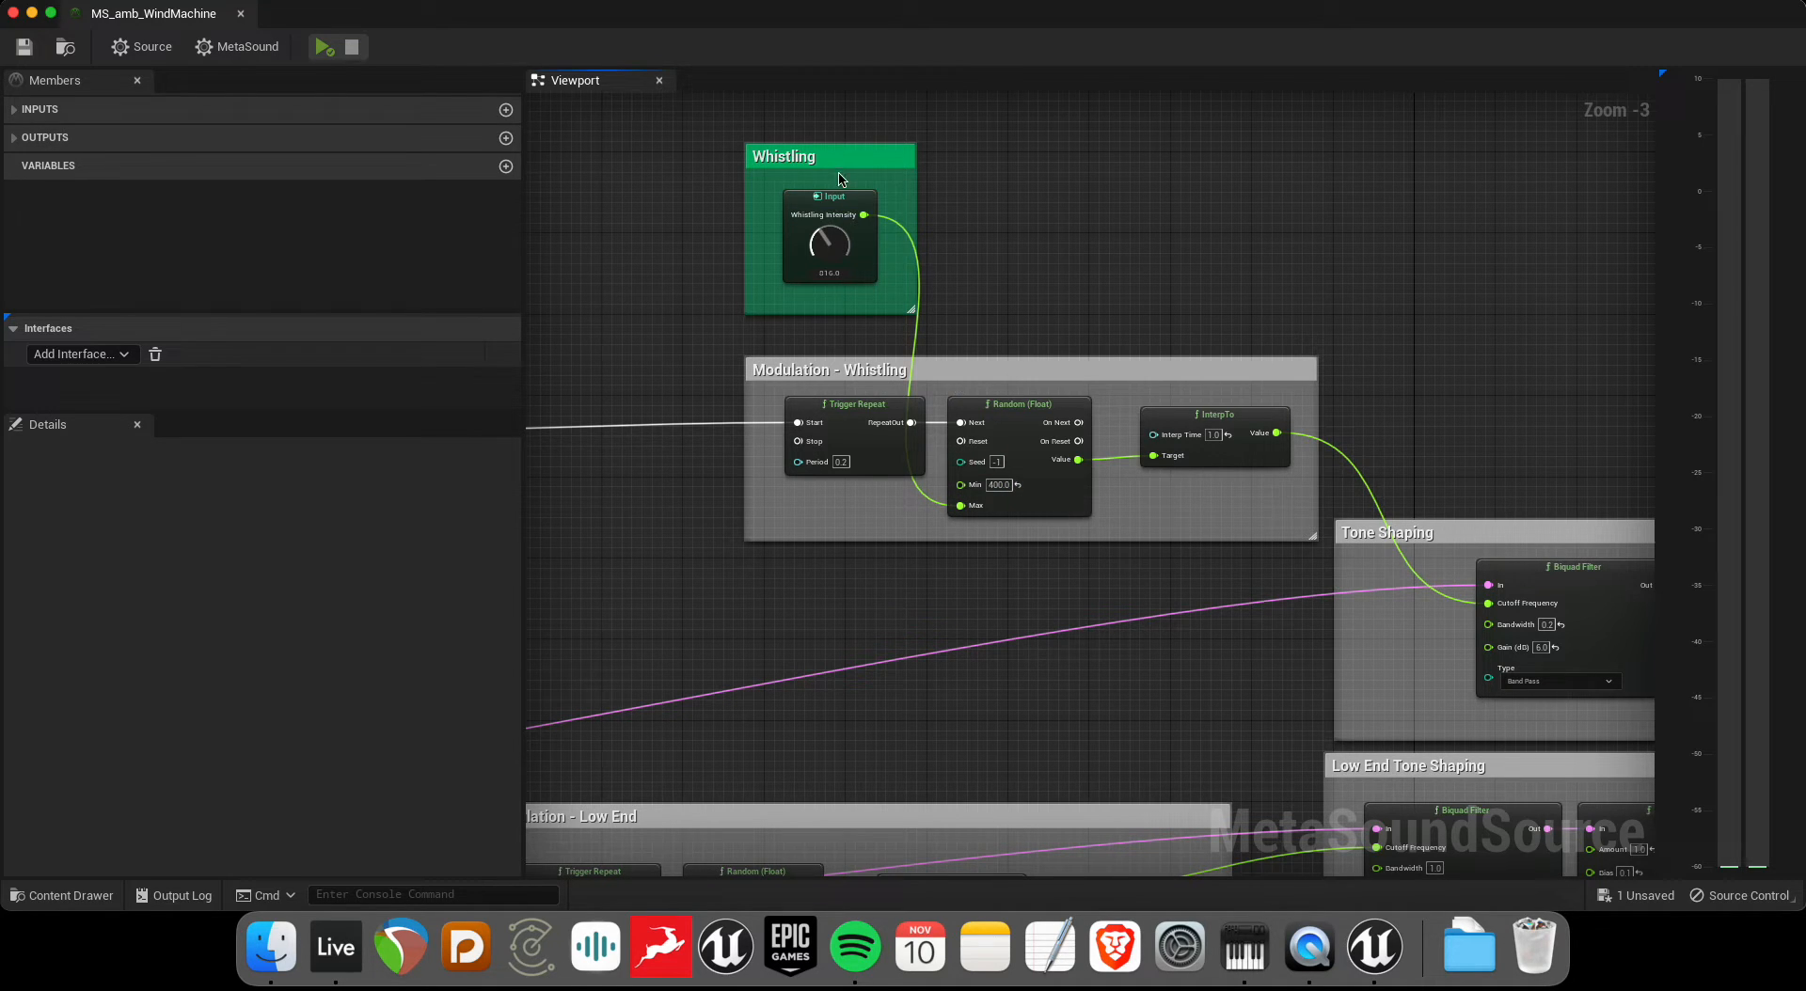
mouse_move(836, 245)
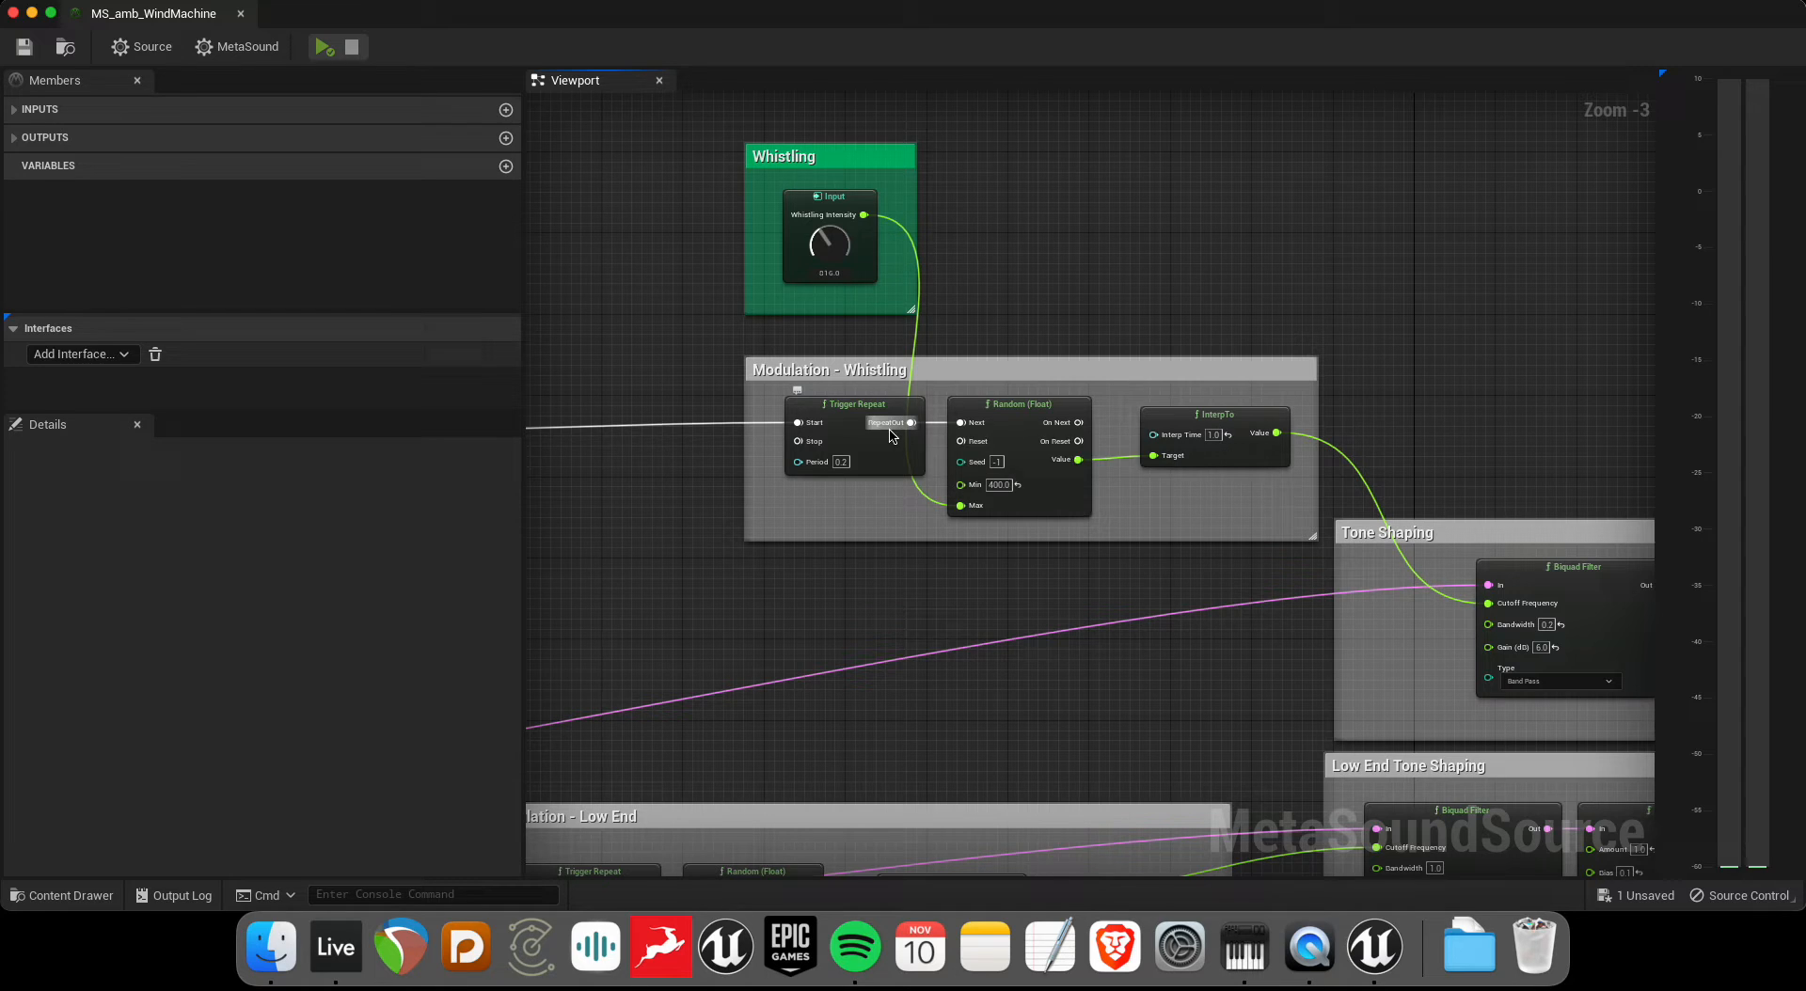
scroll("down", 3)
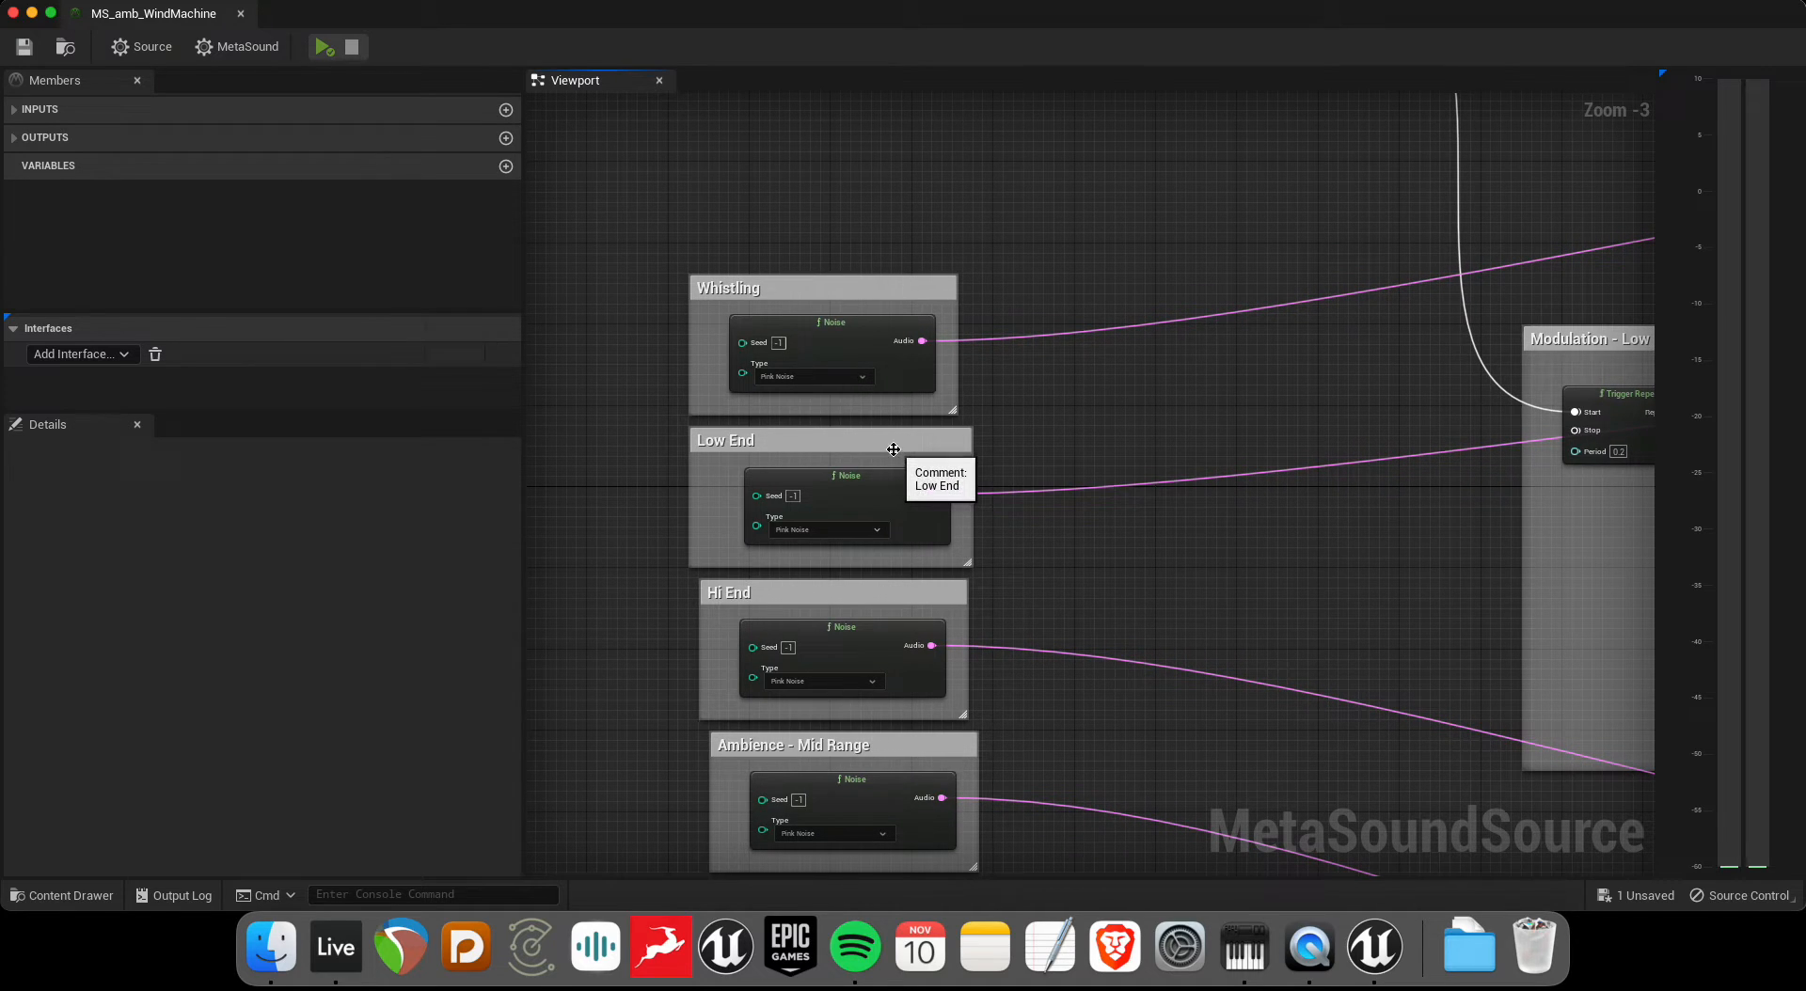
mouse_move(873, 474)
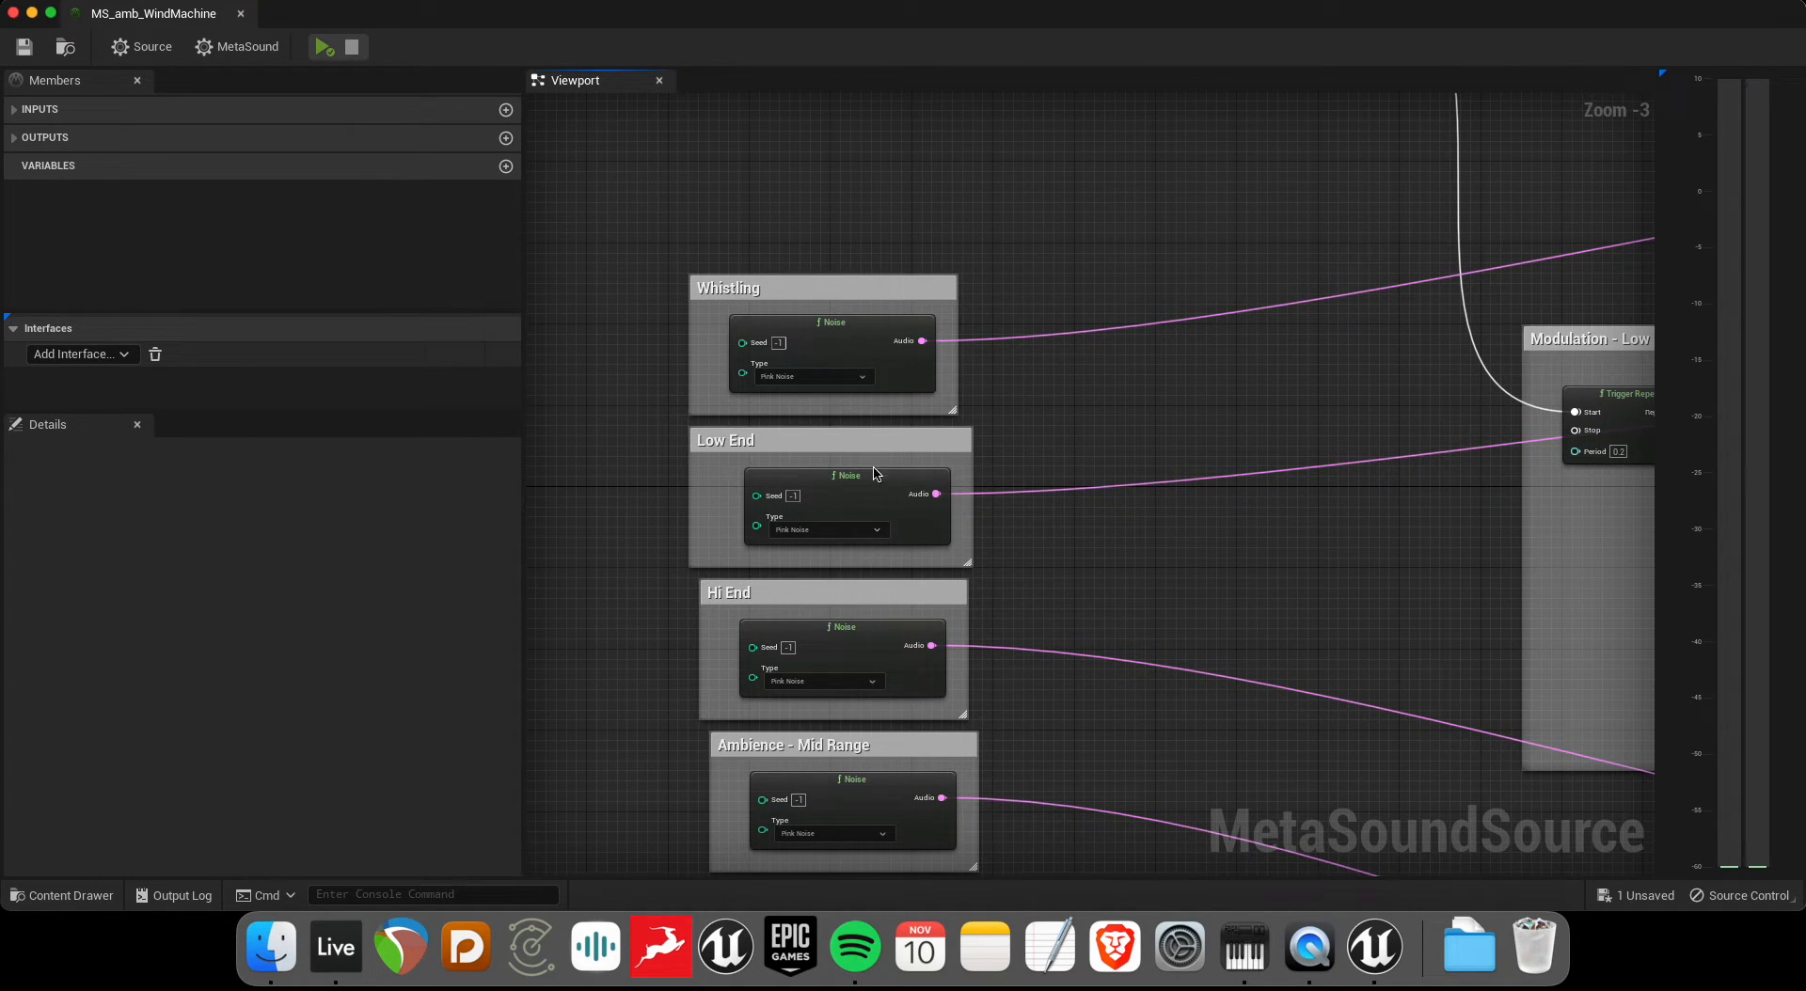
mouse_move(1021, 457)
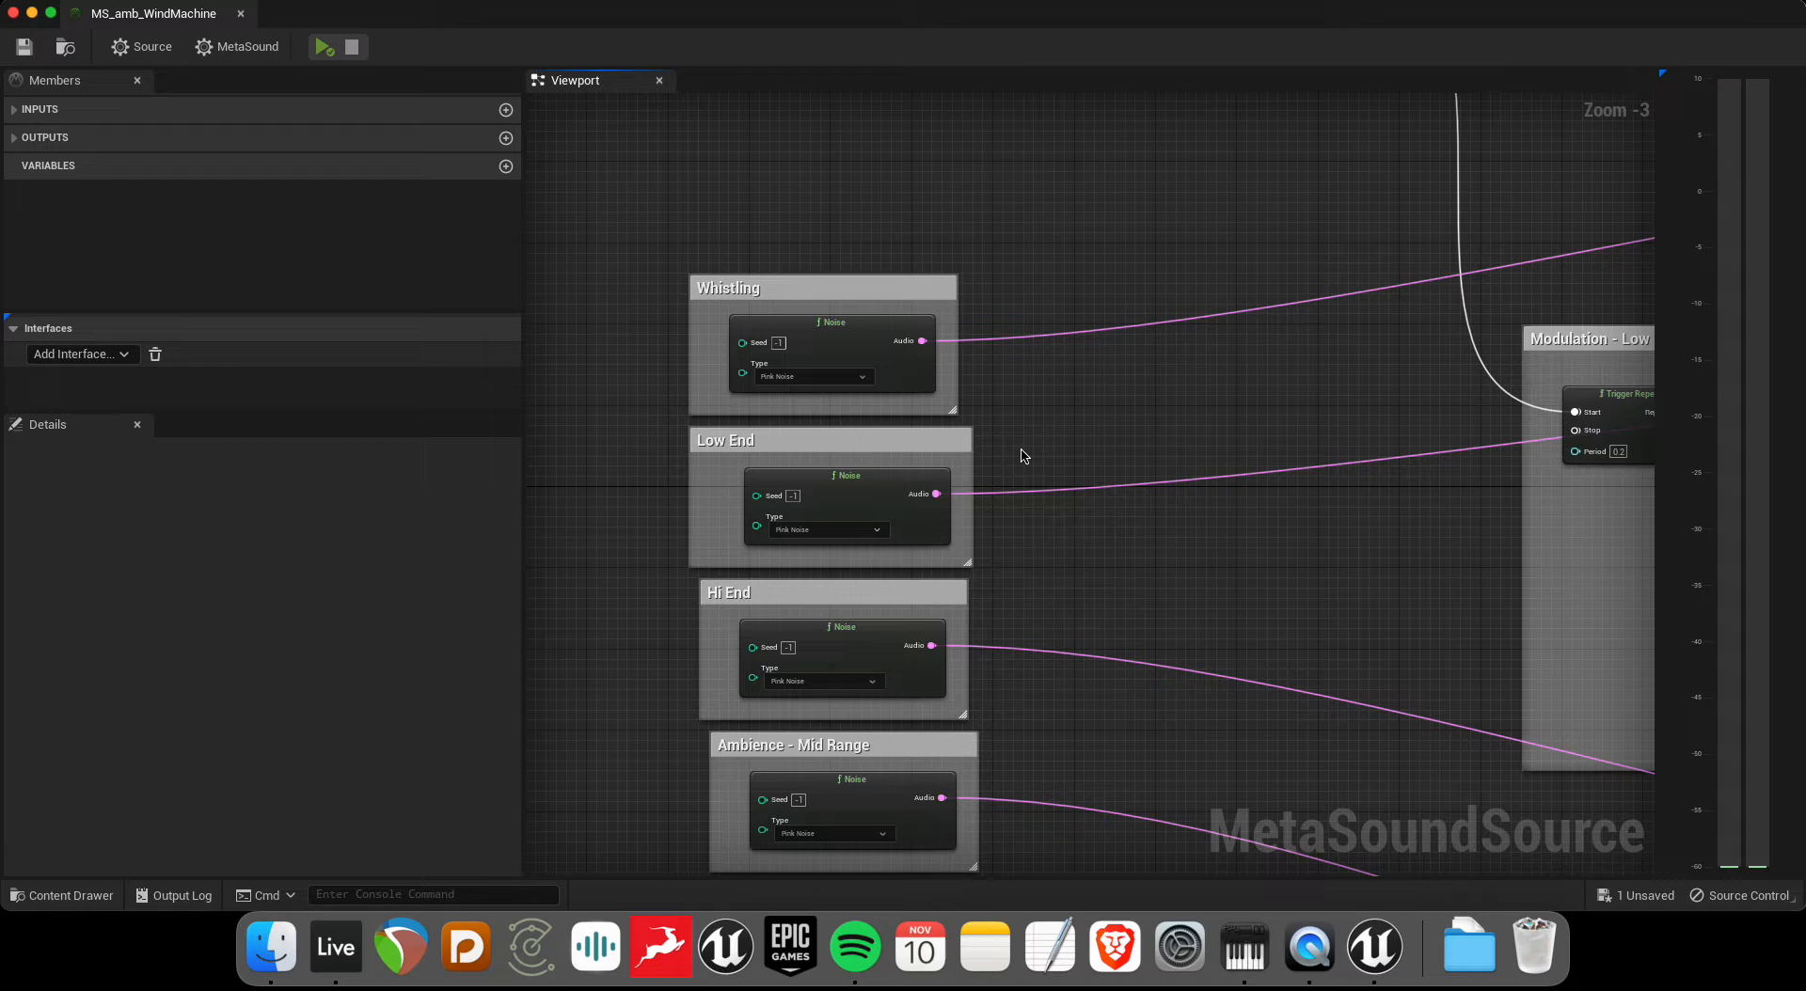
mouse_move(1055, 462)
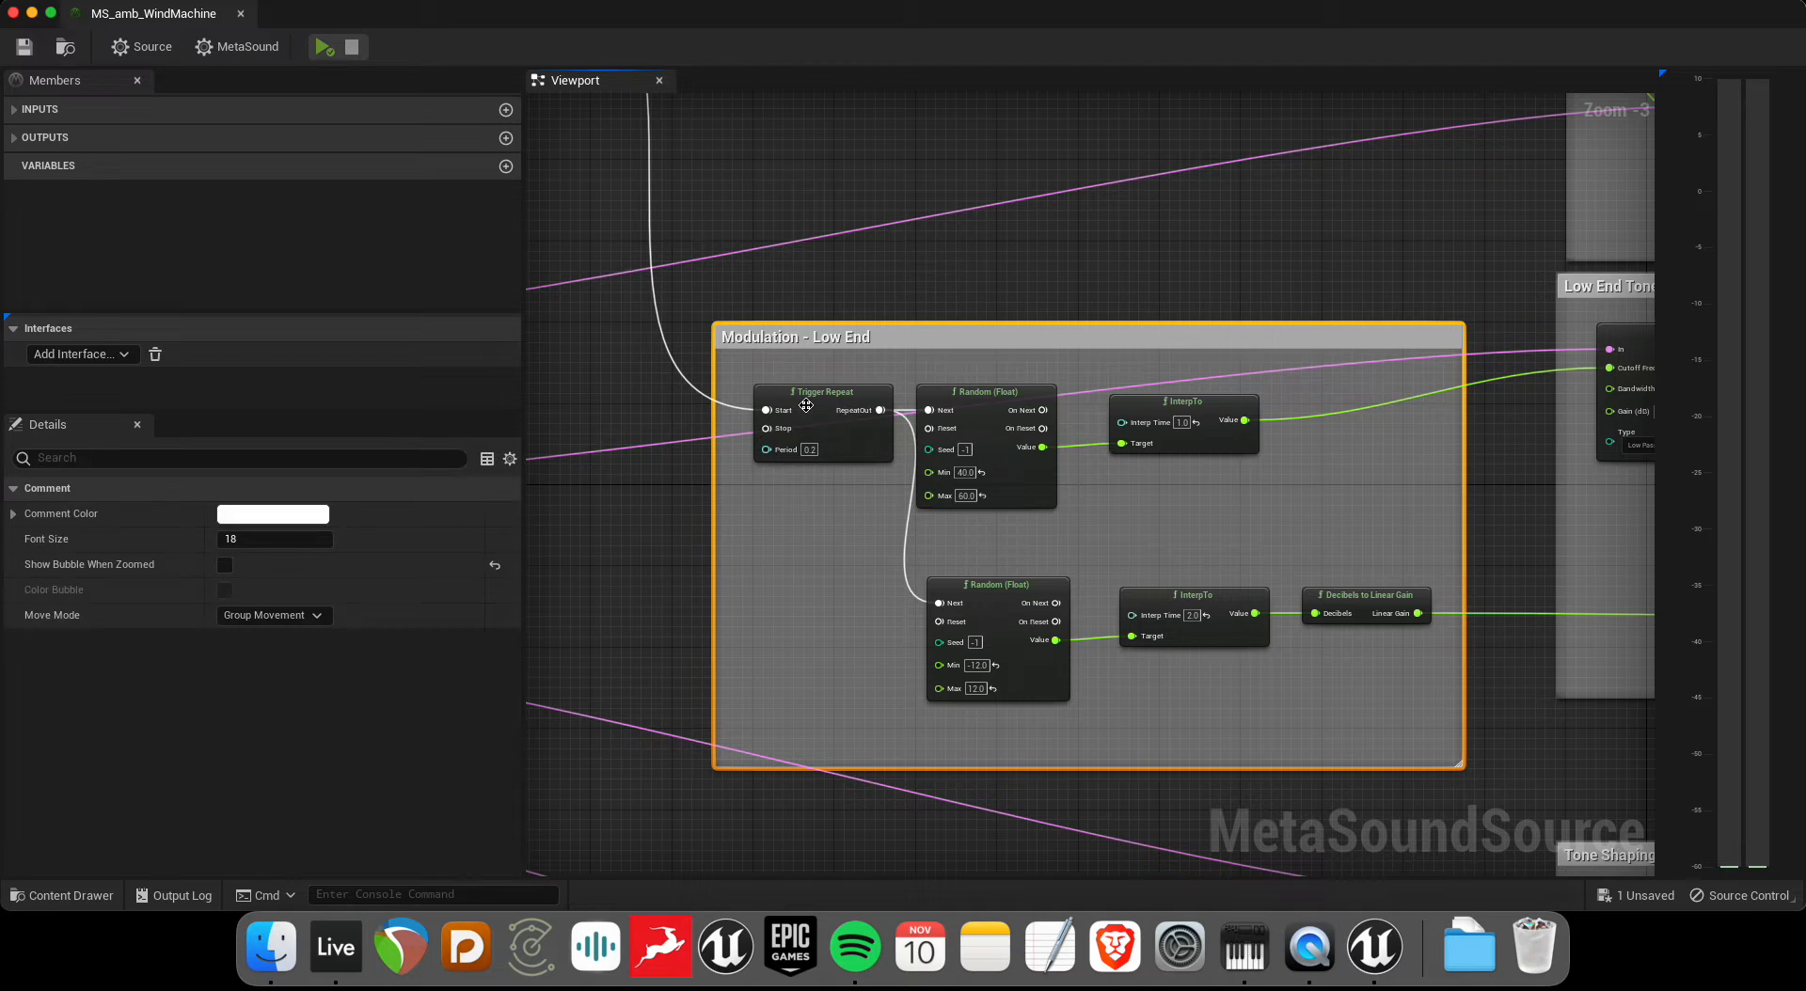
mouse_move(931, 541)
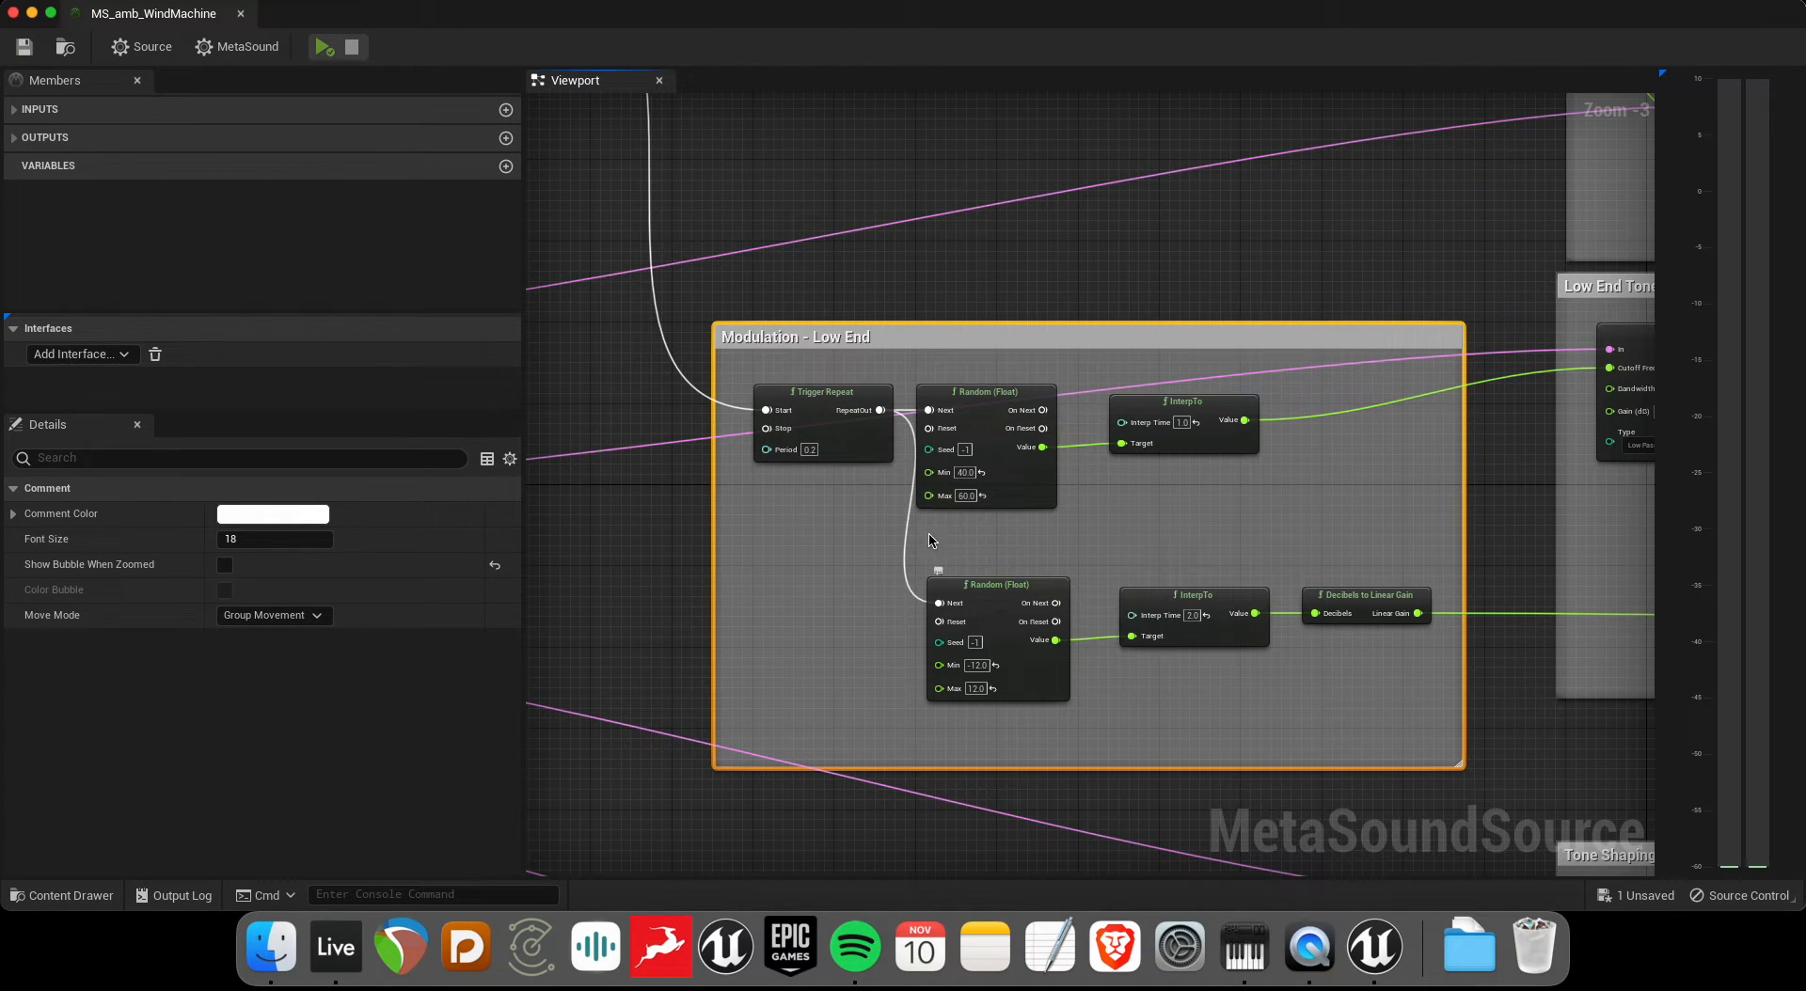
mouse_move(1170, 395)
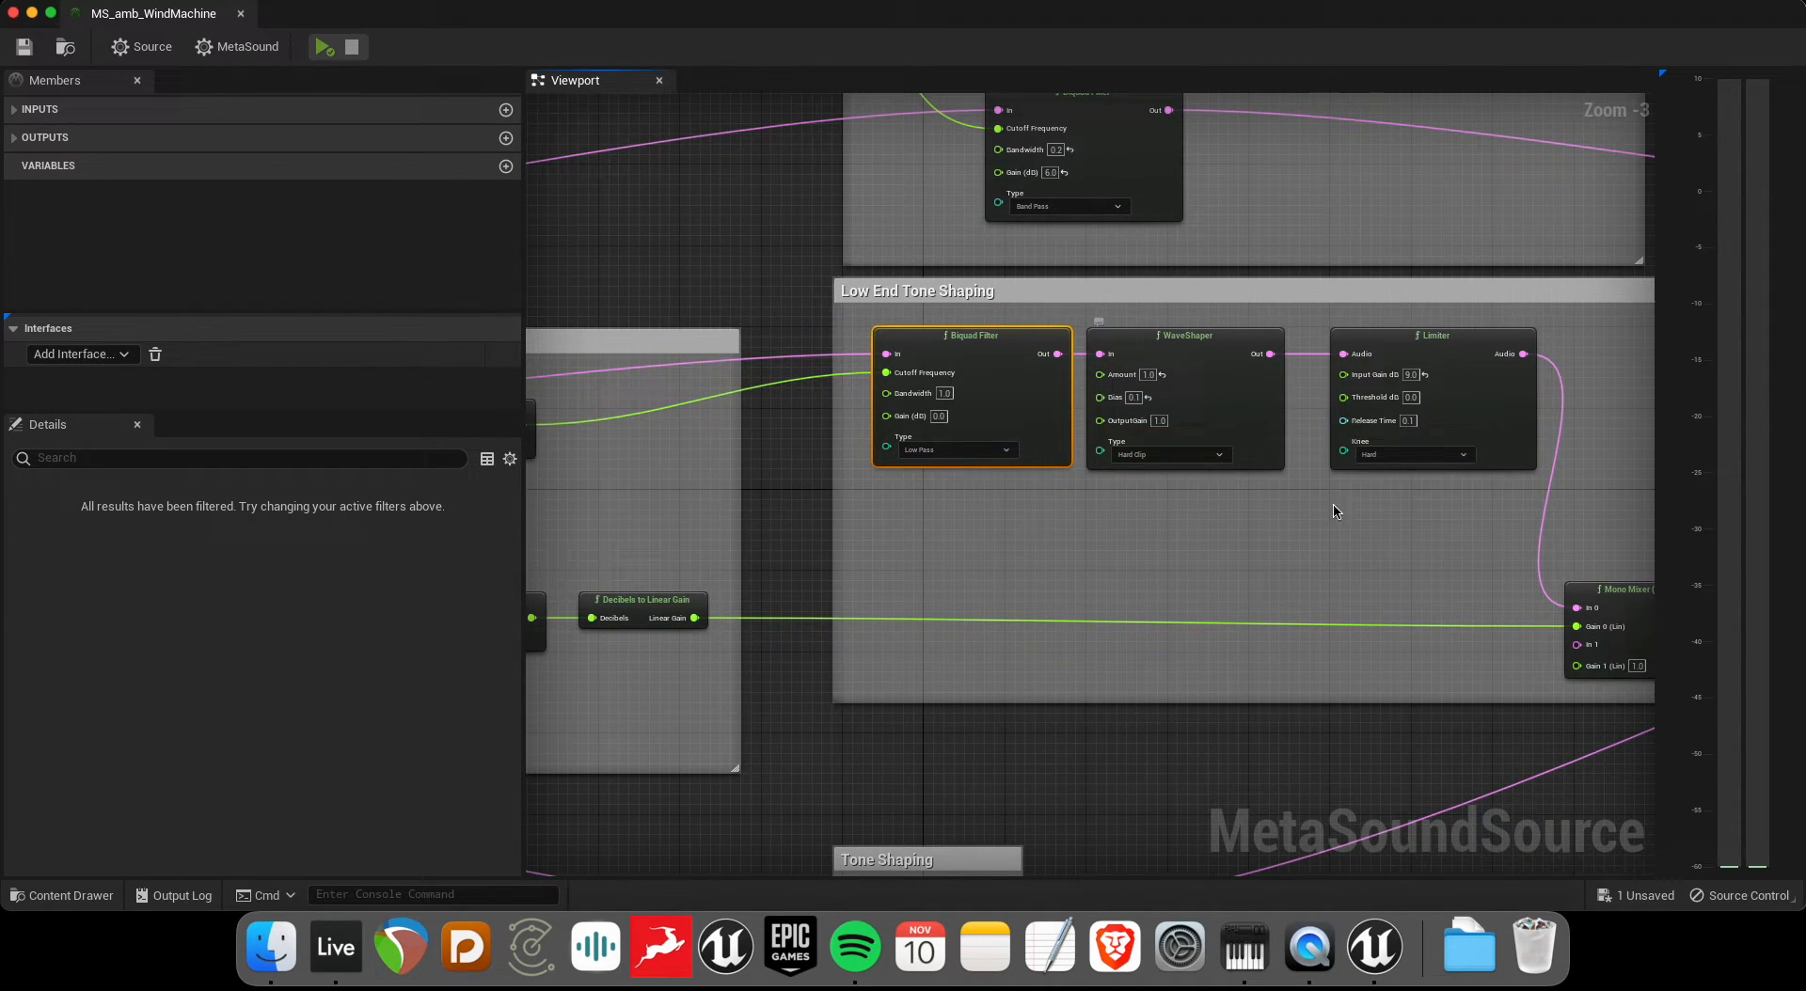
mouse_move(1365, 397)
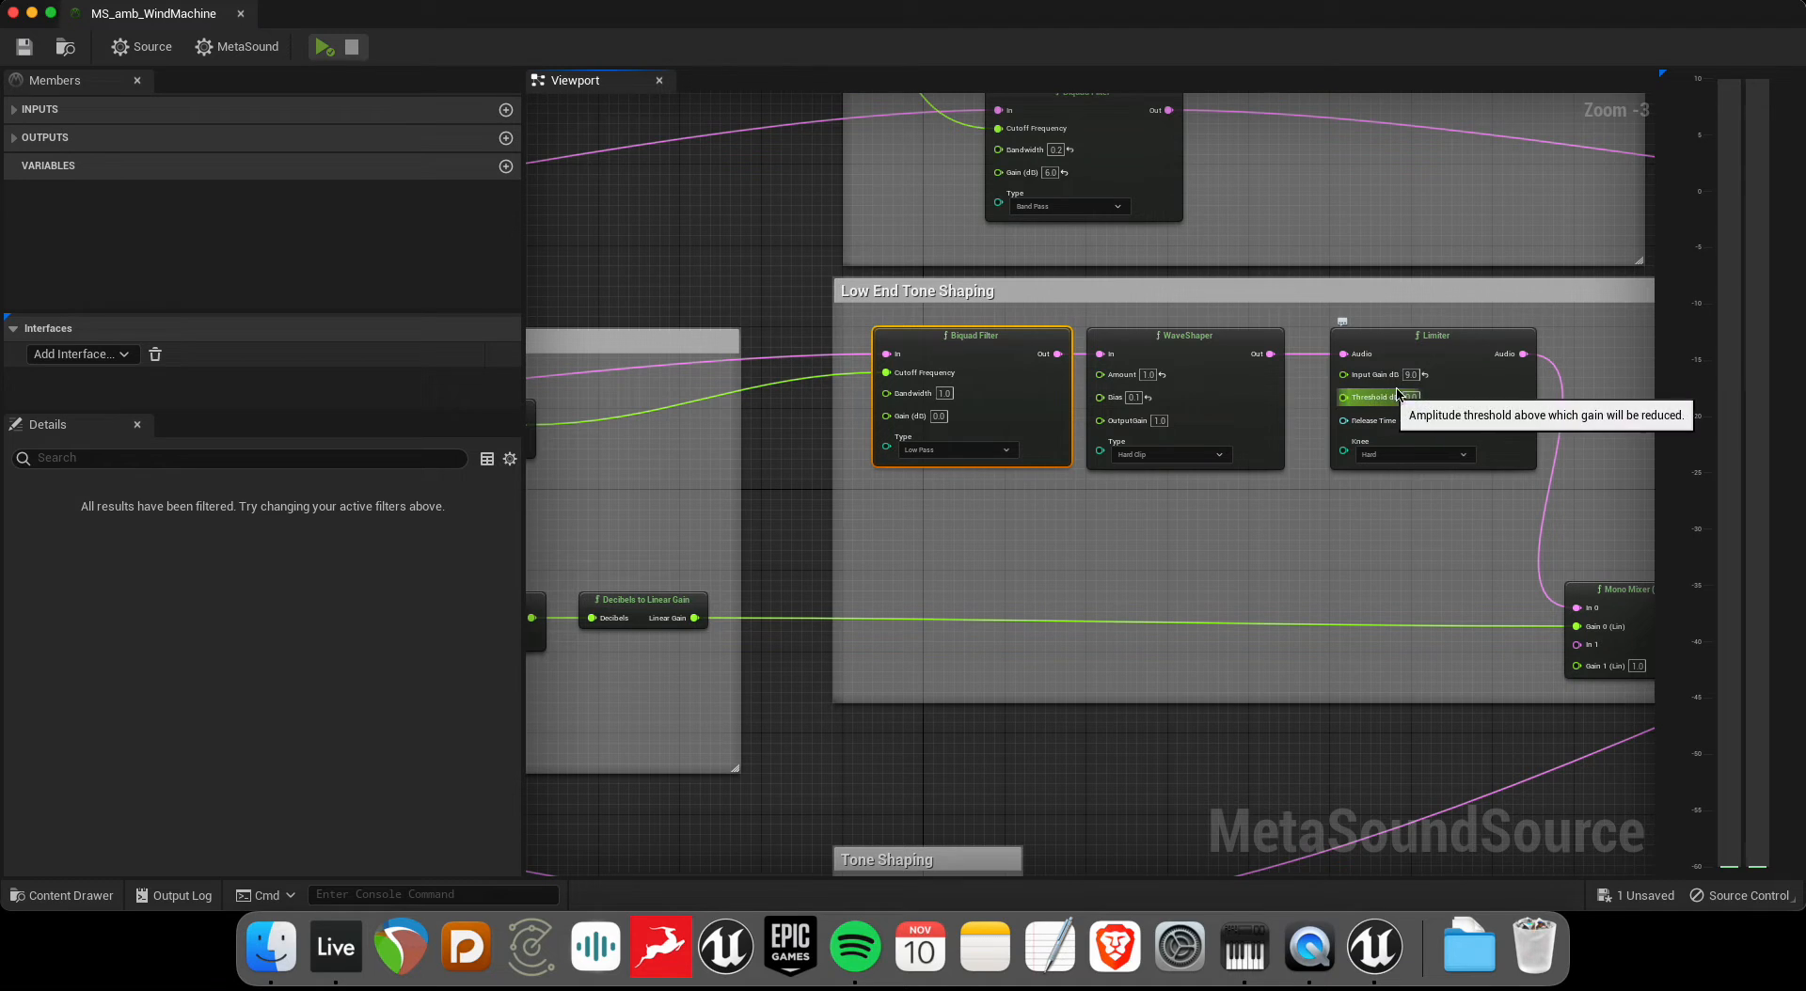
scroll("up", 3)
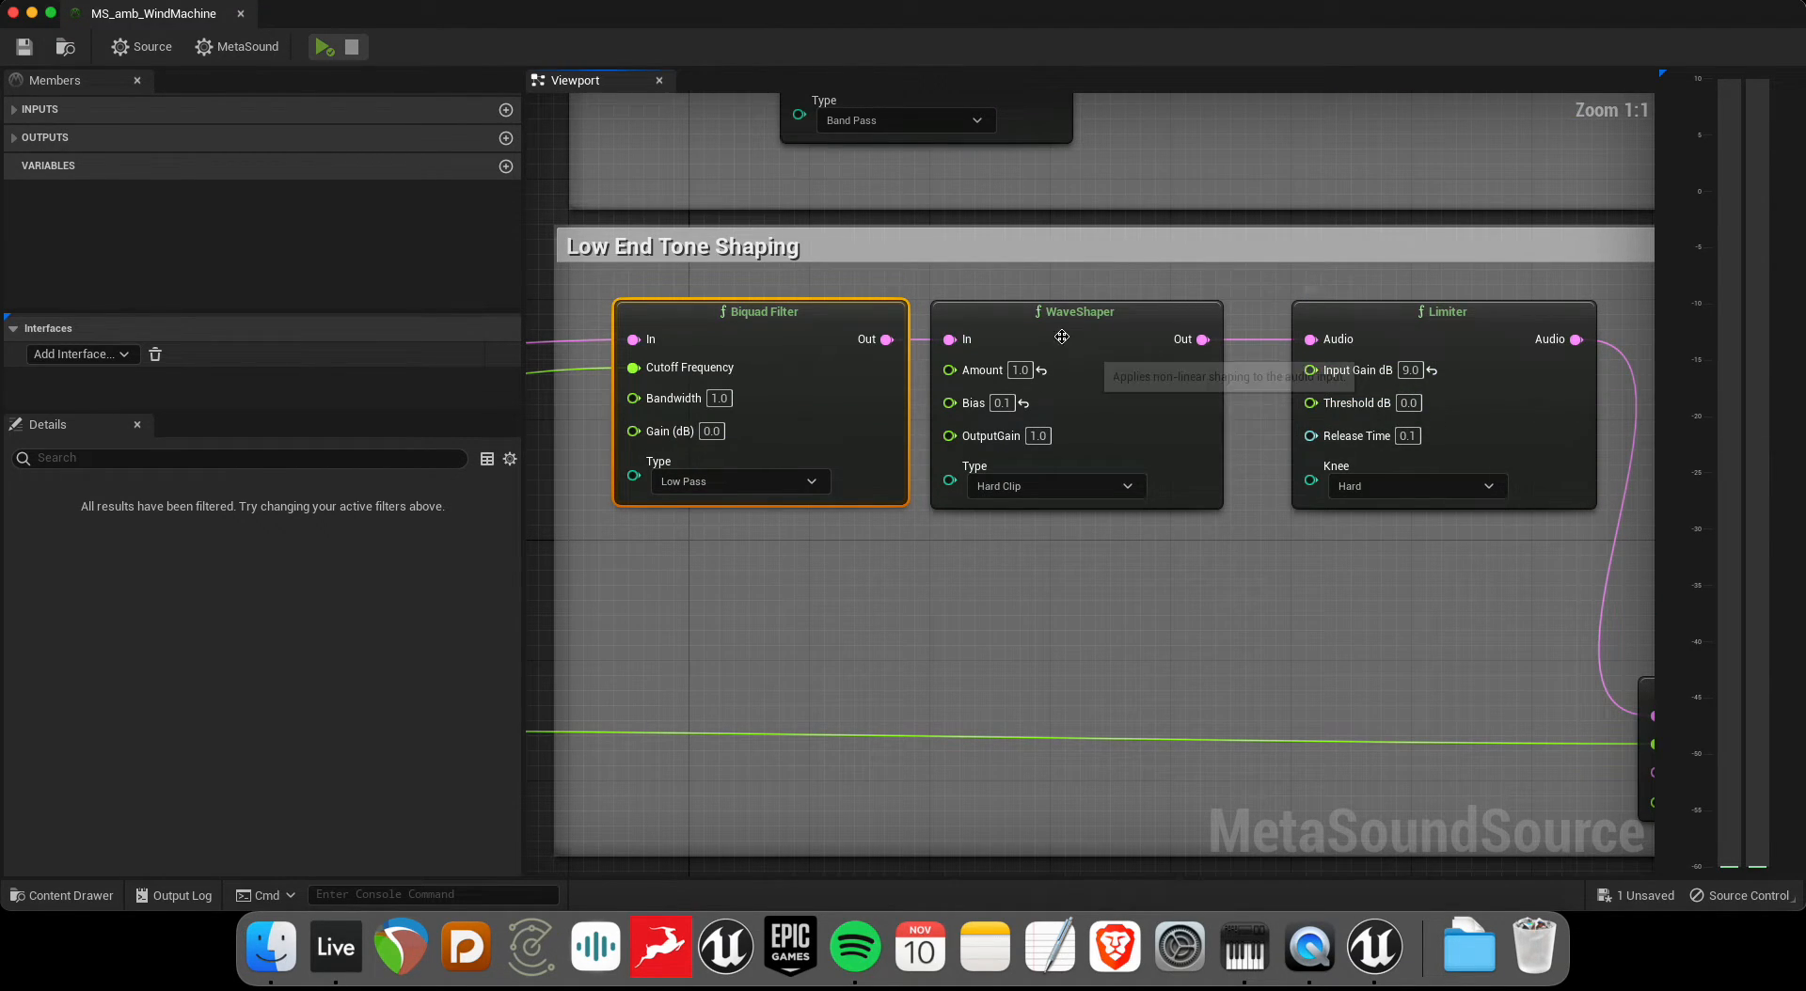
mouse_move(994, 443)
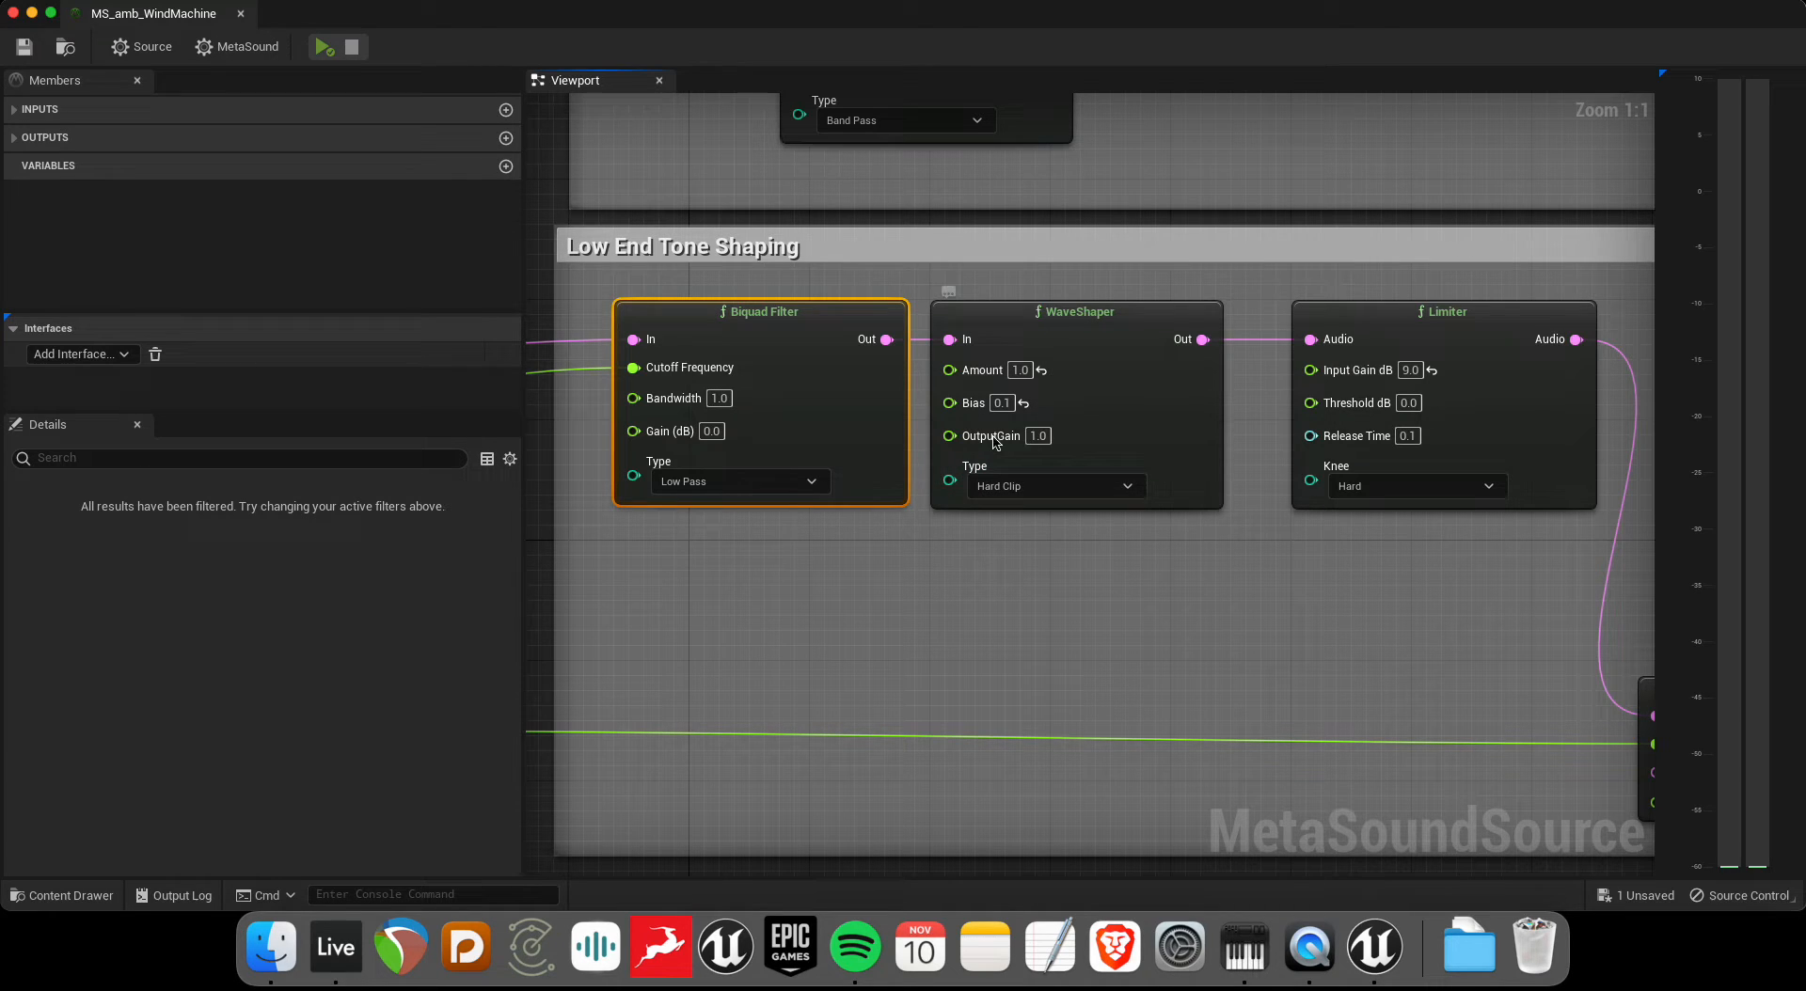
scroll("down", 3)
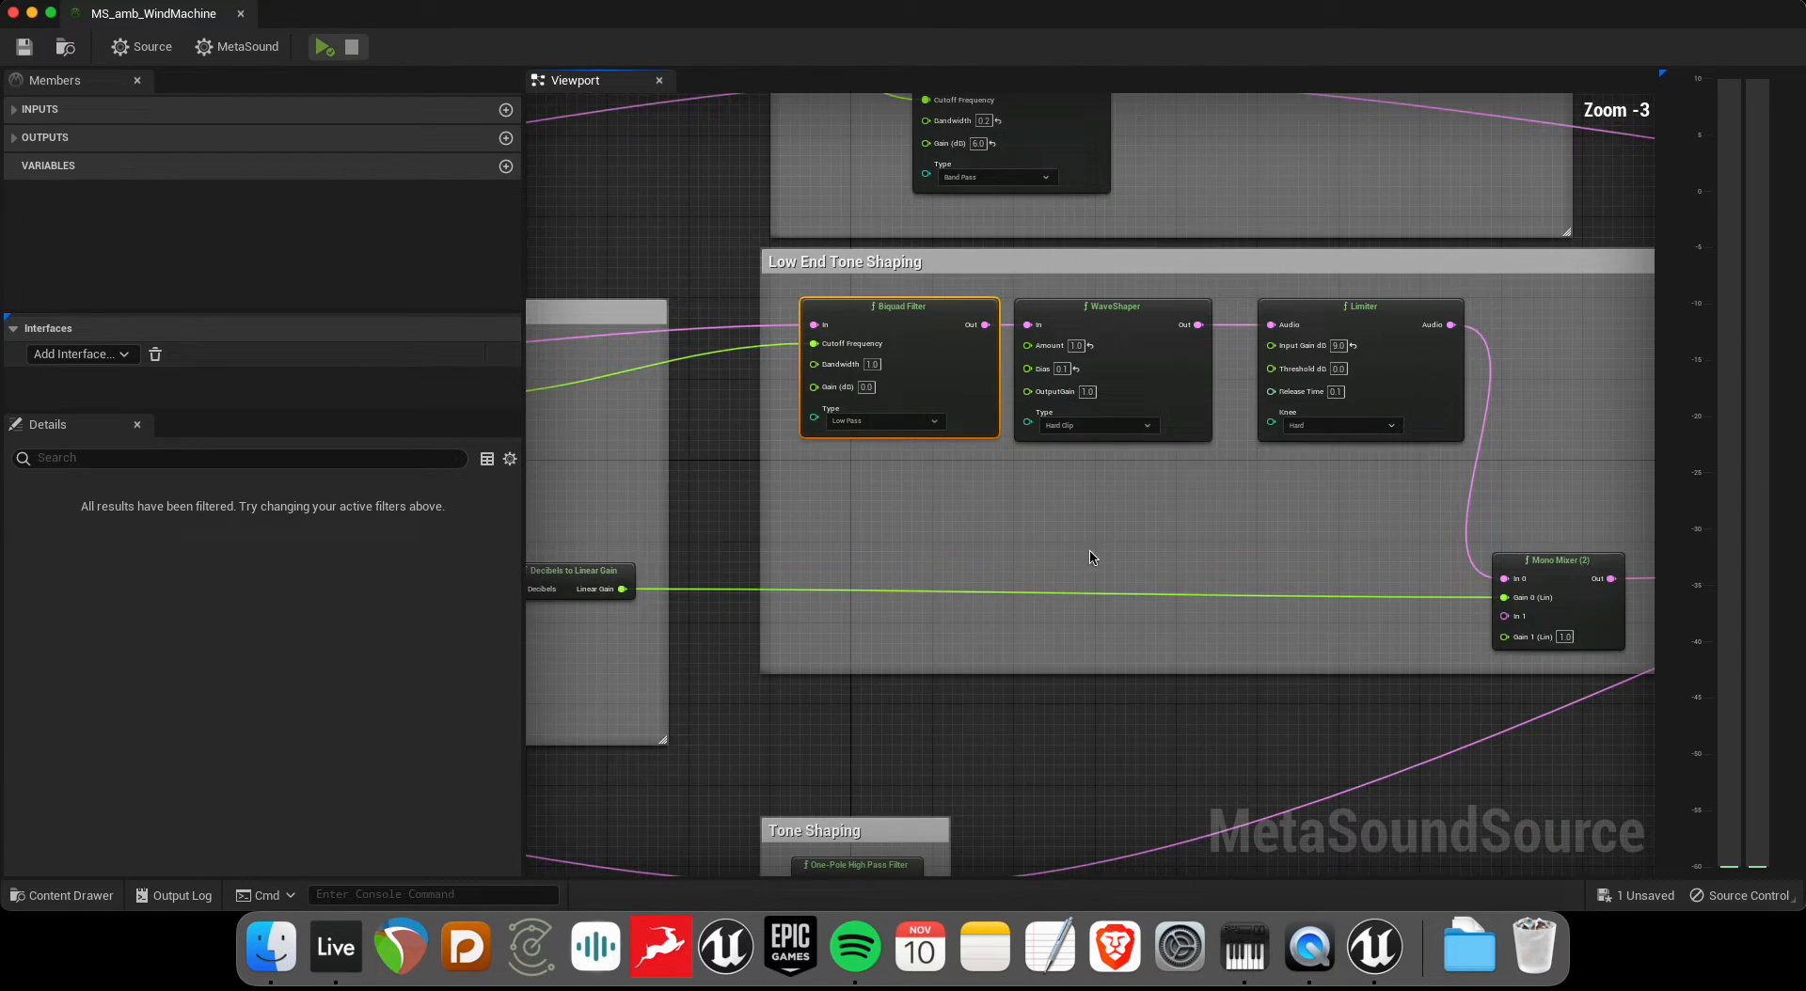
left_click(1094, 425)
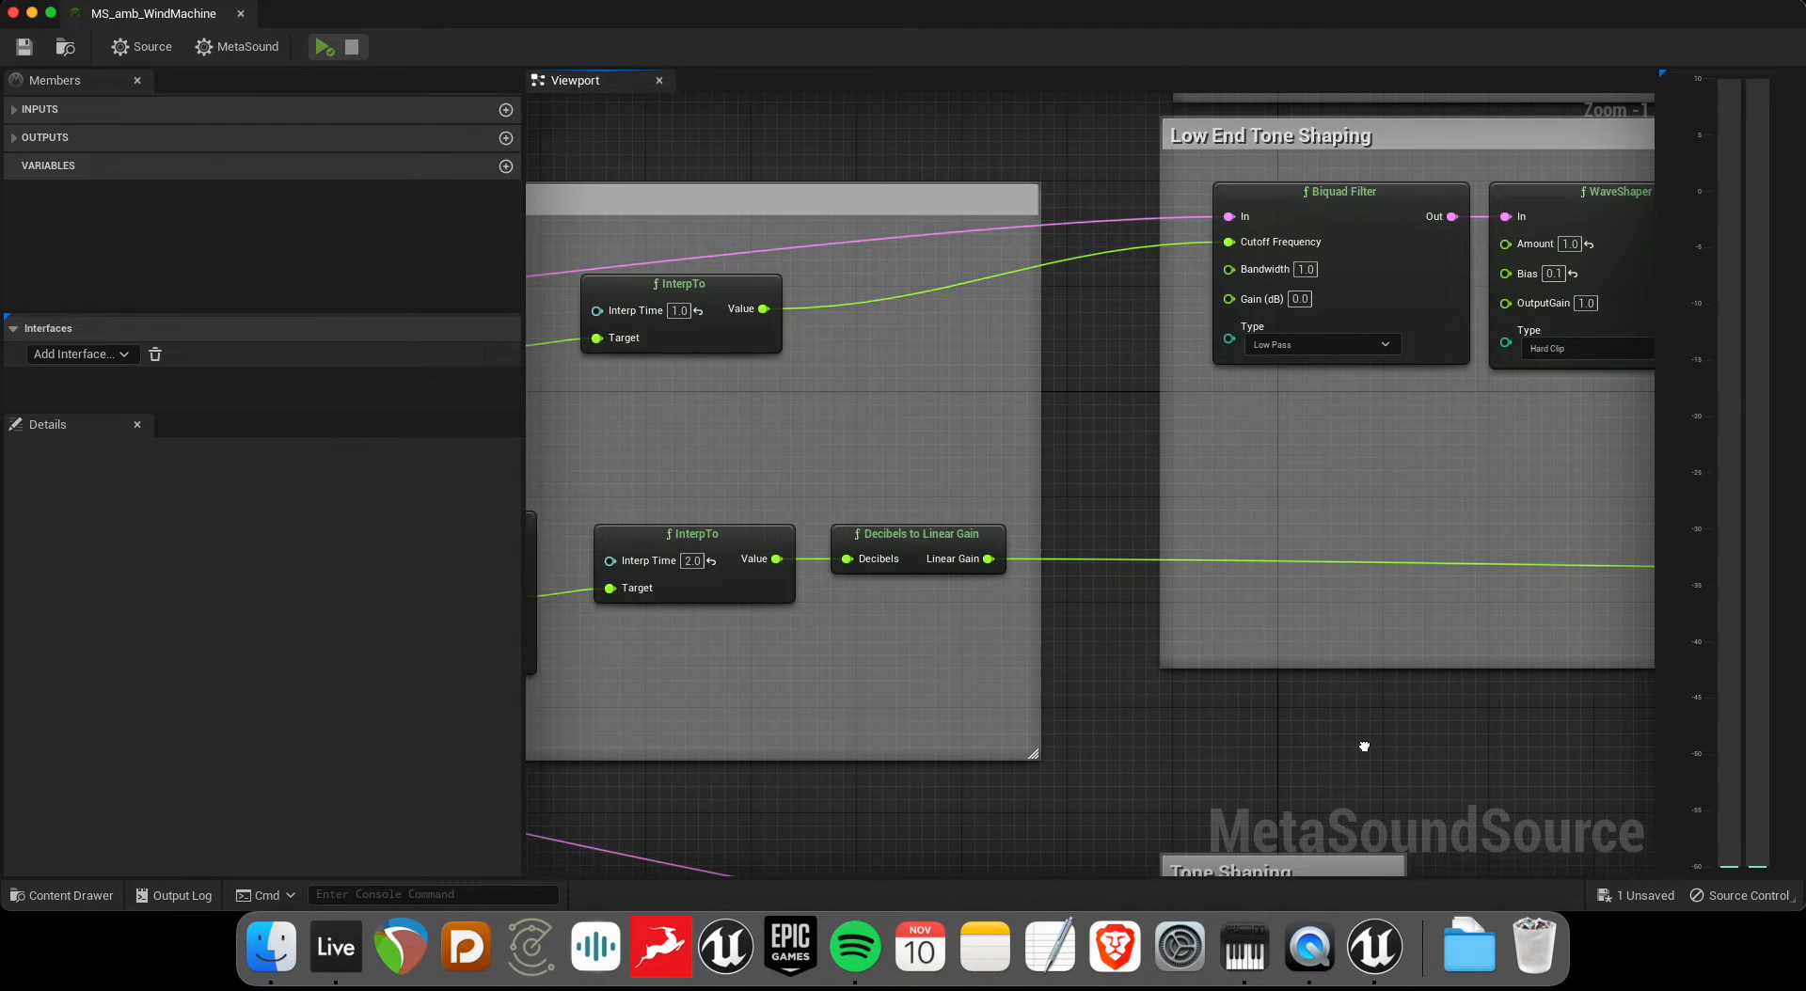
scroll("down", 3)
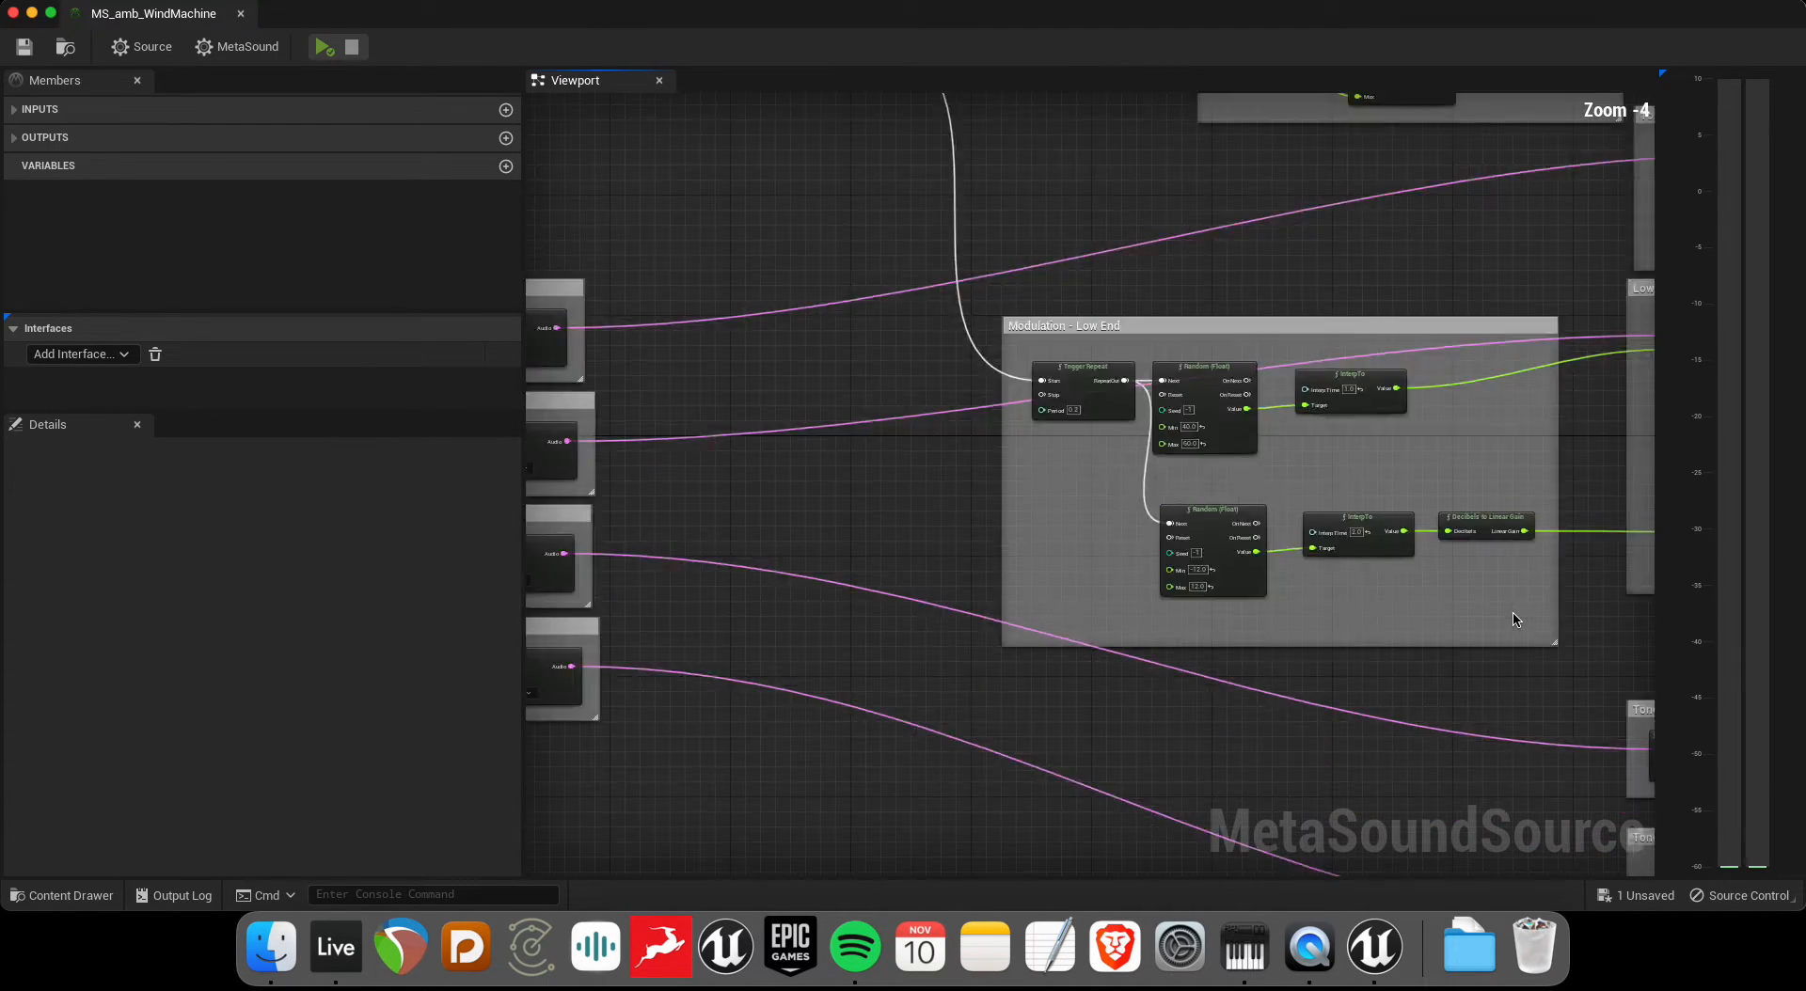
scroll("up", 3)
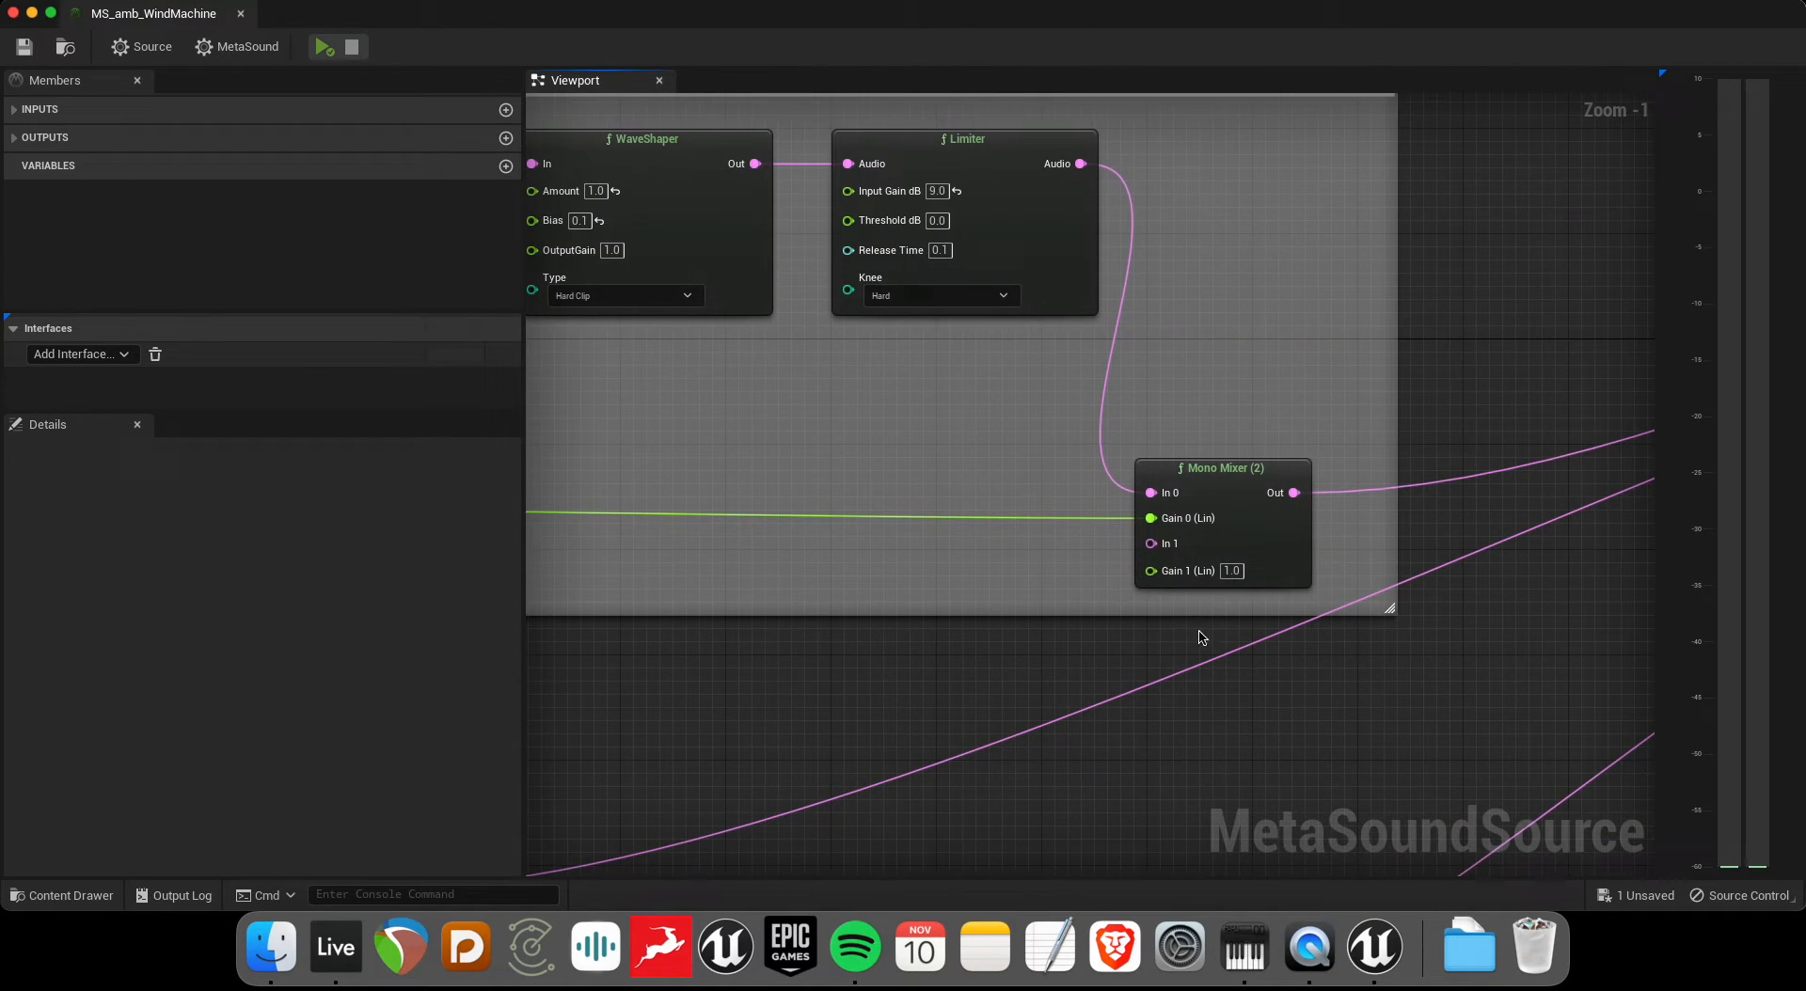
mouse_move(1150, 517)
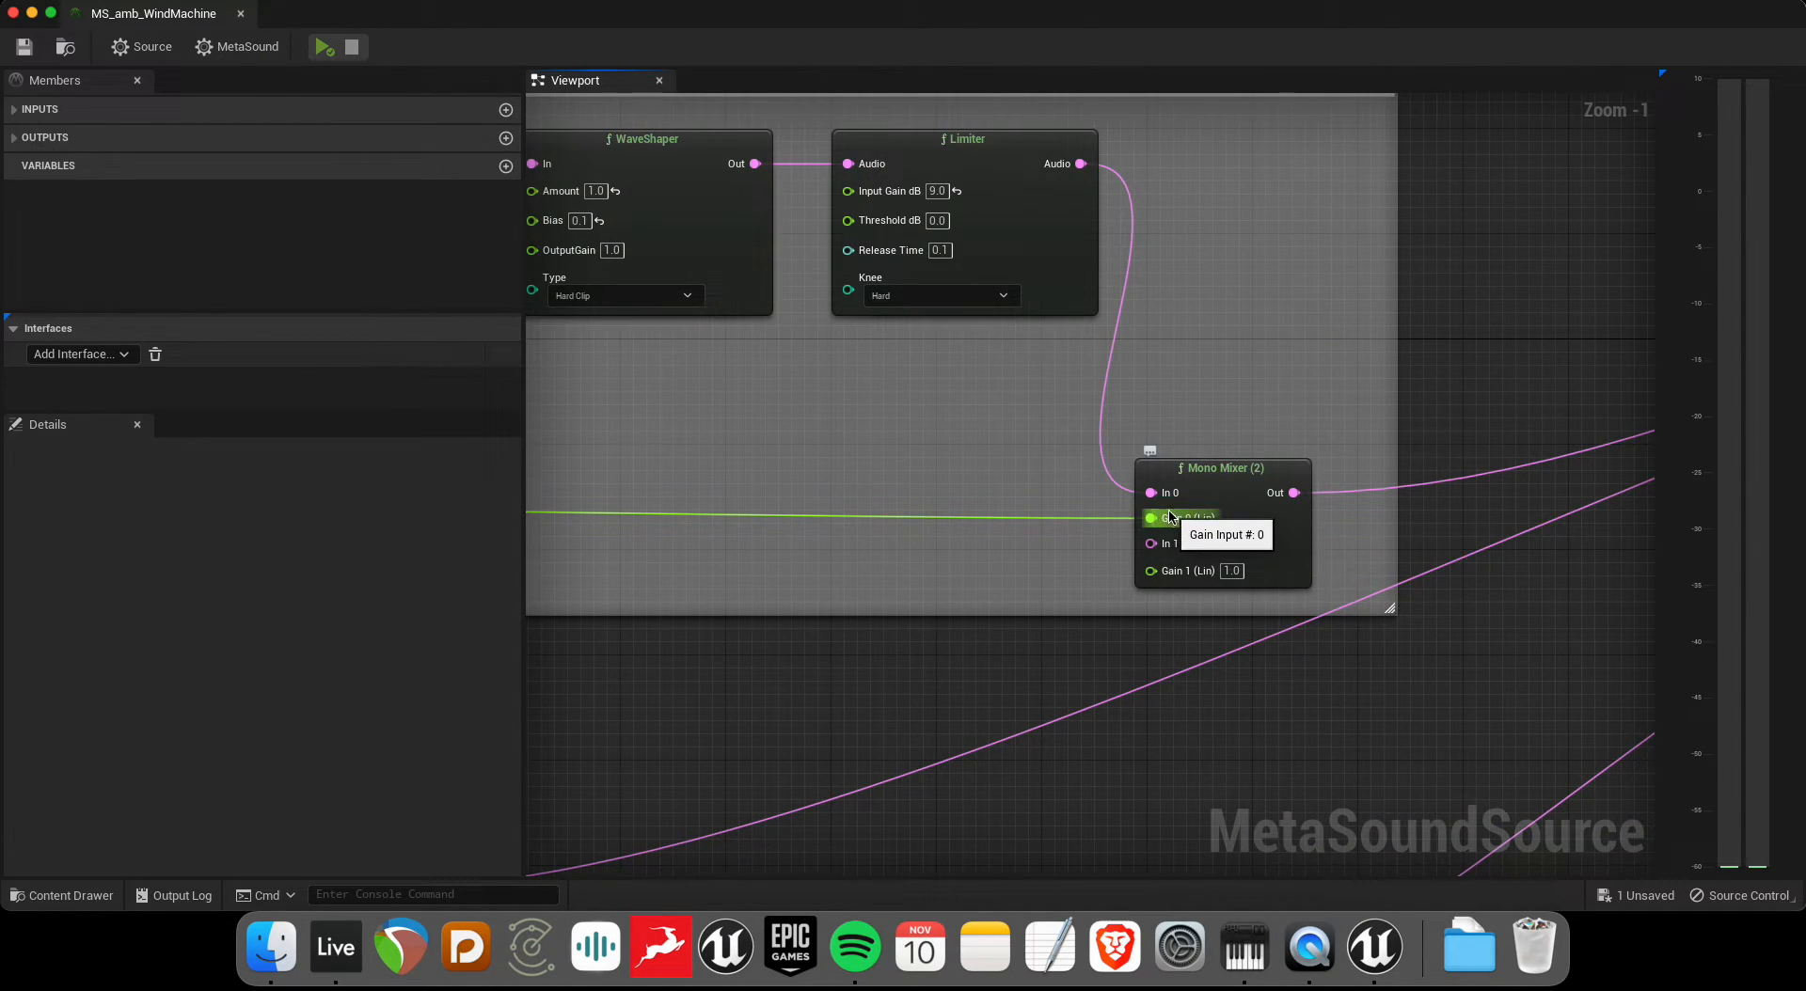
scroll("down", 3)
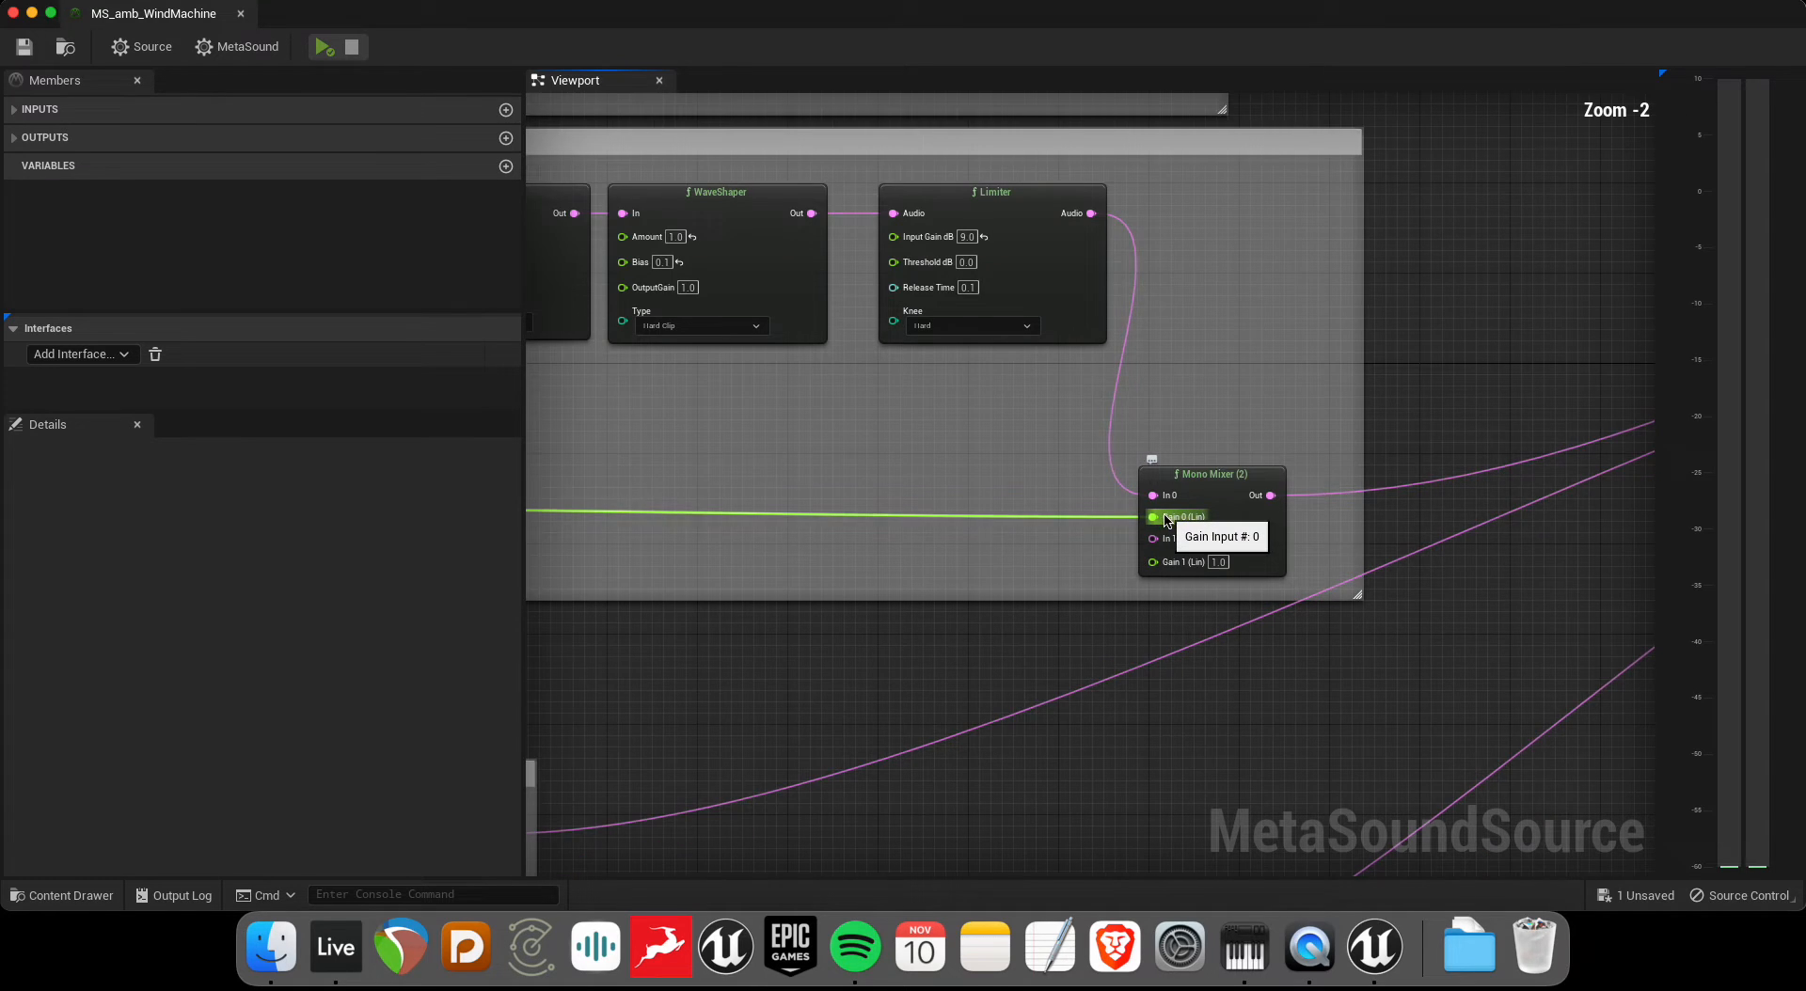
scroll("down", 3)
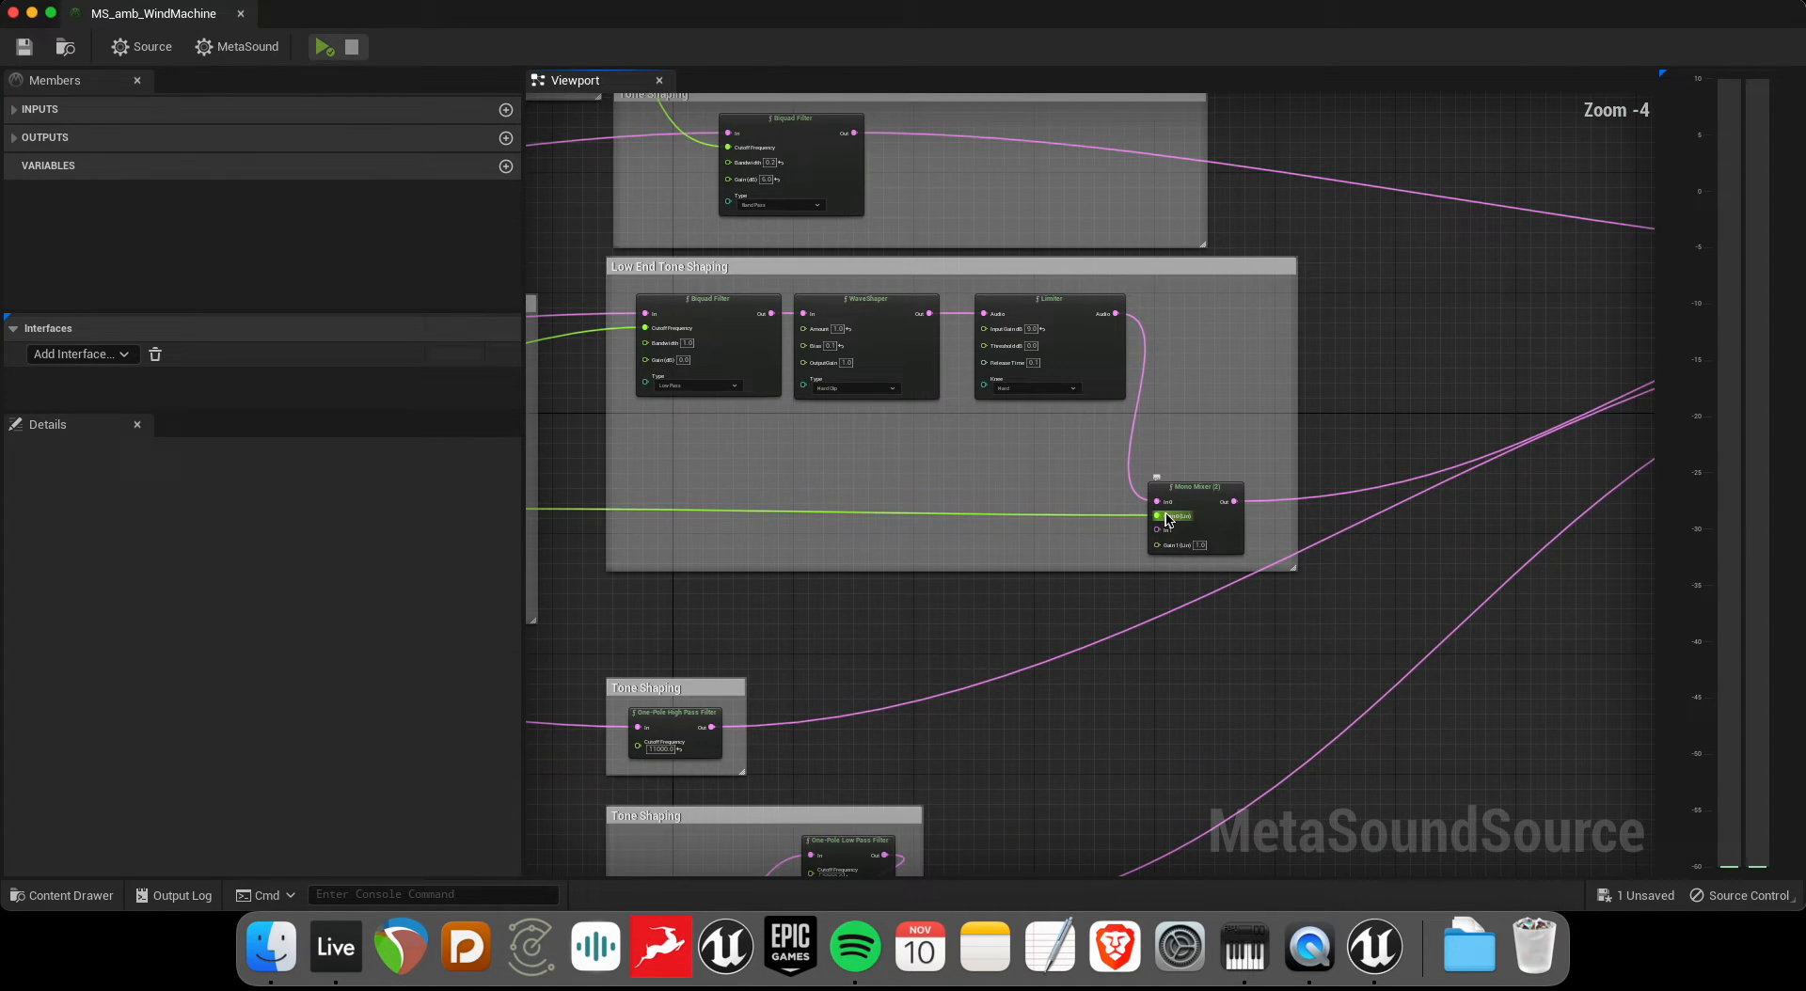
mouse_move(1195, 486)
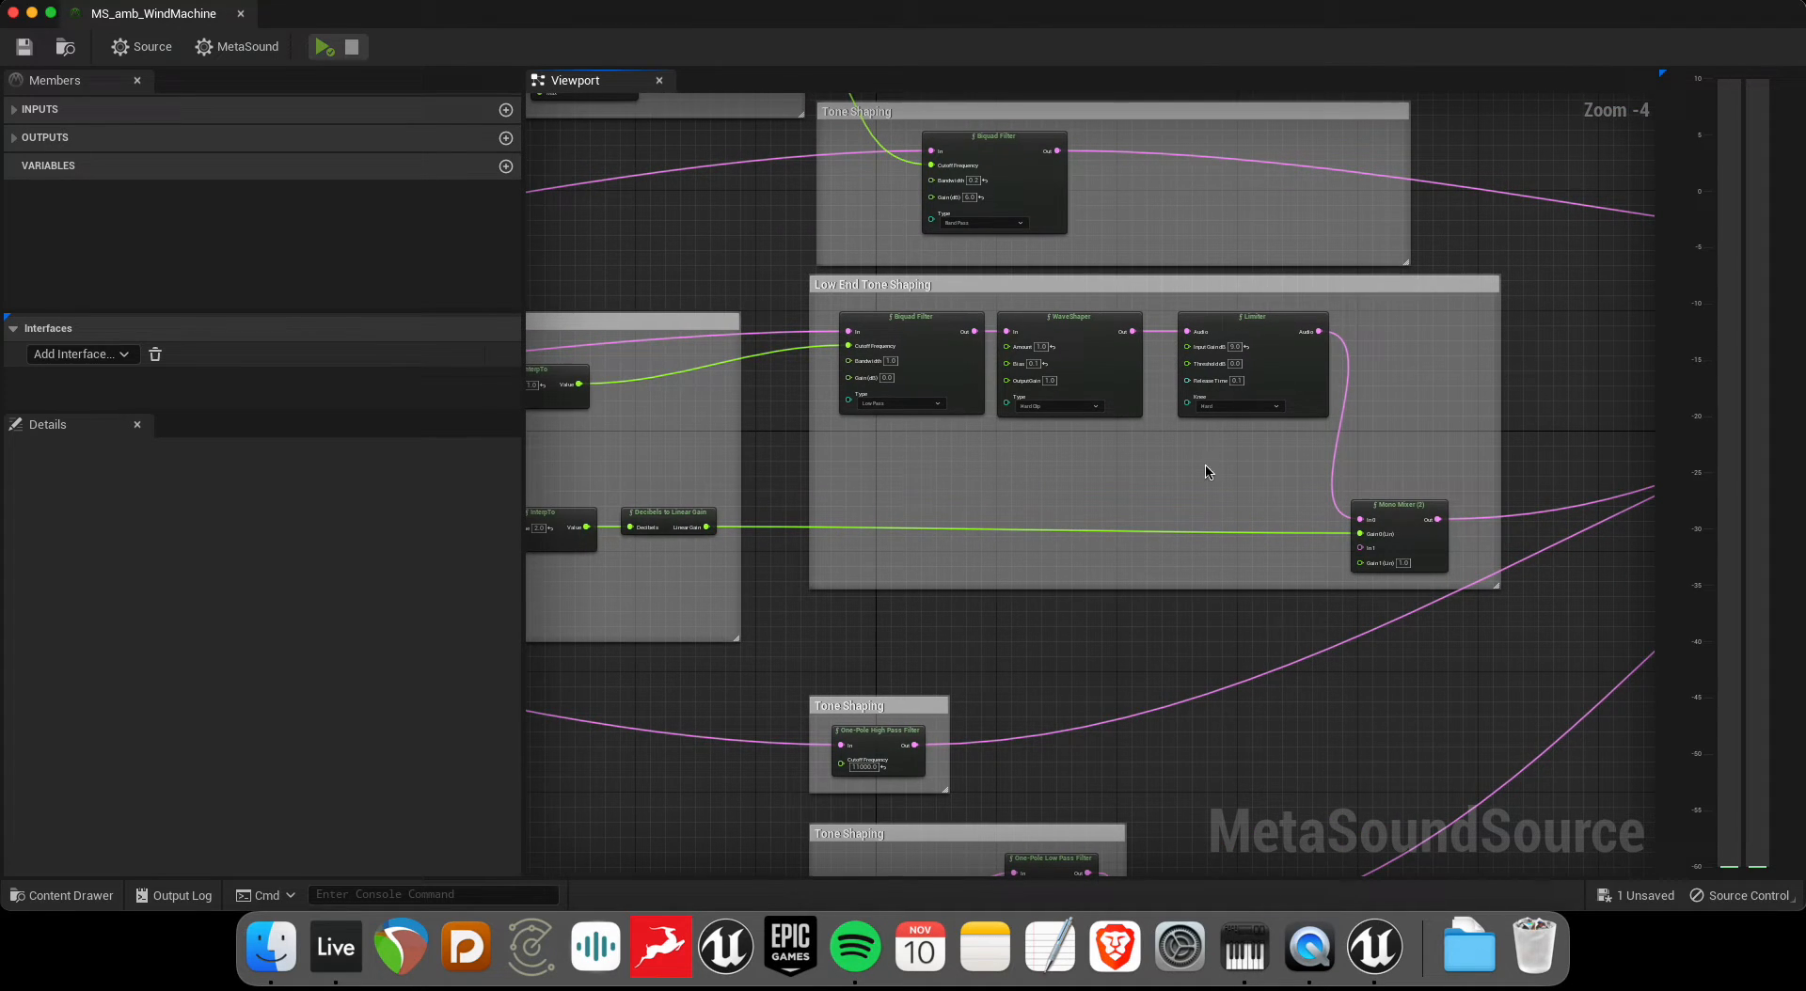
scroll("up", 3)
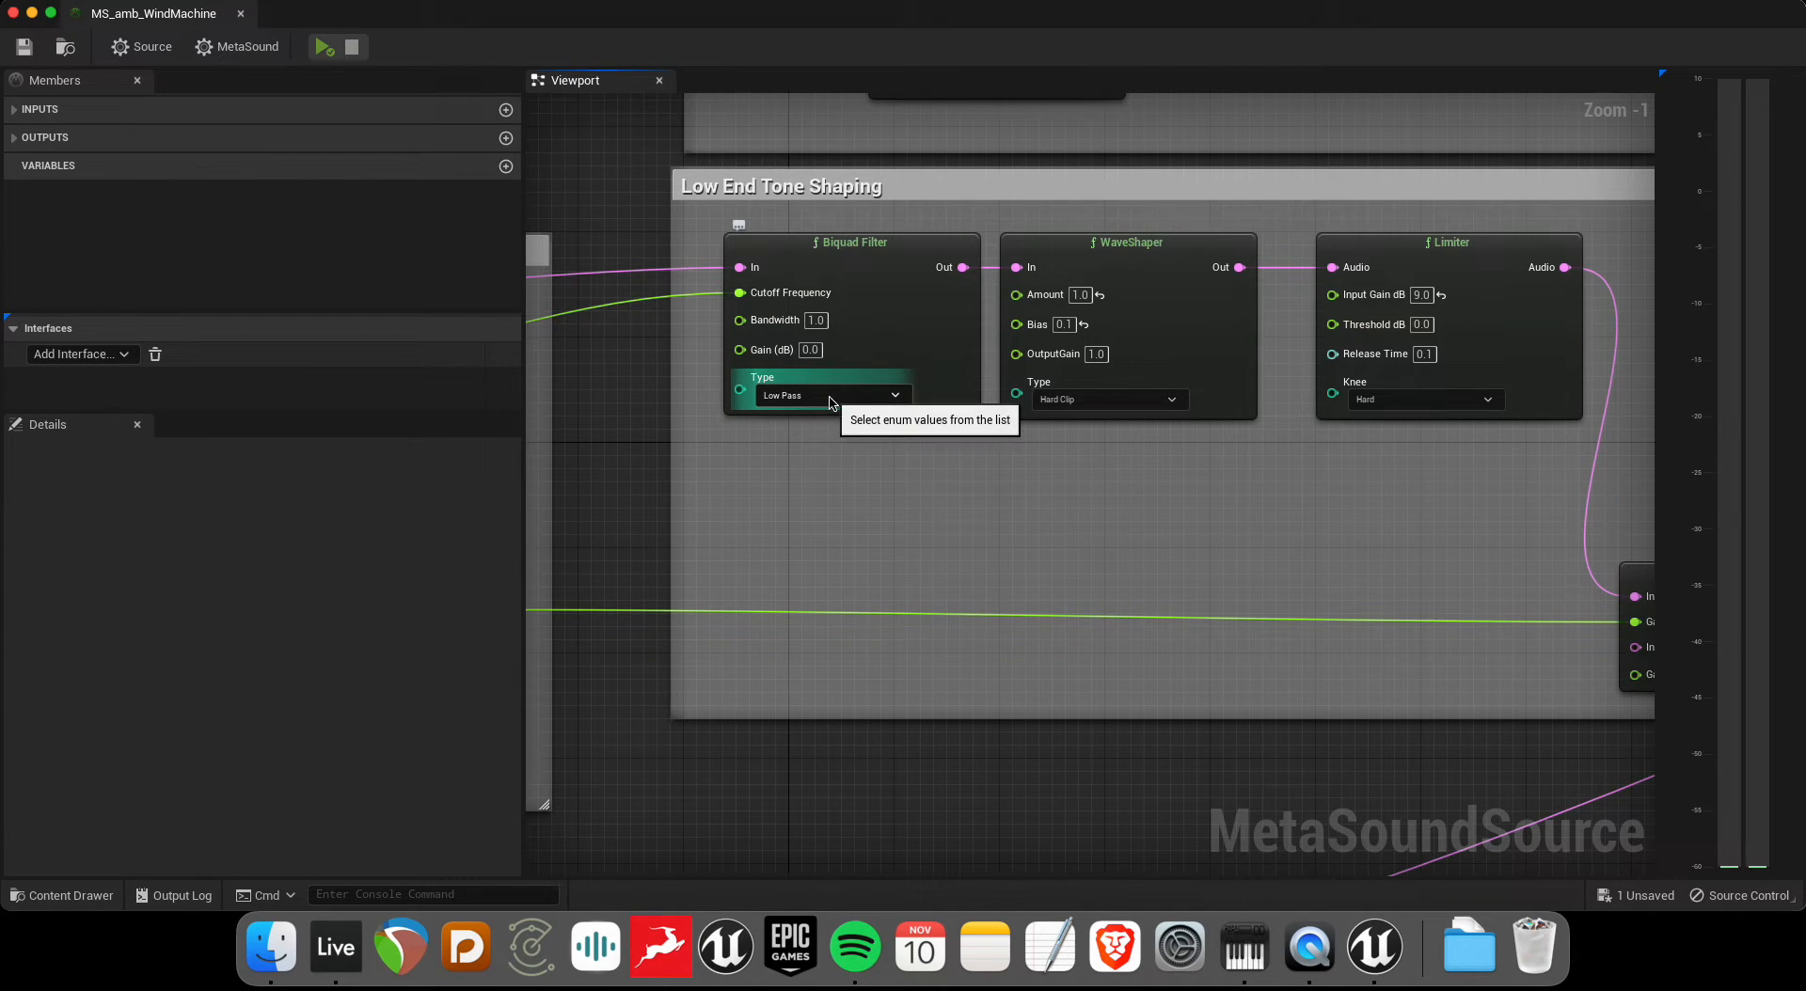
mouse_move(1436, 485)
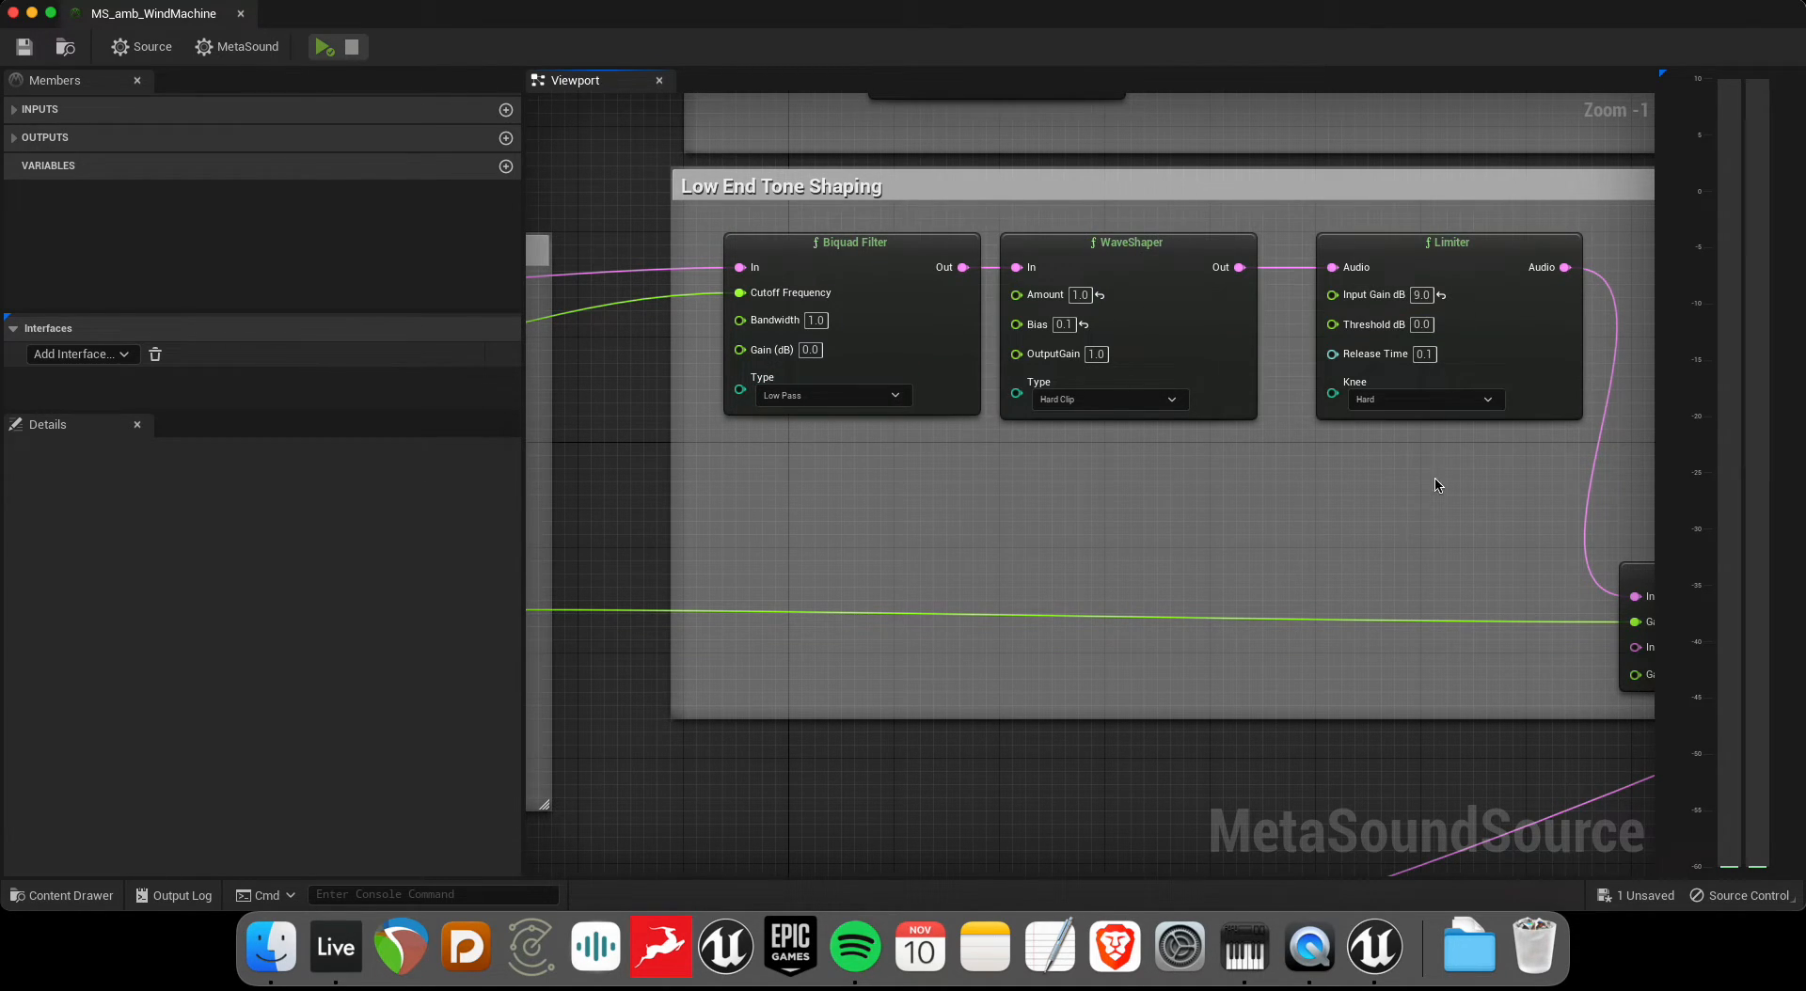
mouse_move(1467, 657)
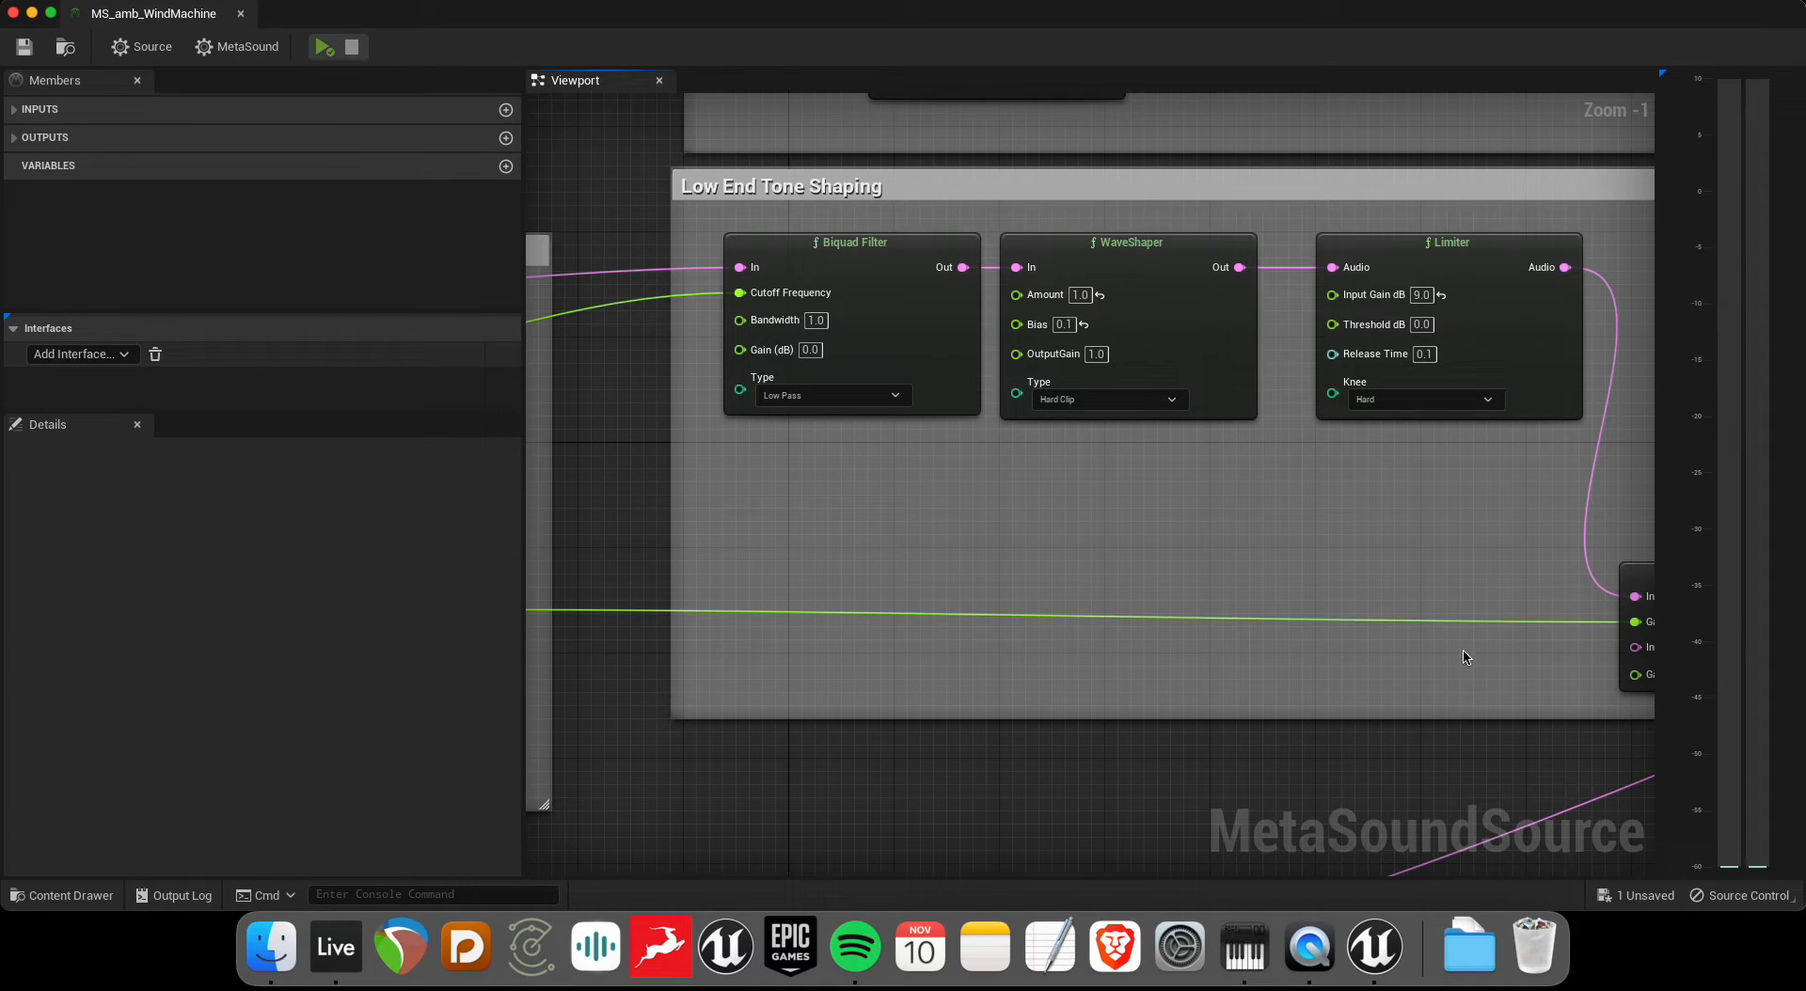
scroll("down", 3)
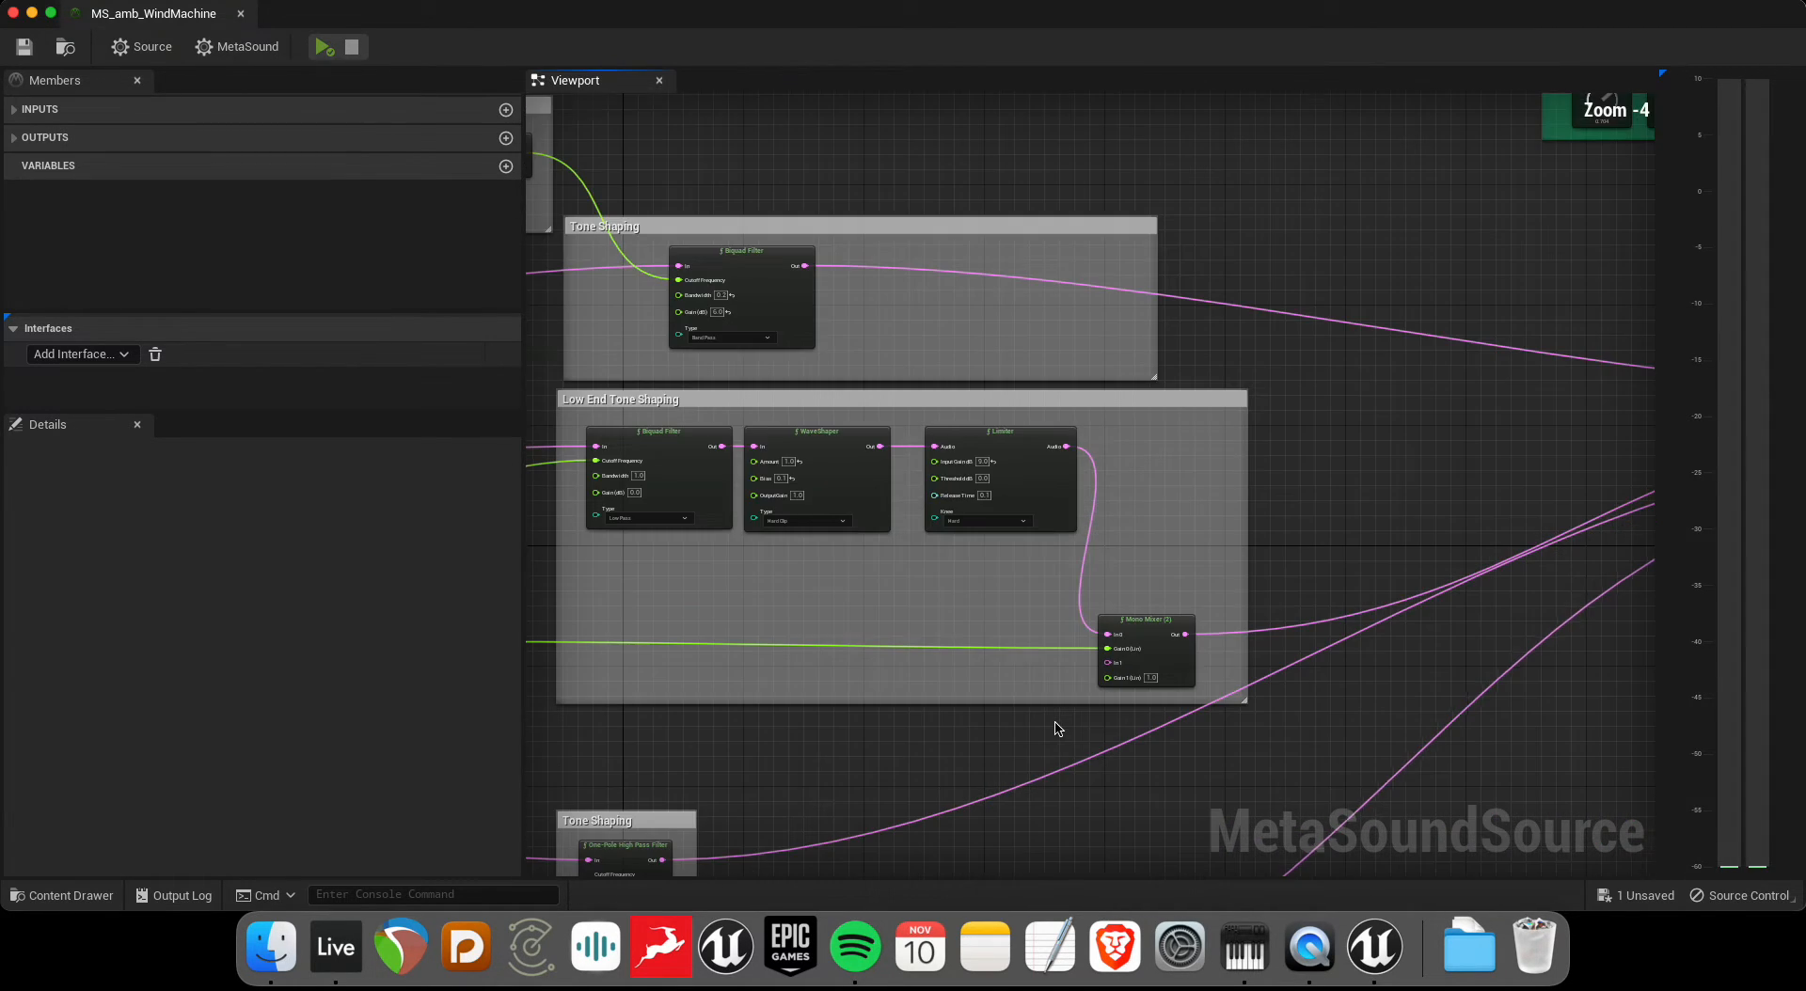
scroll("down", 3)
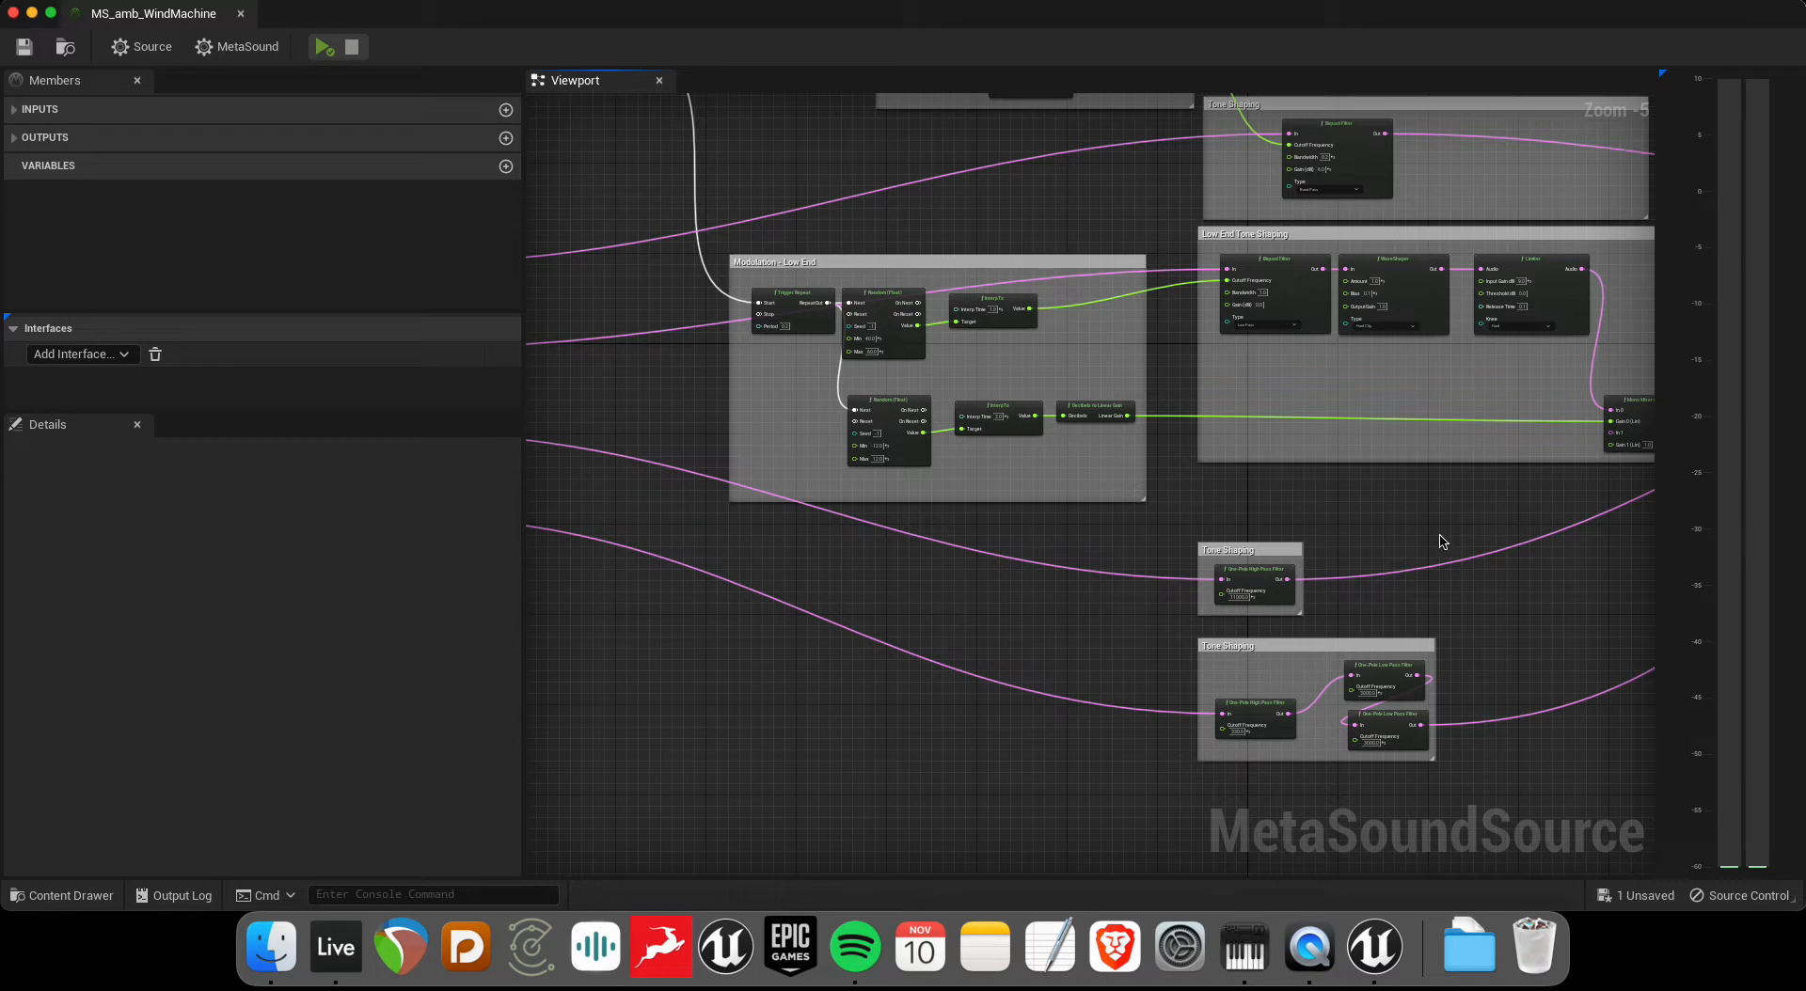
scroll("up", 3)
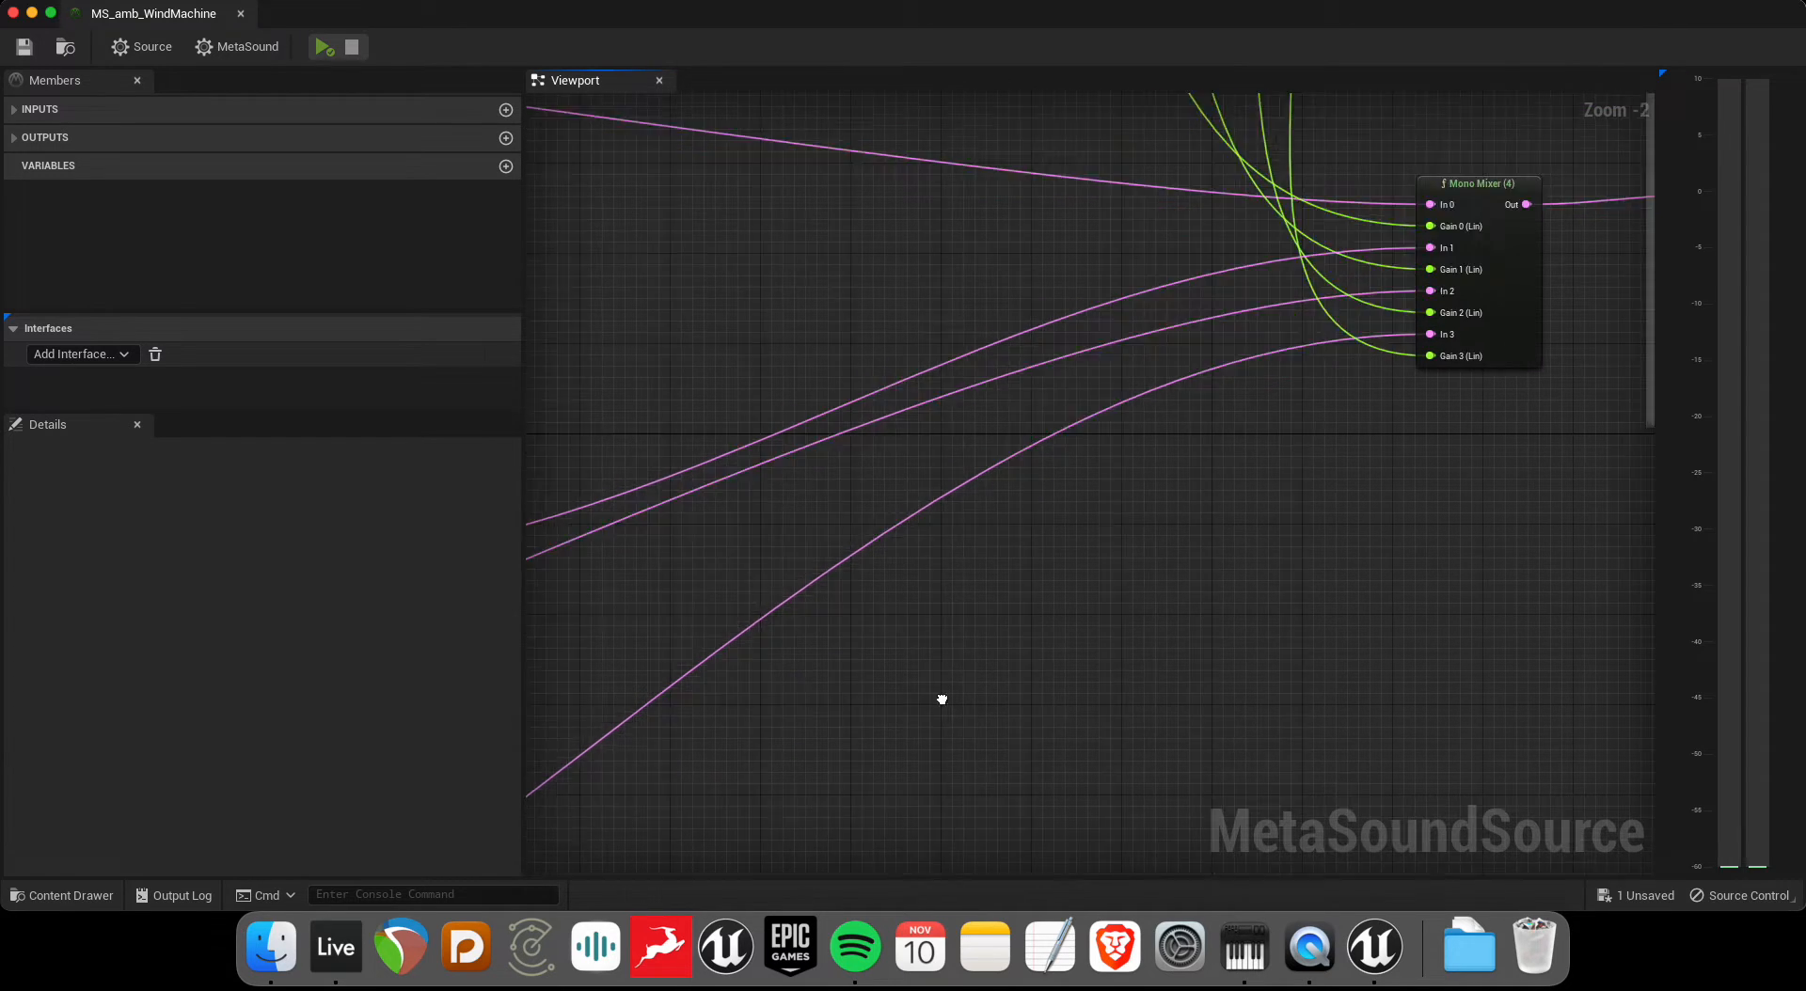
scroll("down", 3)
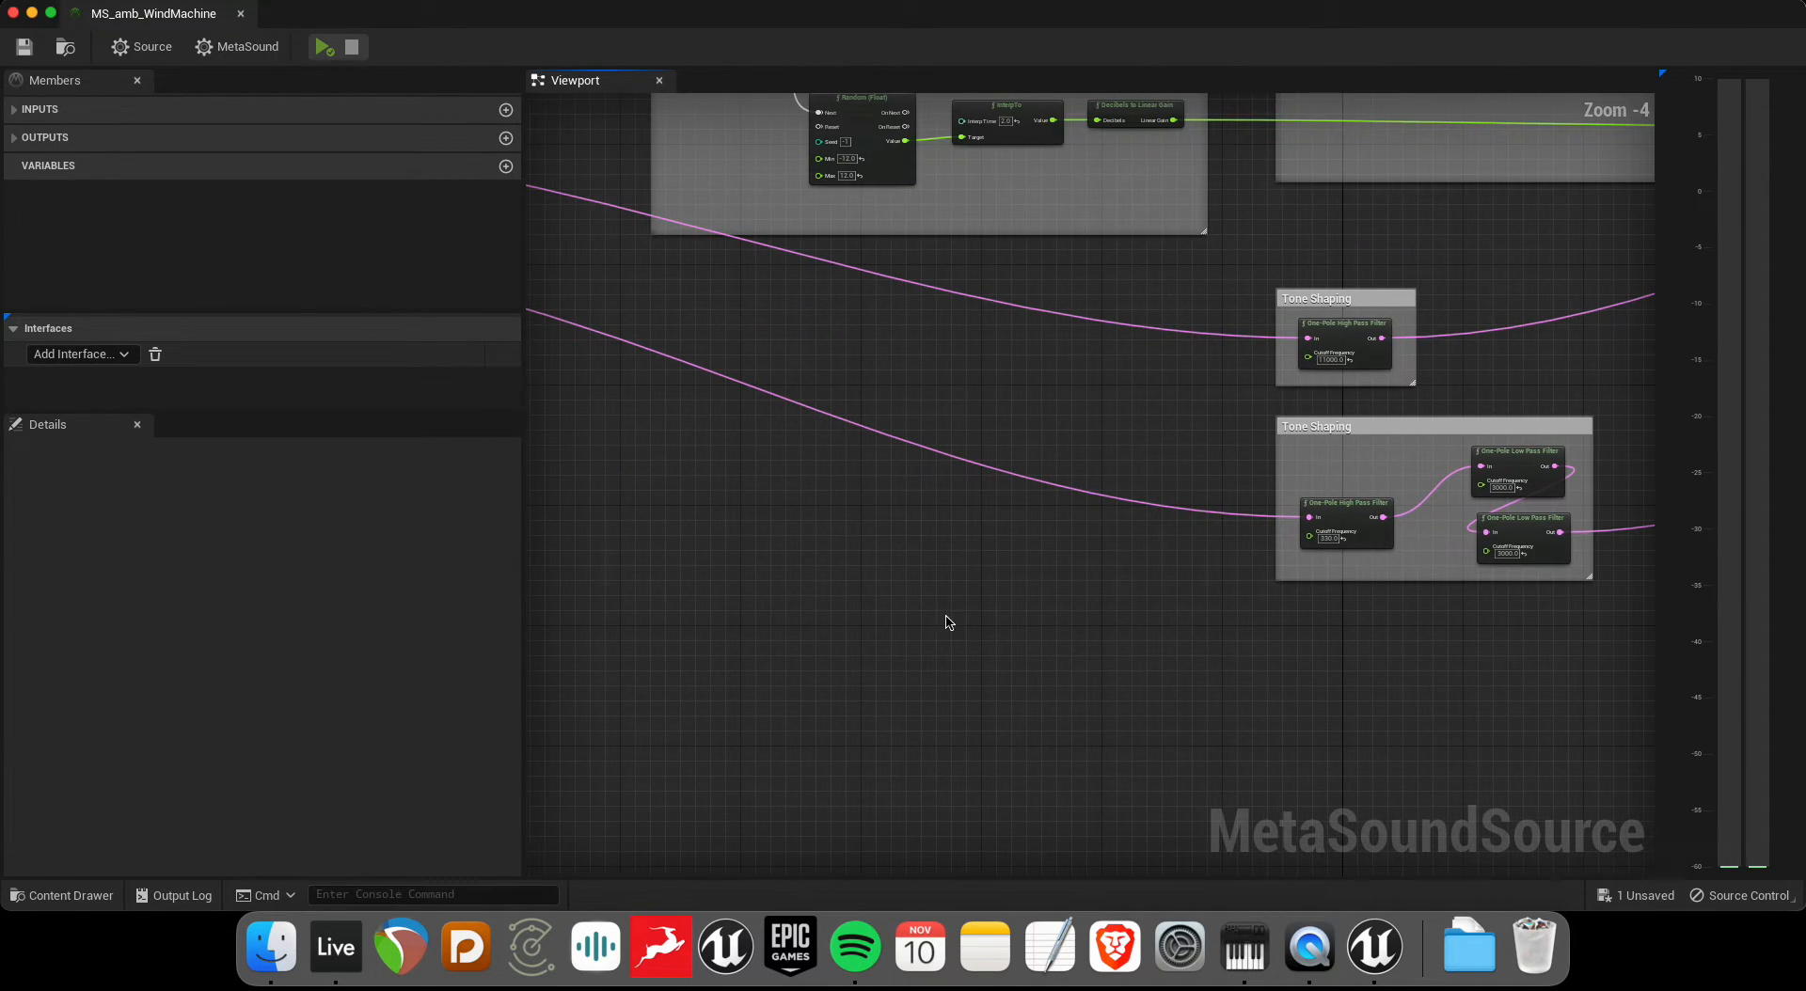
scroll("up", 3)
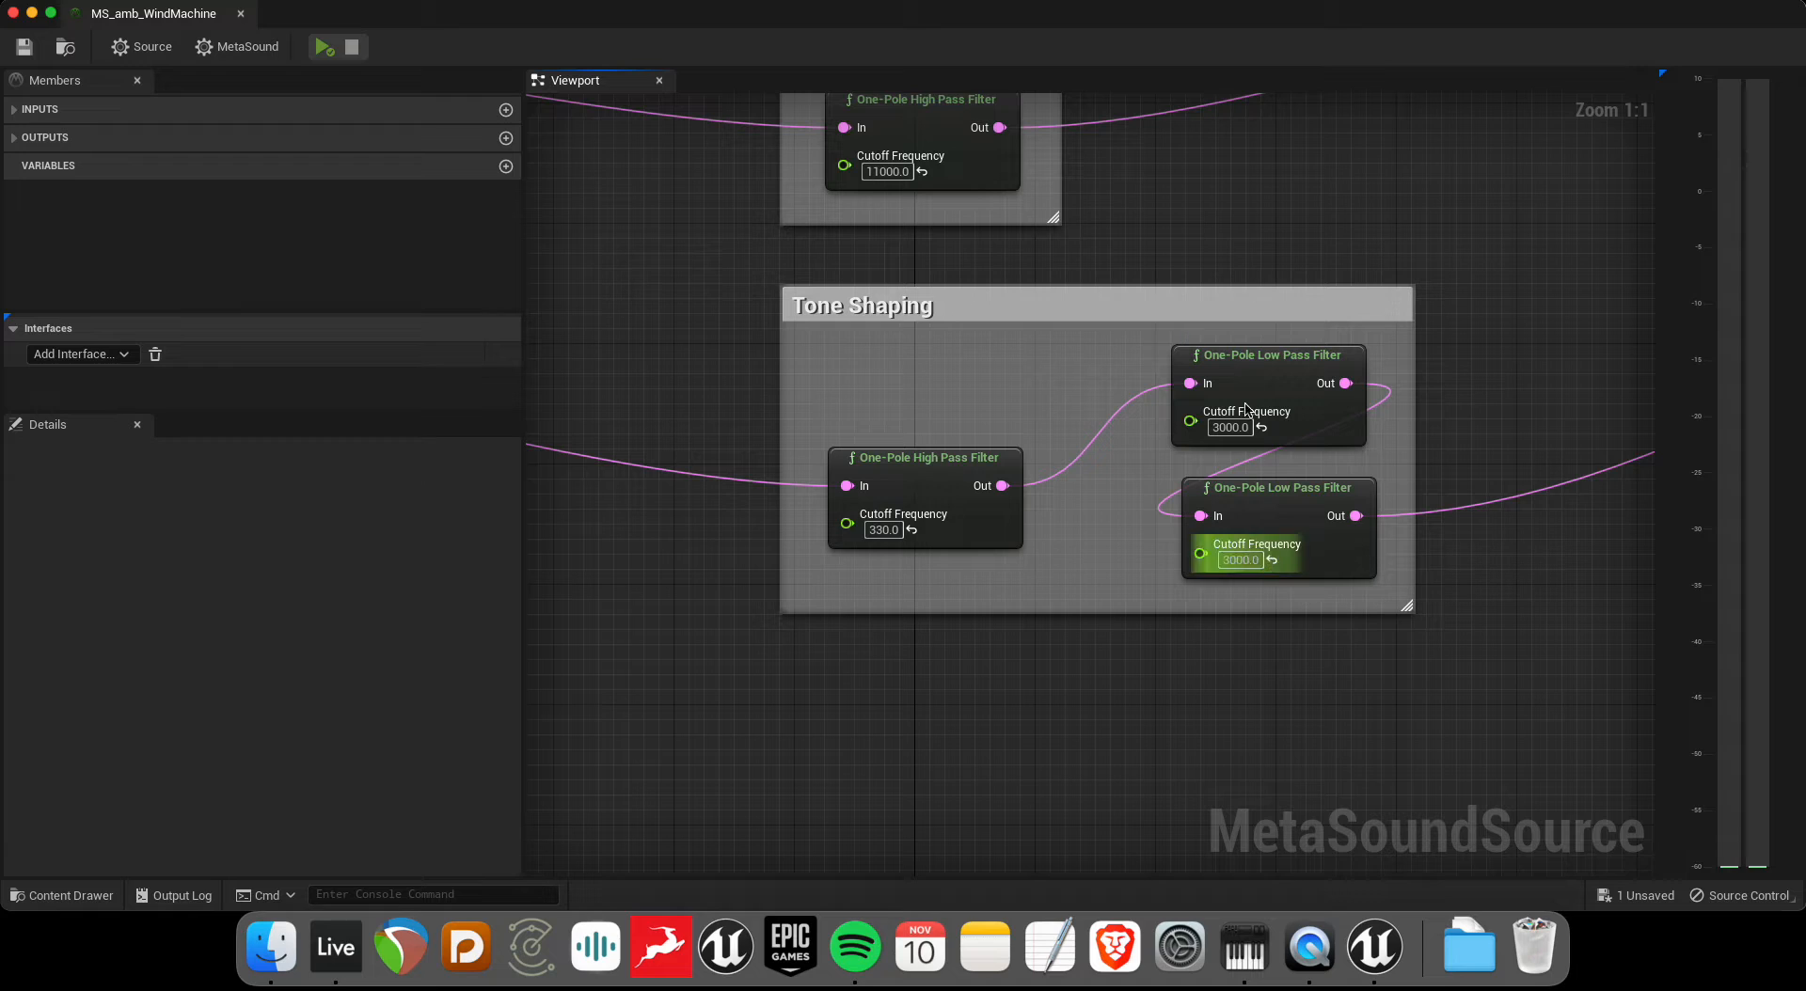
mouse_move(1285, 523)
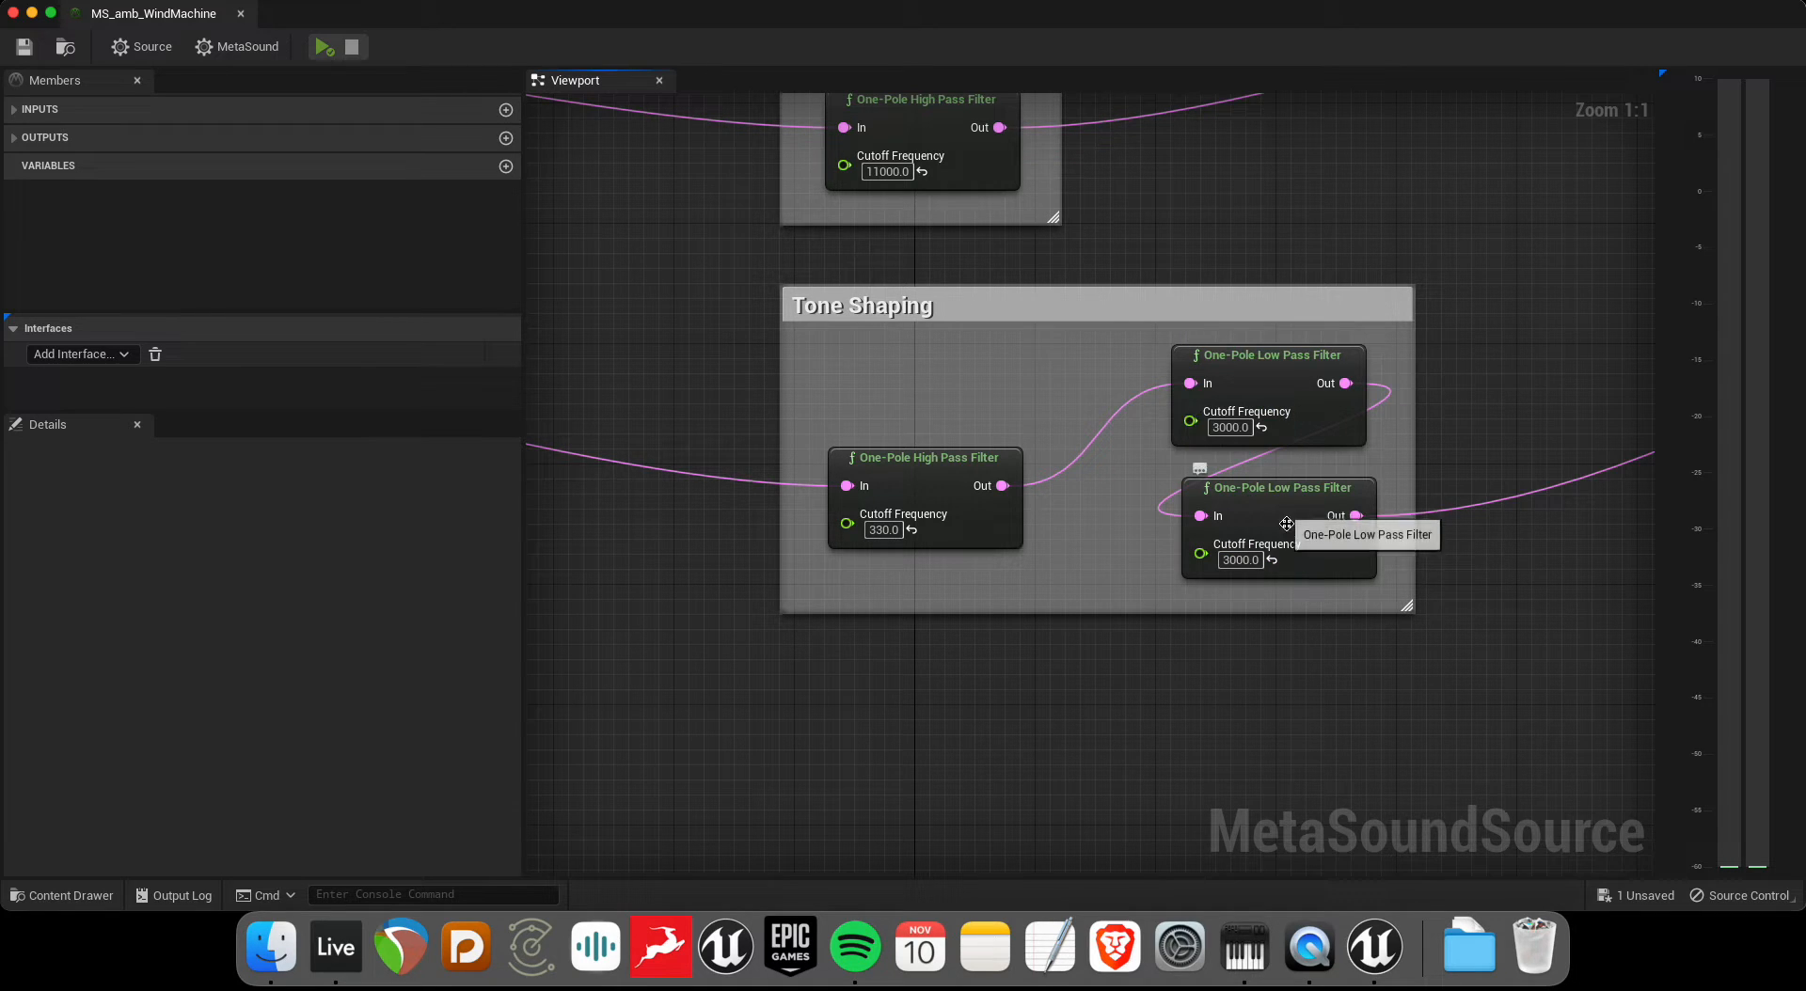
mouse_move(1250, 553)
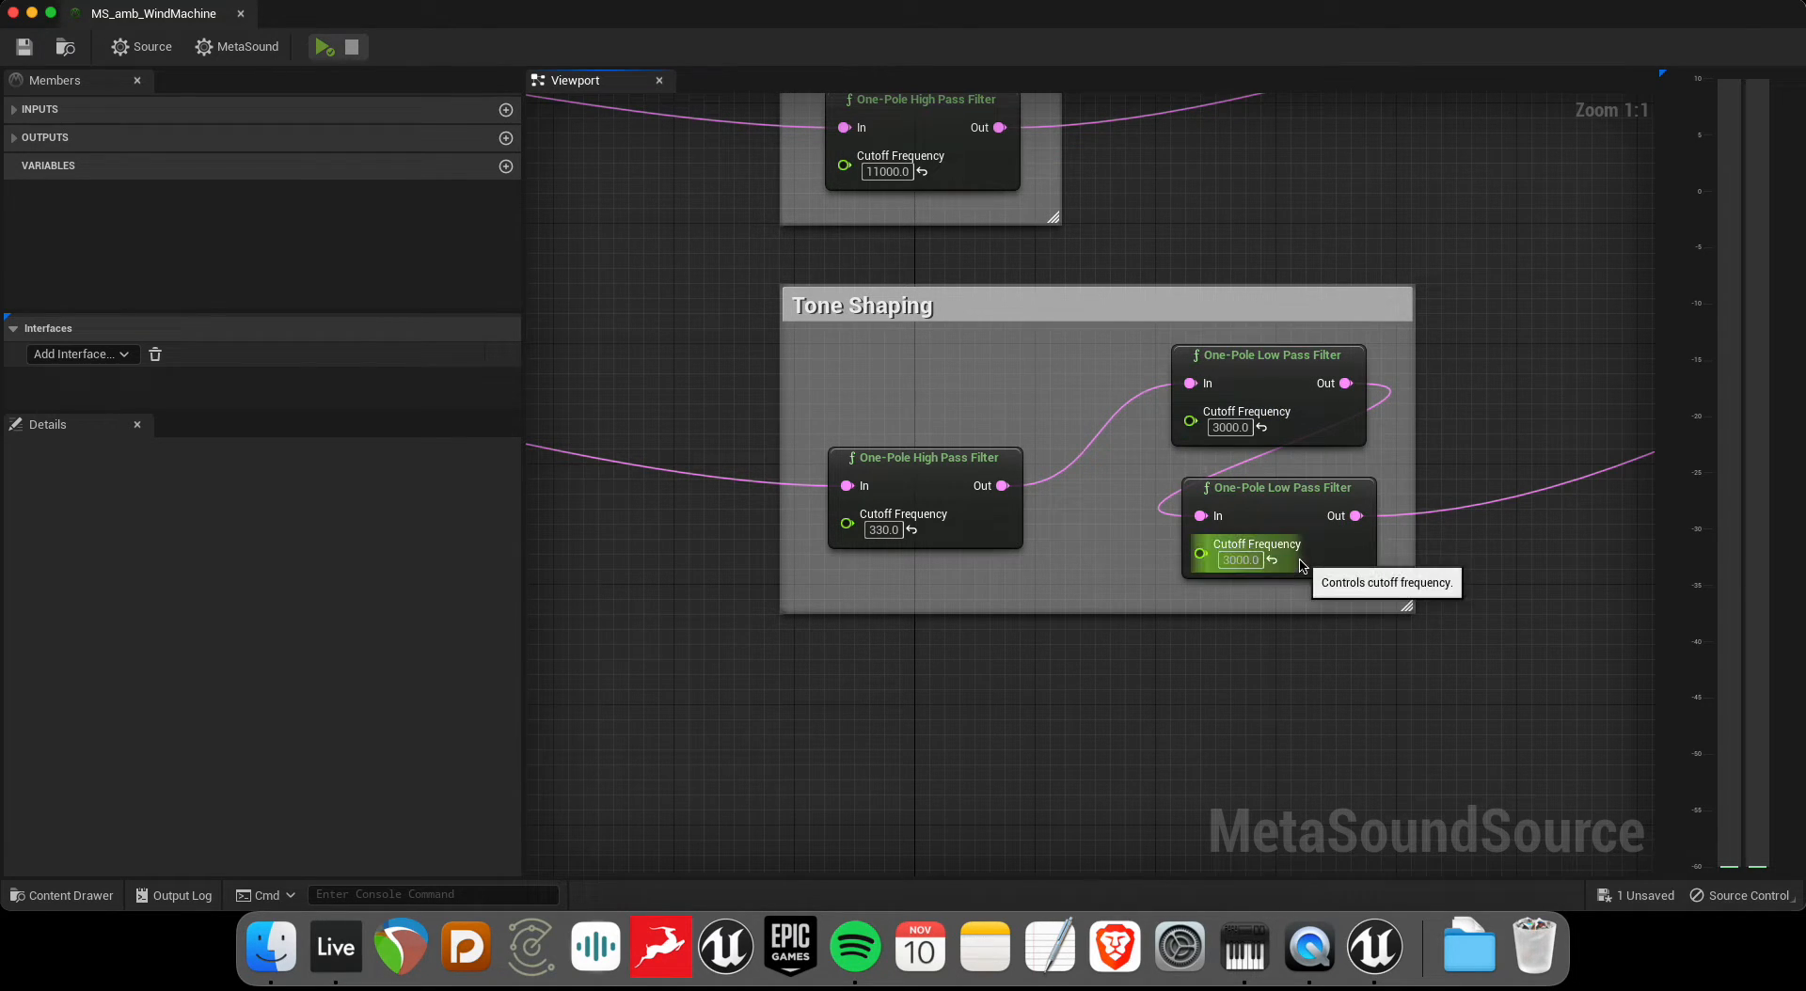
mouse_move(1279, 597)
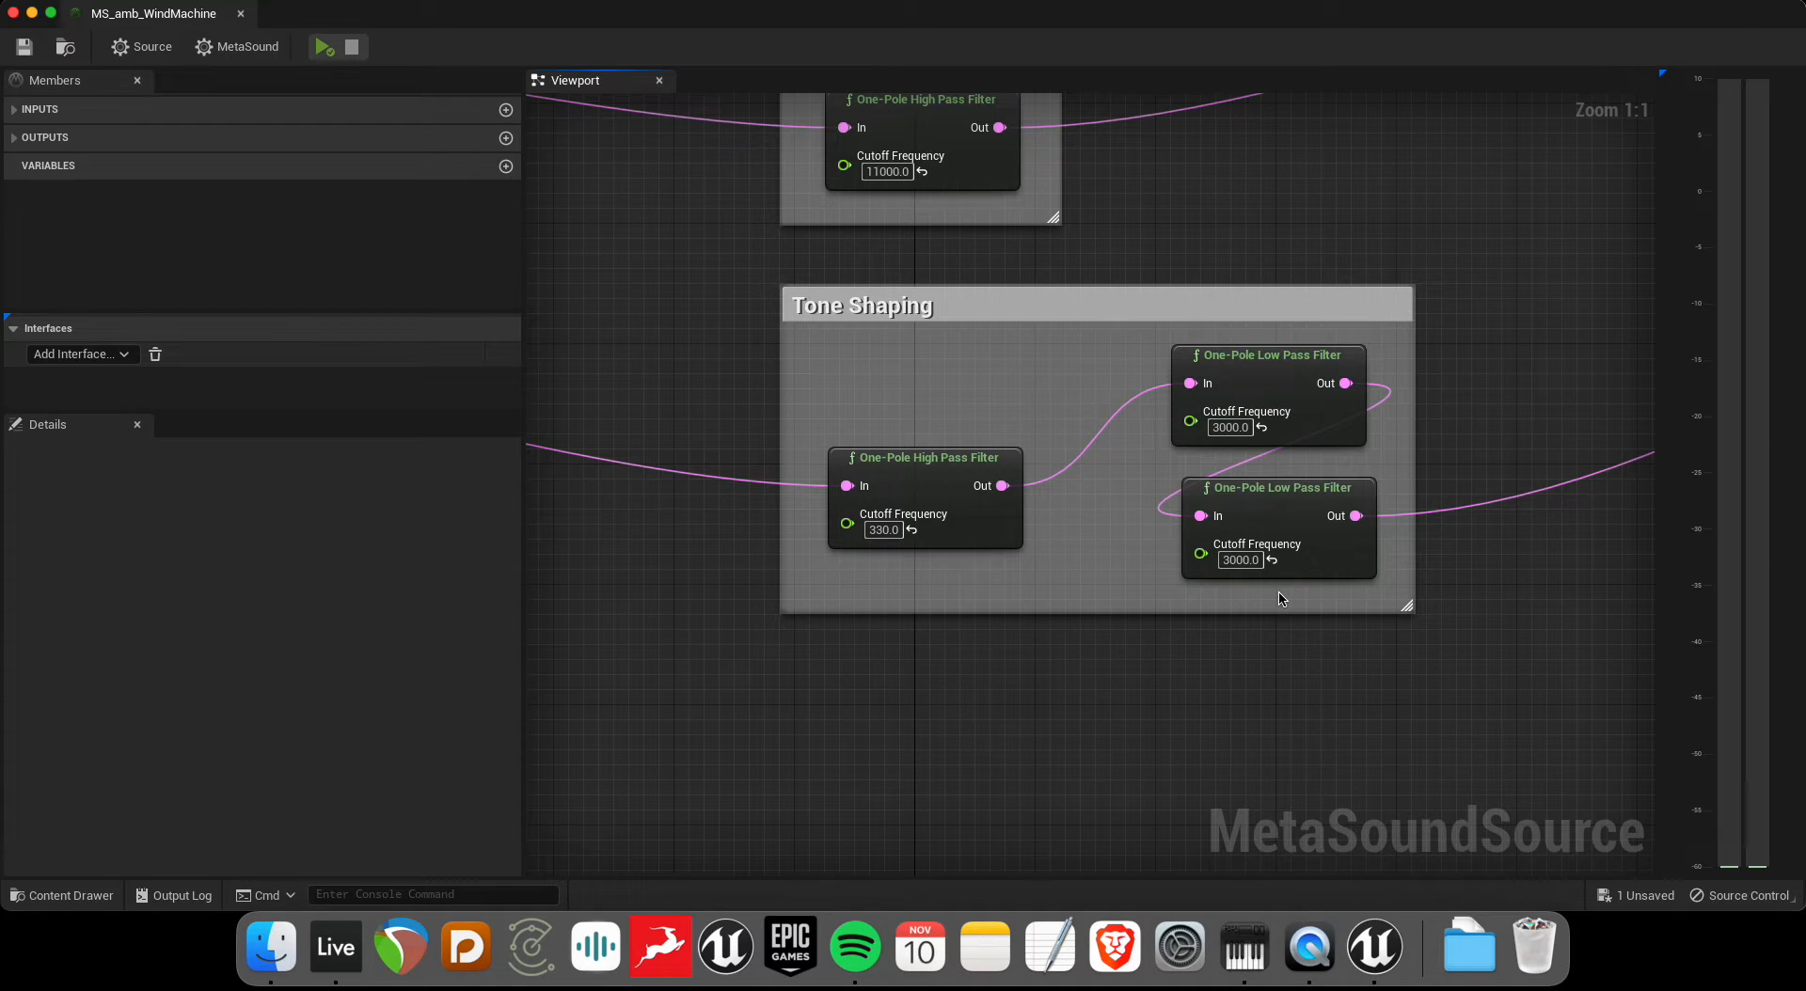
scroll("down", 3)
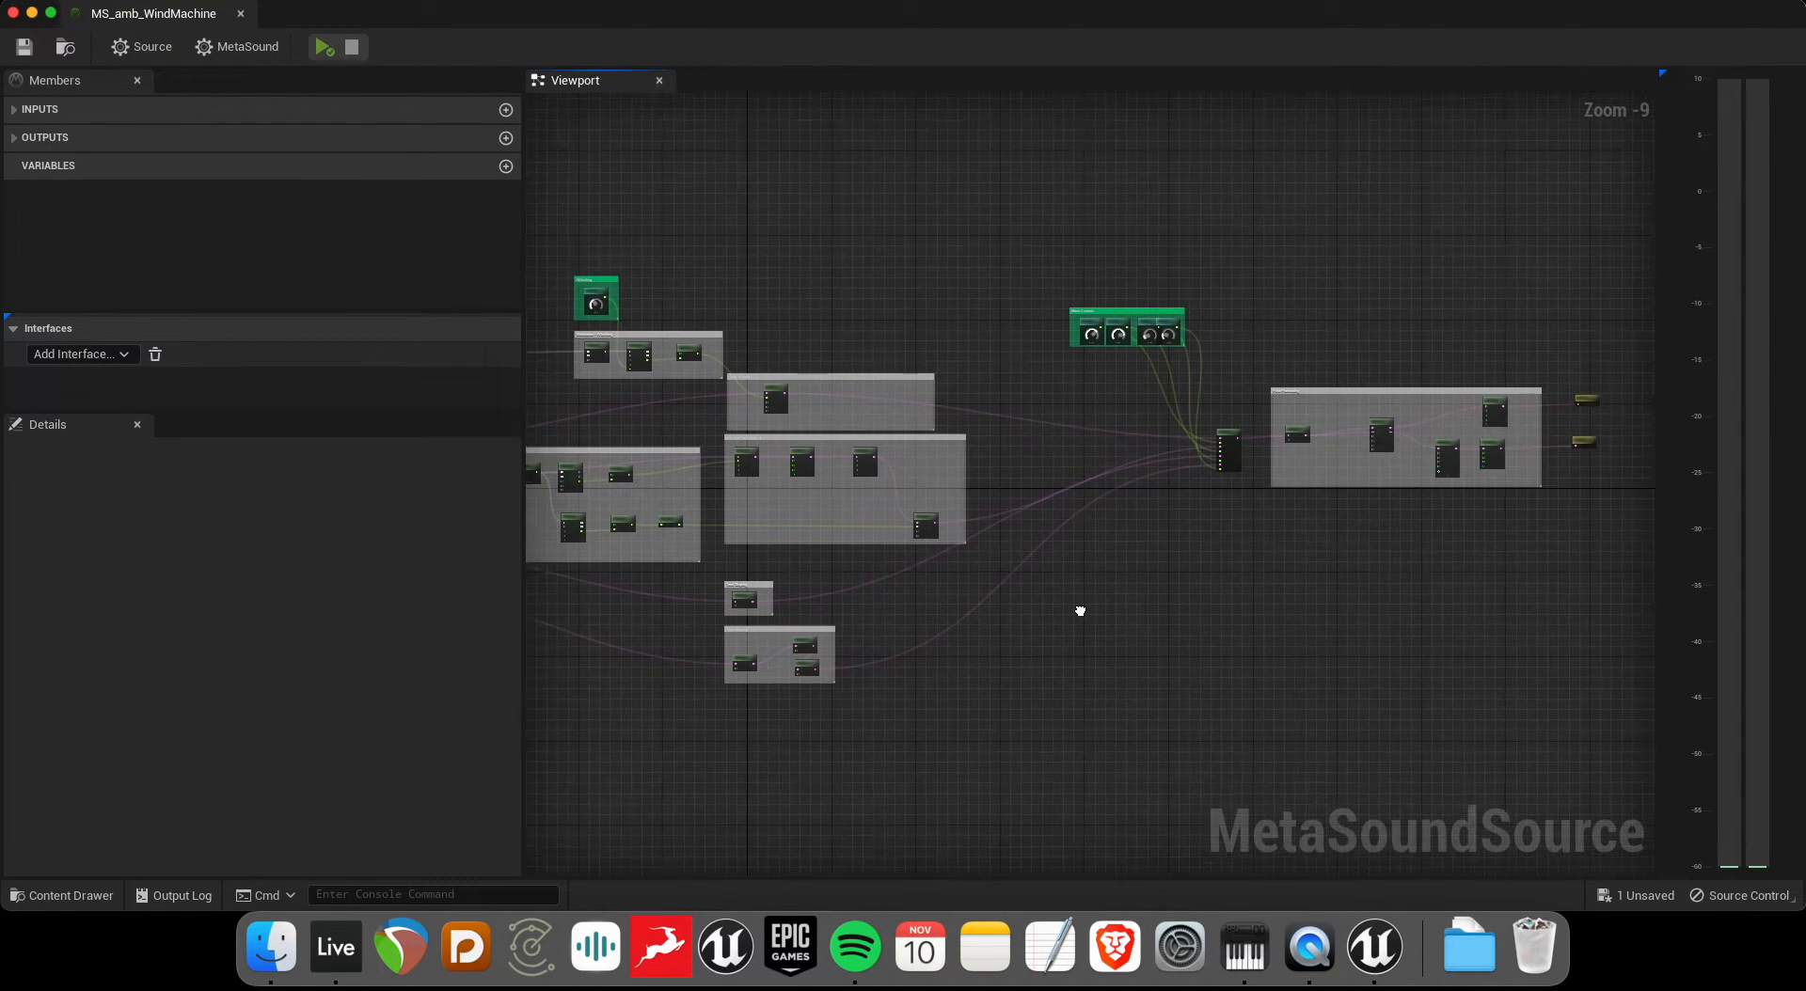
scroll("up", 3)
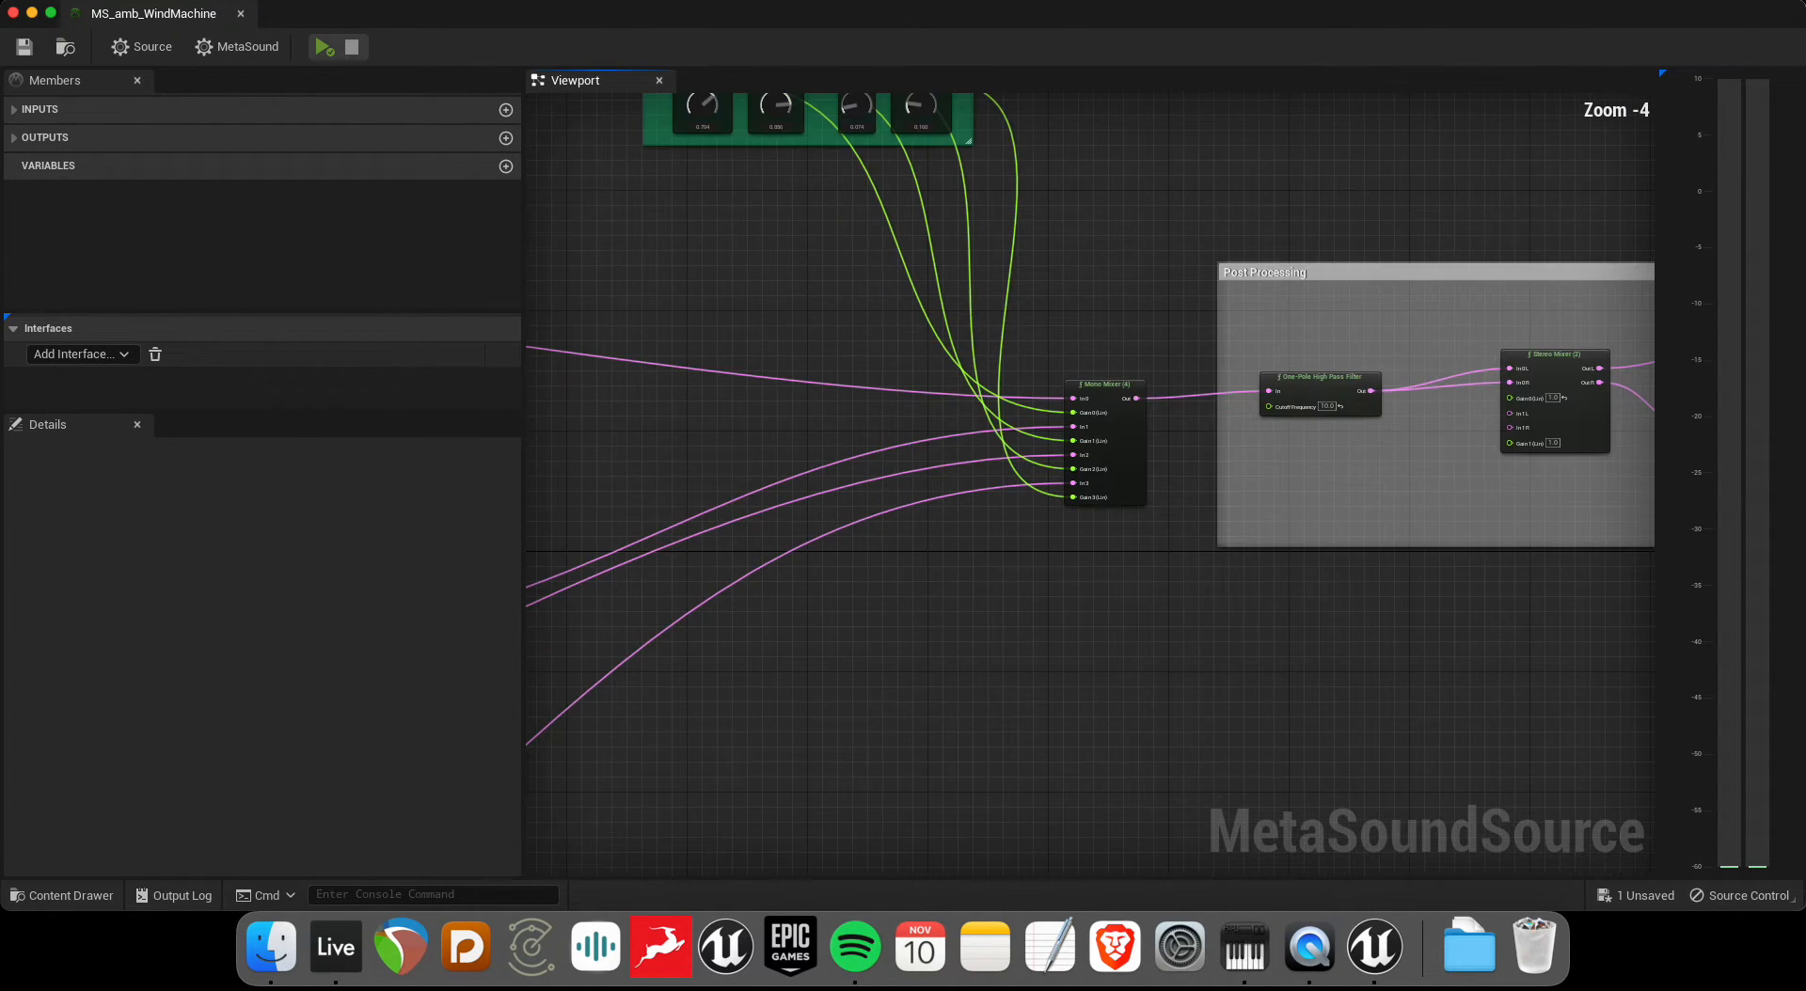
scroll("up", 3)
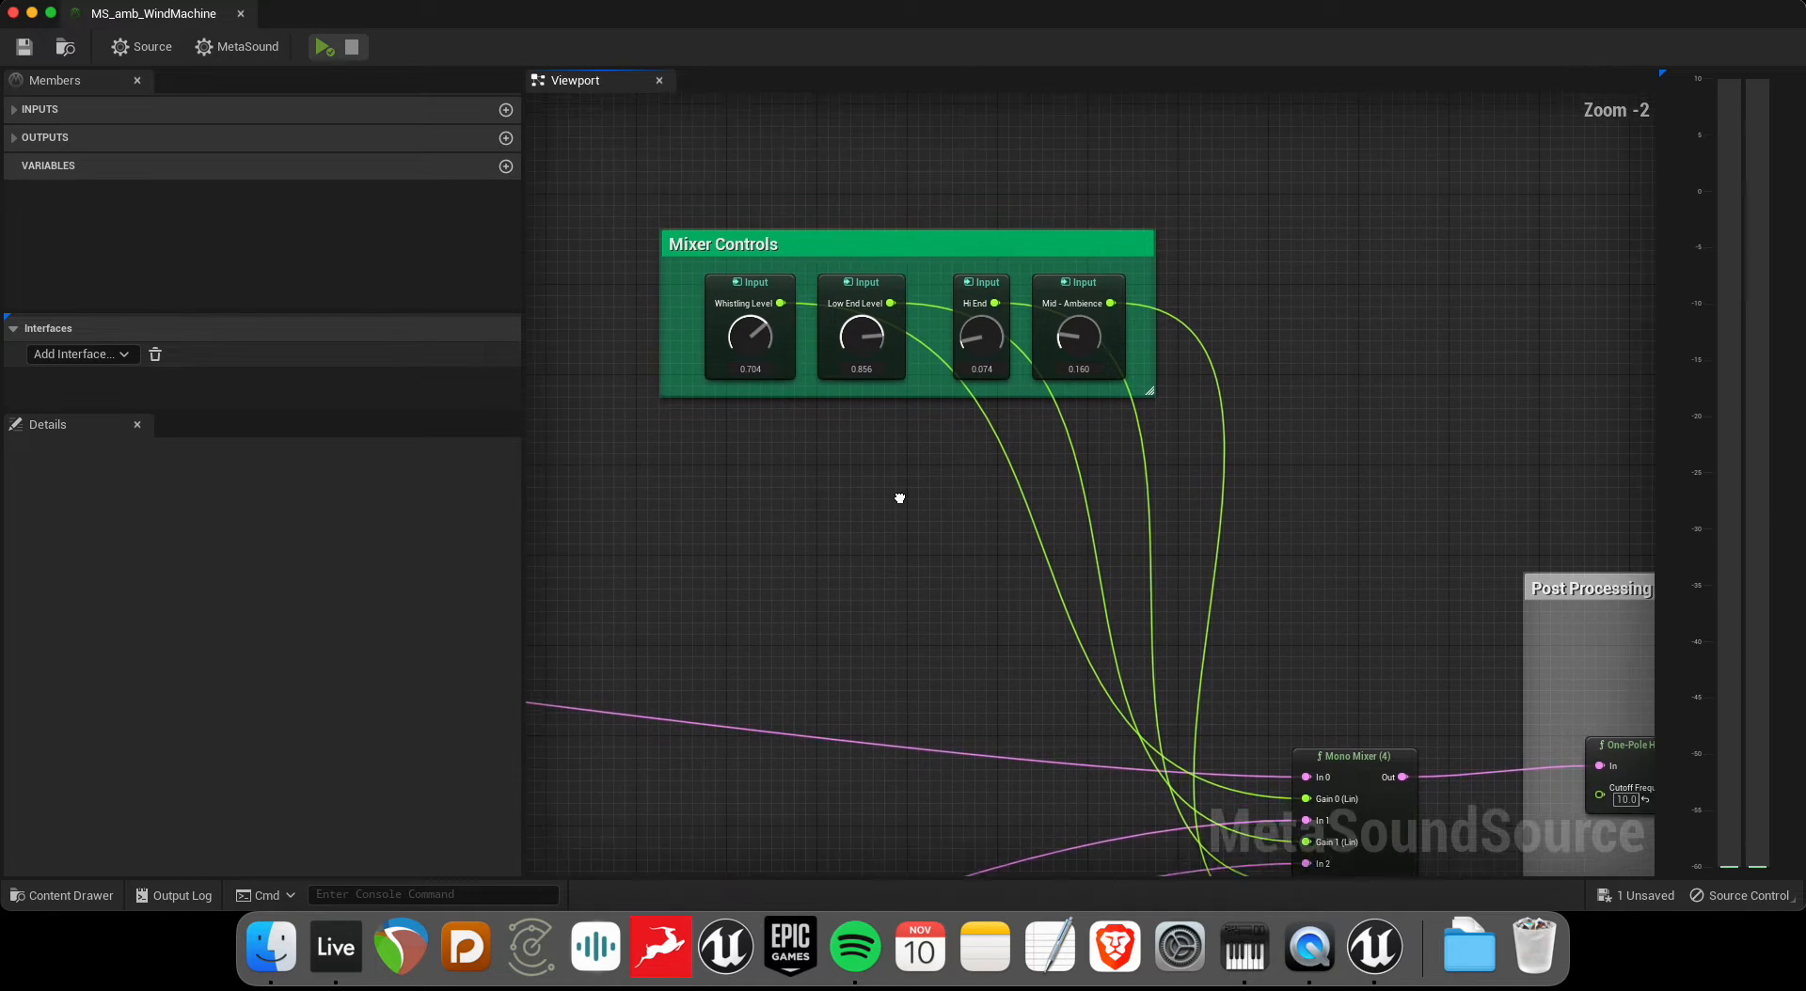
scroll("up", 3)
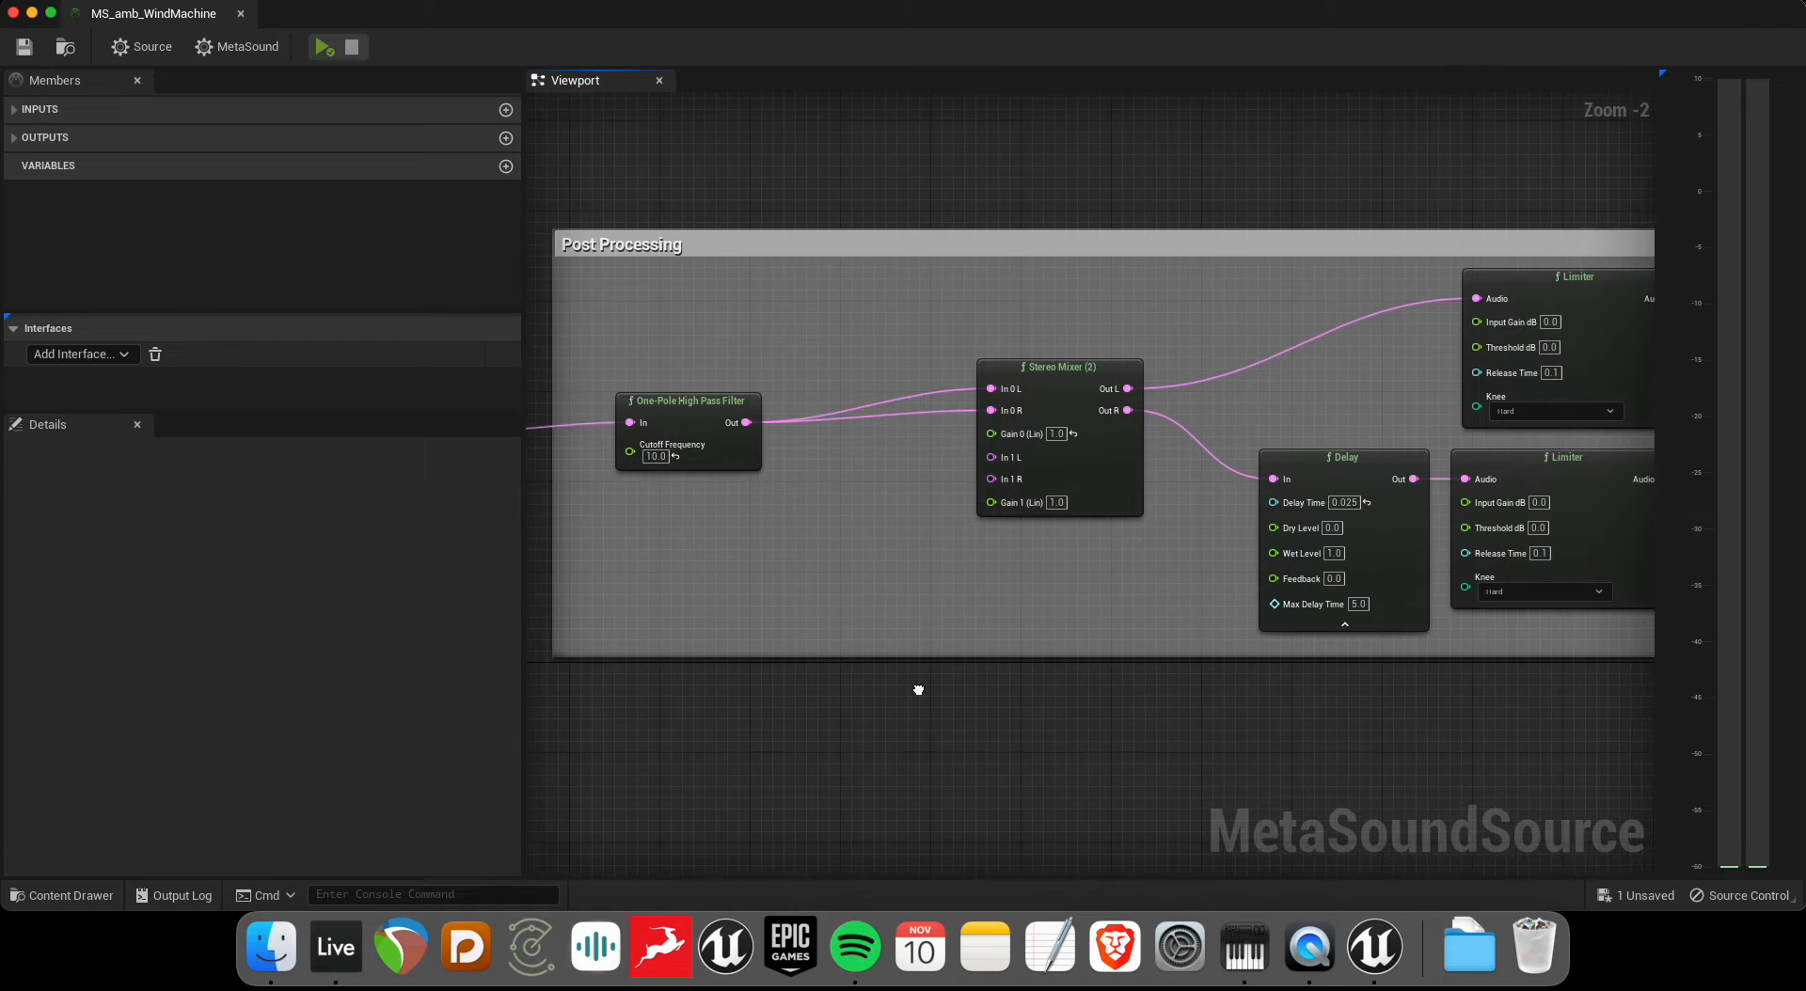
scroll("down", 3)
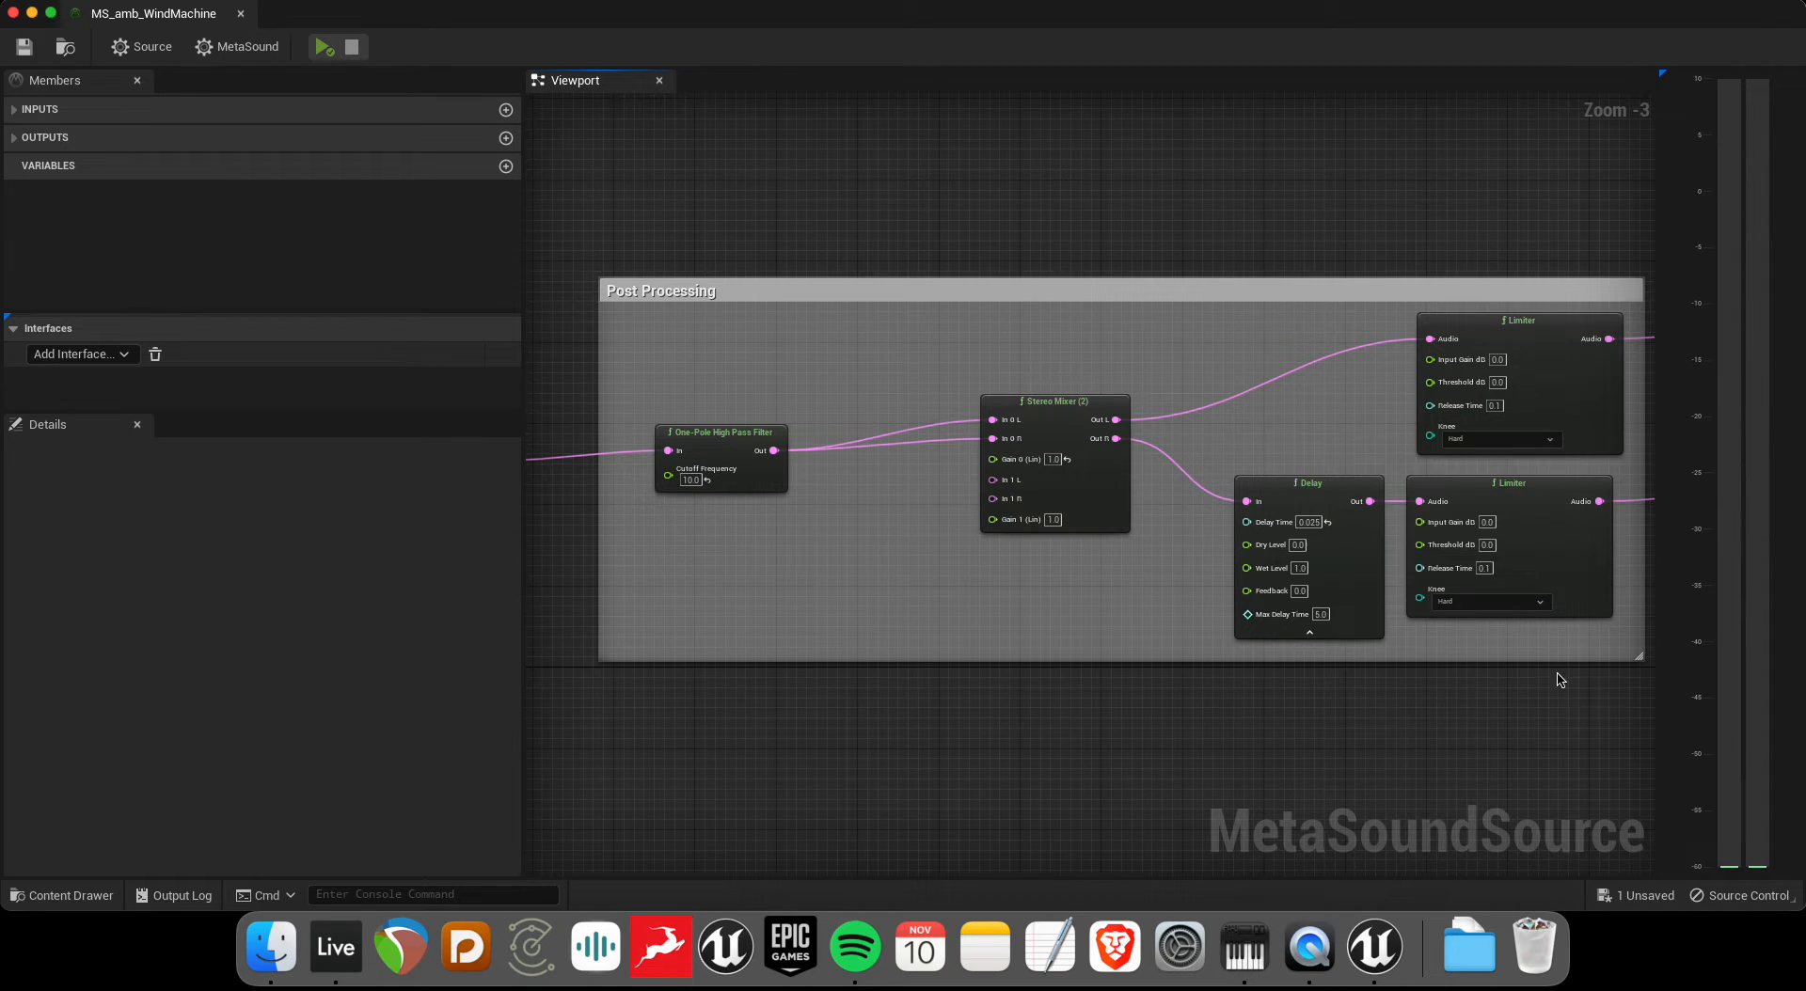
mouse_move(1310, 486)
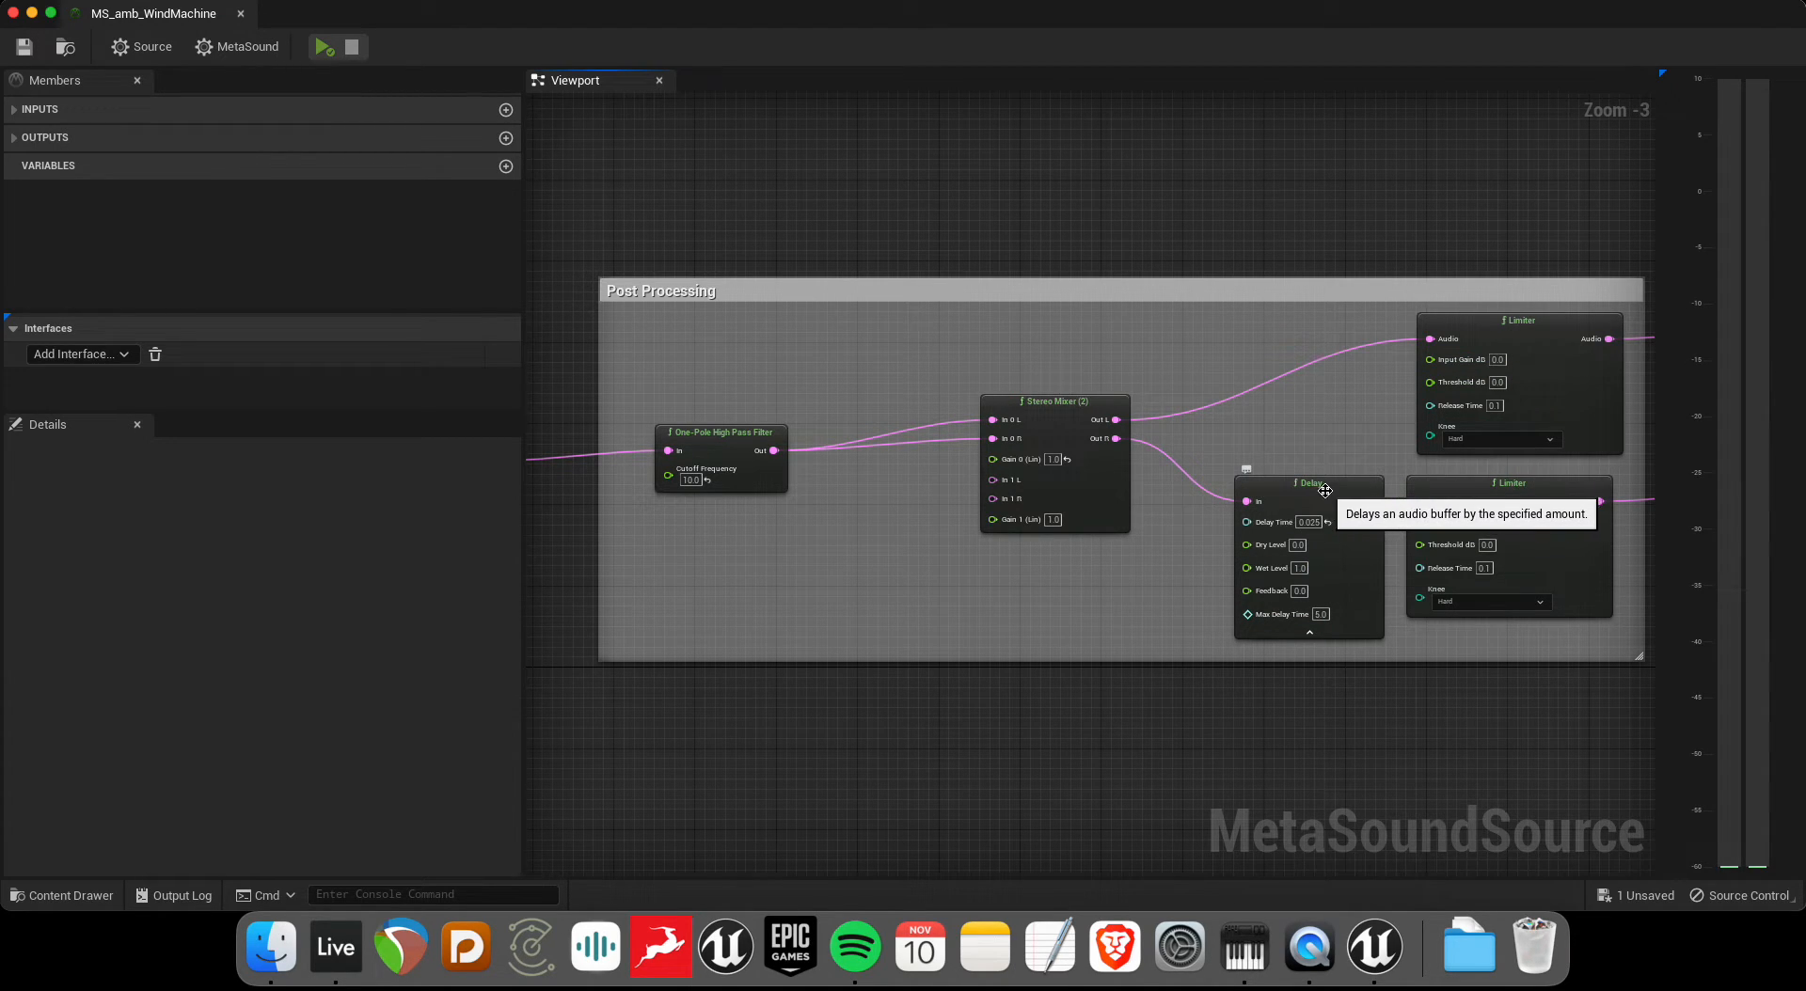
mouse_move(1332, 499)
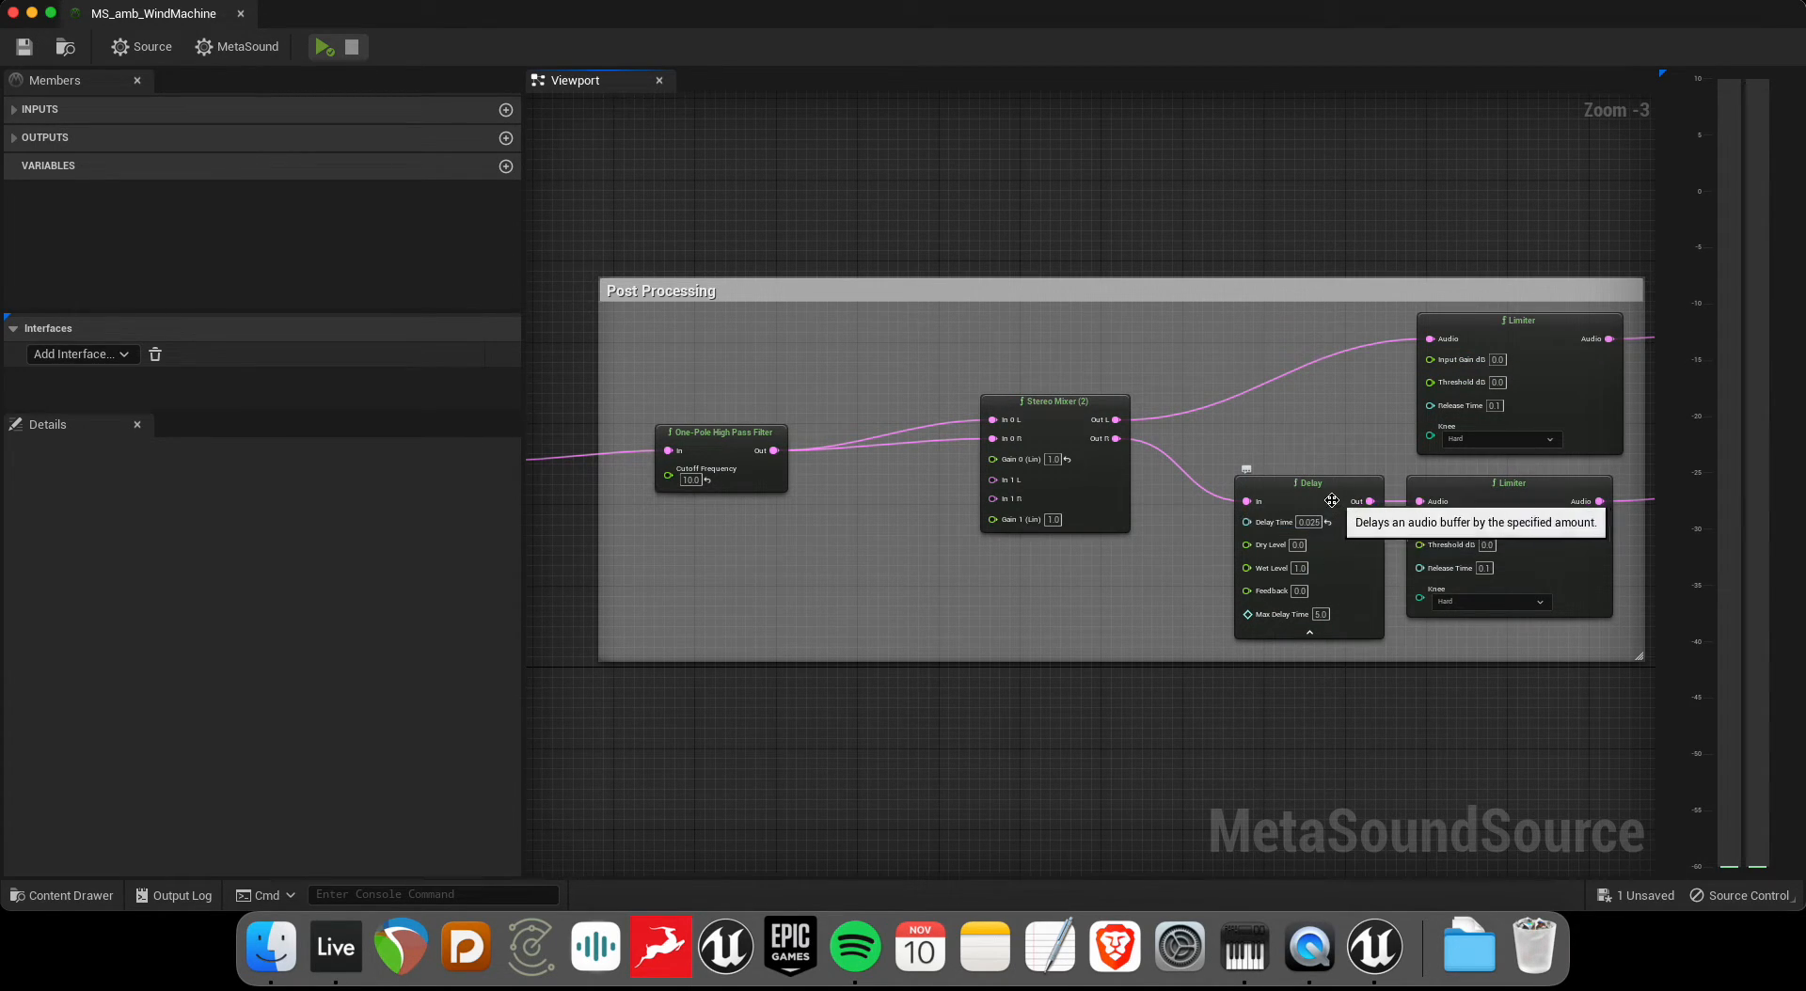
mouse_move(1359, 487)
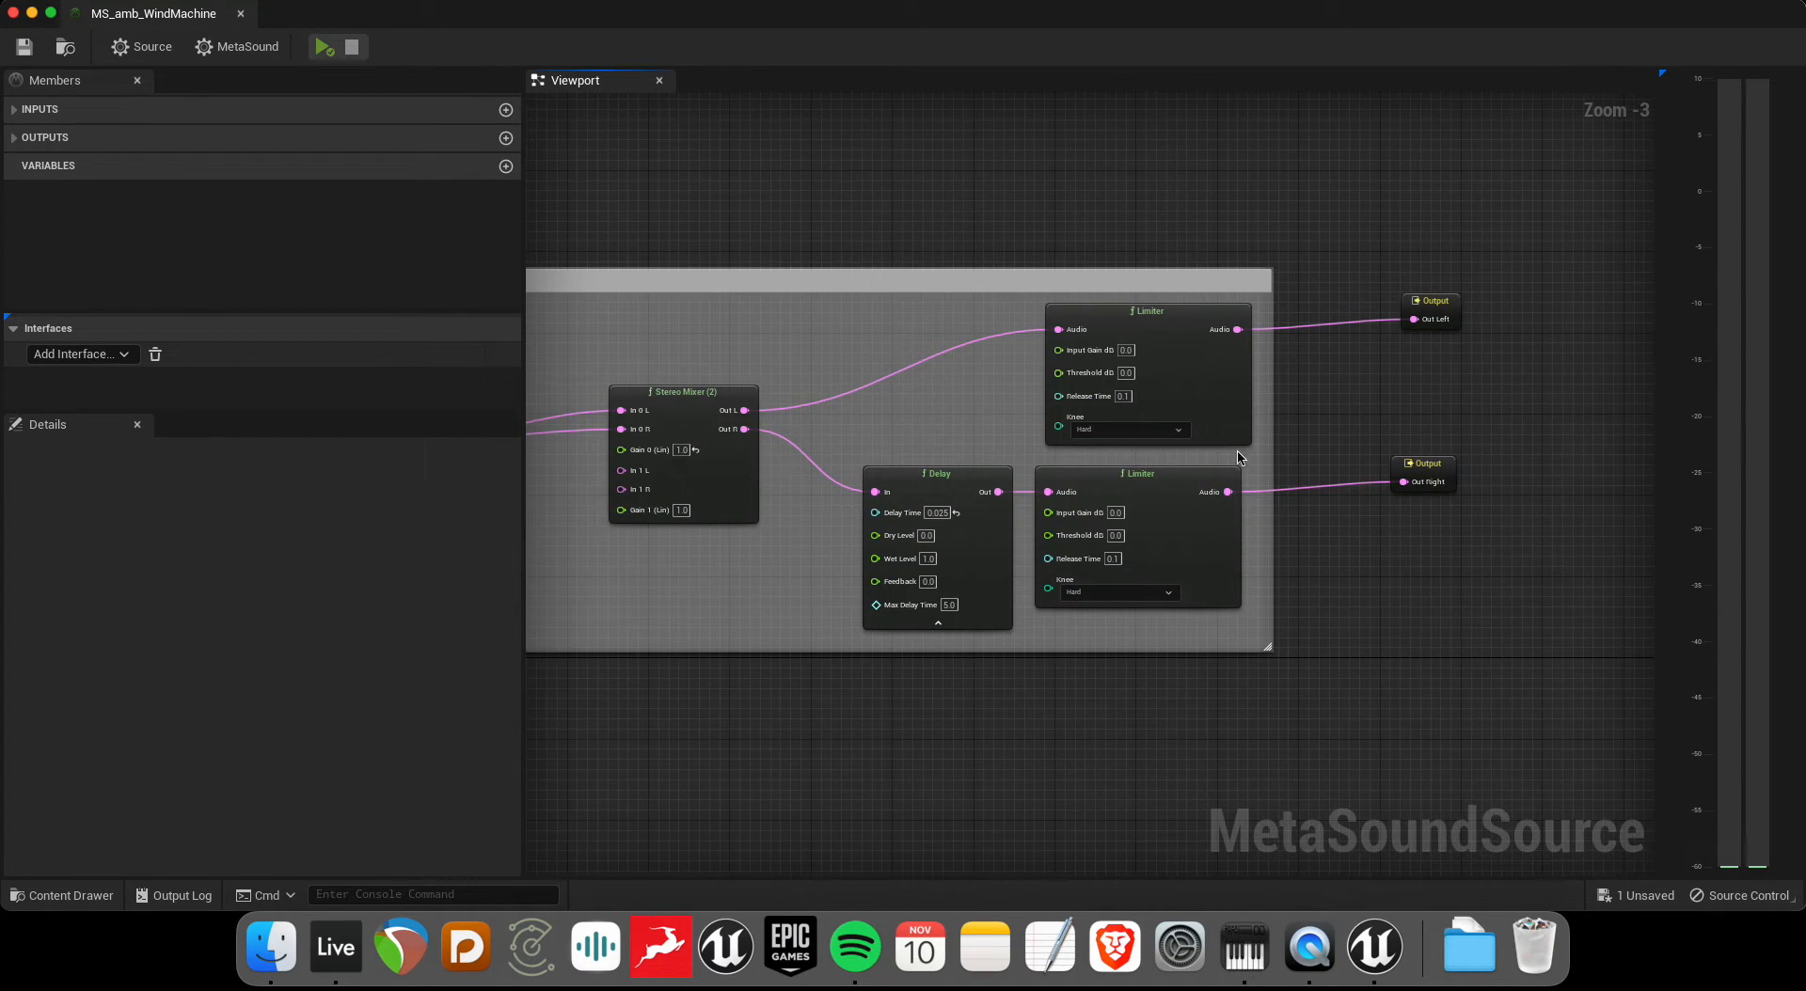
scroll("down", 3)
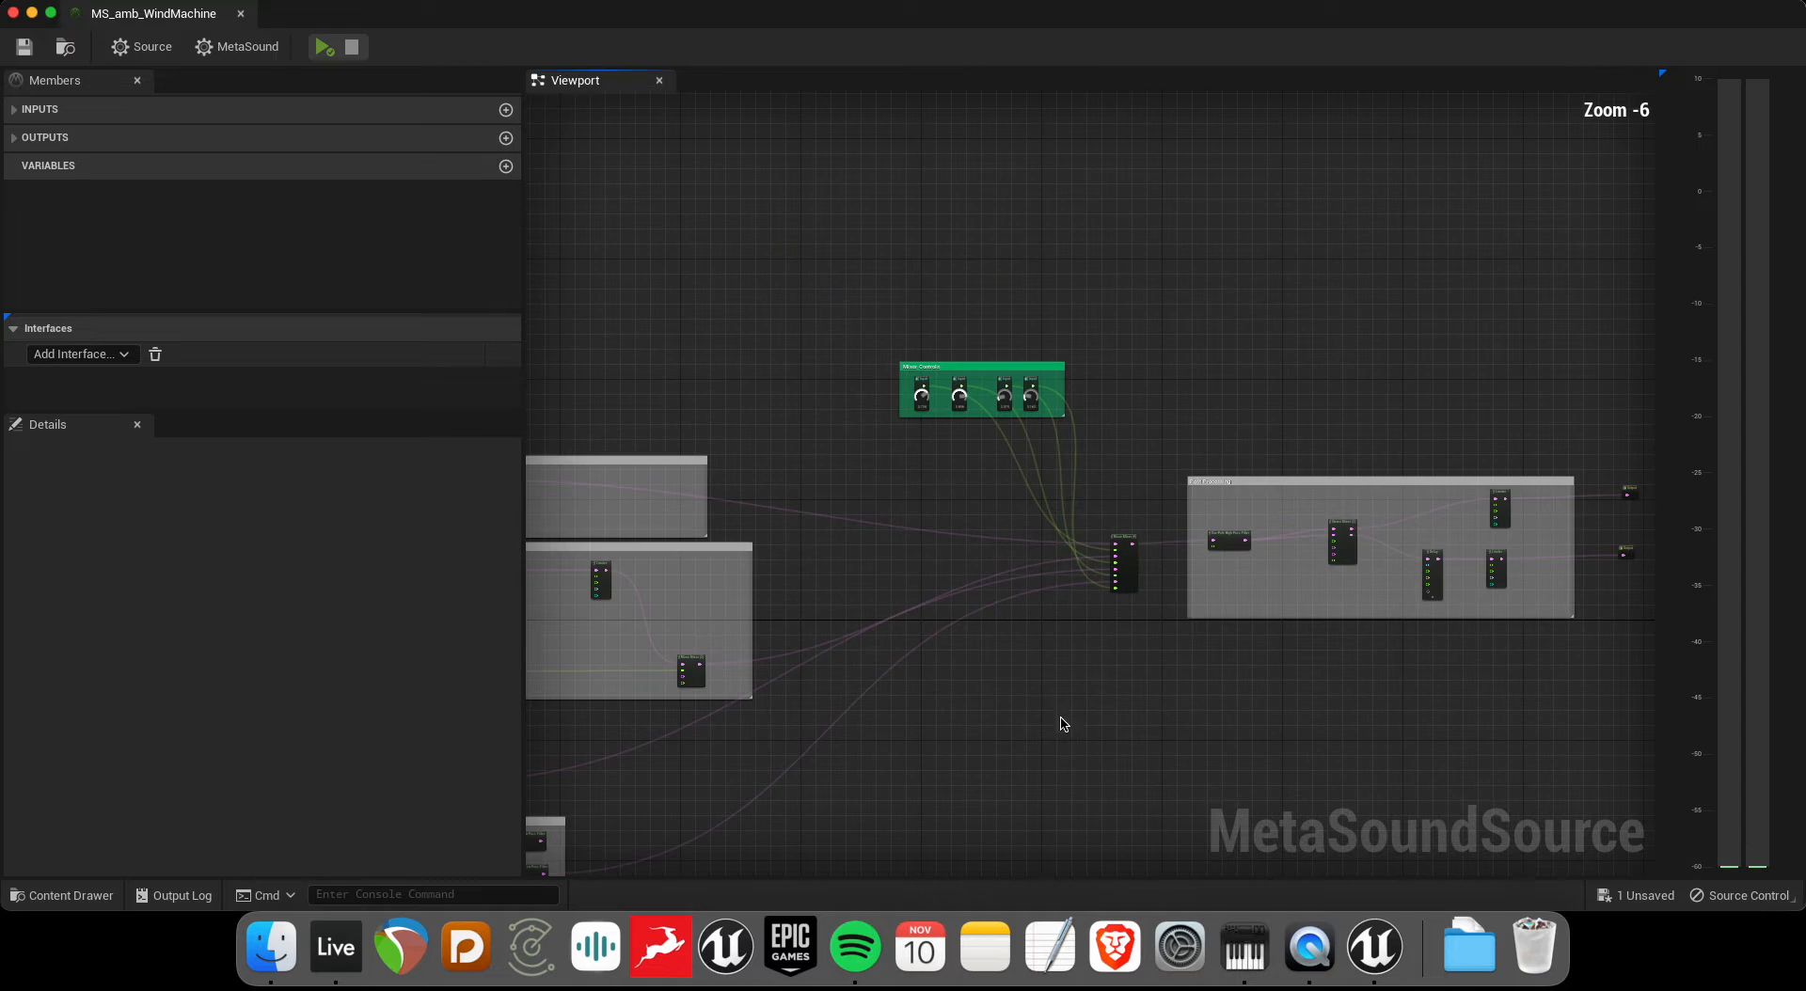
- Audition the wind MetaSound, raising Whistling Level to 1.000 and adjusting Hi End and Whistling Intensity
scroll("up", 3)
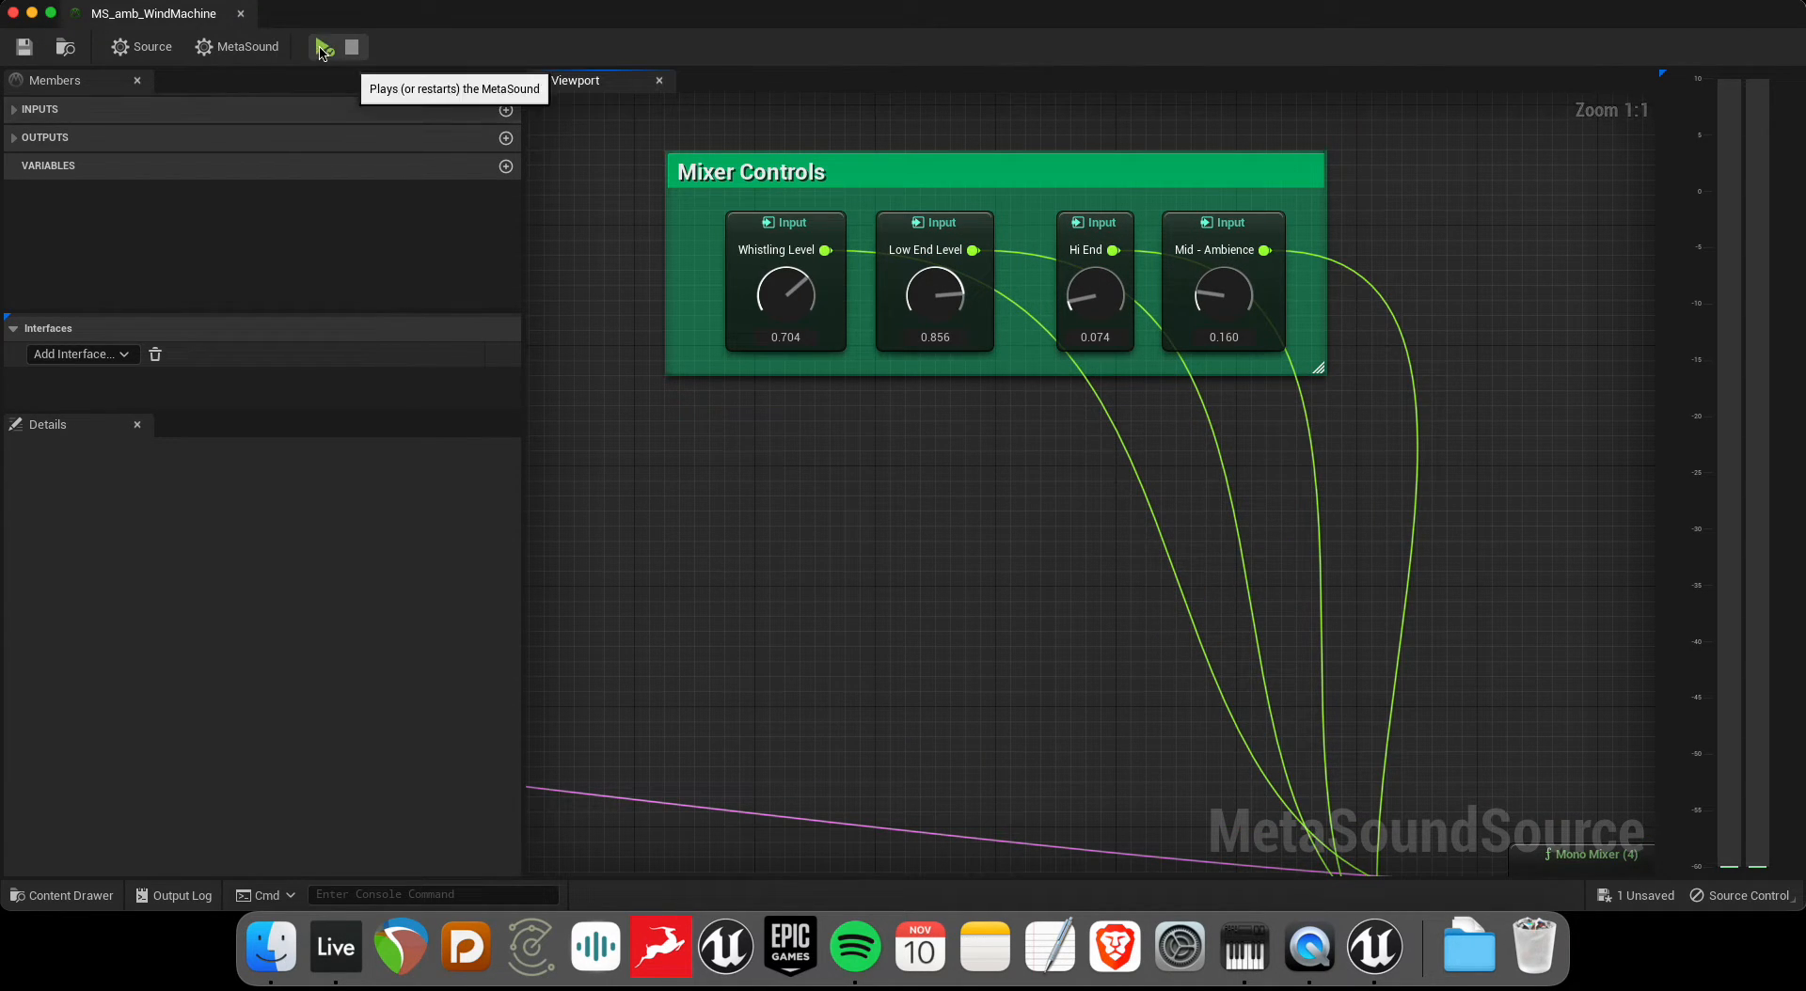
left_click(324, 47)
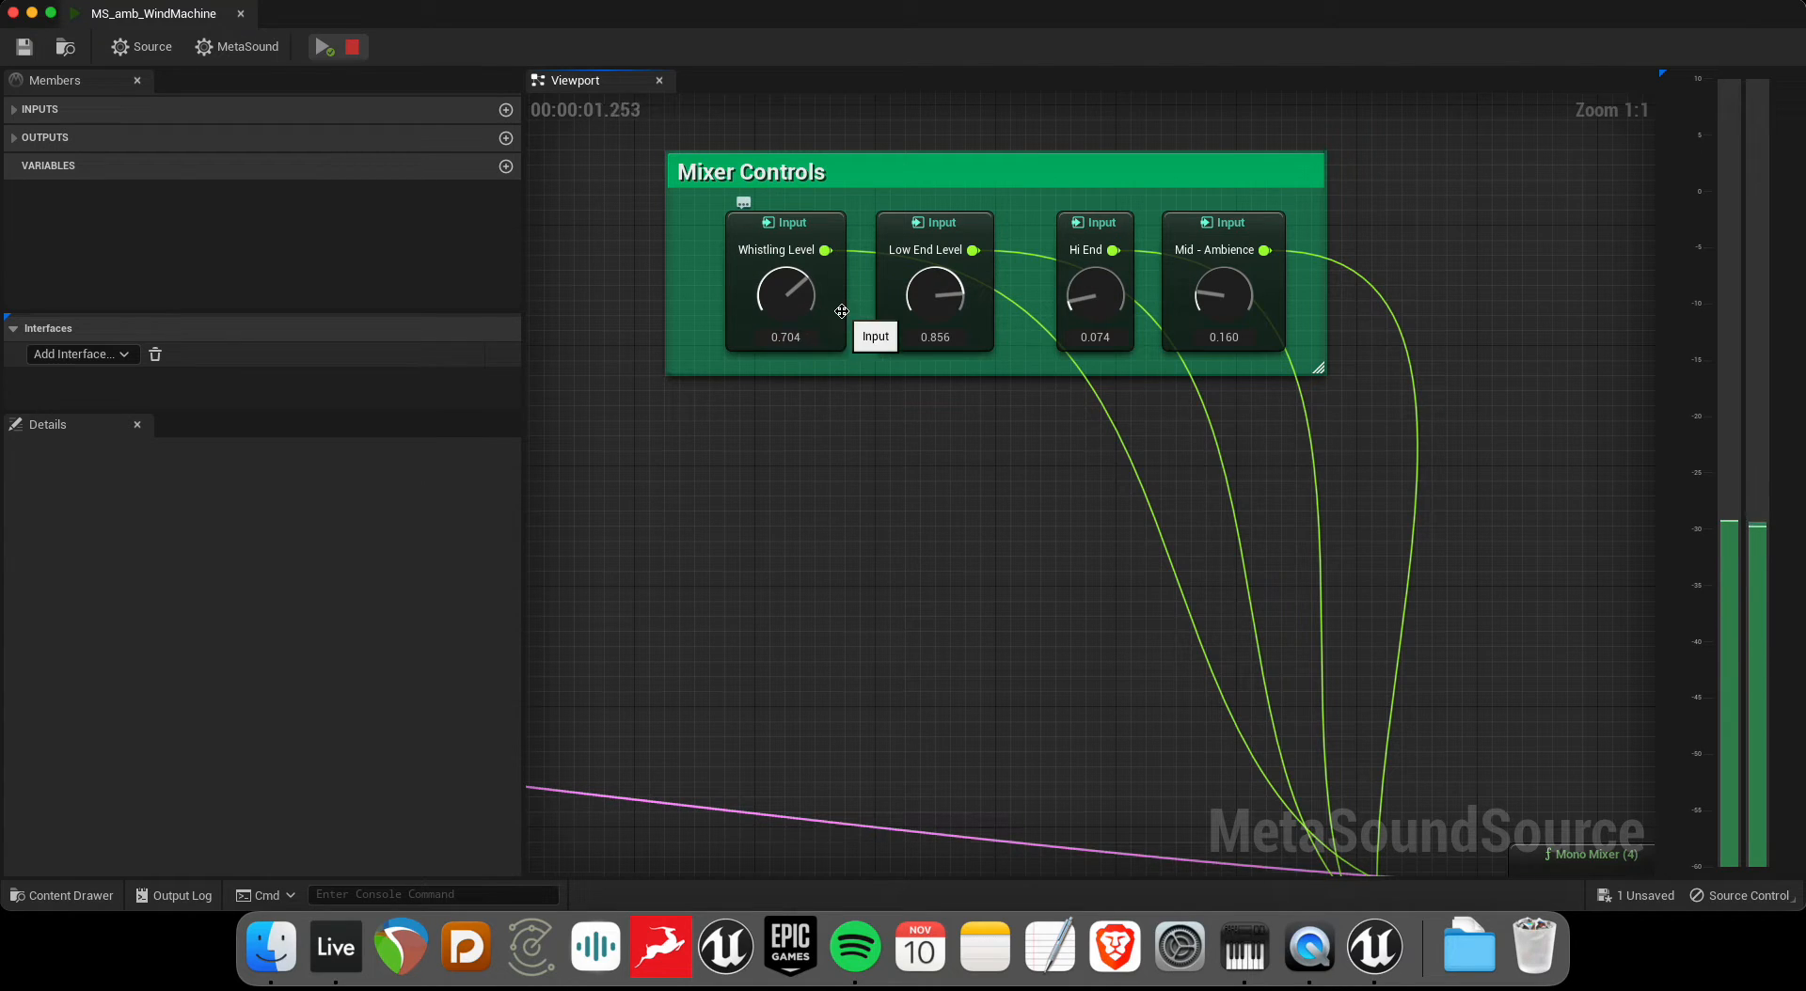
left_click_drag(786, 292, 795, 253)
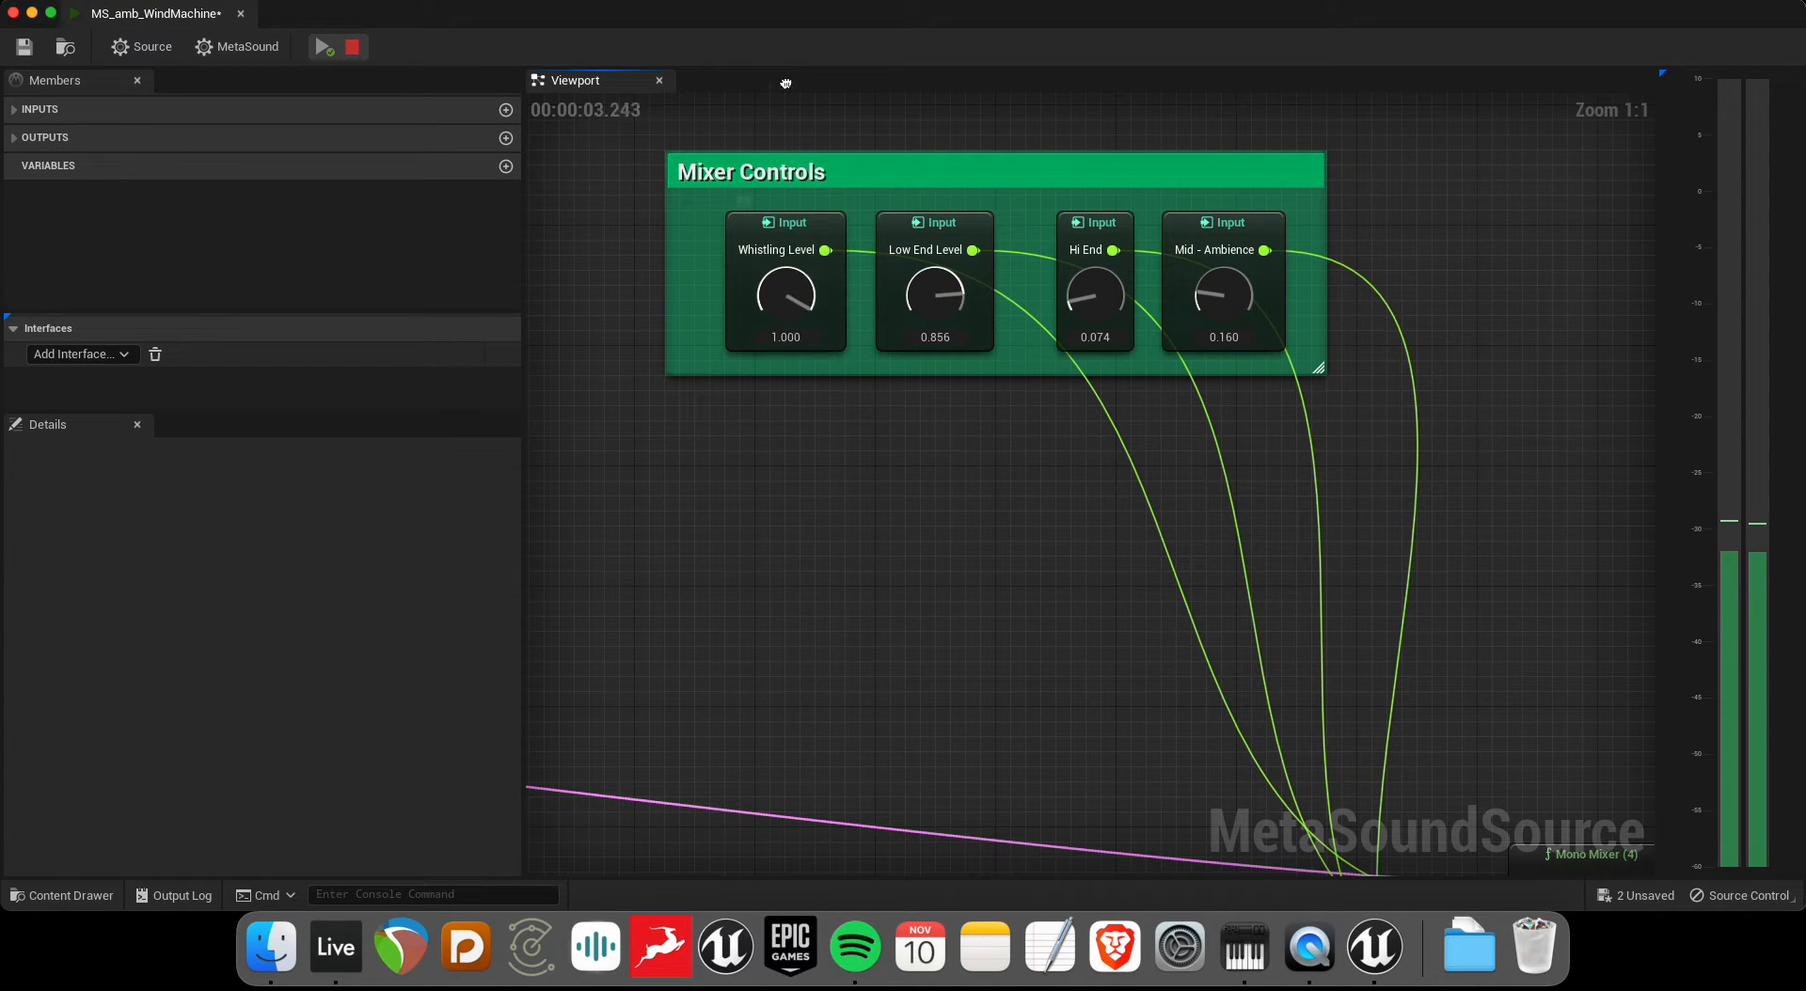
scroll("down", 3)
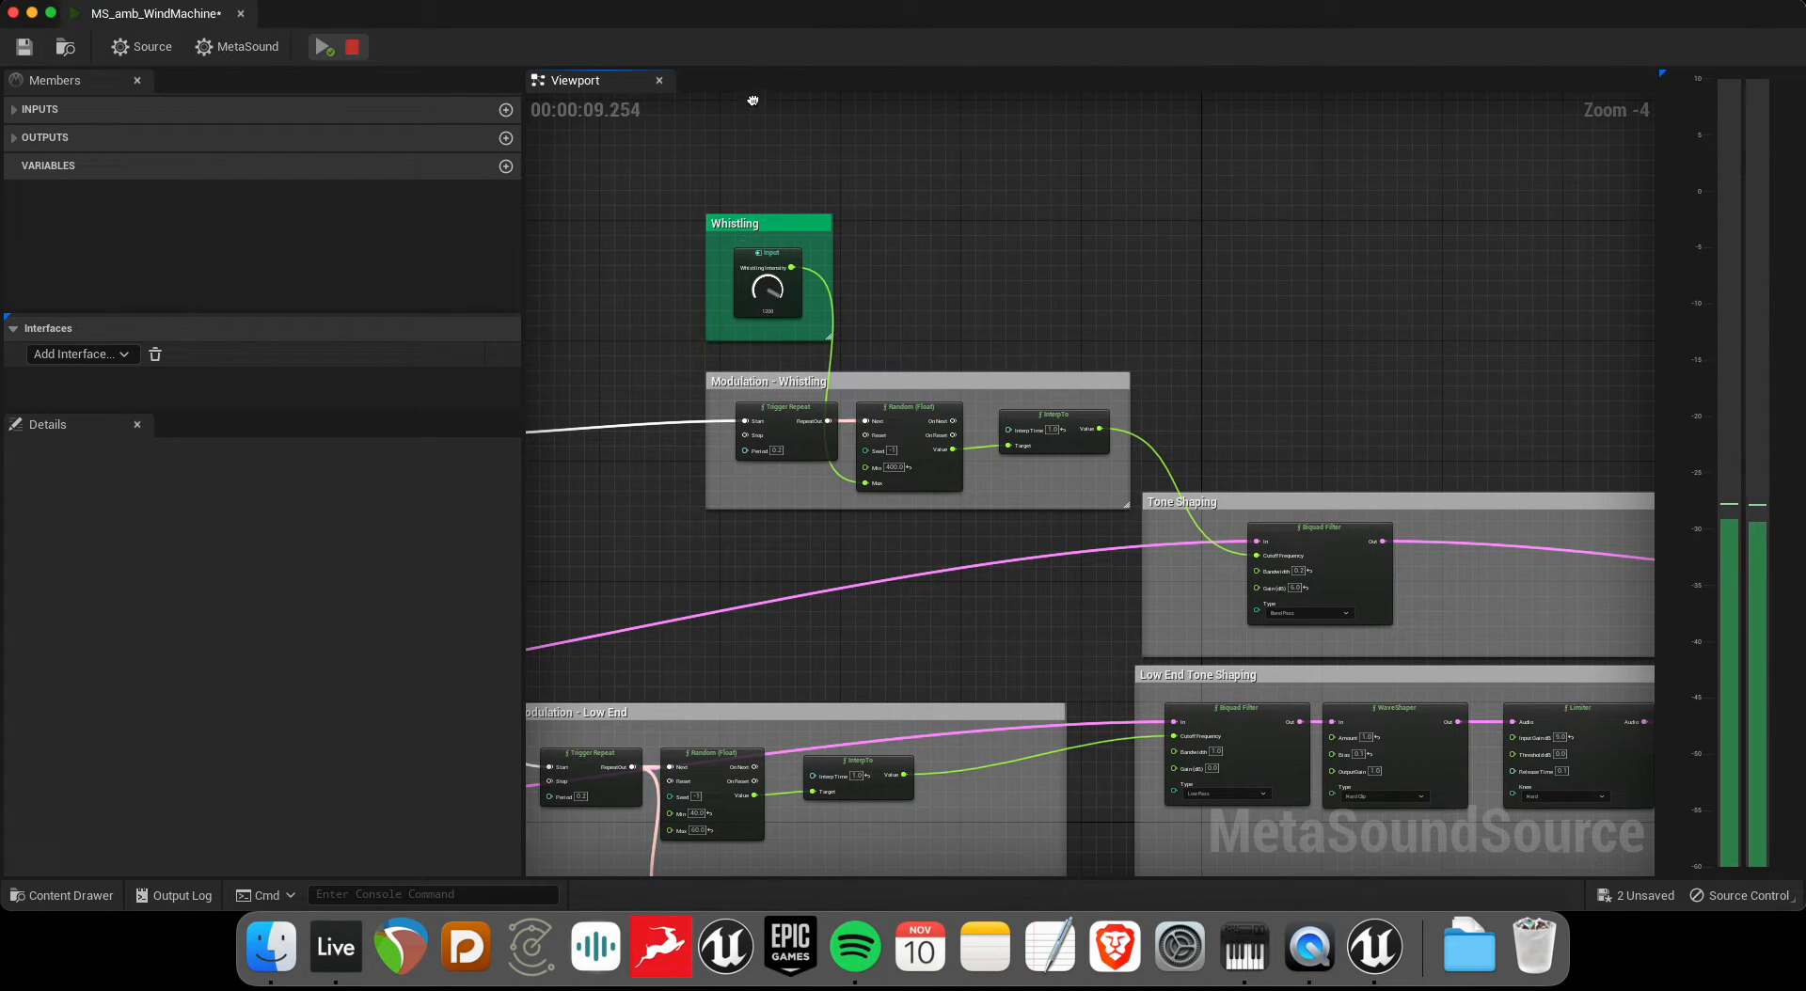
scroll("up", 3)
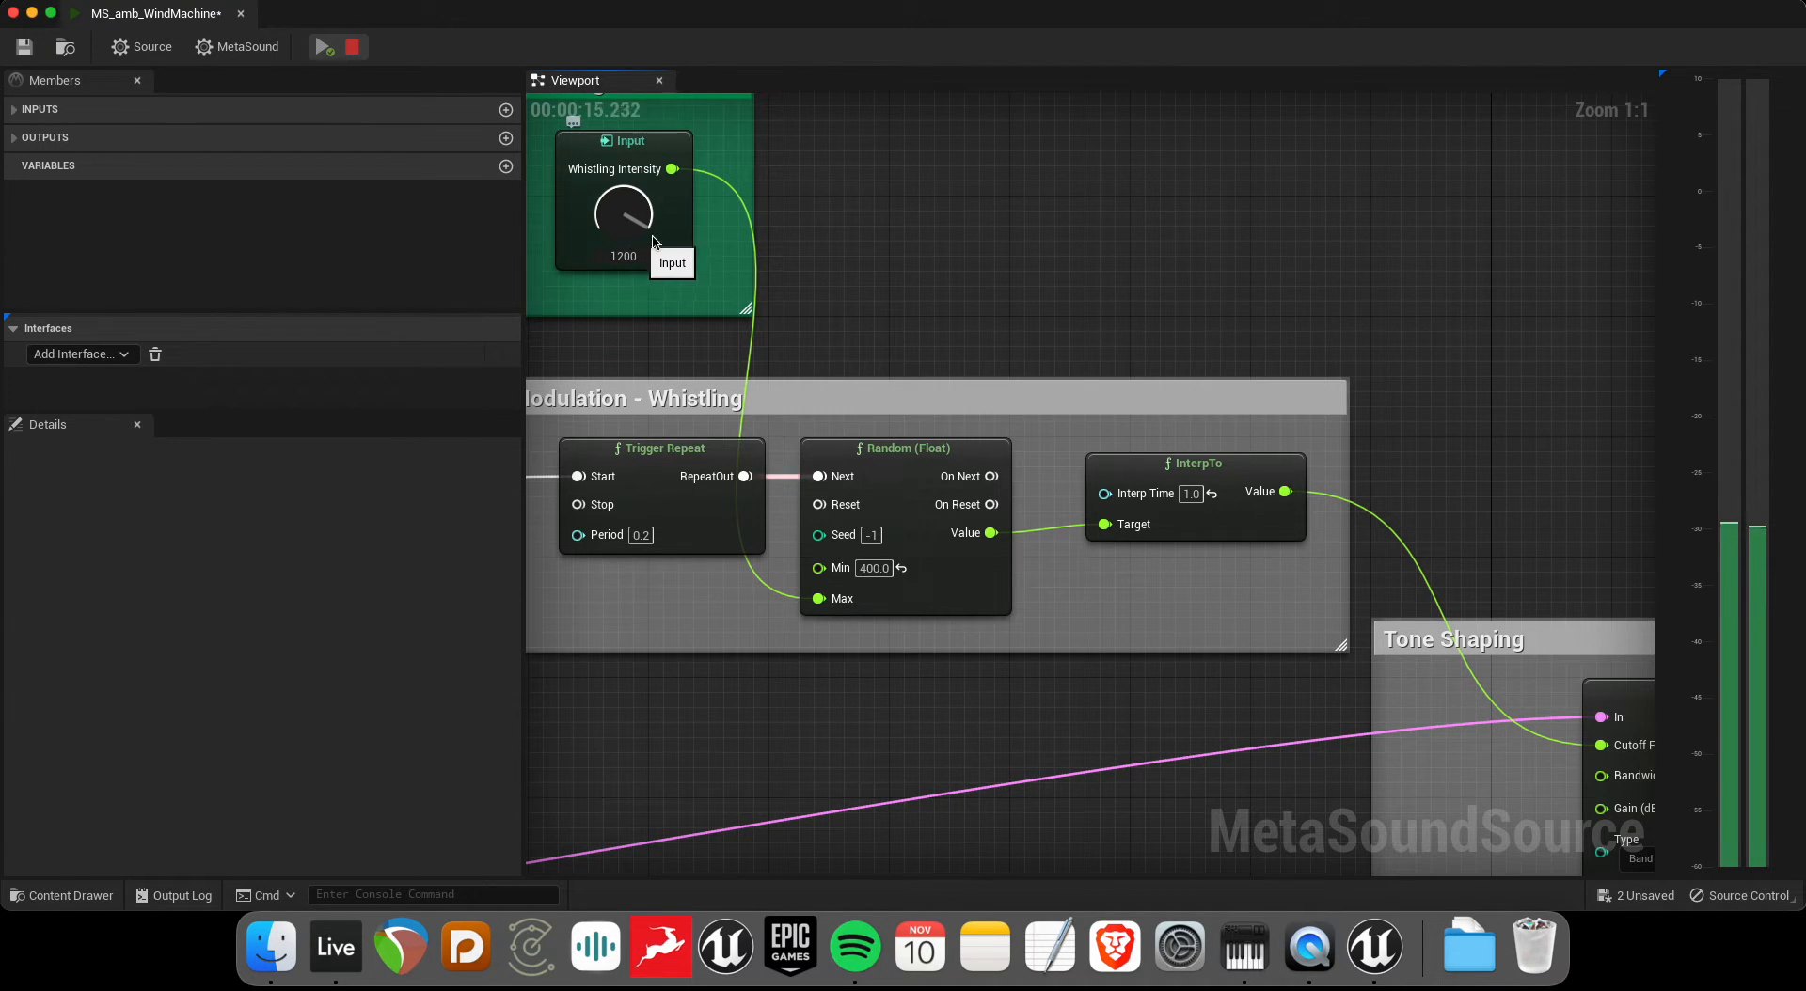
scroll("down", 3)
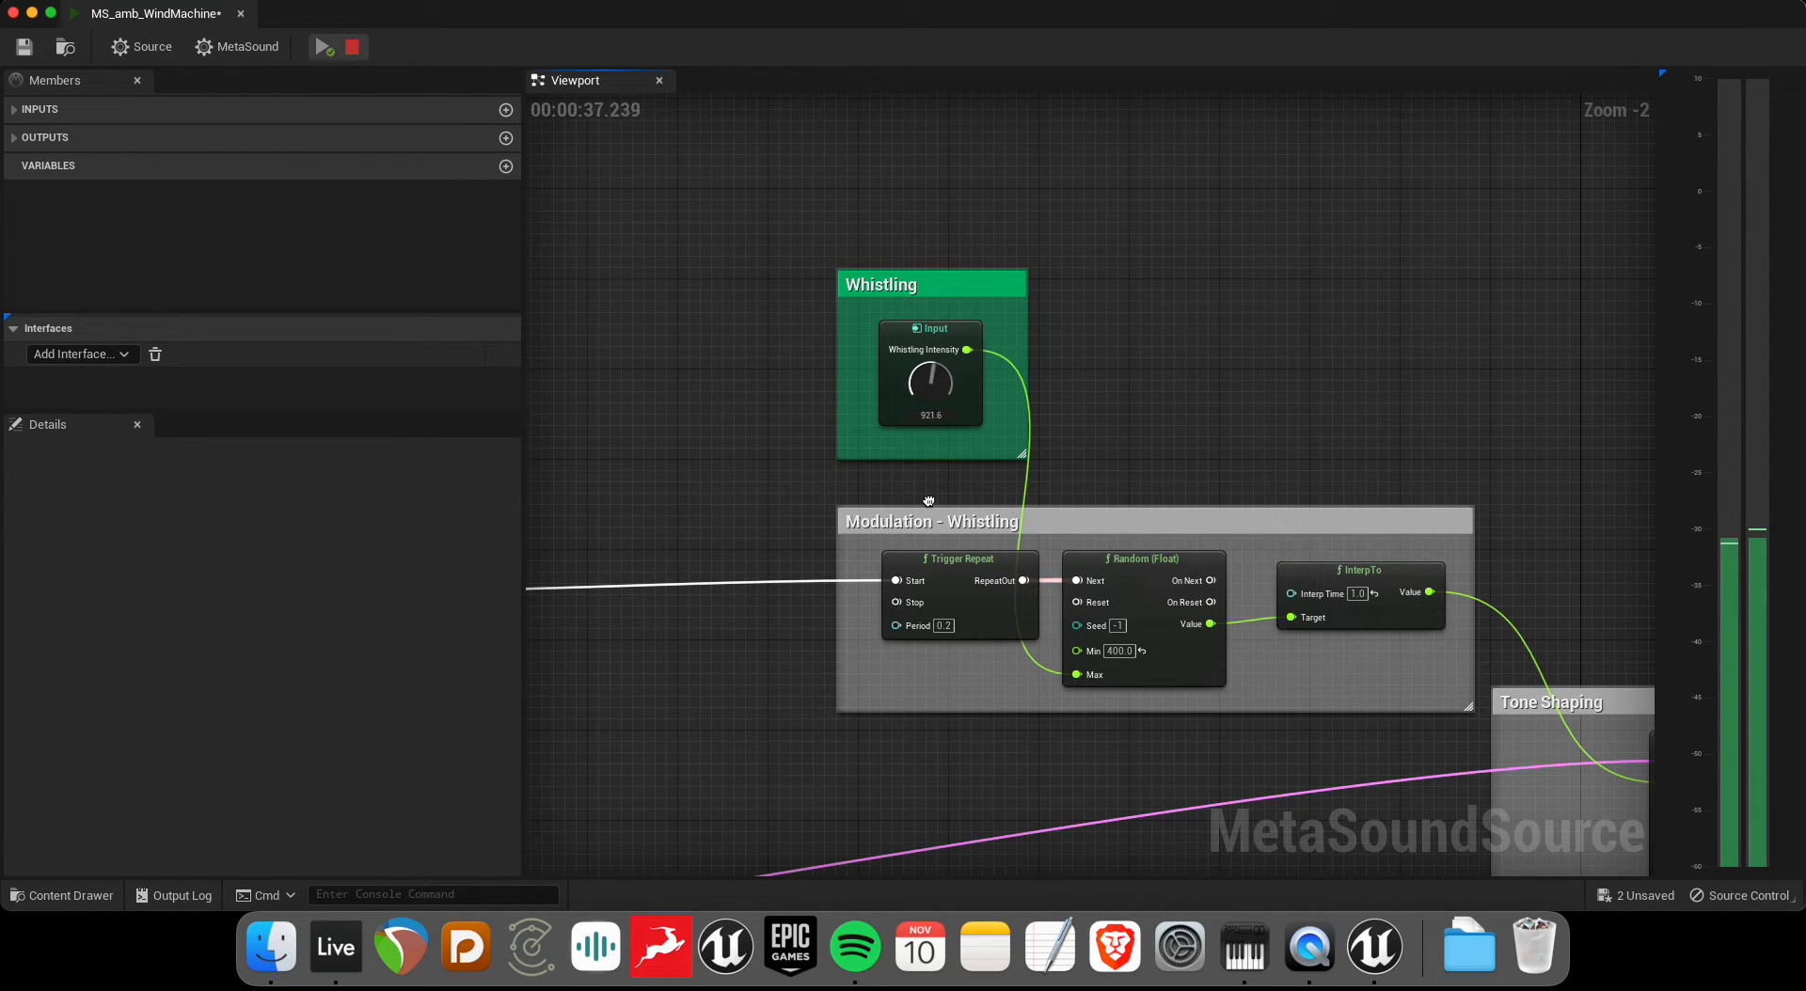
mouse_move(937, 530)
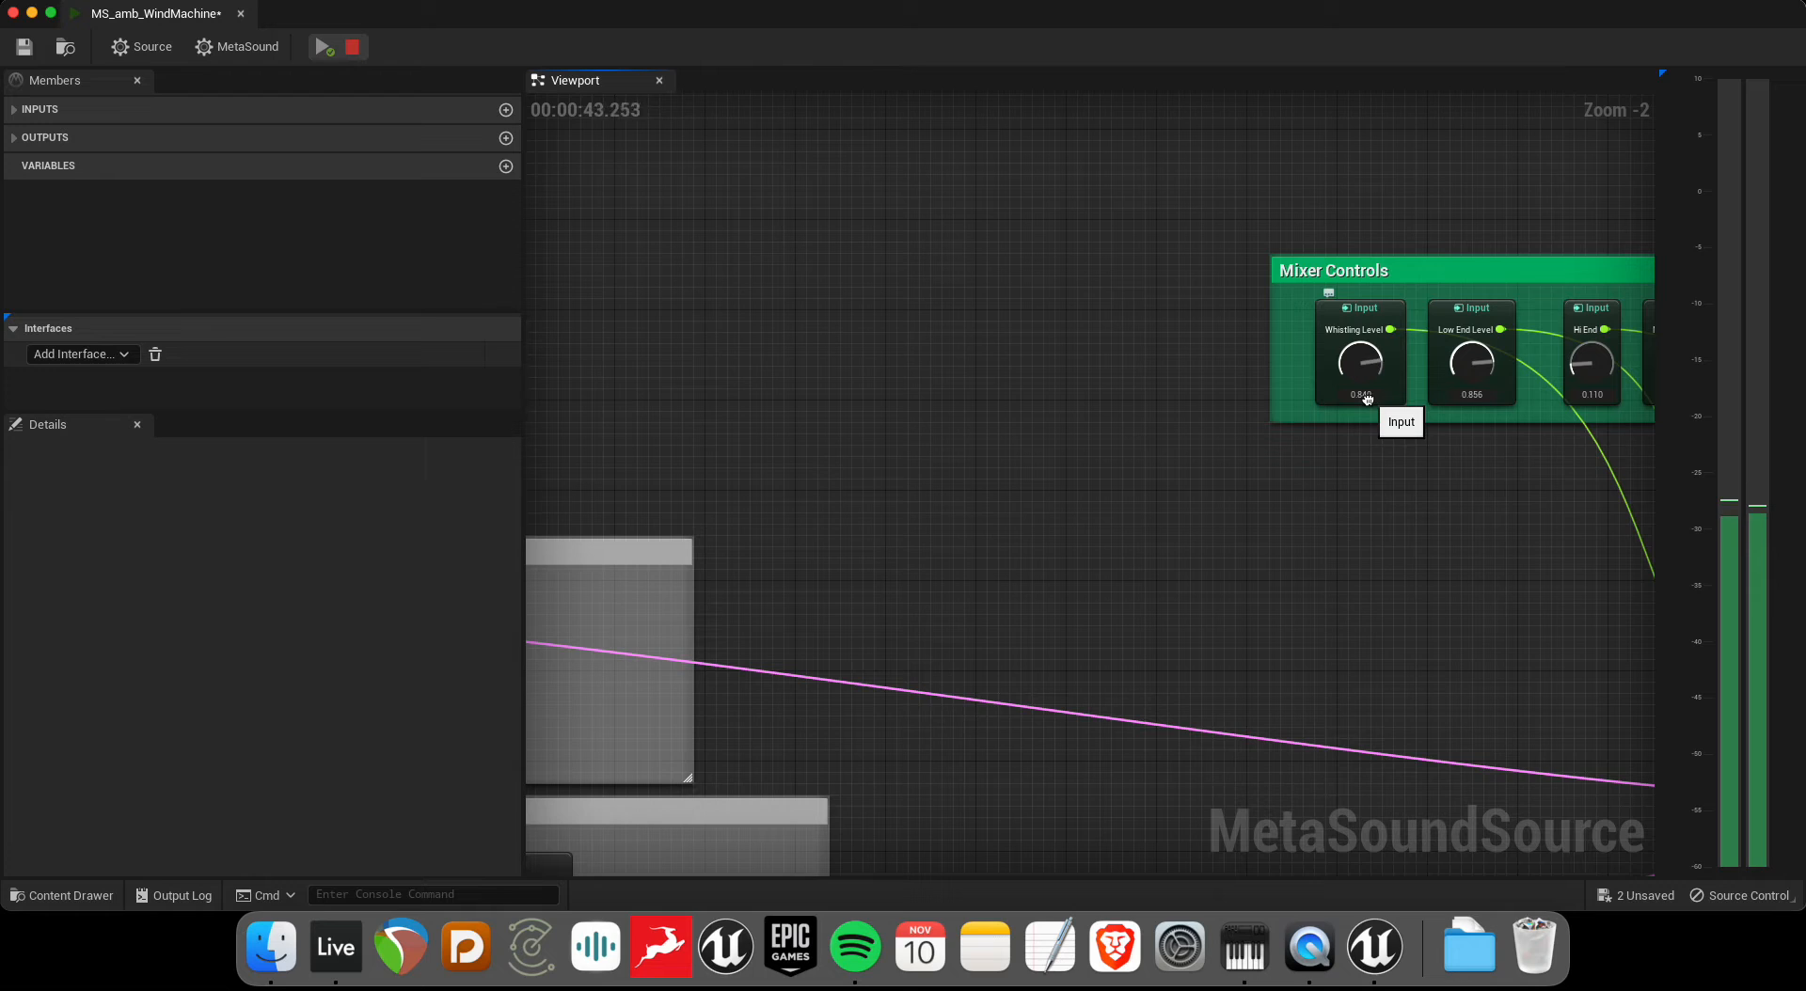
left_click(335, 947)
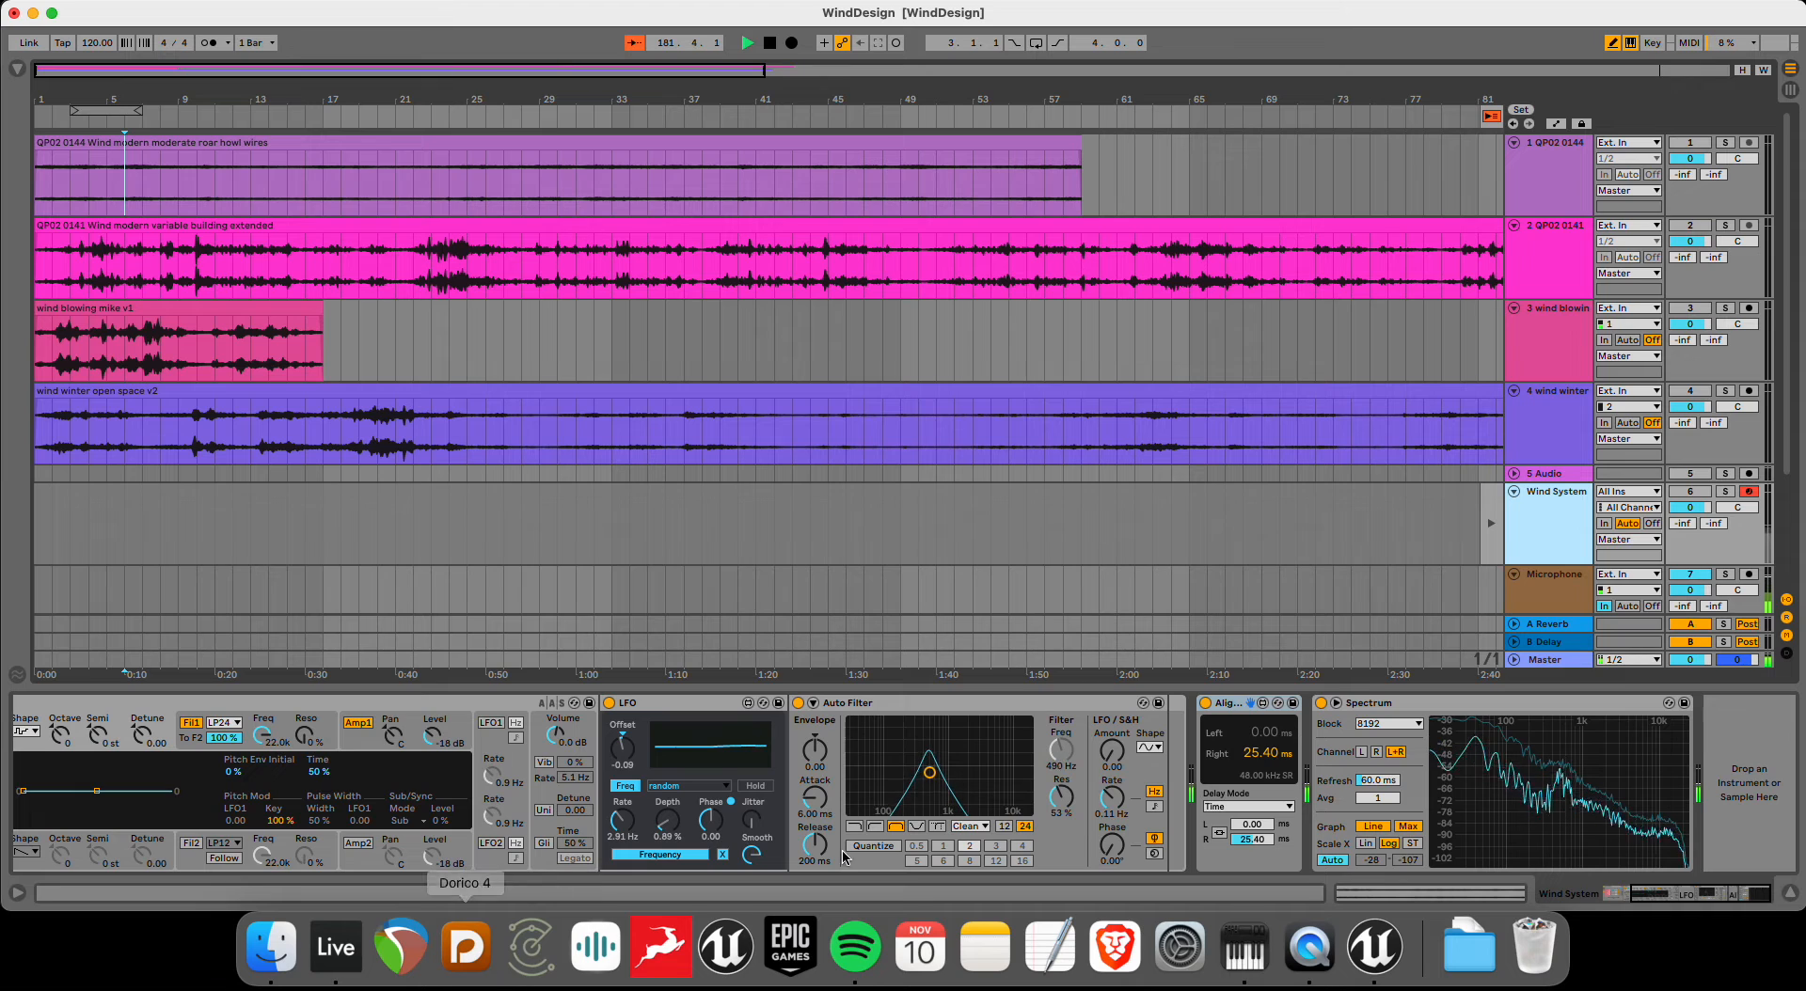
- Return from Ableton Live to Unreal's MetaSound editor with the wind still playing
left_click(1373, 946)
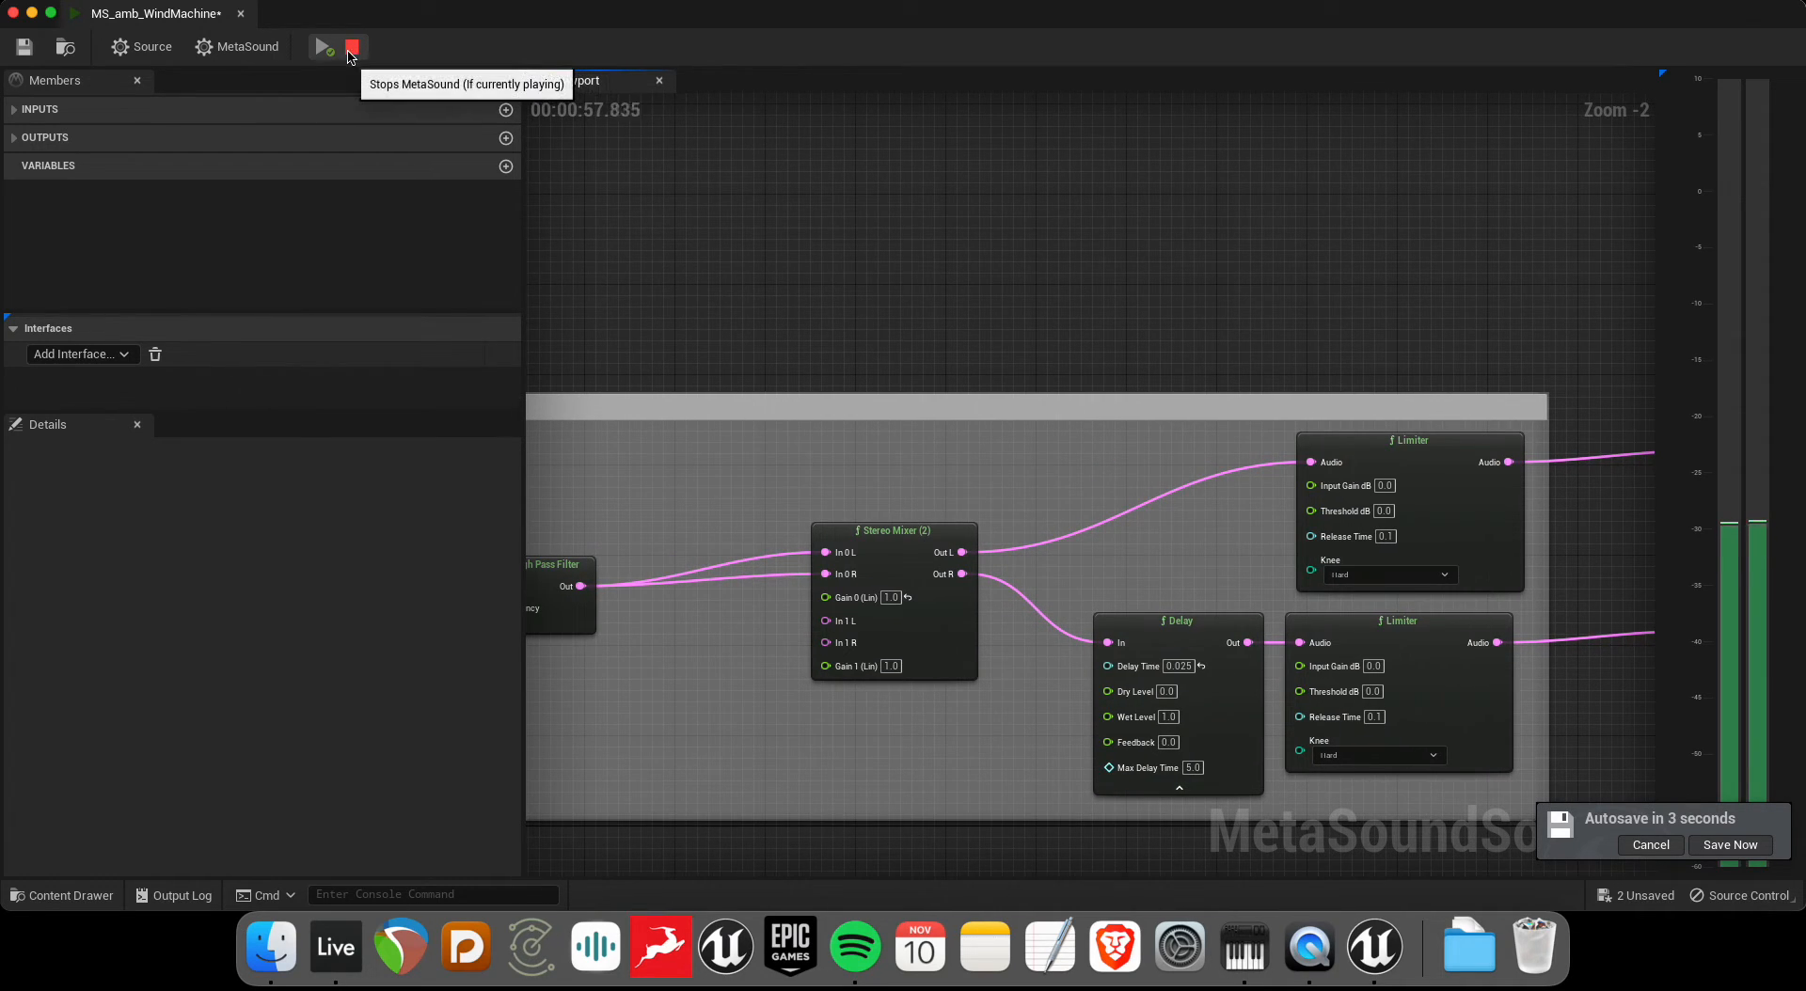
- Stop the MetaSound audition, play-test the level, and open BP_amb_WindSystem's Event Graph
left_click(353, 46)
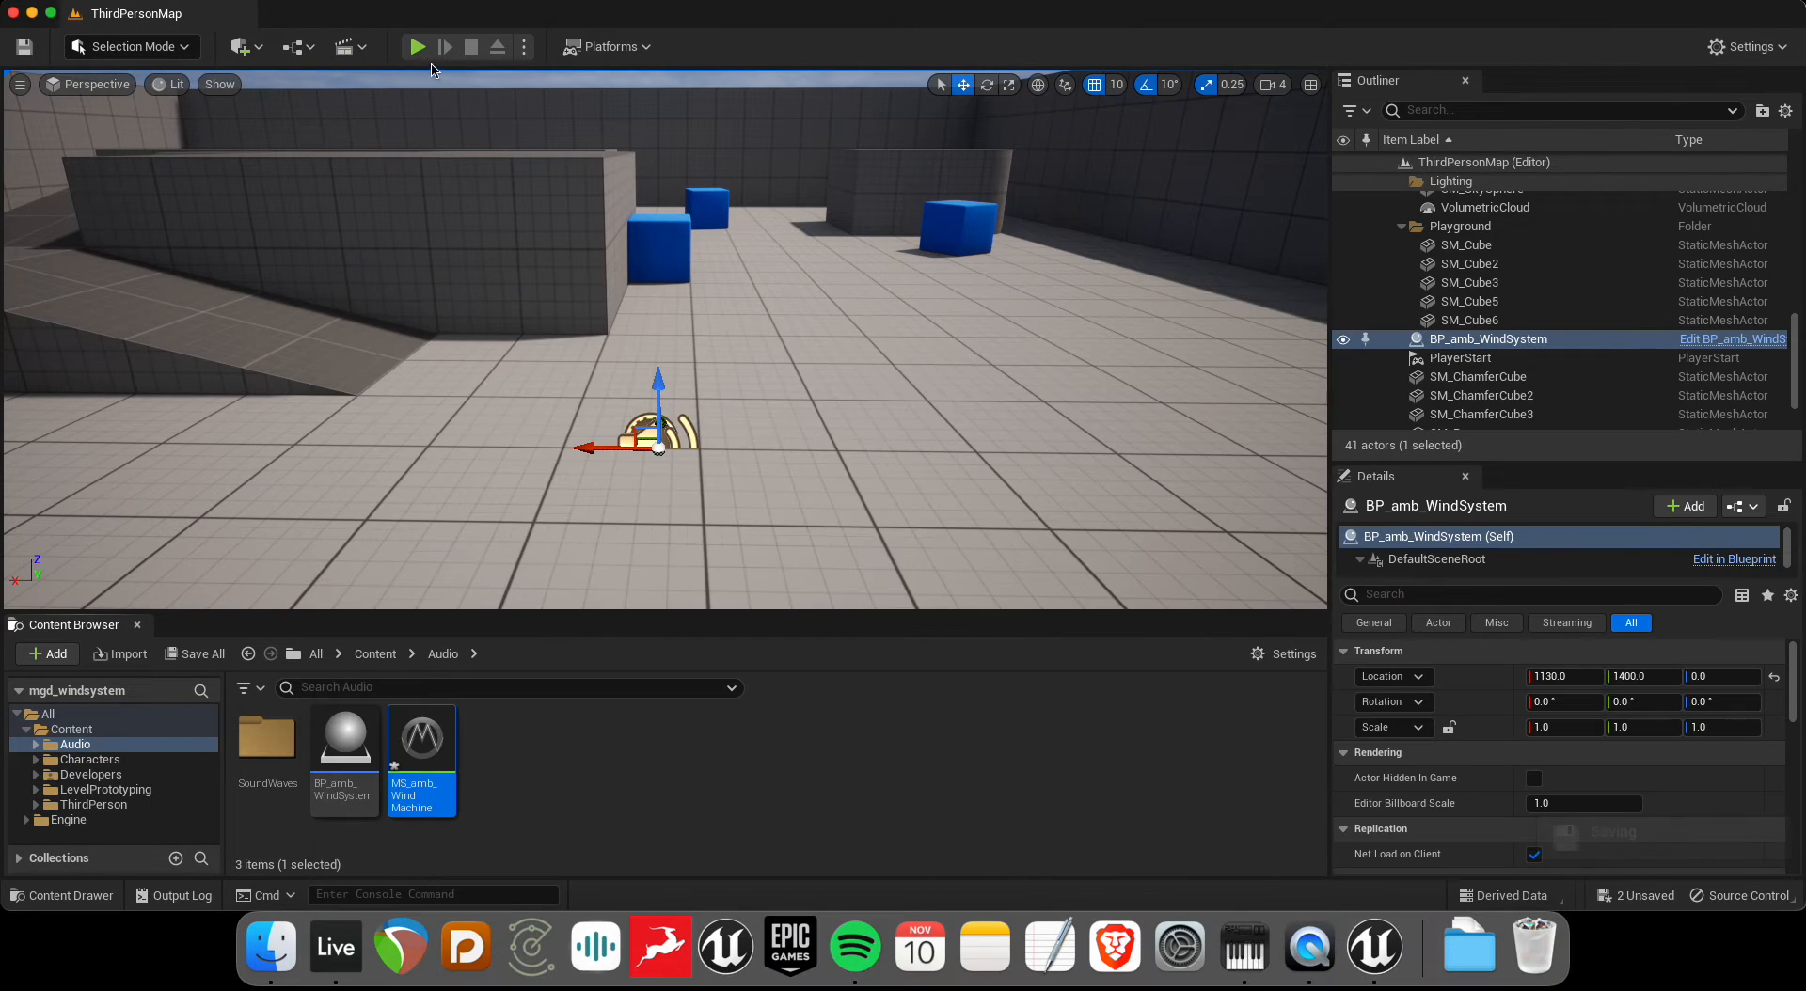
left_click(417, 47)
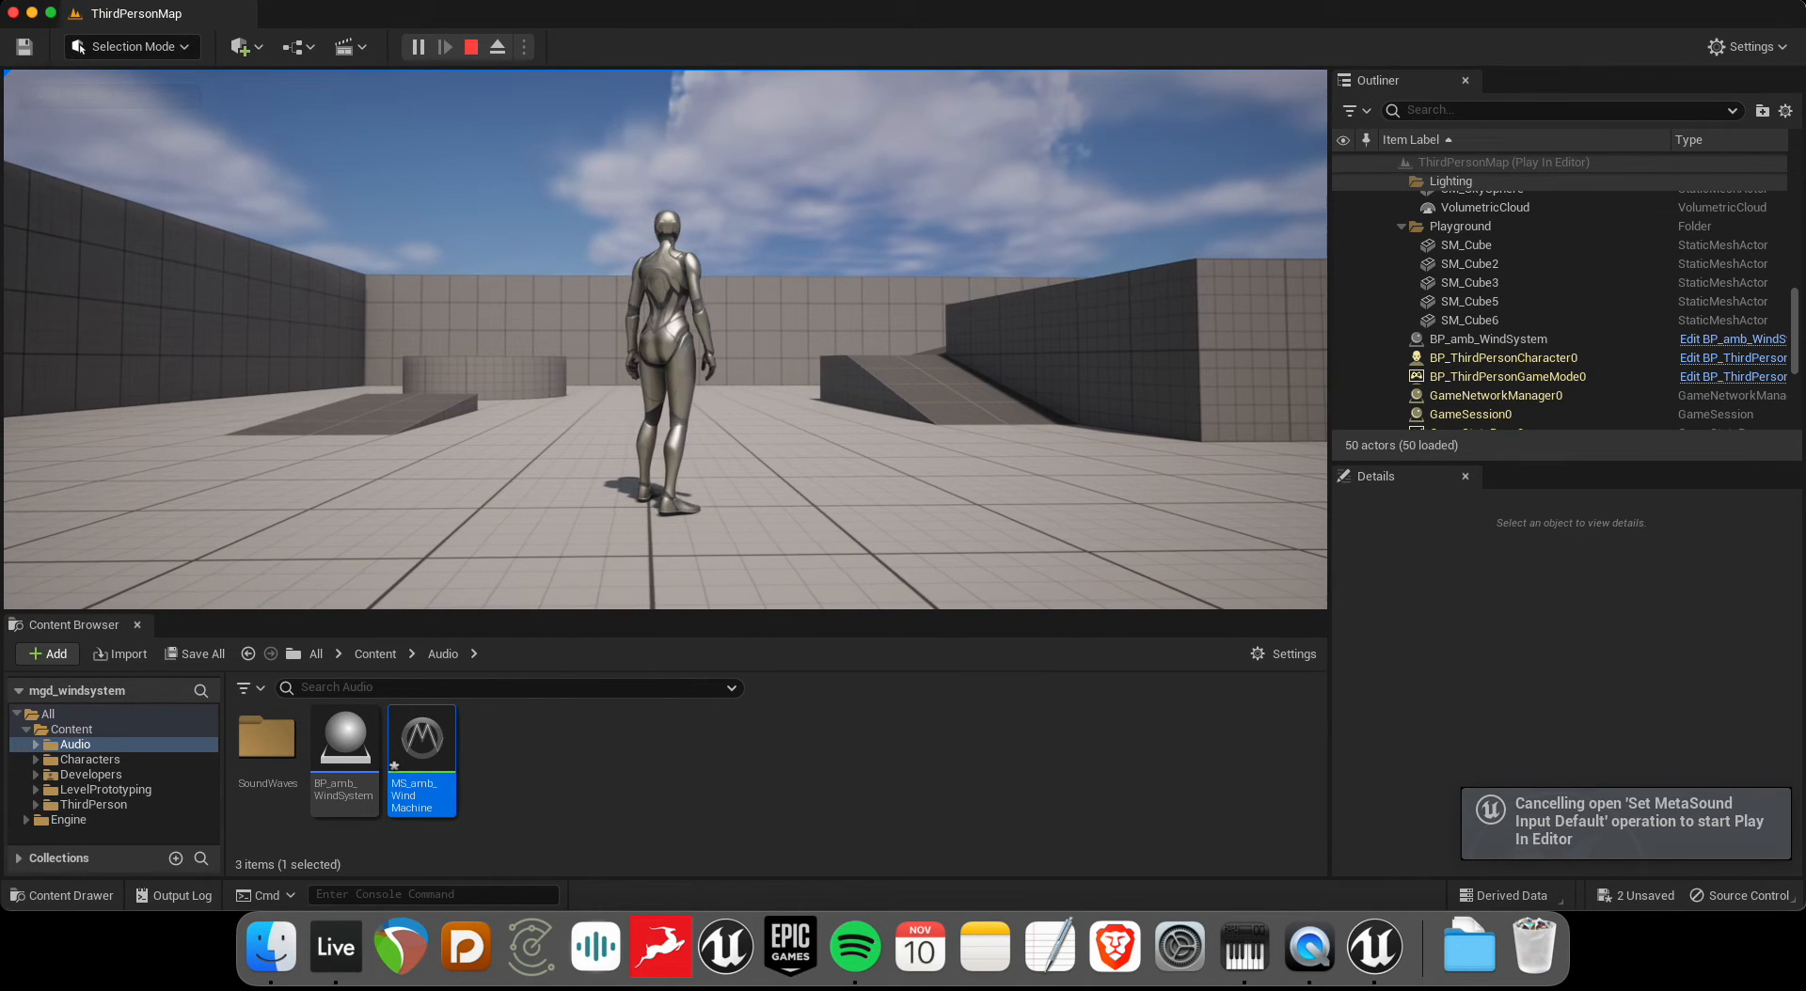
left_click(470, 47)
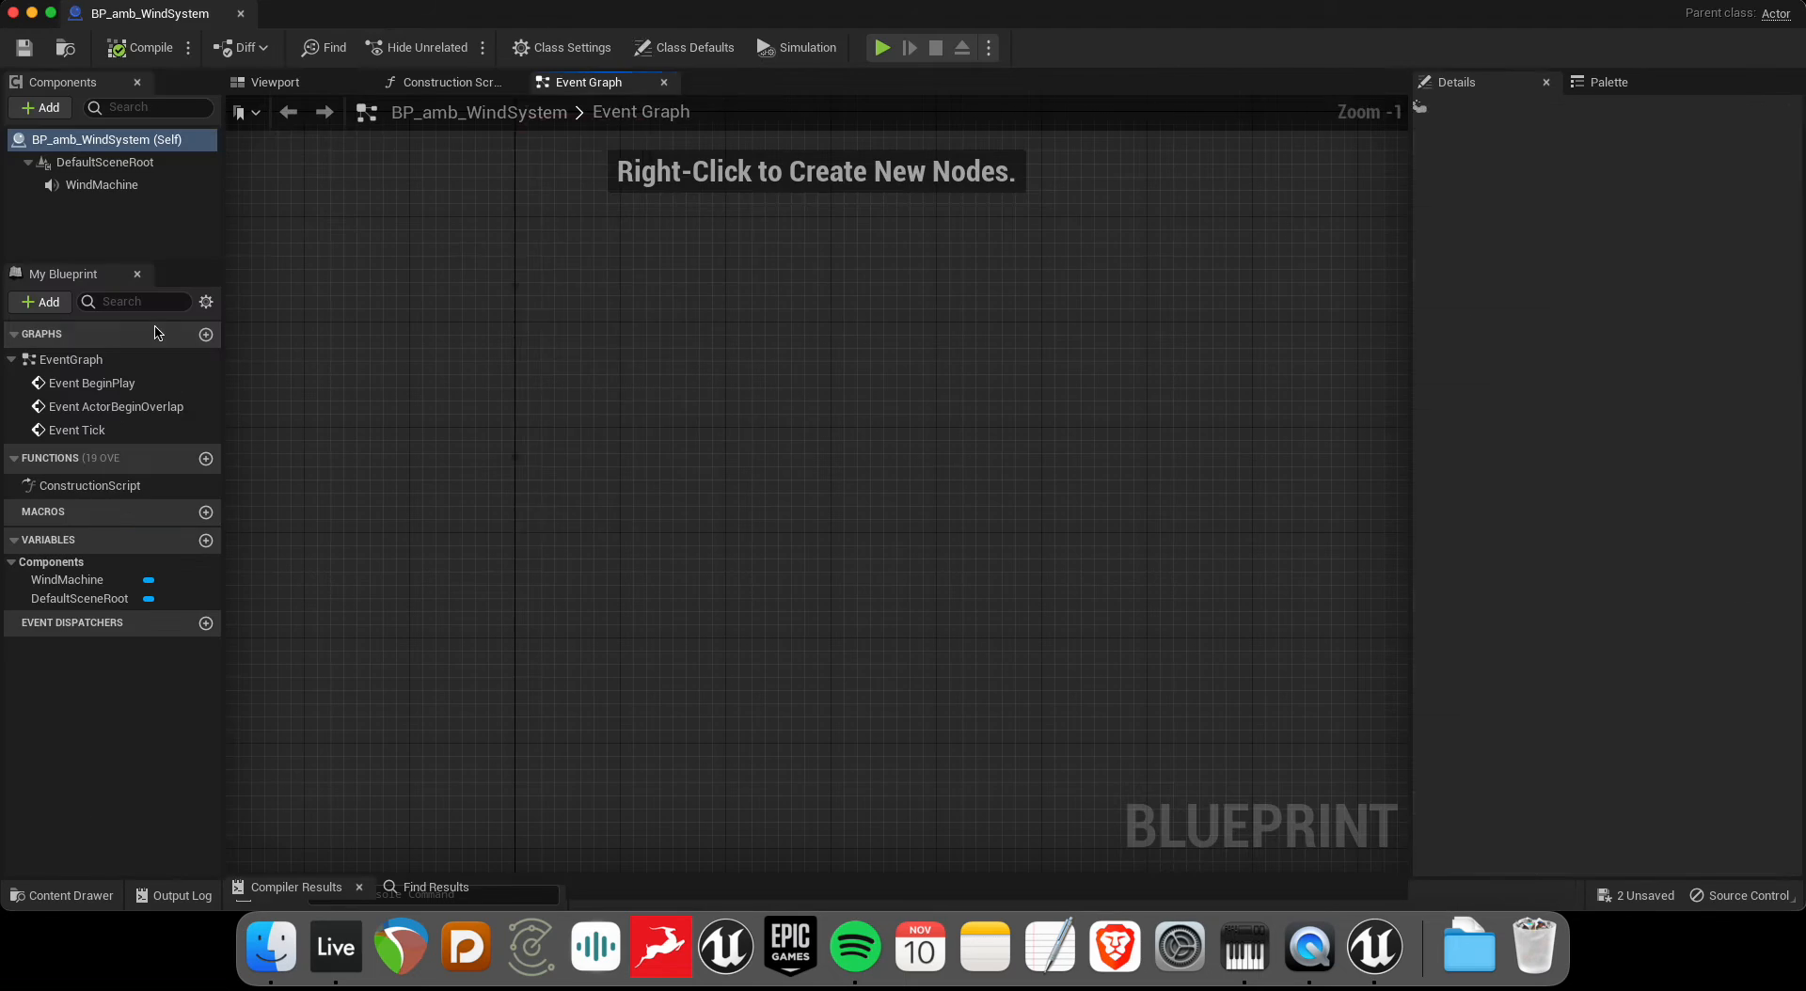
- Check the WindMachine component's MS_amb_WindMachine sound settings, then close BP_amb_WindSystem
left_click(102, 184)
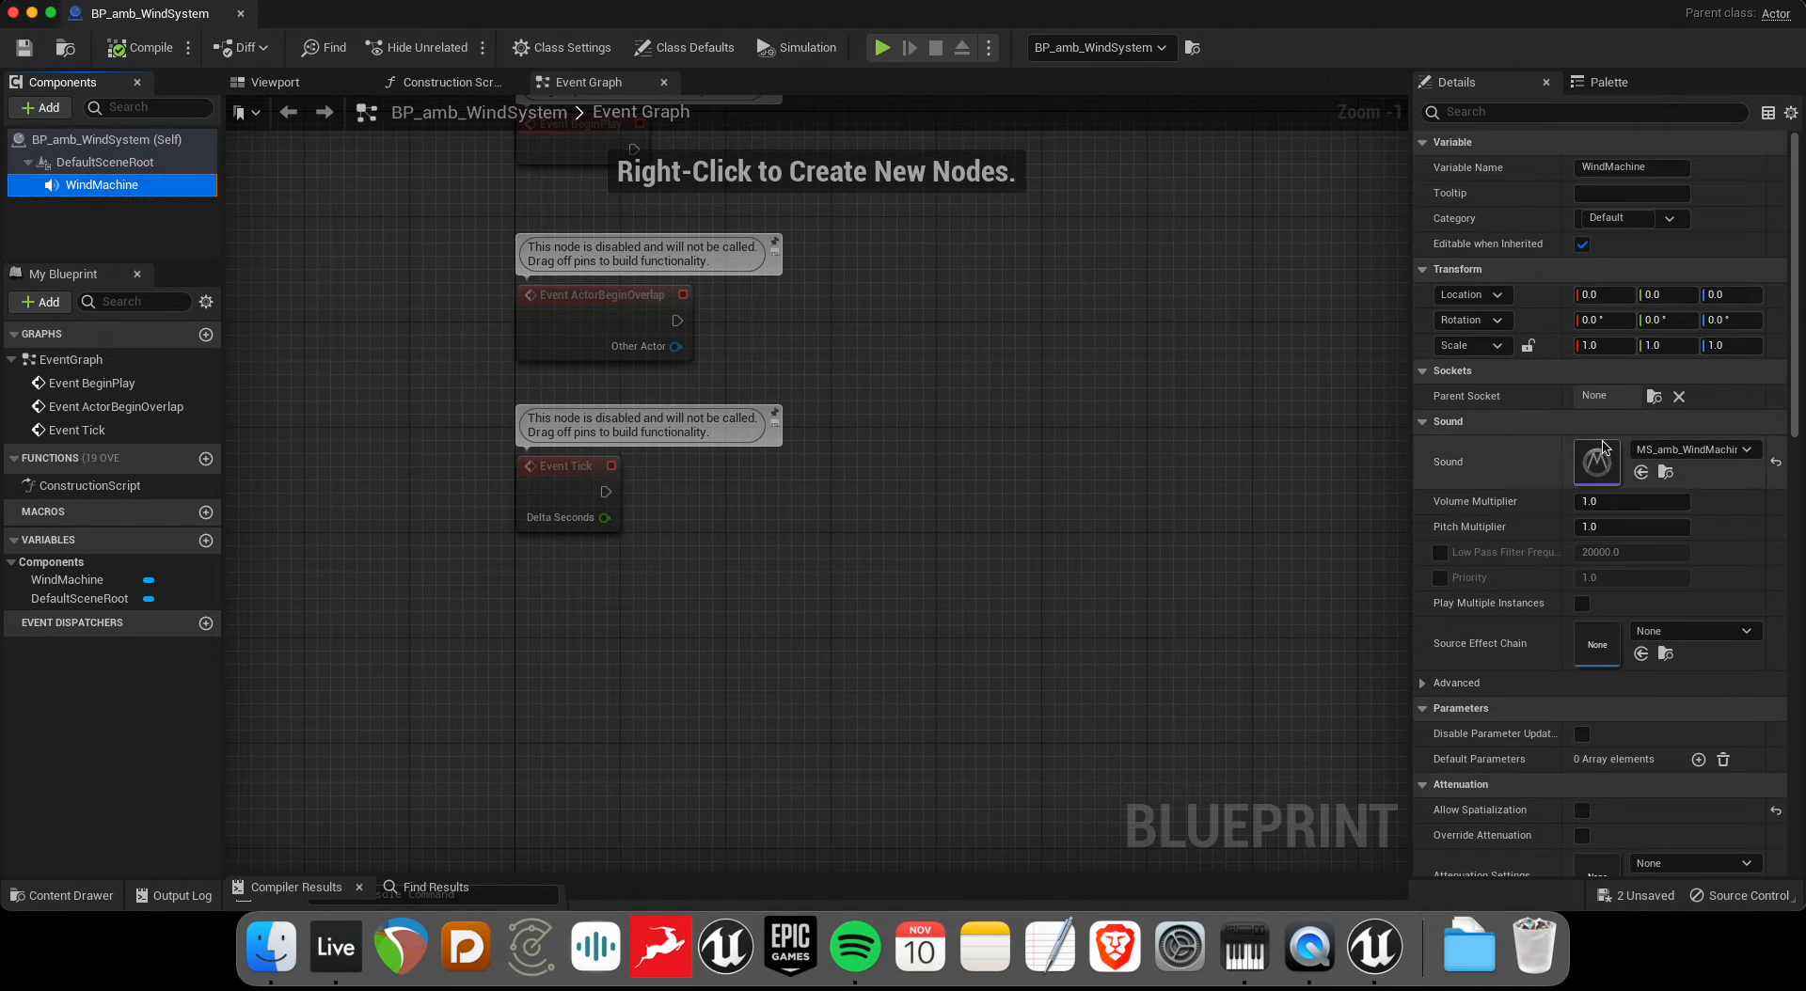
mouse_move(1596, 461)
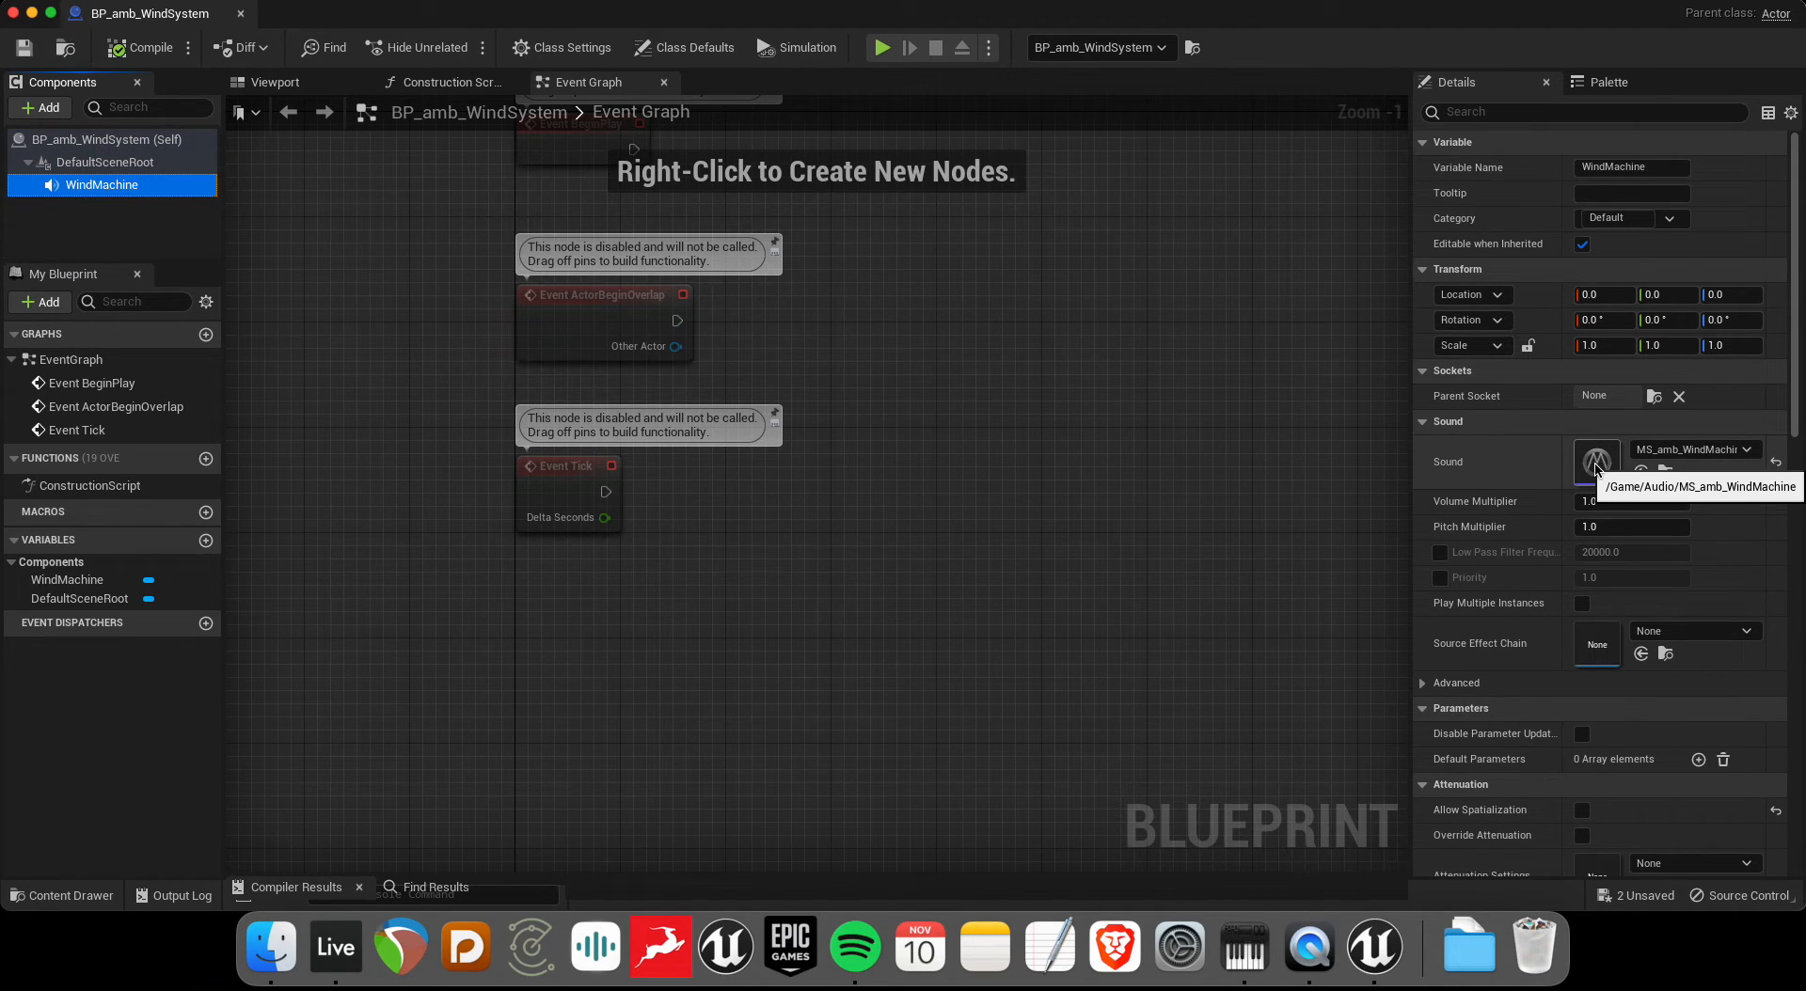
scroll("down", 3)
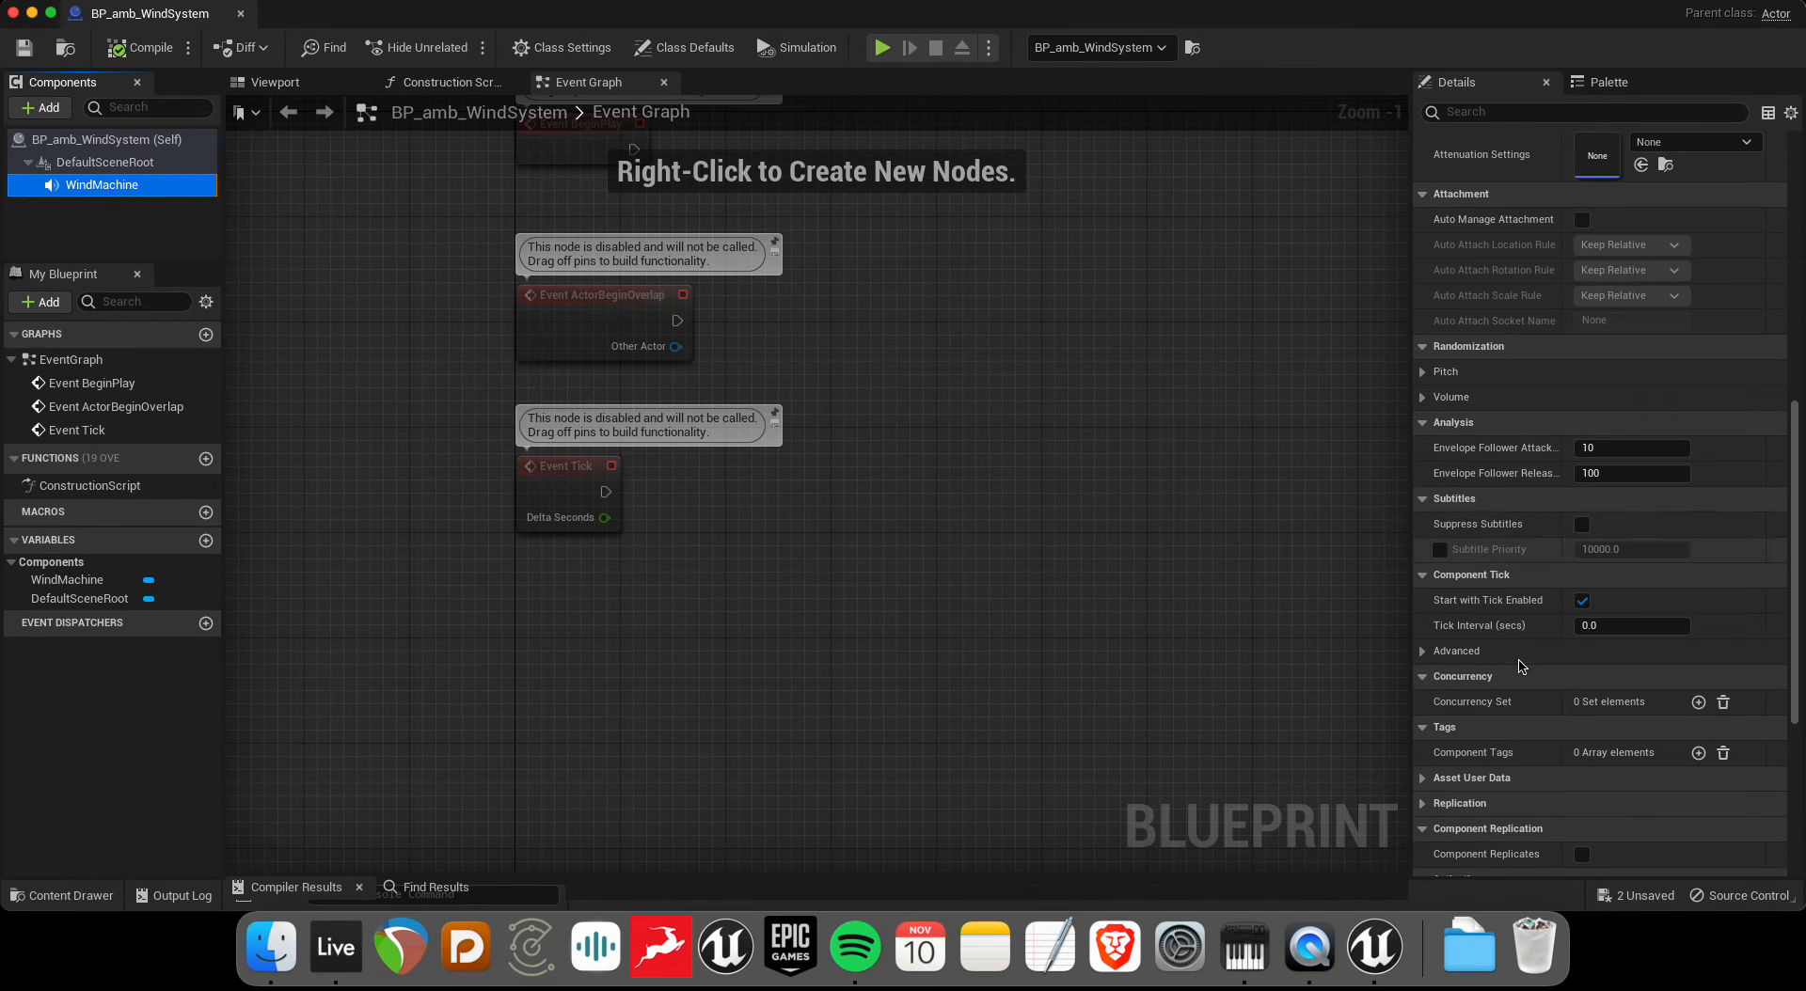
scroll("down", 3)
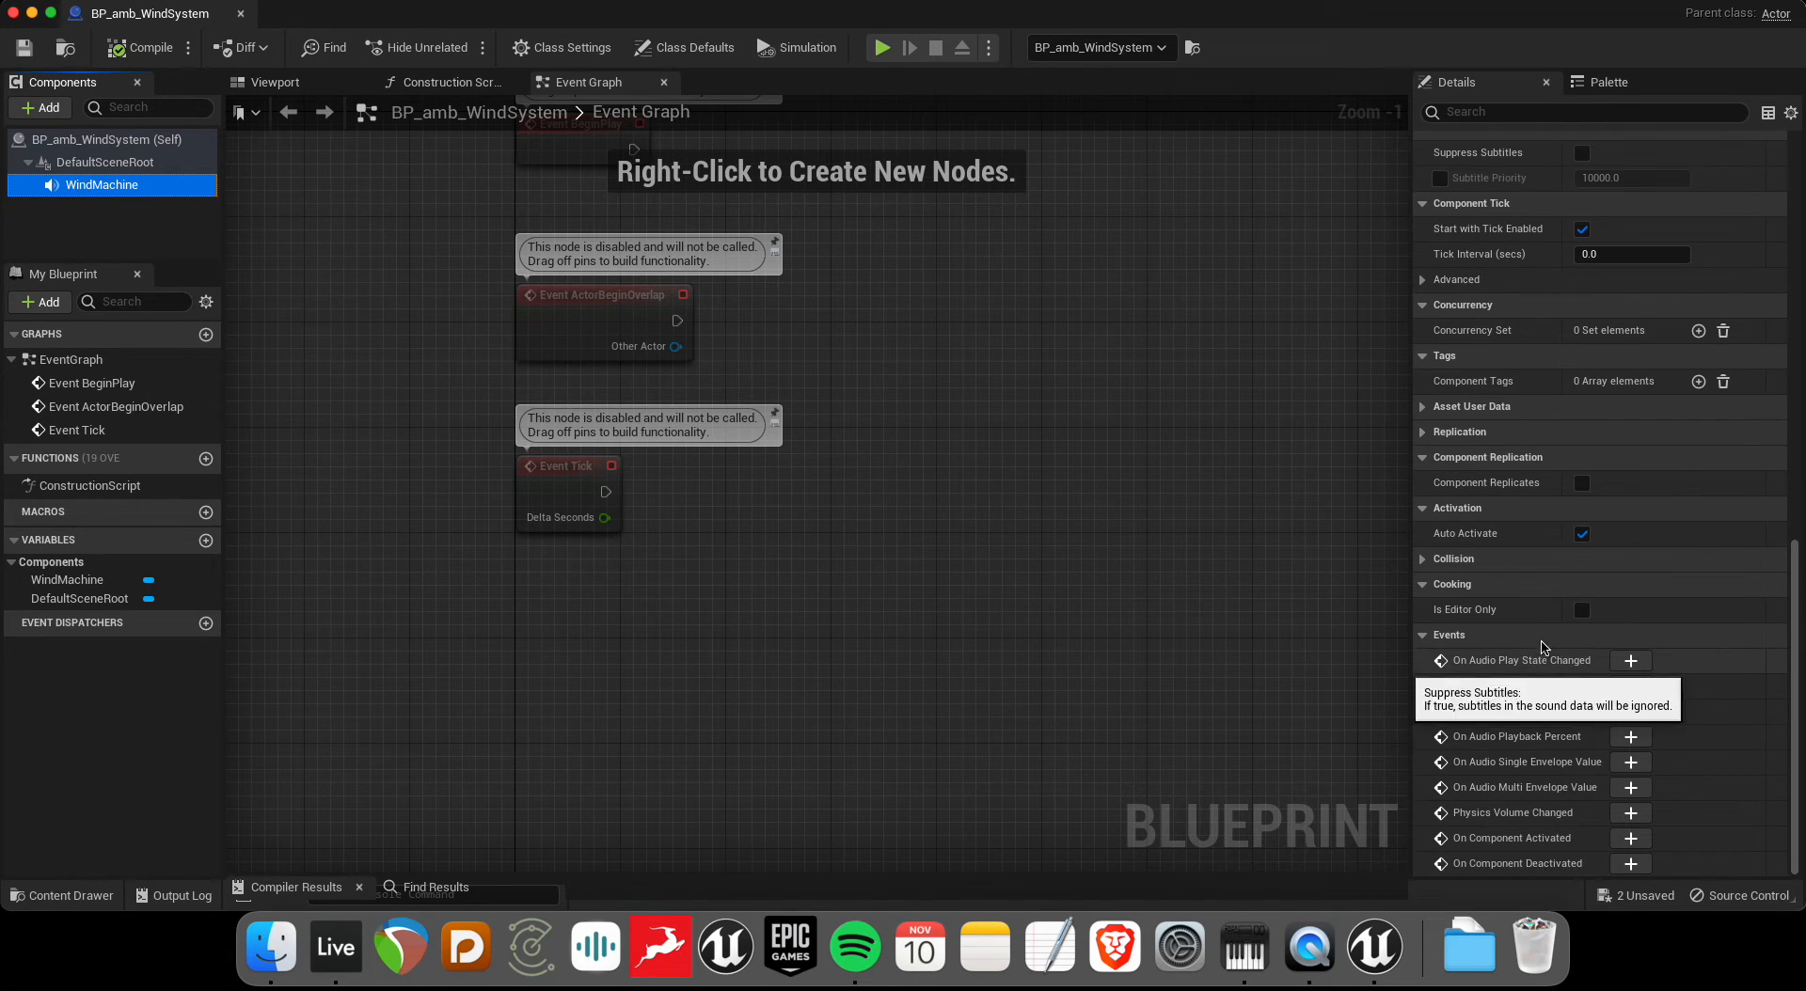
scroll("up", 3)
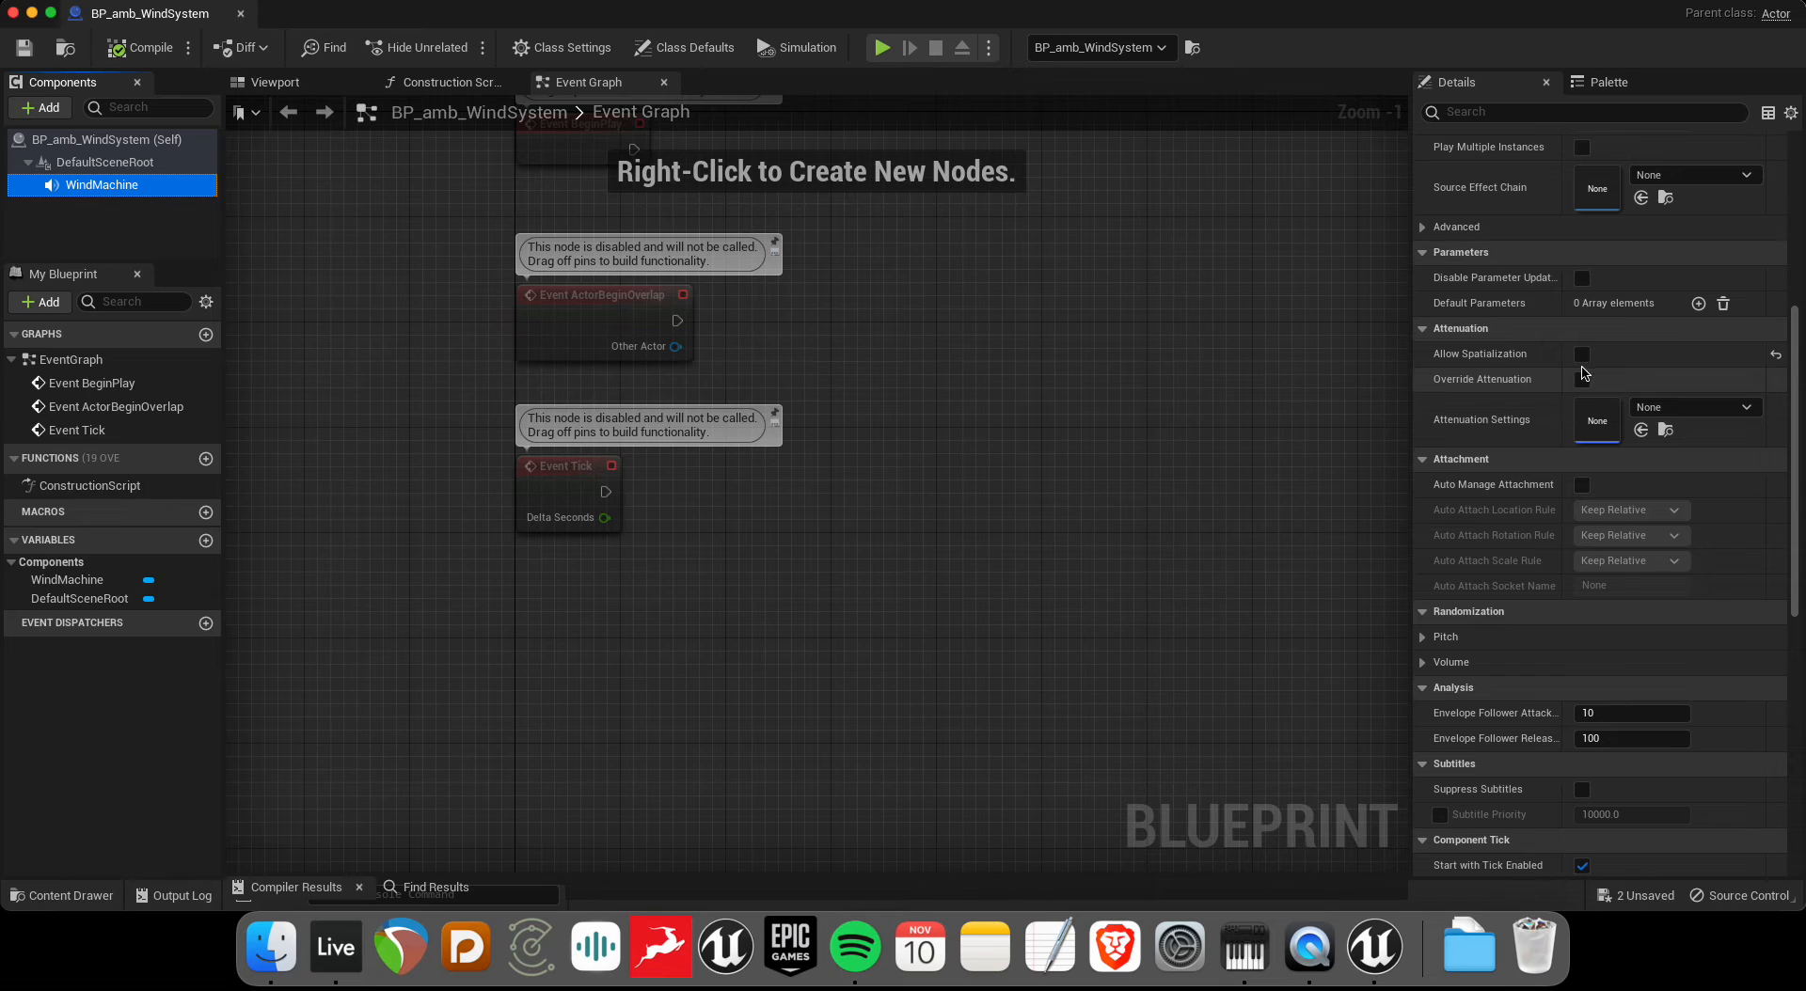
mouse_move(1582, 354)
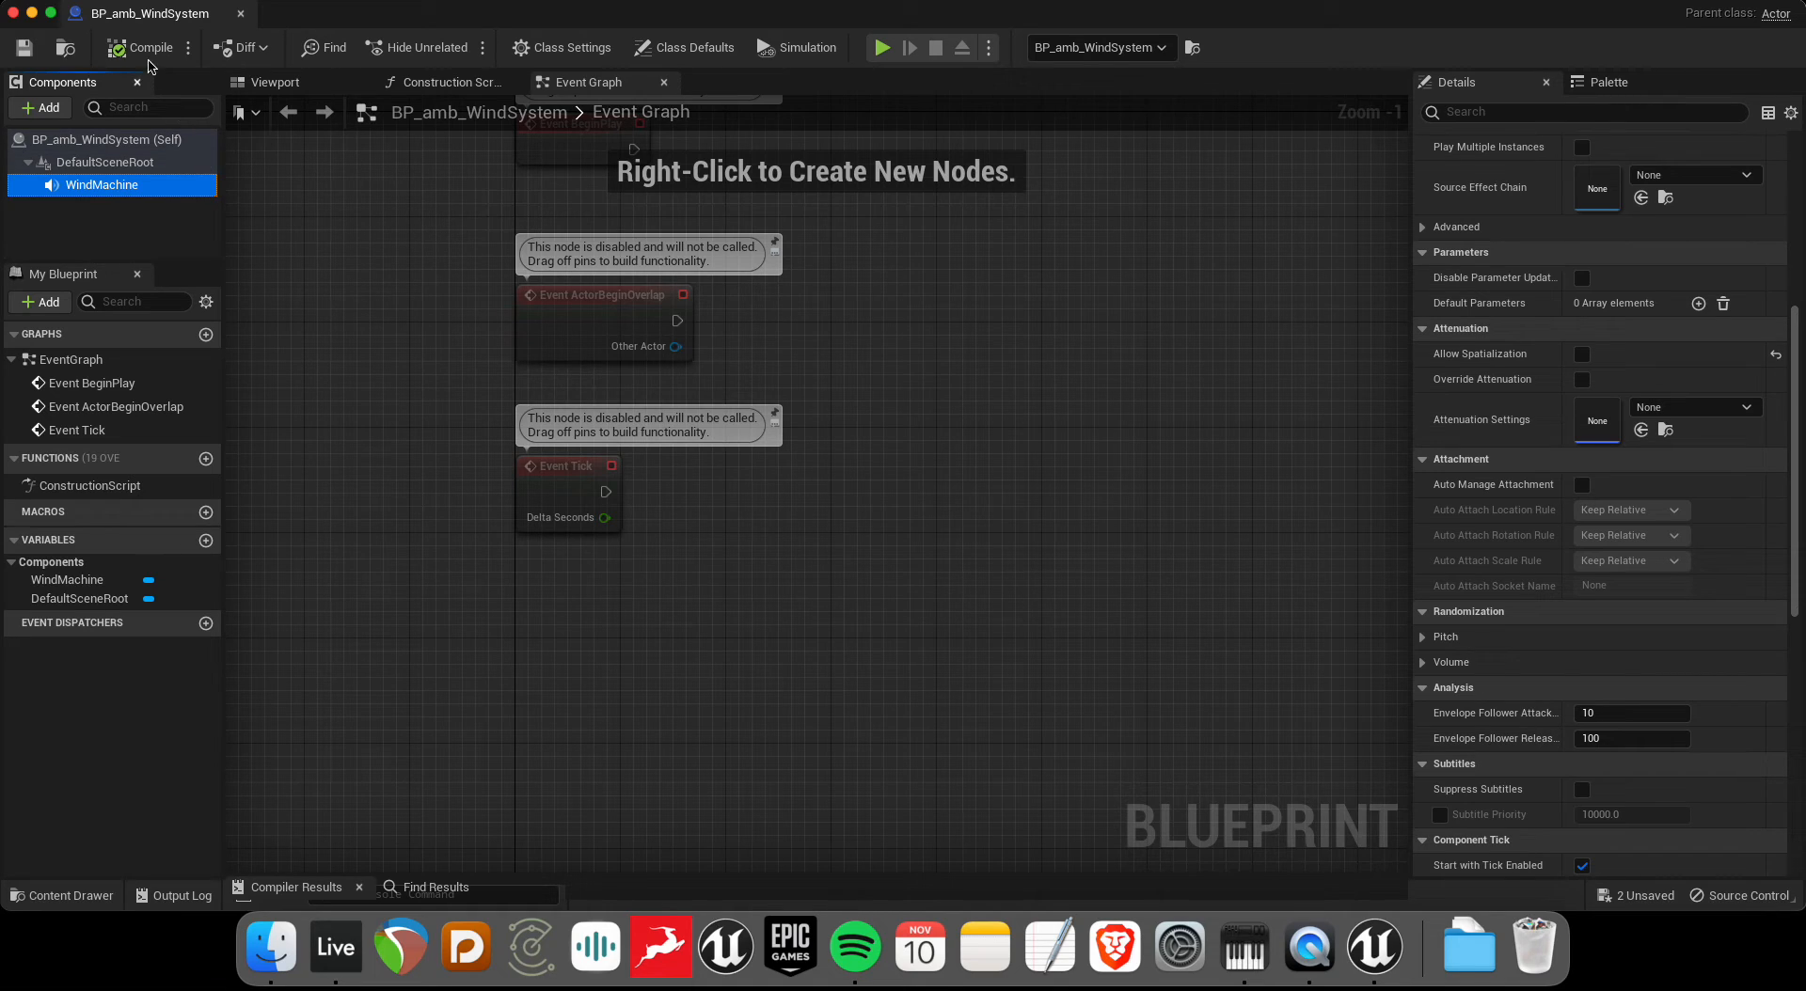
mouse_move(240, 15)
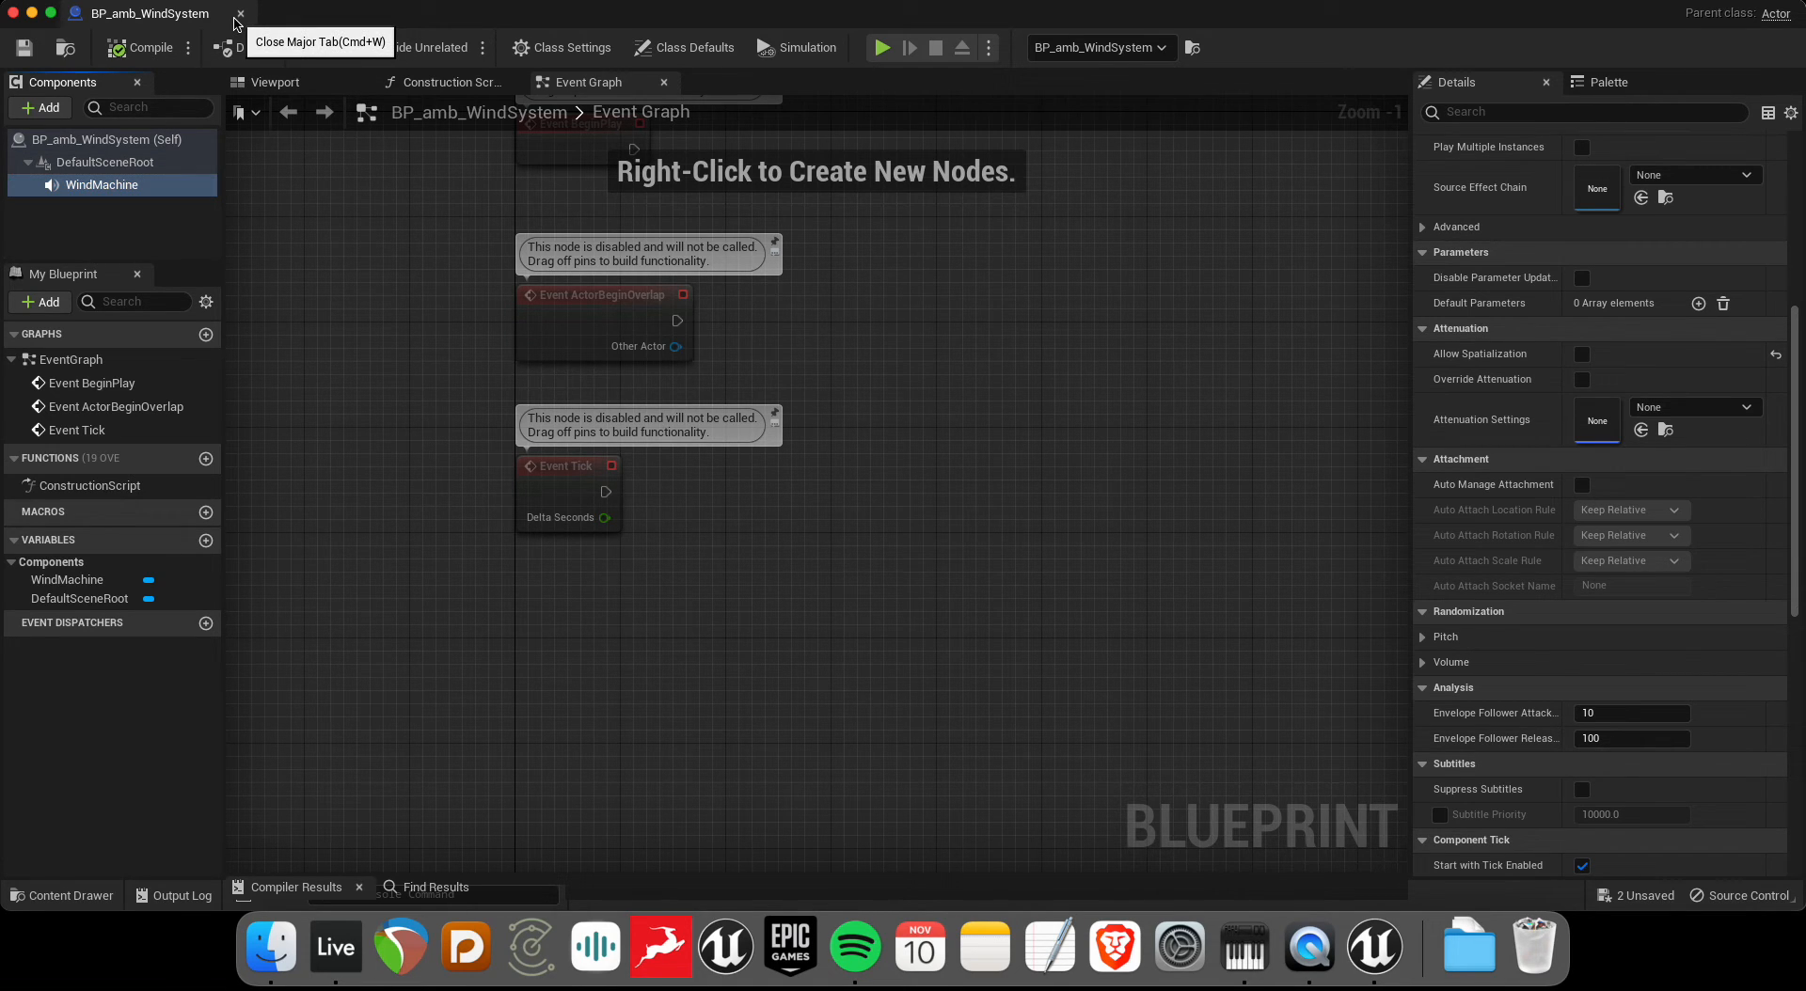
left_click(239, 13)
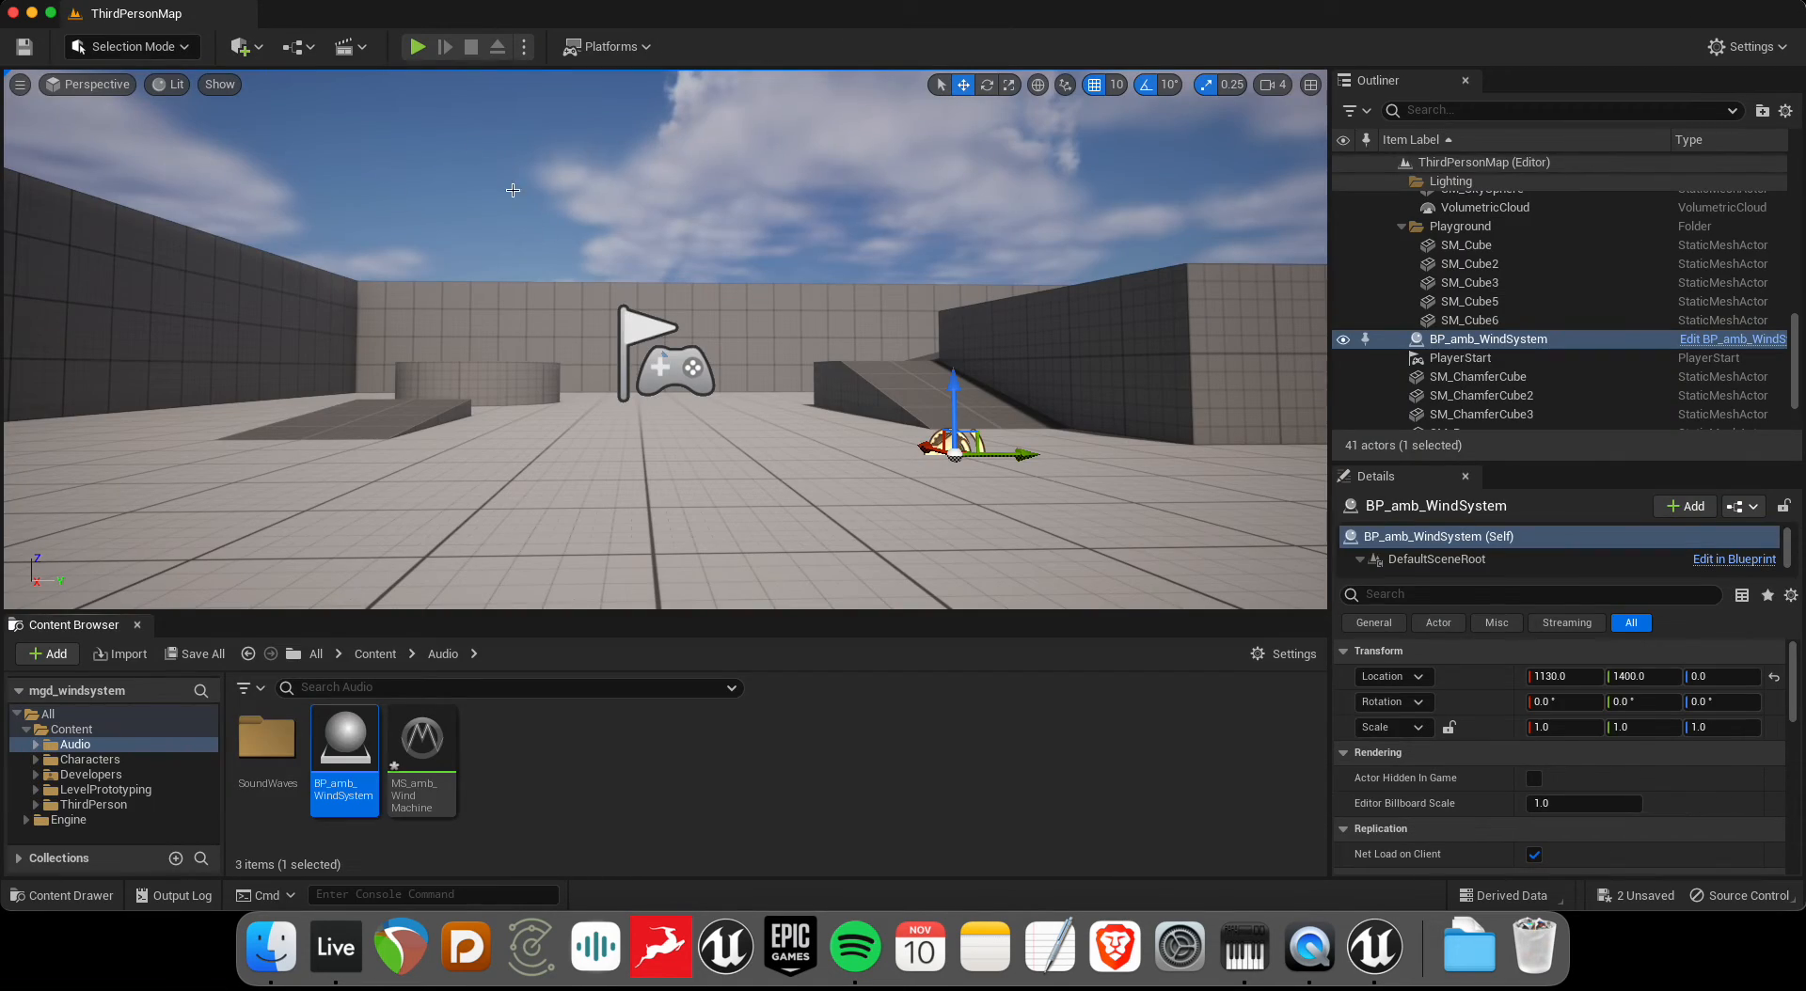
mouse_move(416, 47)
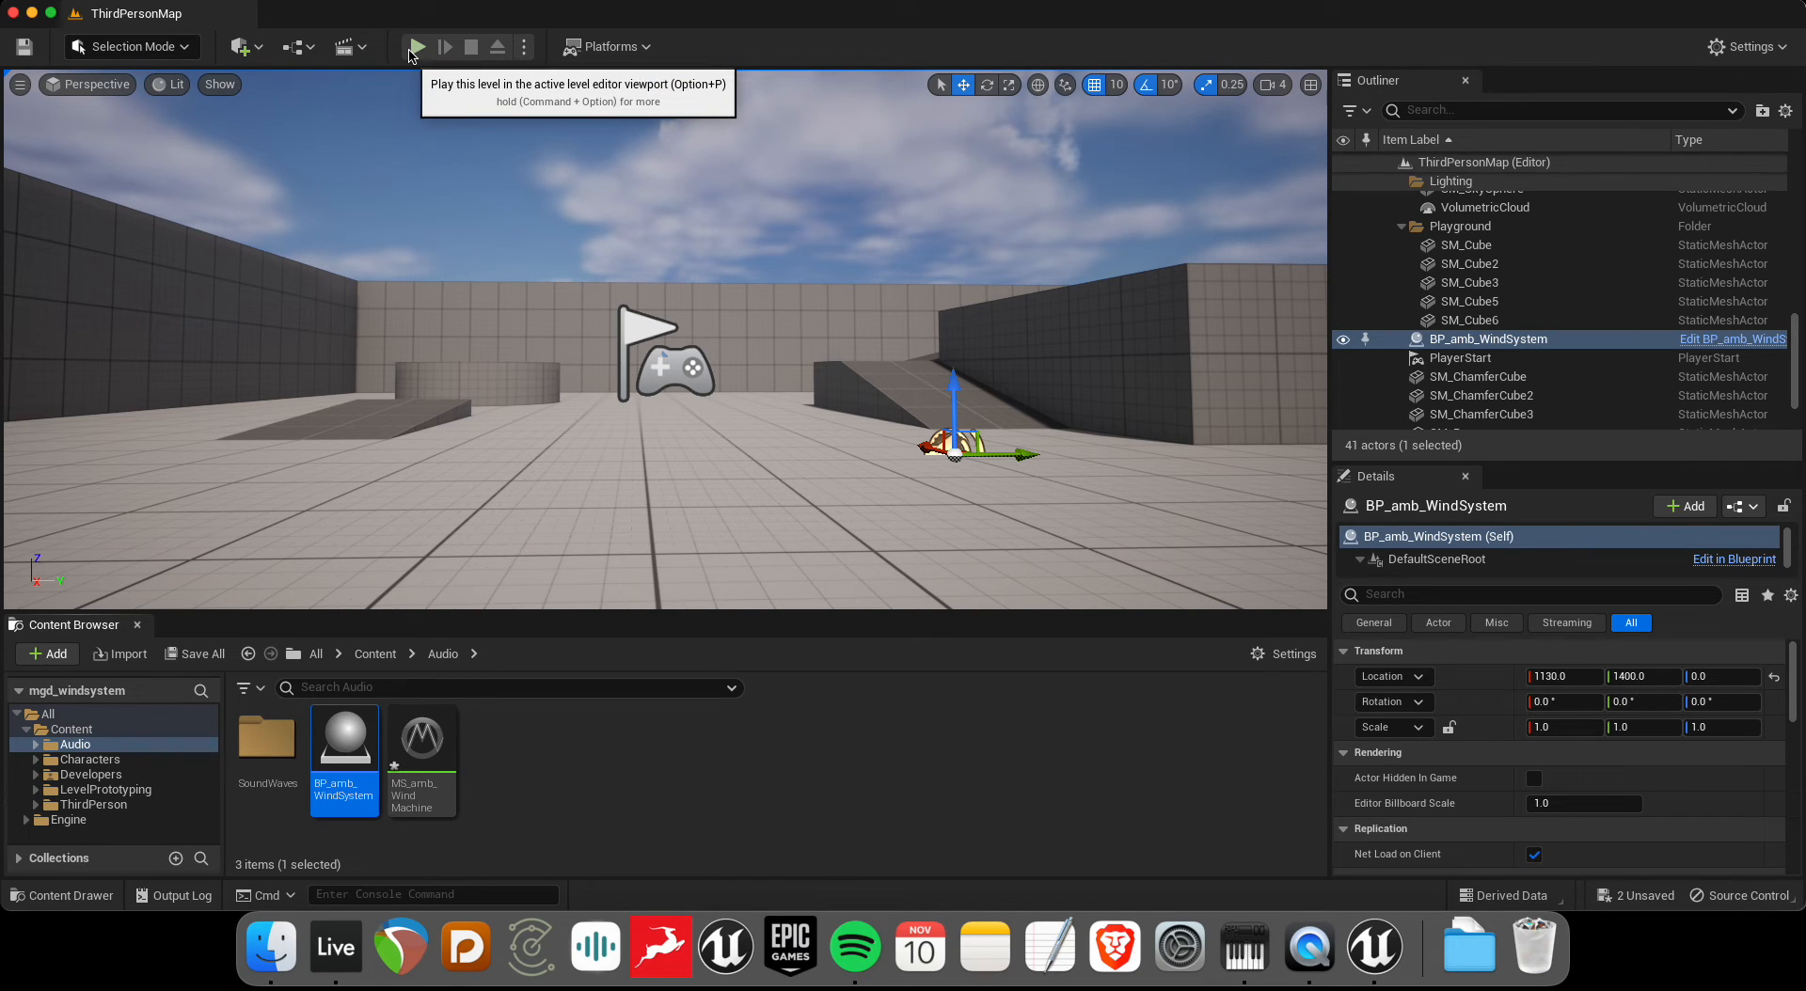
- Start Play In Editor on ThirdPersonMap to hear the wind in-game
left_click(416, 47)
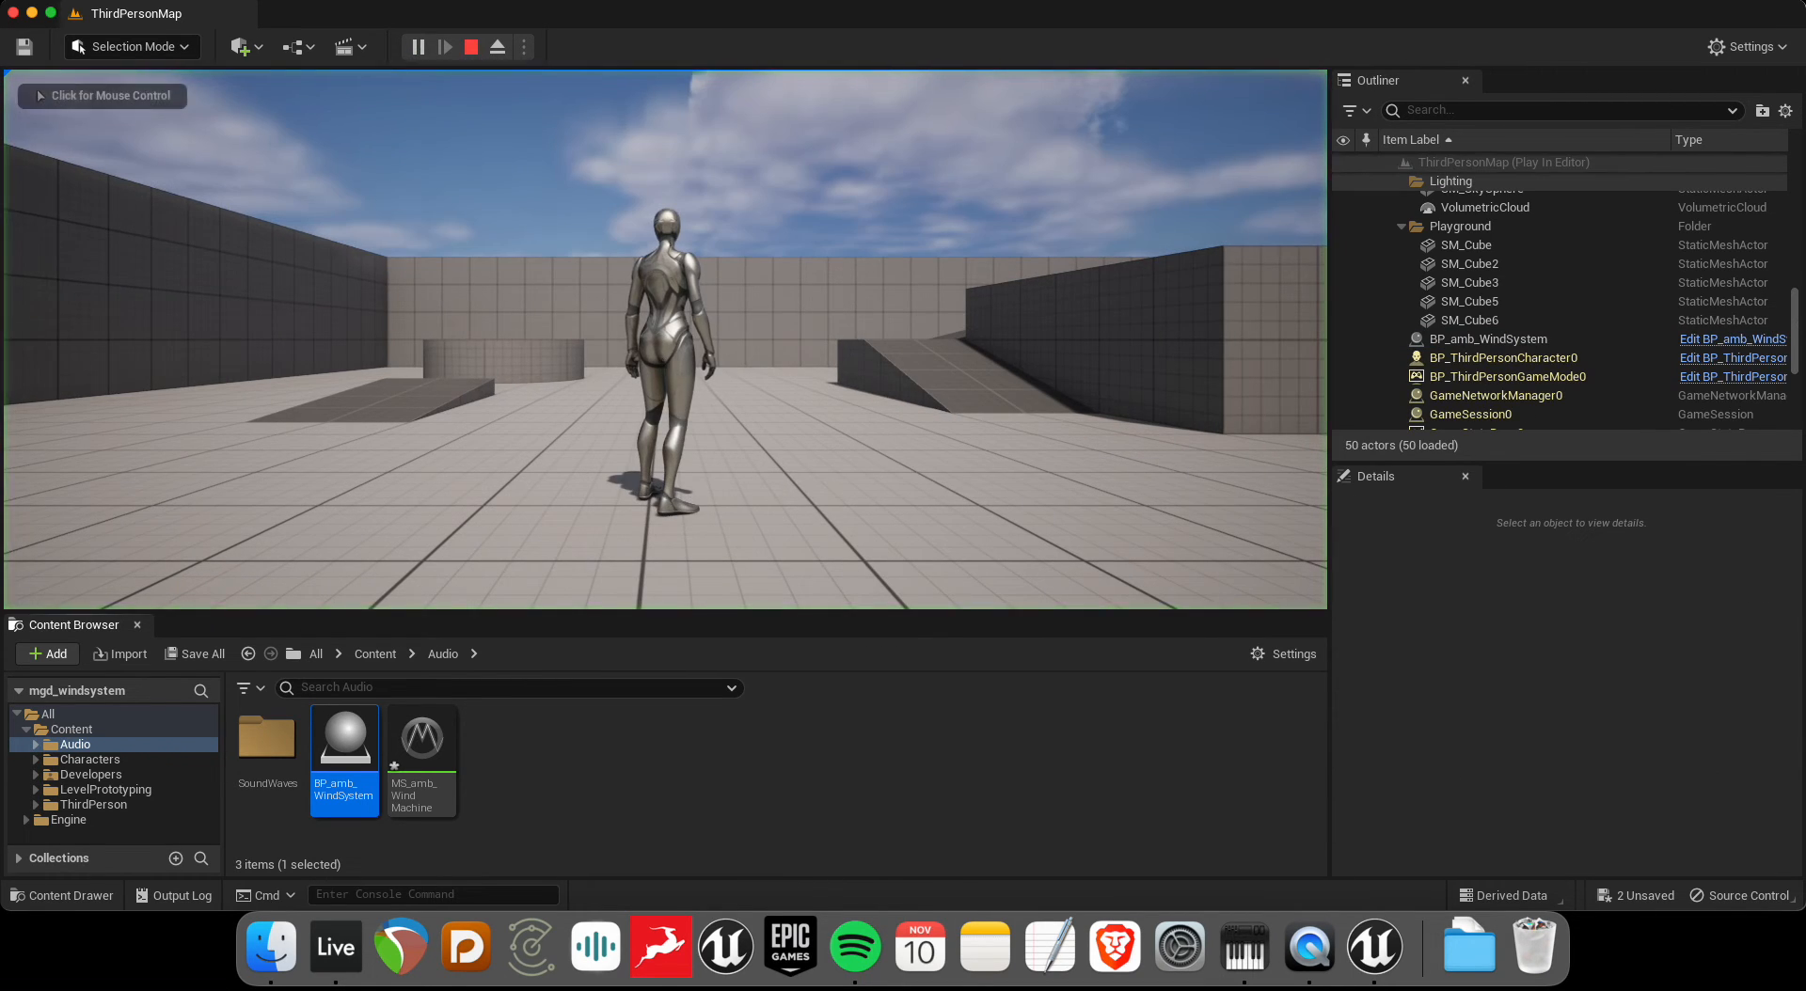